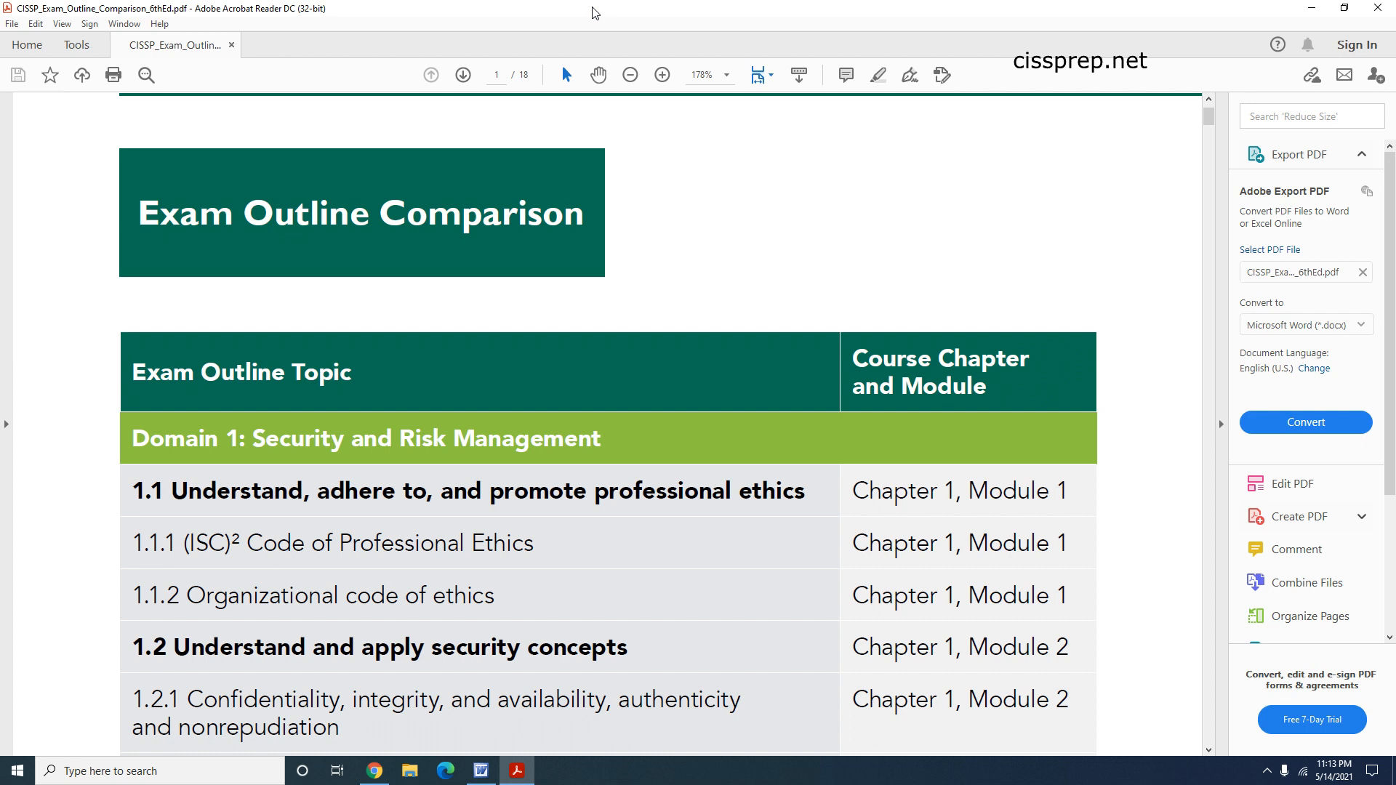
pyautogui.moveTo(462, 17)
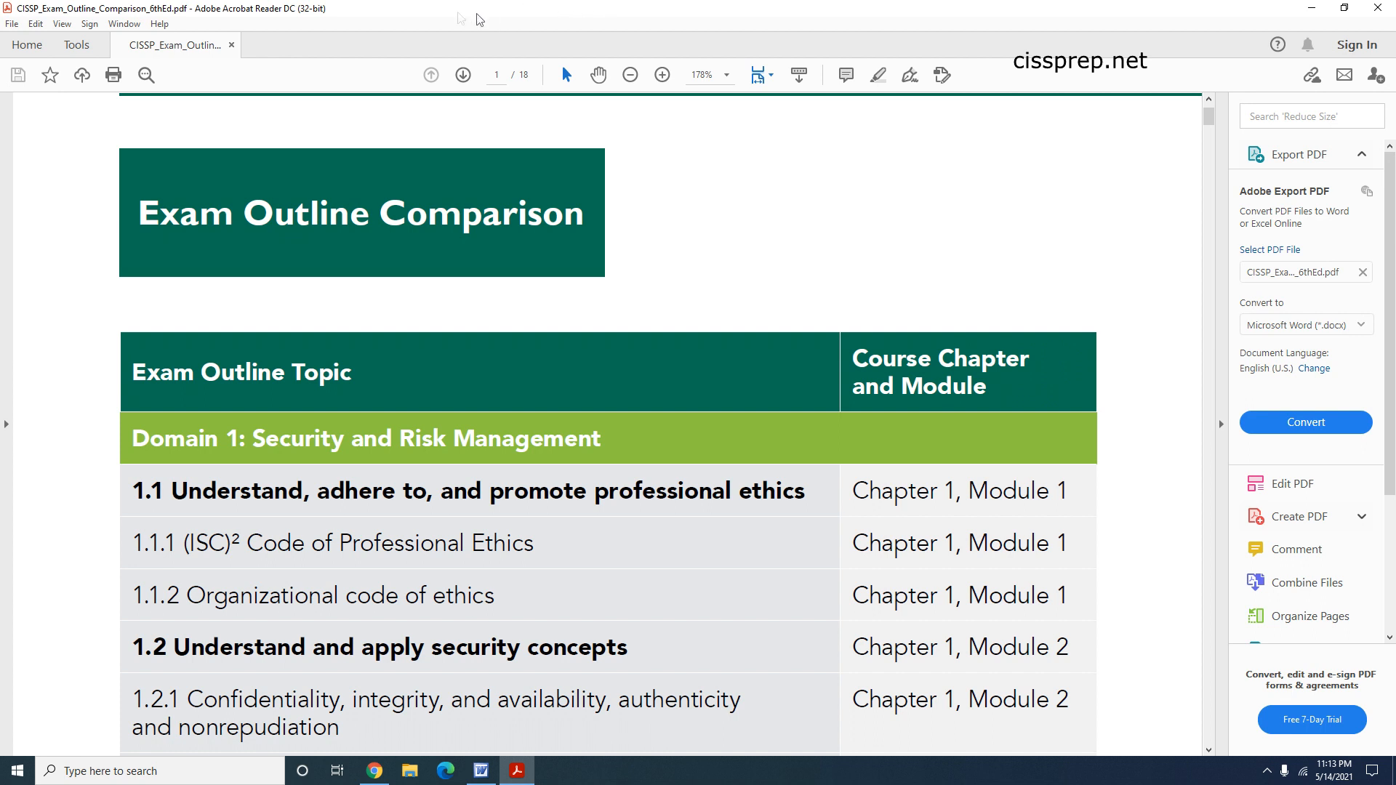
pyautogui.moveTo(368, 385)
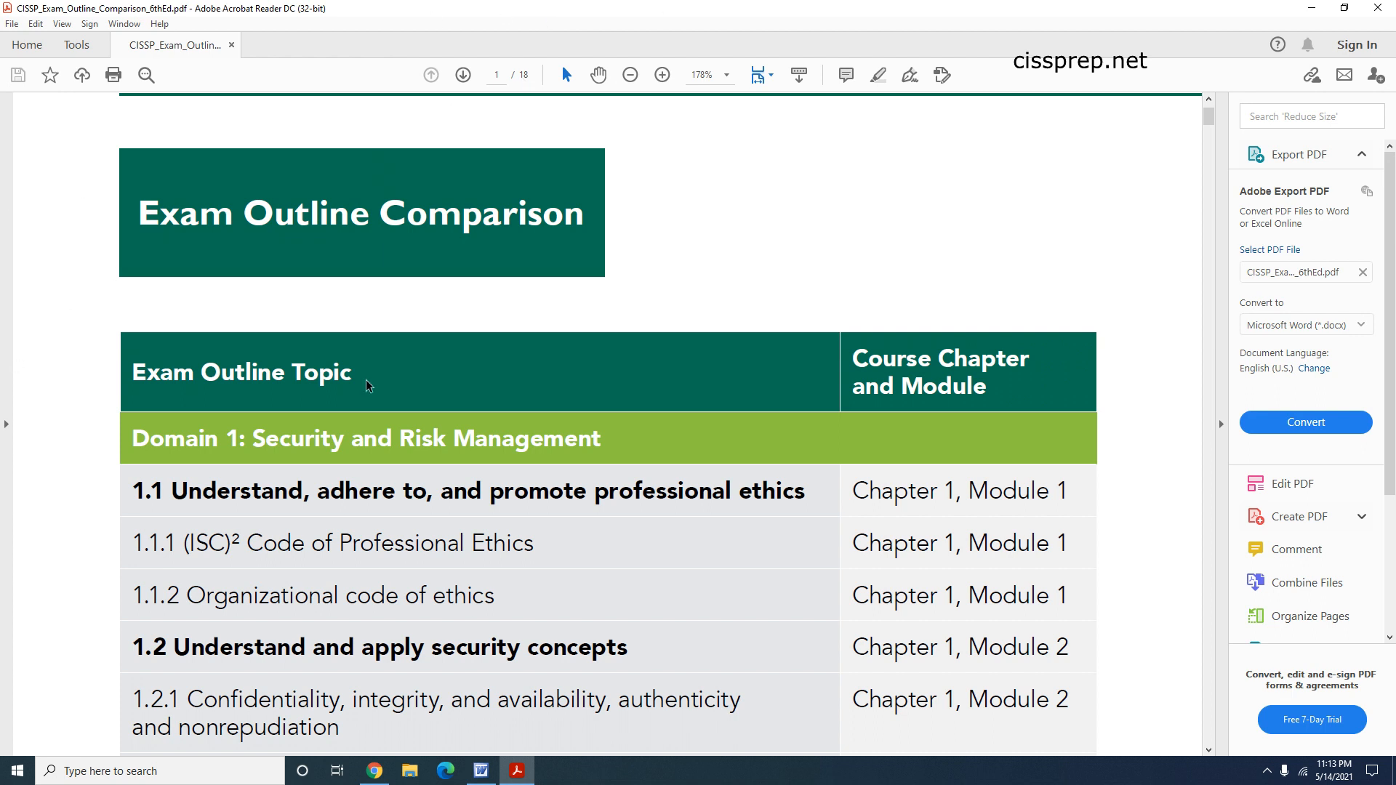
pyautogui.moveTo(446, 410)
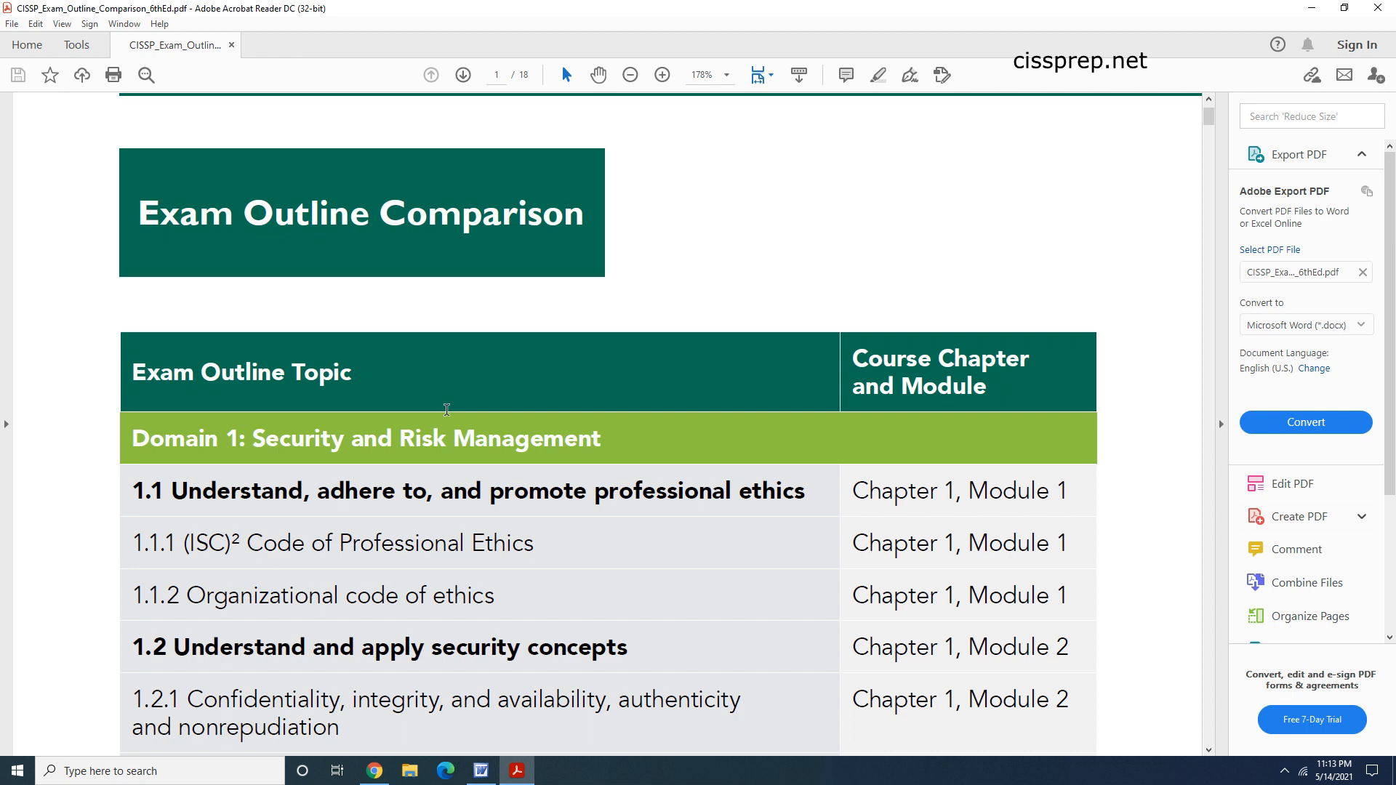
pyautogui.moveTo(446, 445)
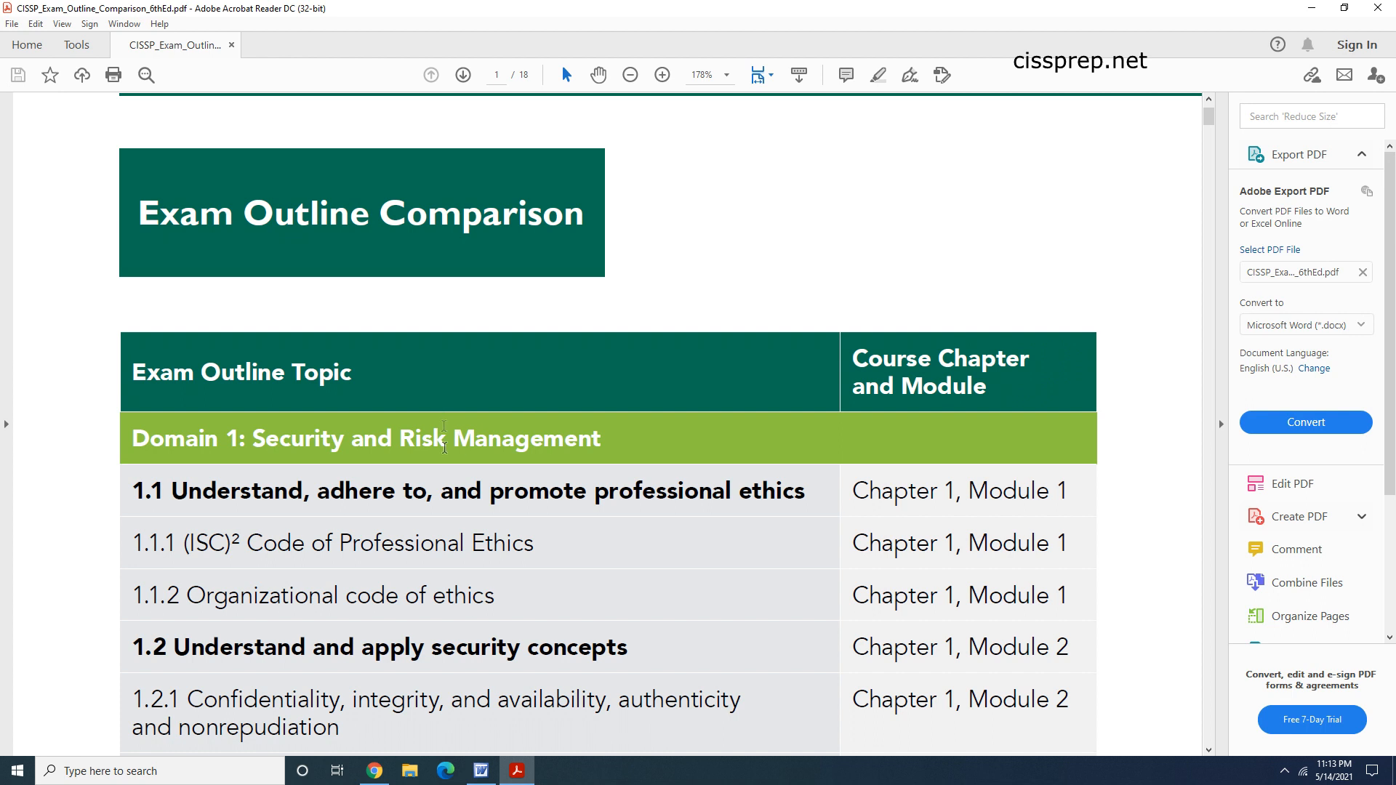
pyautogui.moveTo(551, 555)
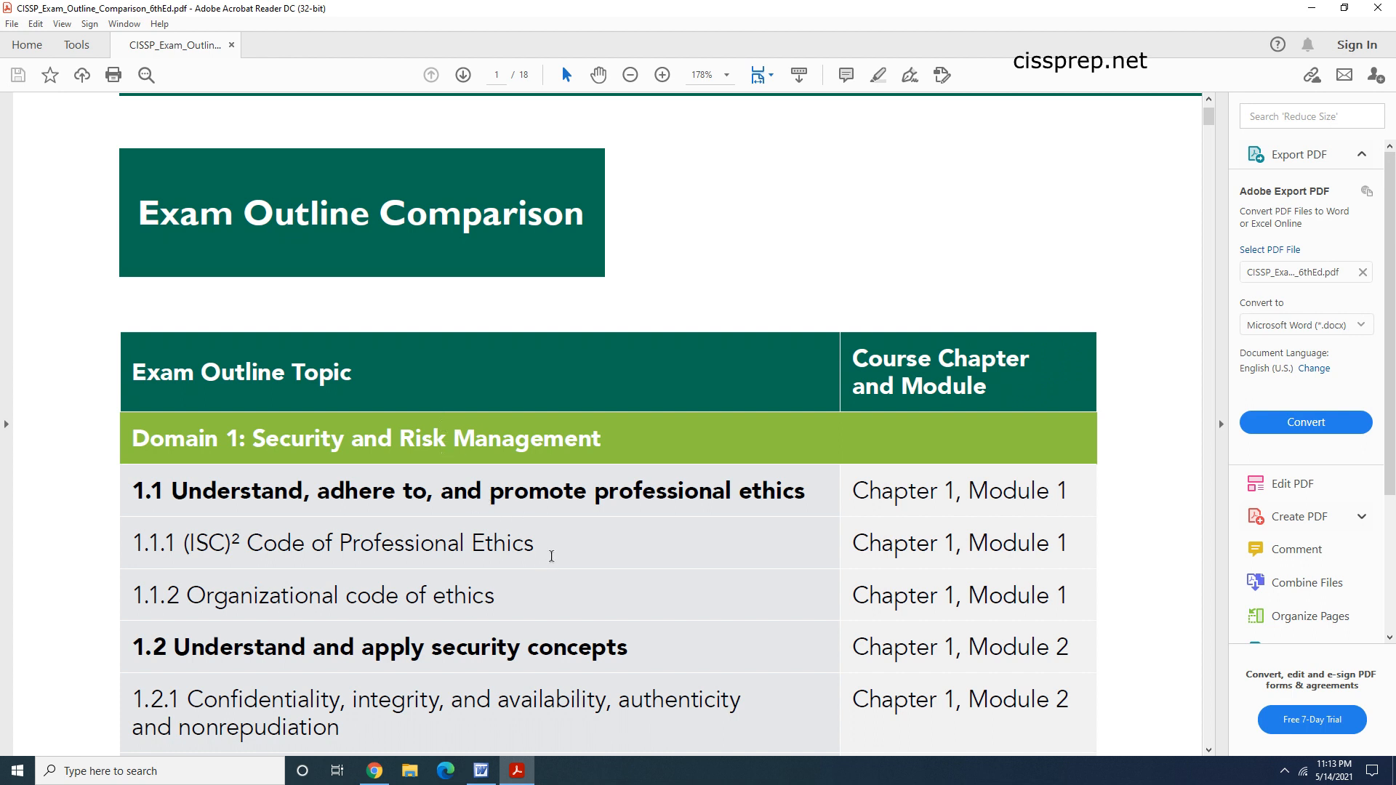
pyautogui.moveTo(477, 566)
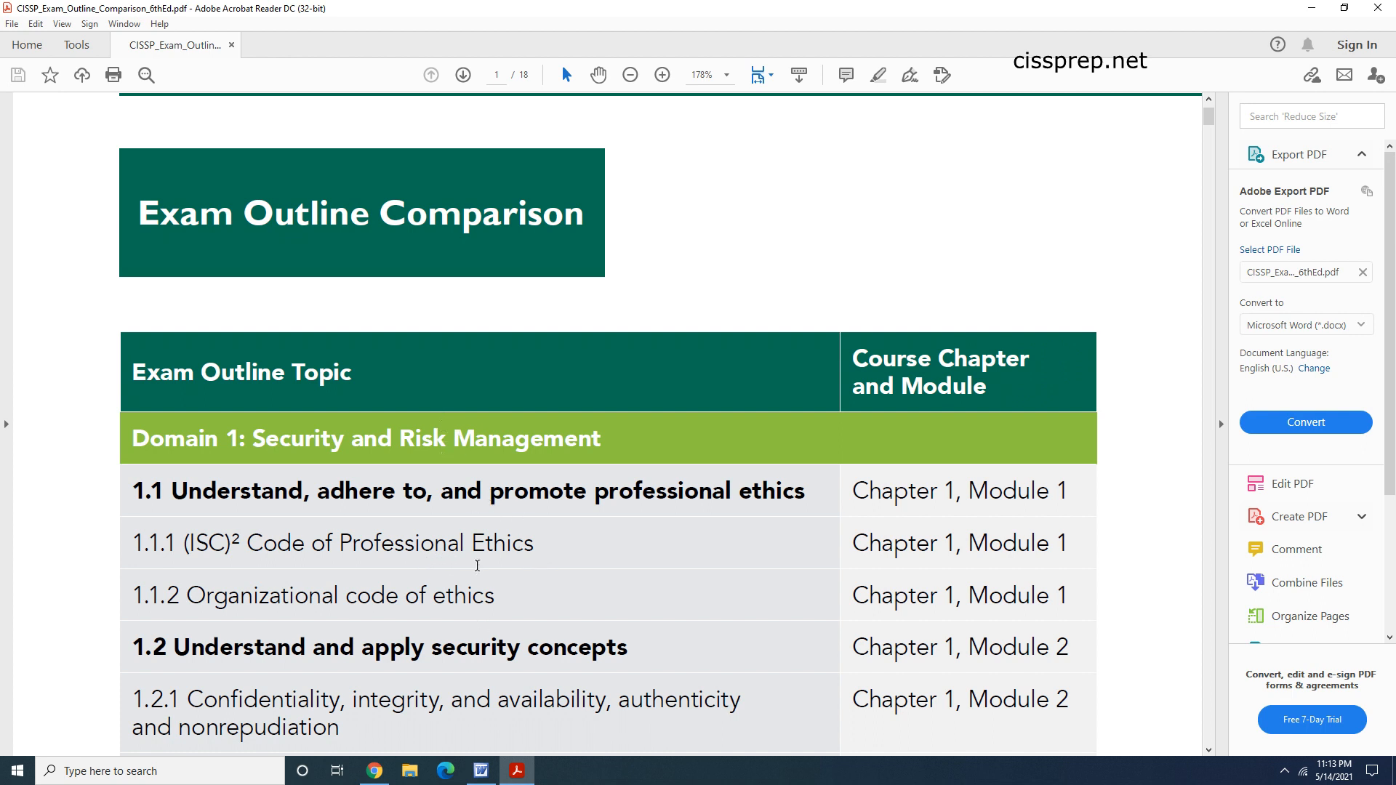
pyautogui.moveTo(541, 523)
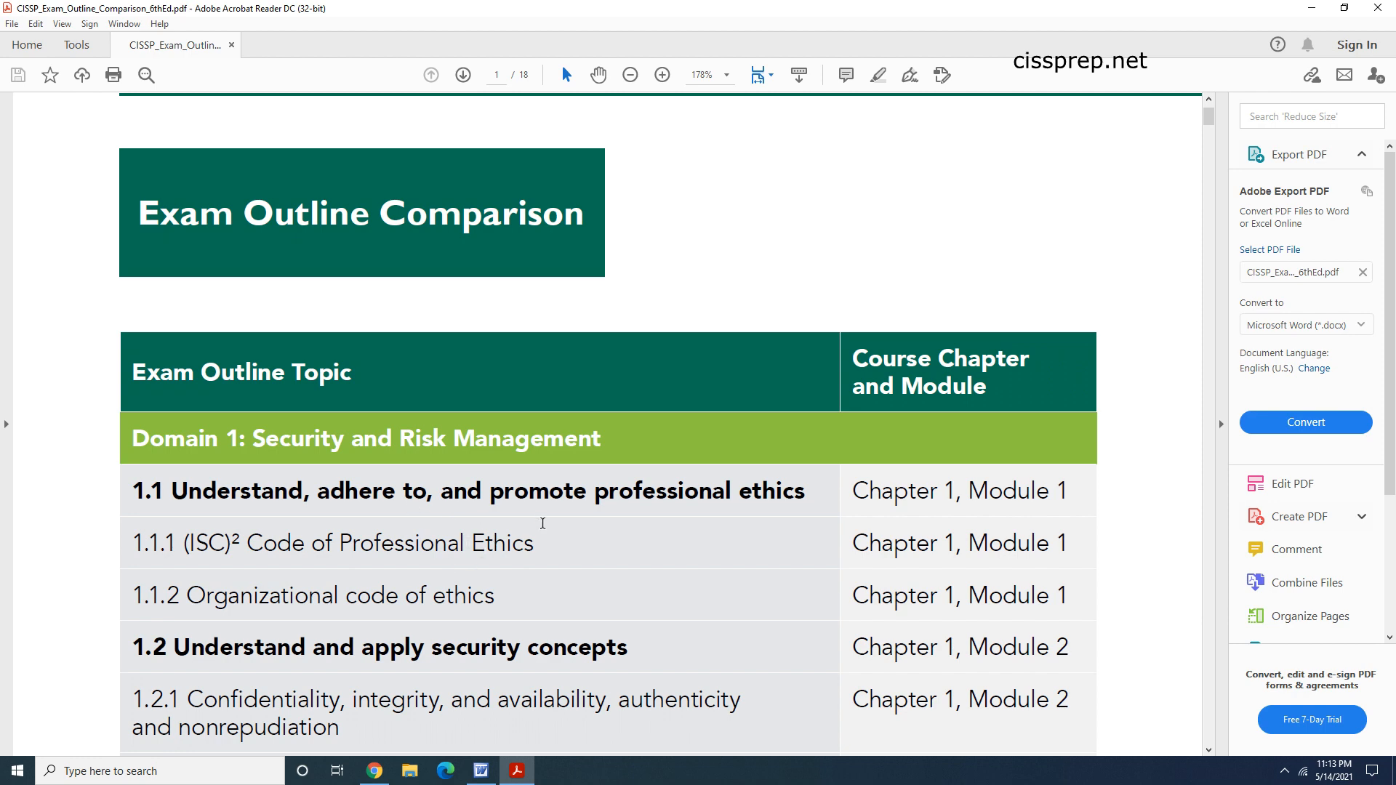
# Step: View the awareness training slide, then filter the CISSP-real changes sheet's Status to 'removed'
pyautogui.scroll(-3)
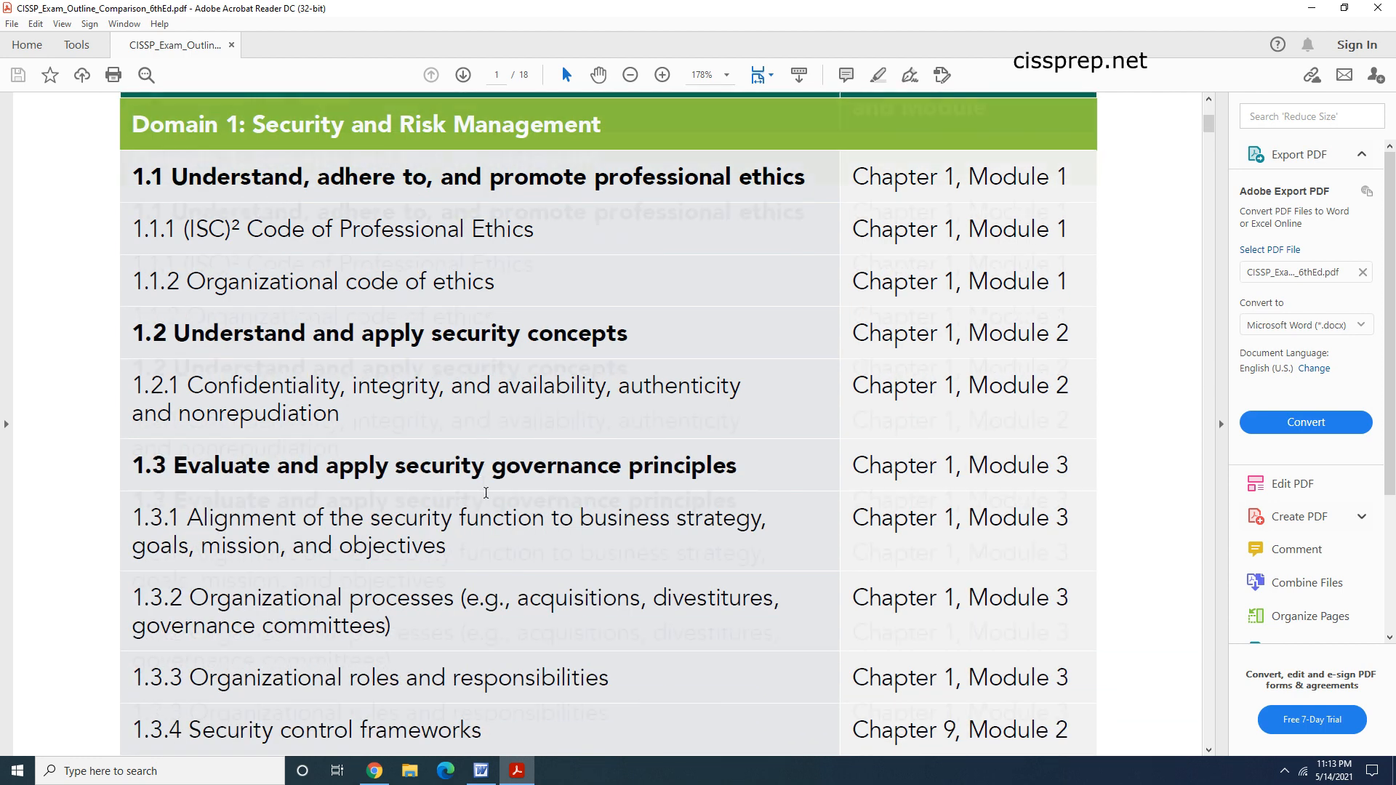
pyautogui.scroll(3)
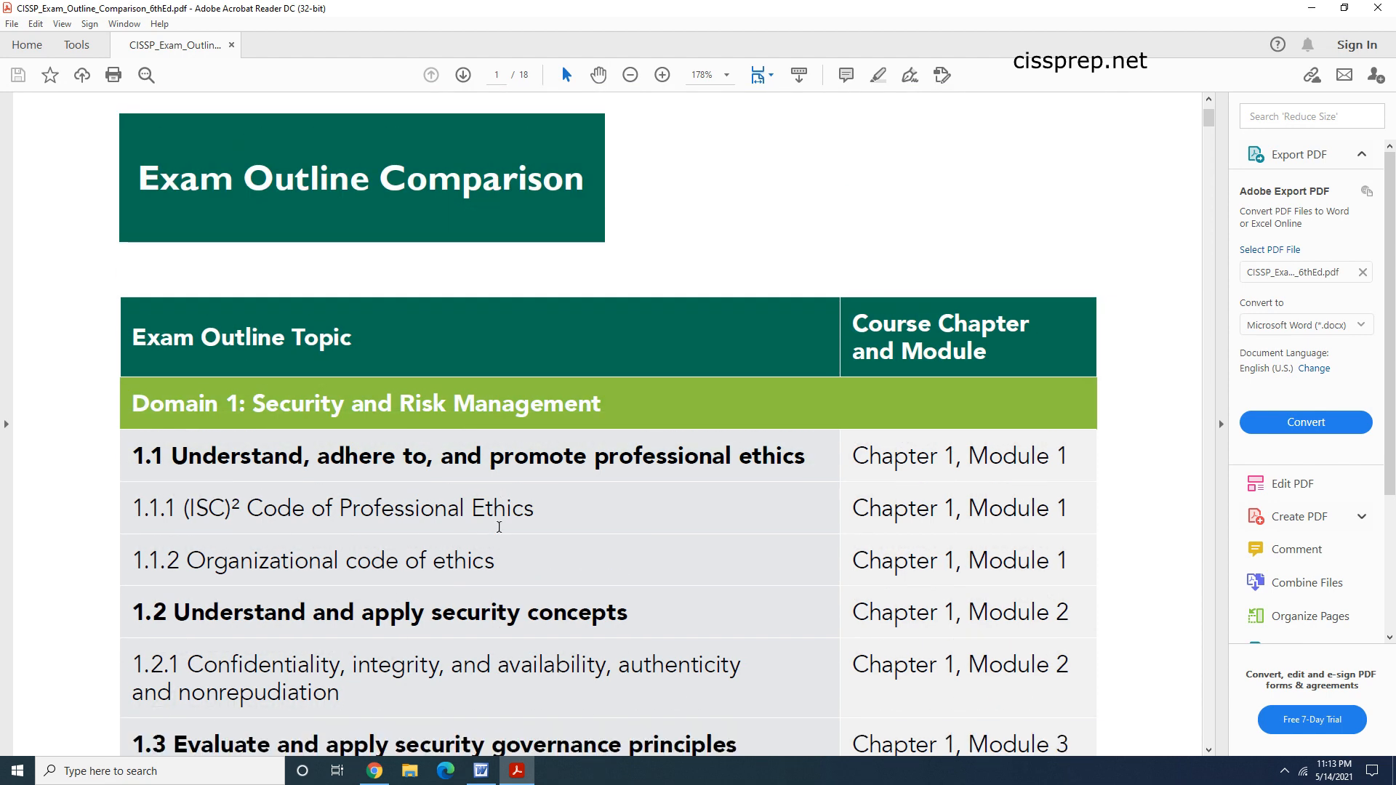
pyautogui.scroll(-3)
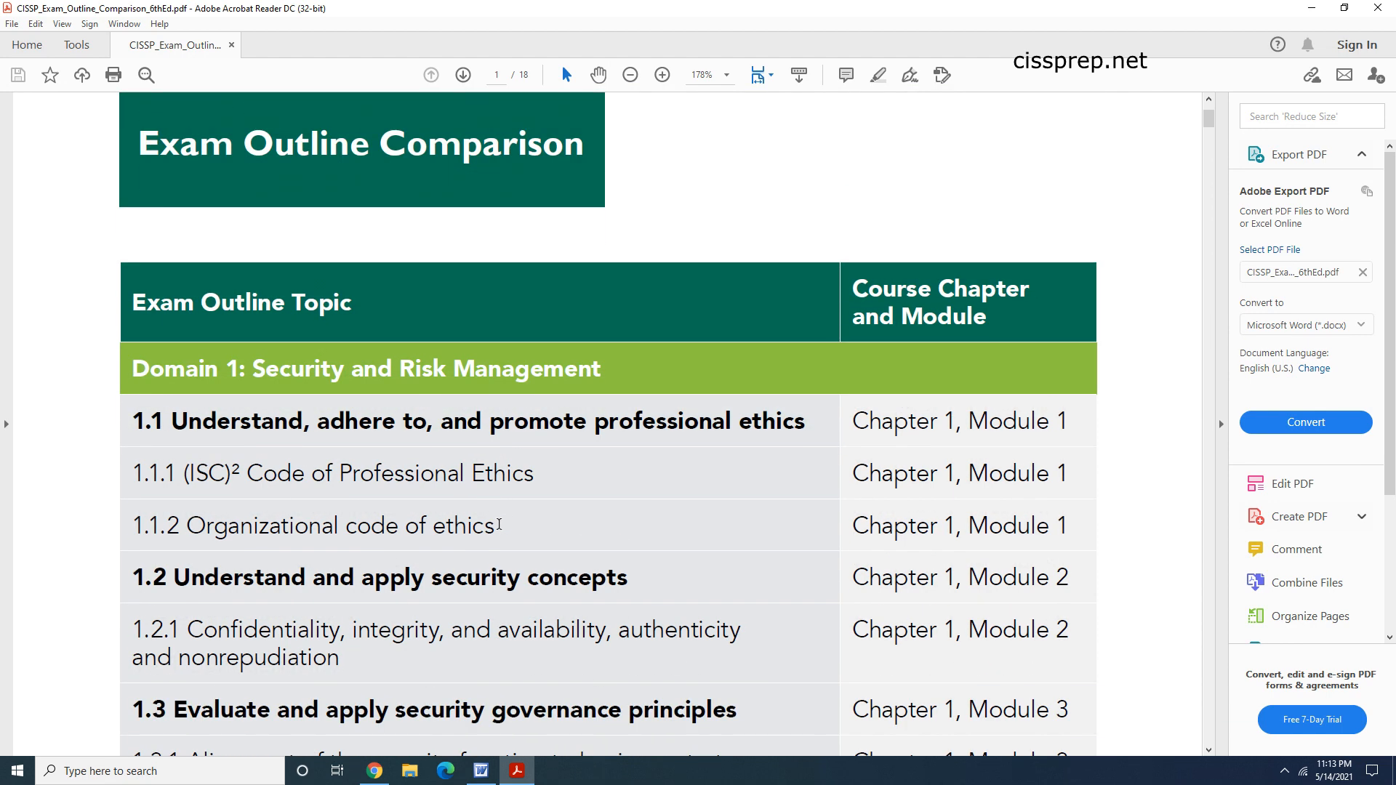
pyautogui.moveTo(16, 556)
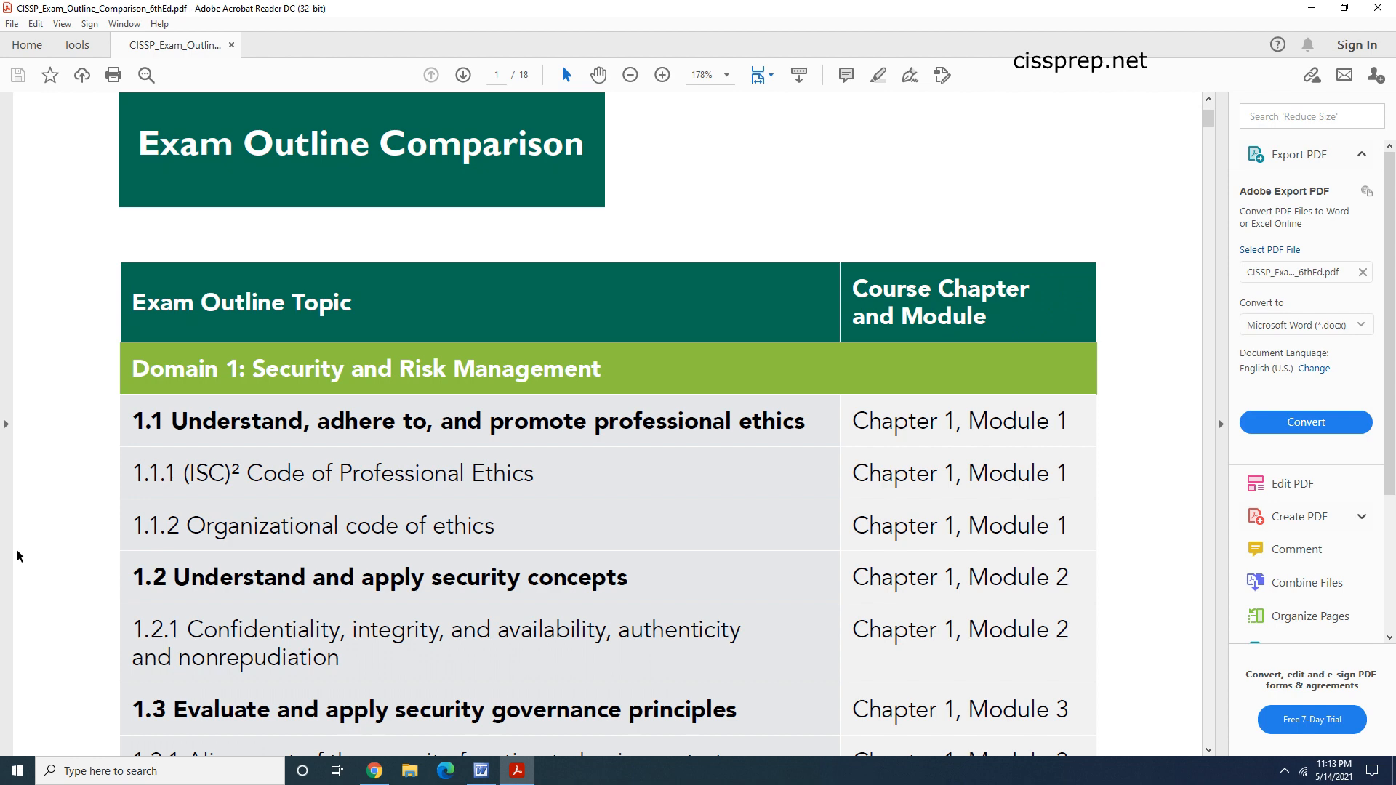
pyautogui.moveTo(352, 742)
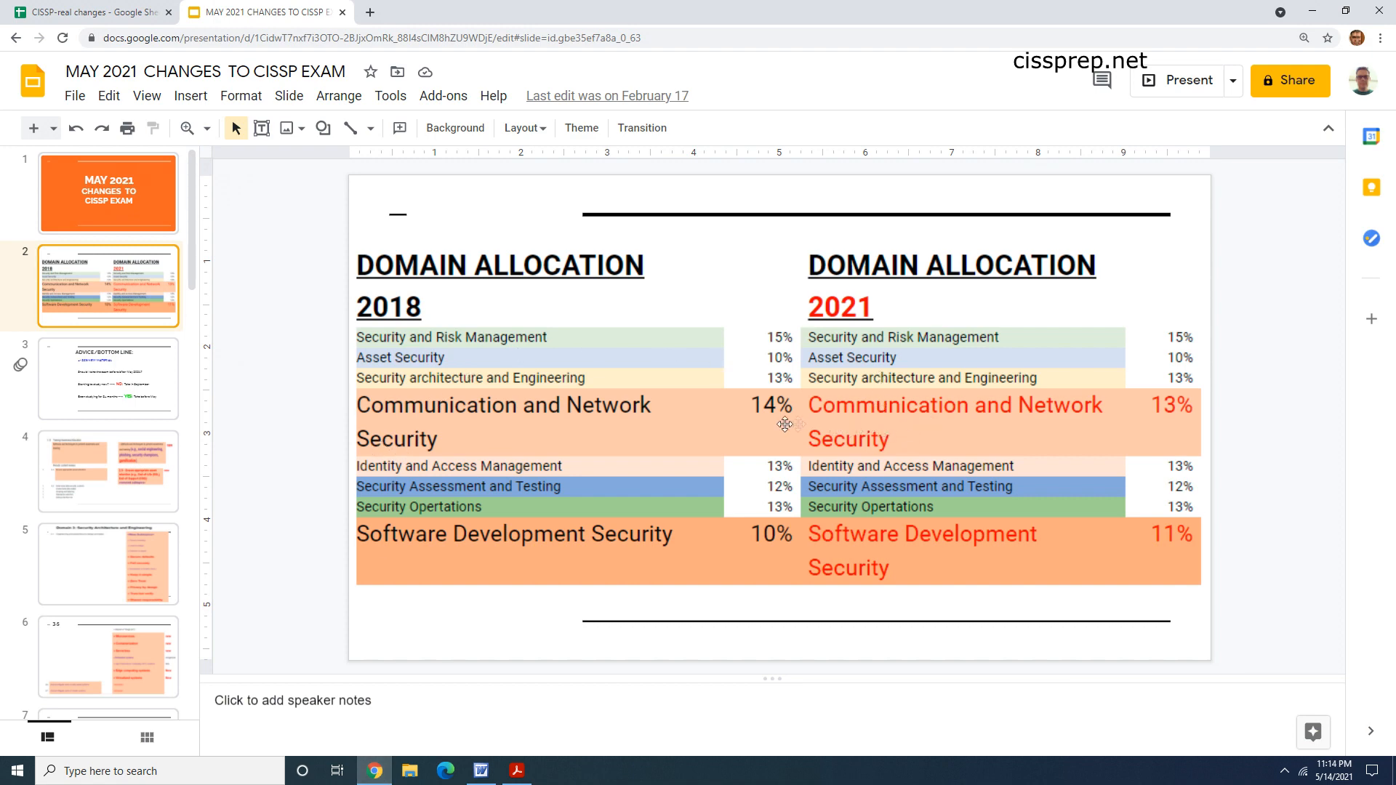
pyautogui.moveTo(689, 407)
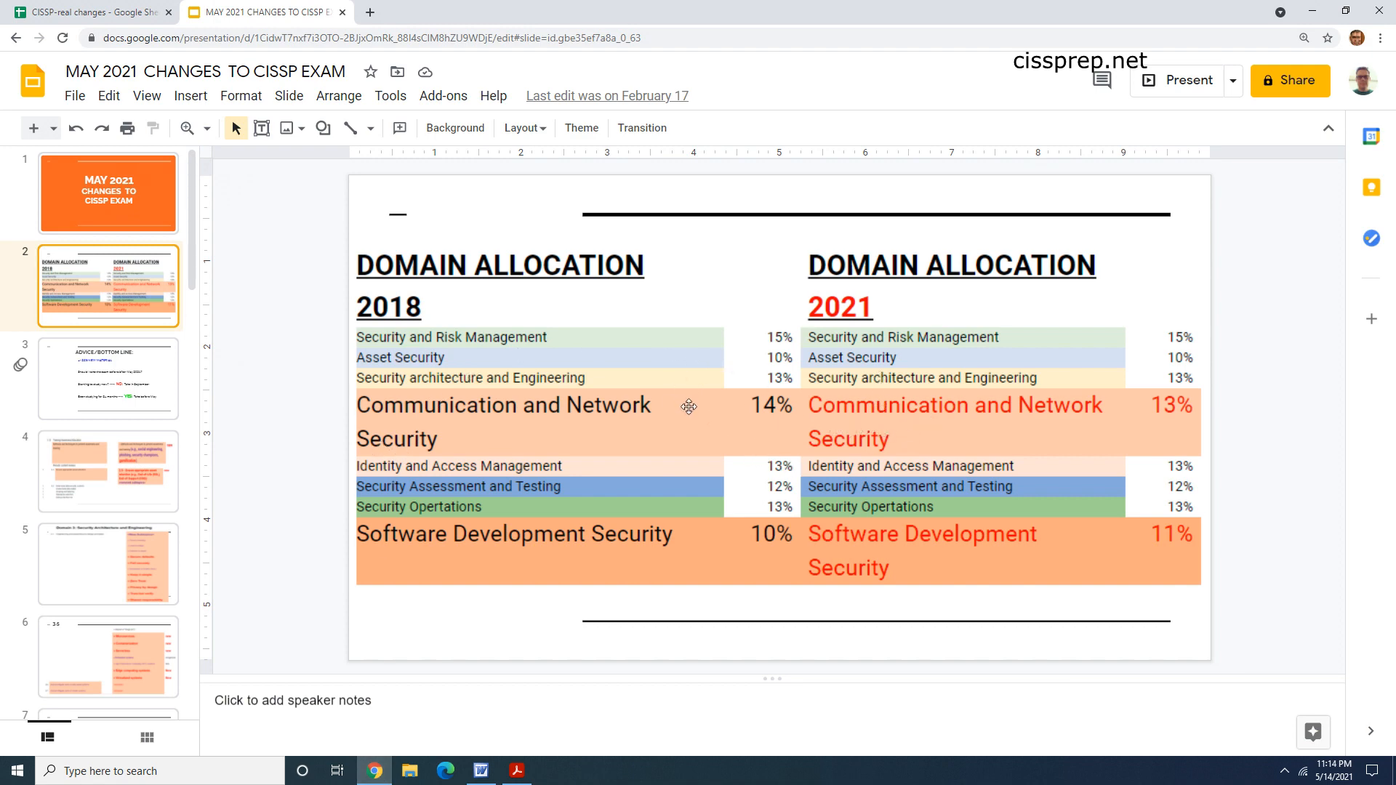
pyautogui.moveTo(648, 435)
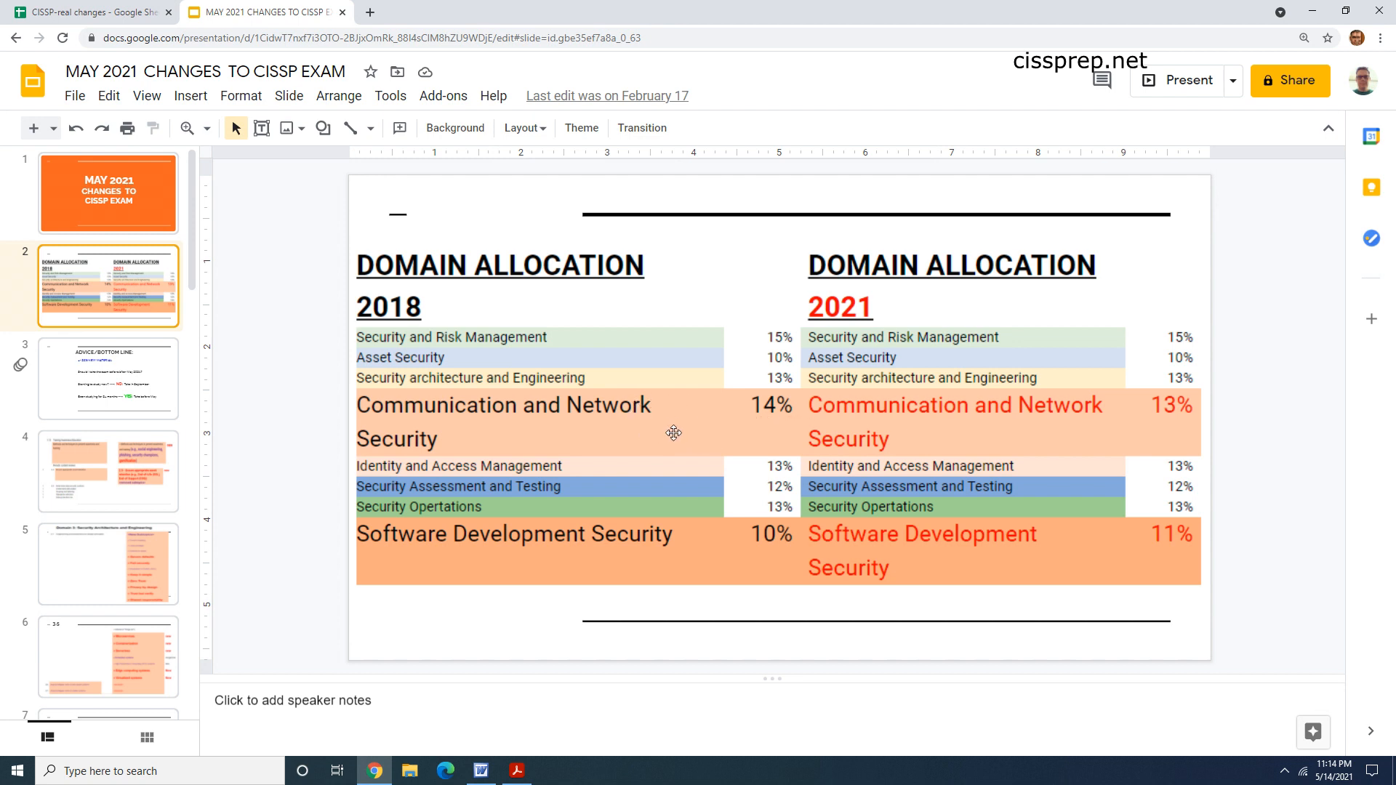
pyautogui.moveTo(650, 465)
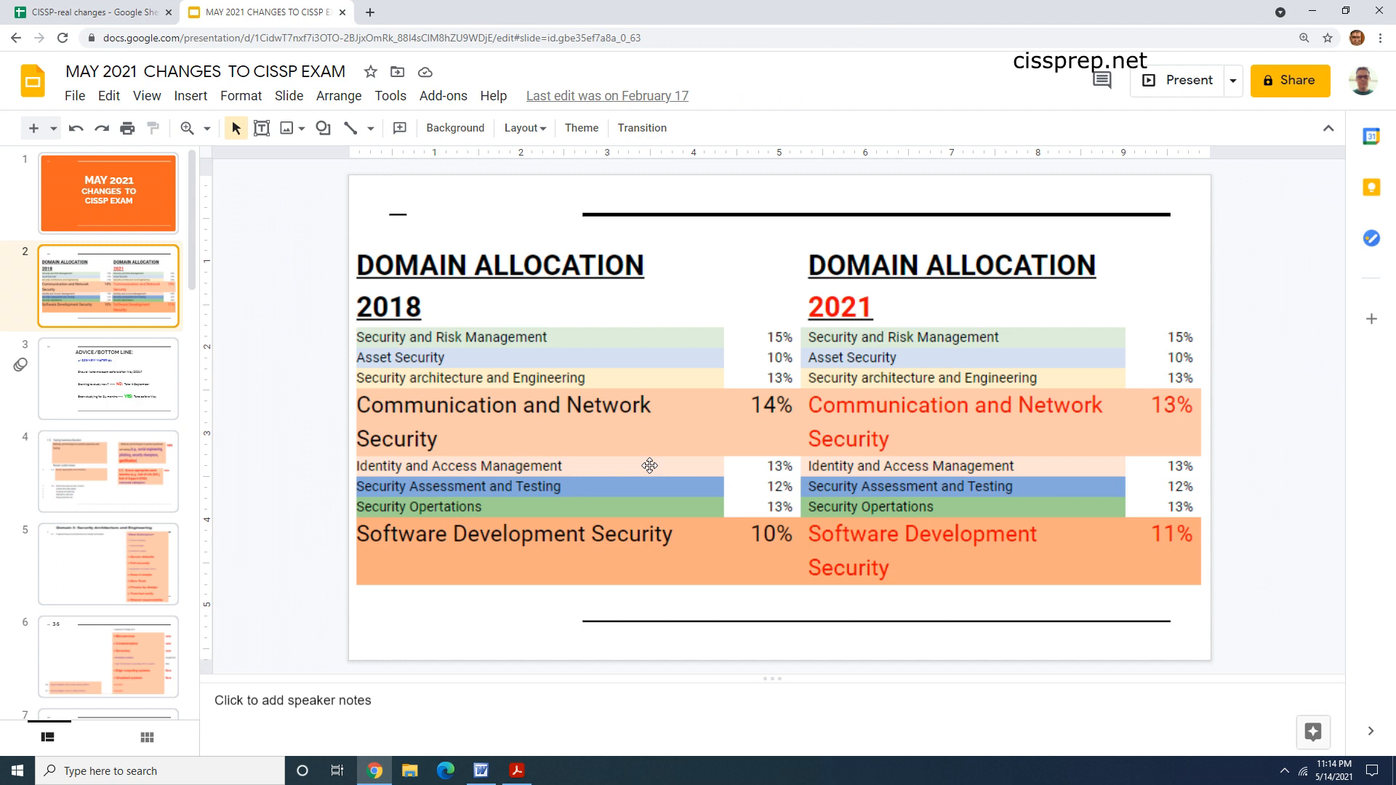
pyautogui.moveTo(637, 472)
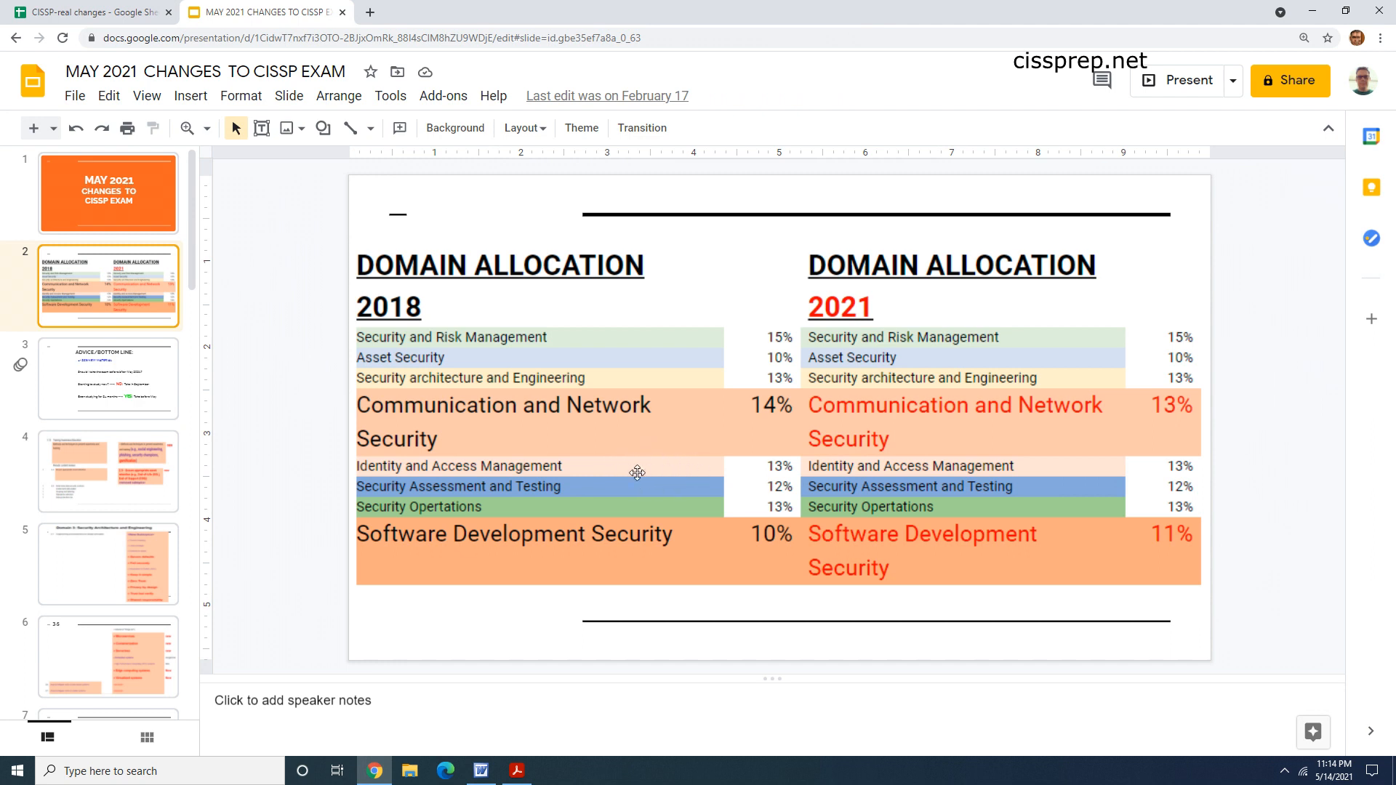
pyautogui.moveTo(663, 437)
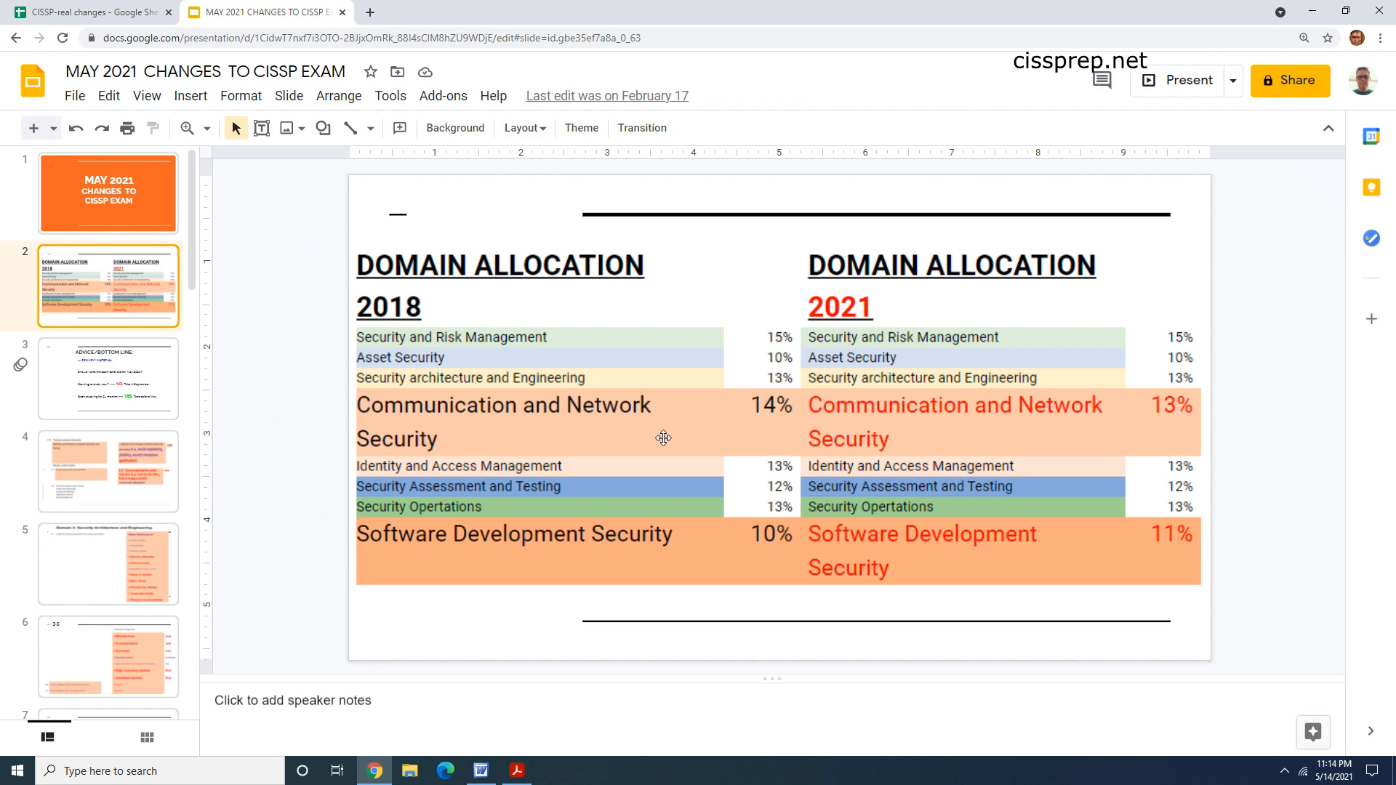
pyautogui.moveTo(592, 389)
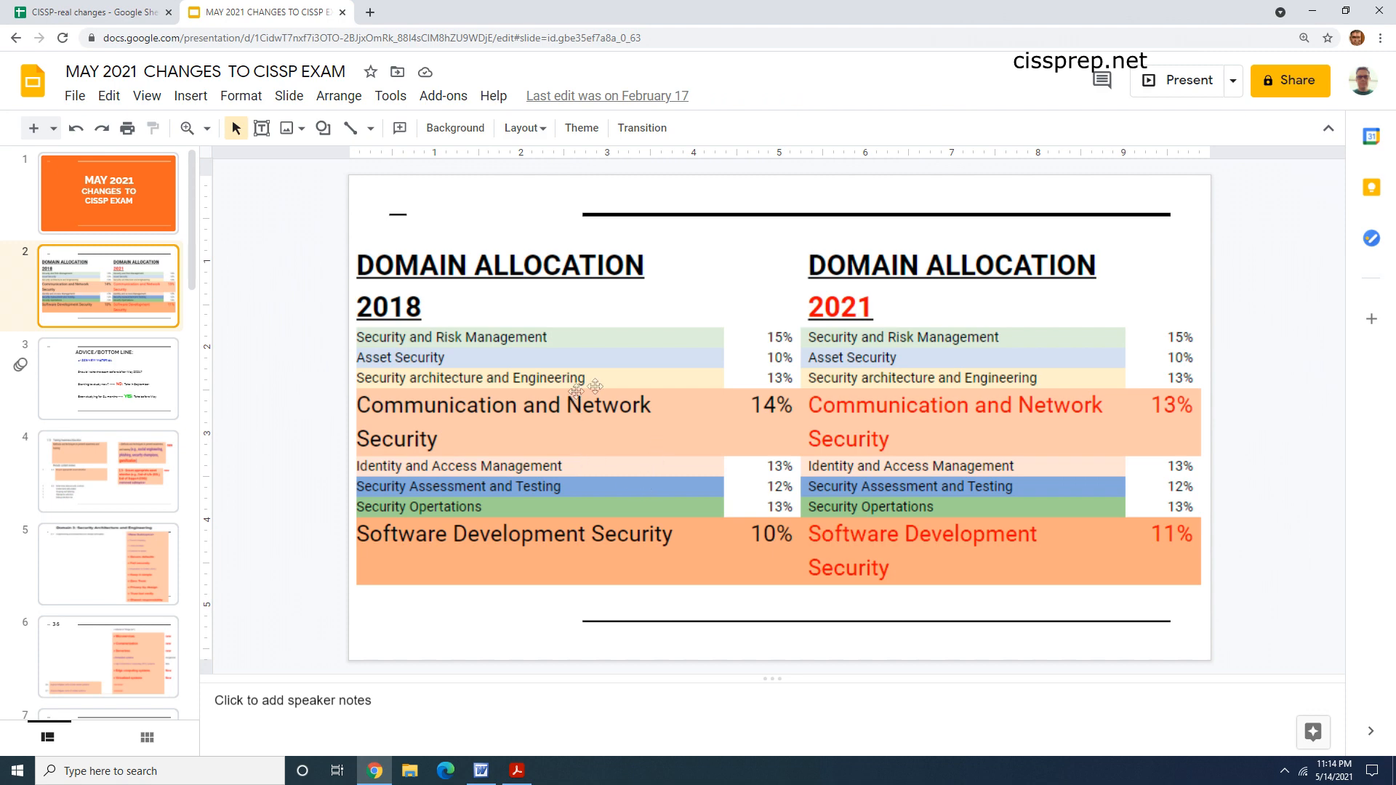
pyautogui.moveTo(496, 346)
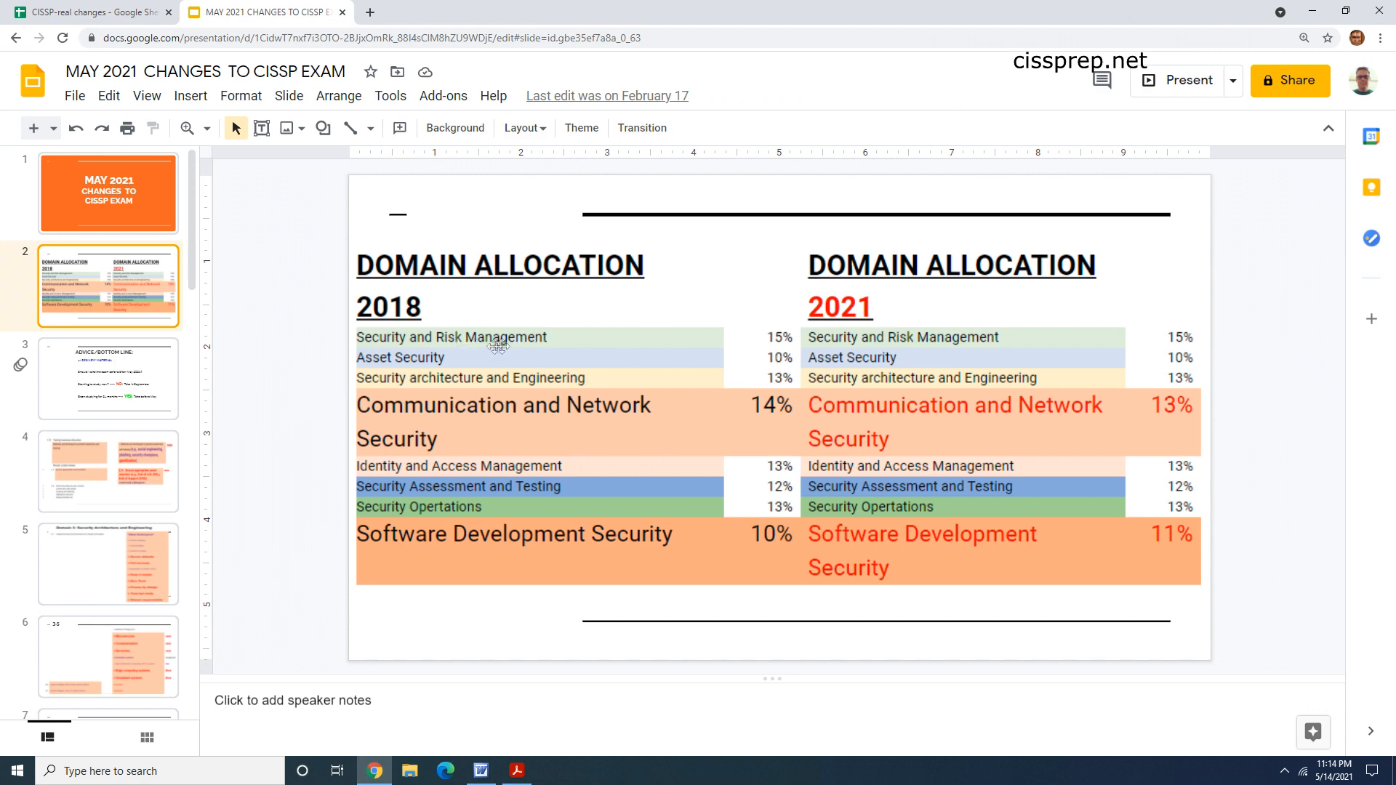
pyautogui.moveTo(606, 362)
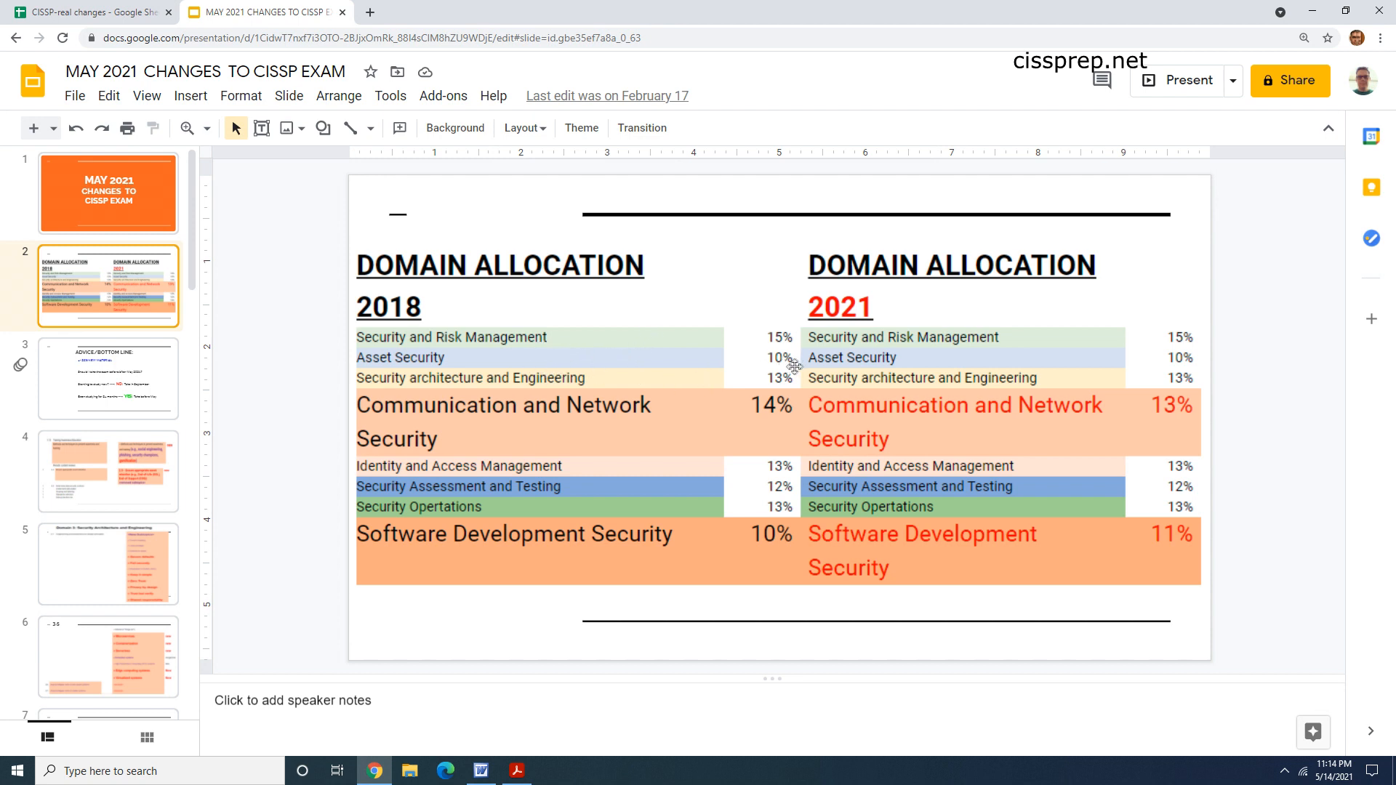
pyautogui.moveTo(771, 516)
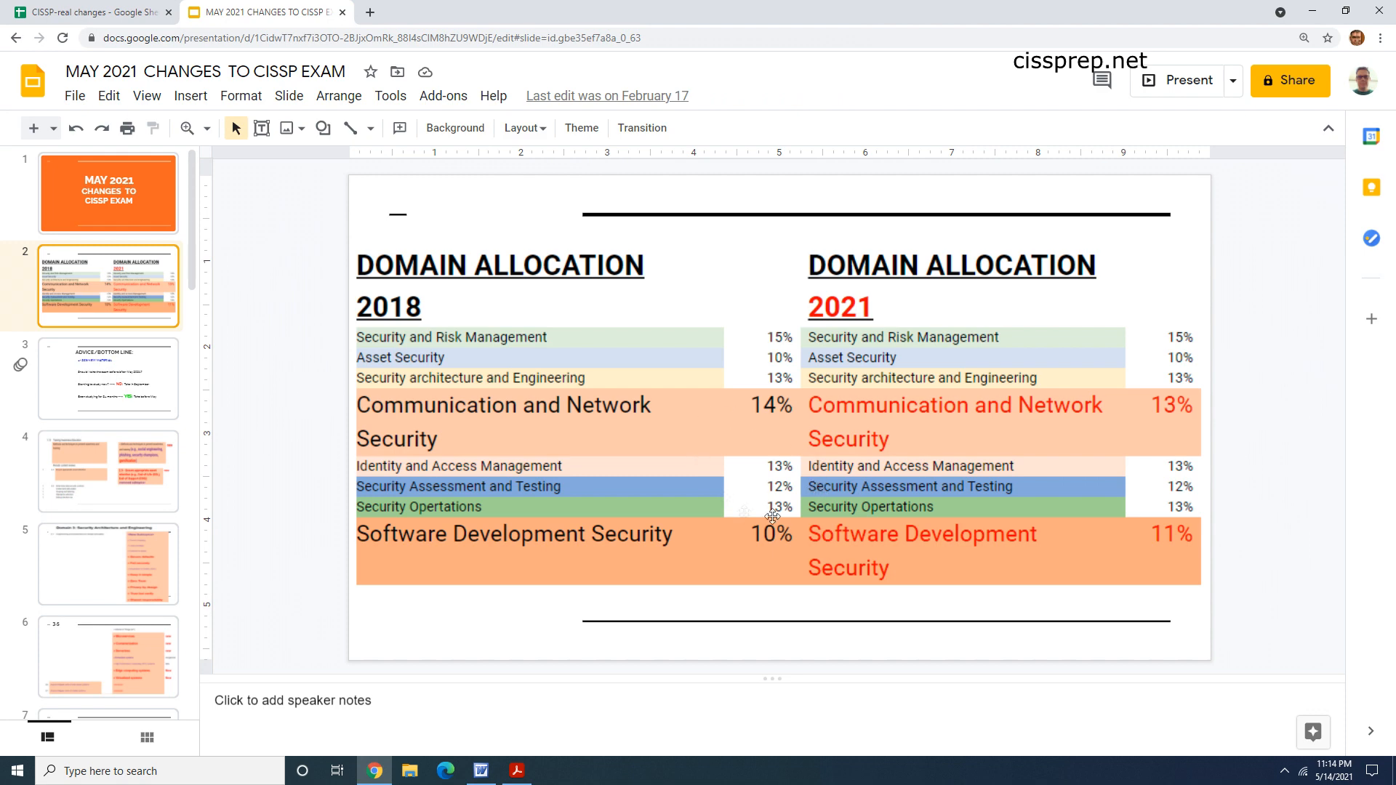
pyautogui.moveTo(1208, 403)
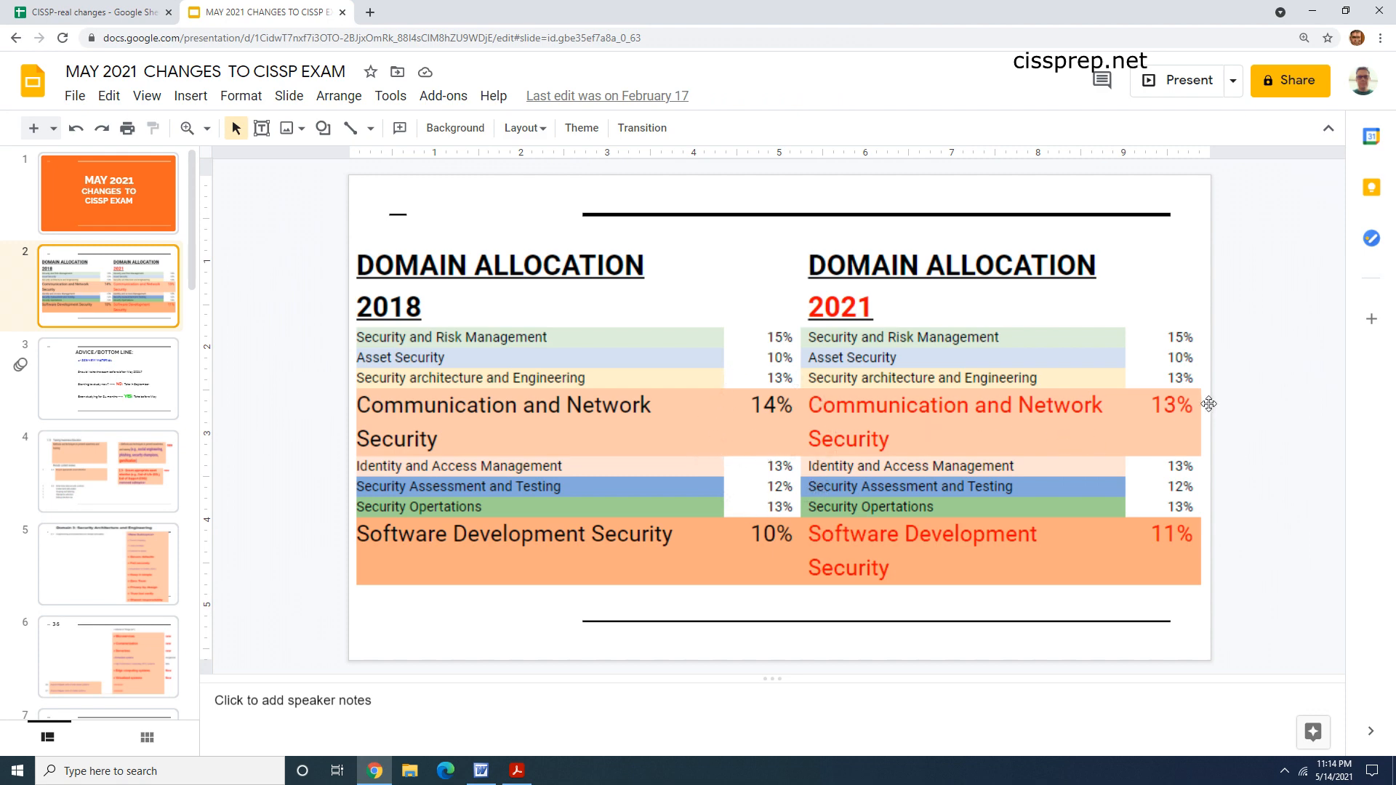
pyautogui.moveTo(1024, 469)
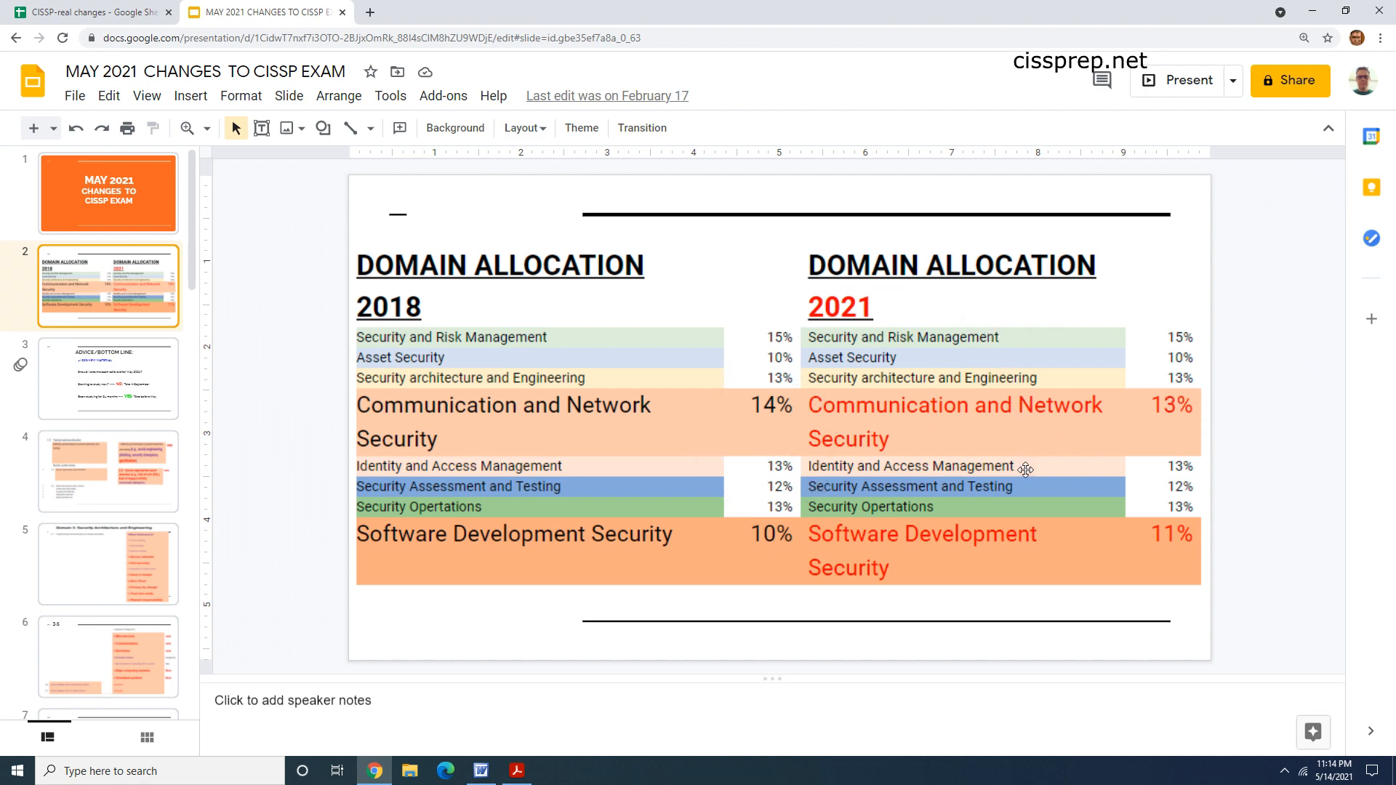
pyautogui.moveTo(888, 561)
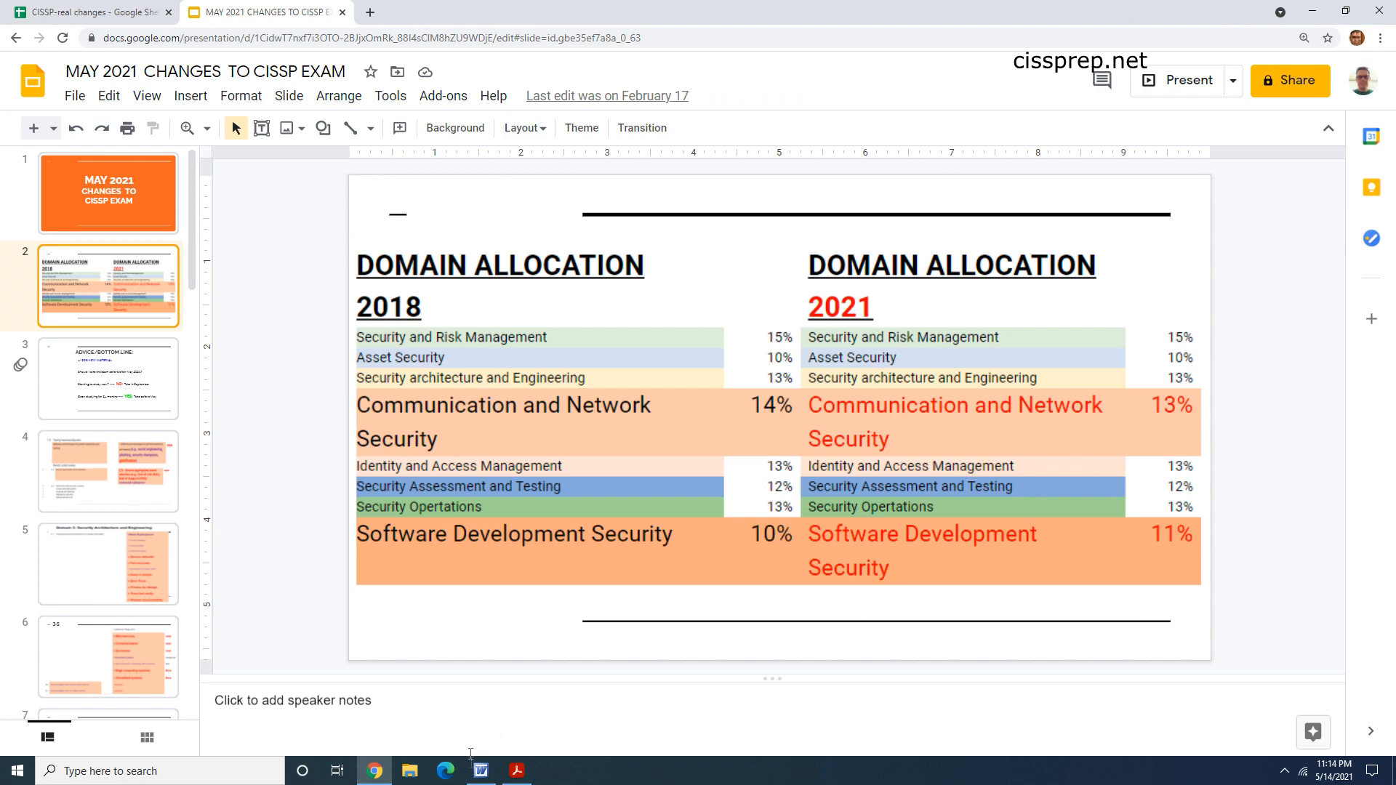
pyautogui.moveTo(517, 770)
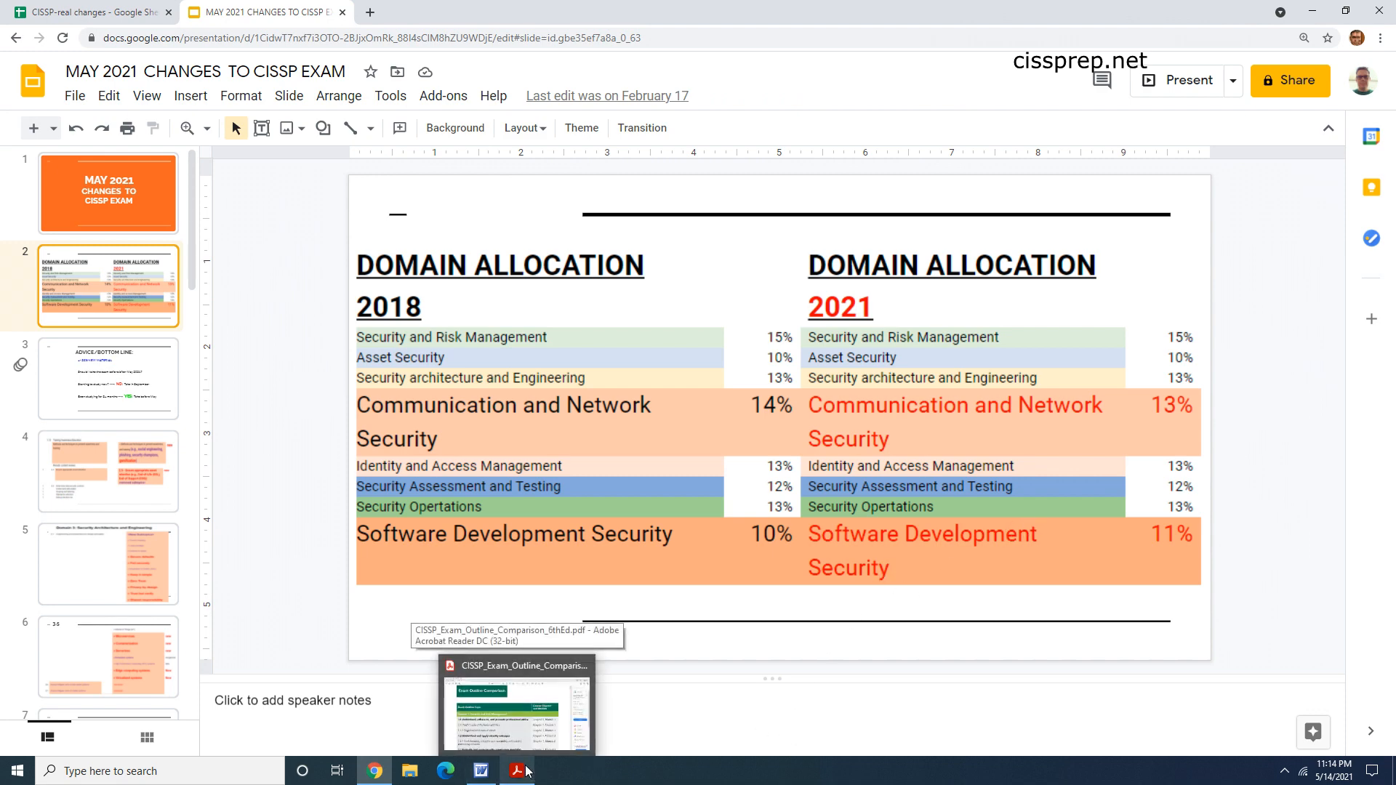
pyautogui.click(515, 710)
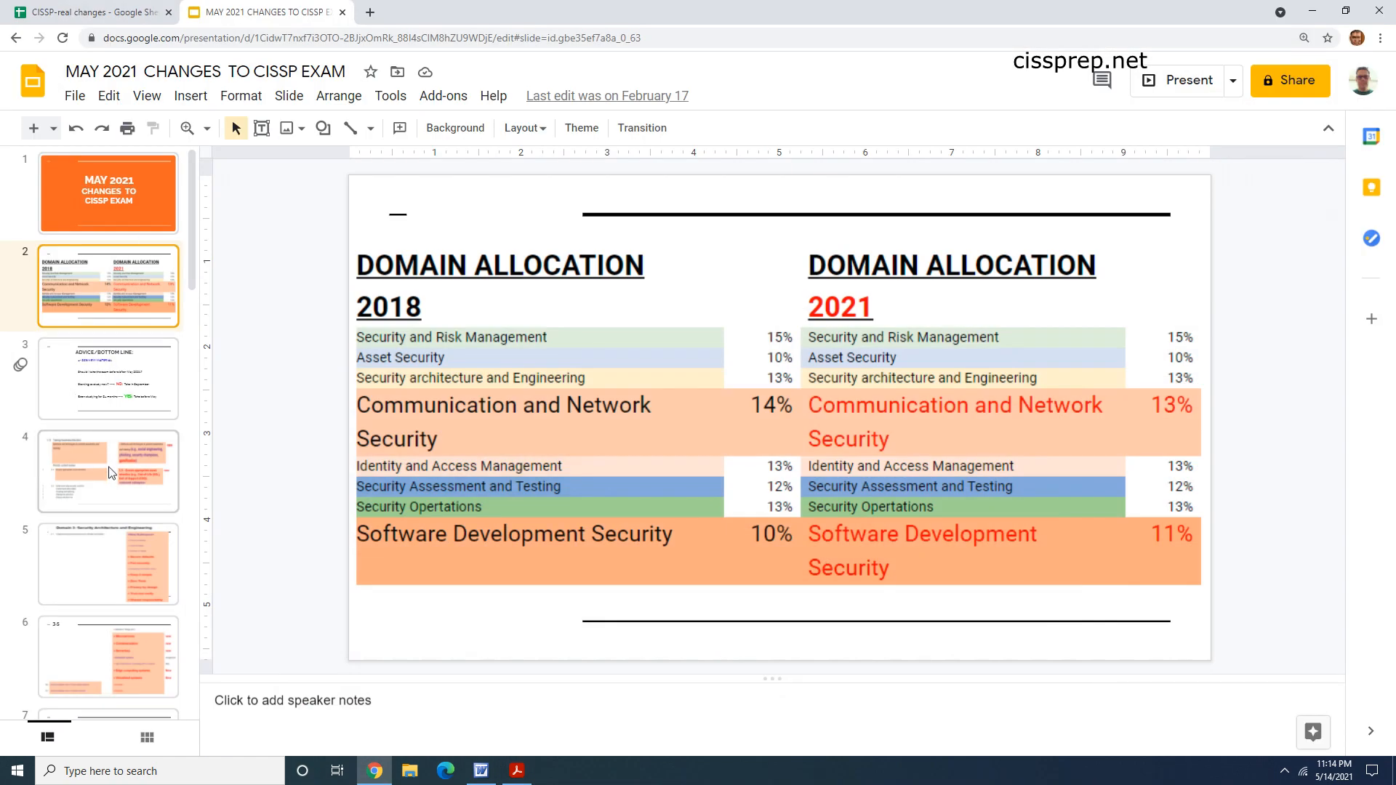
pyautogui.click(108, 472)
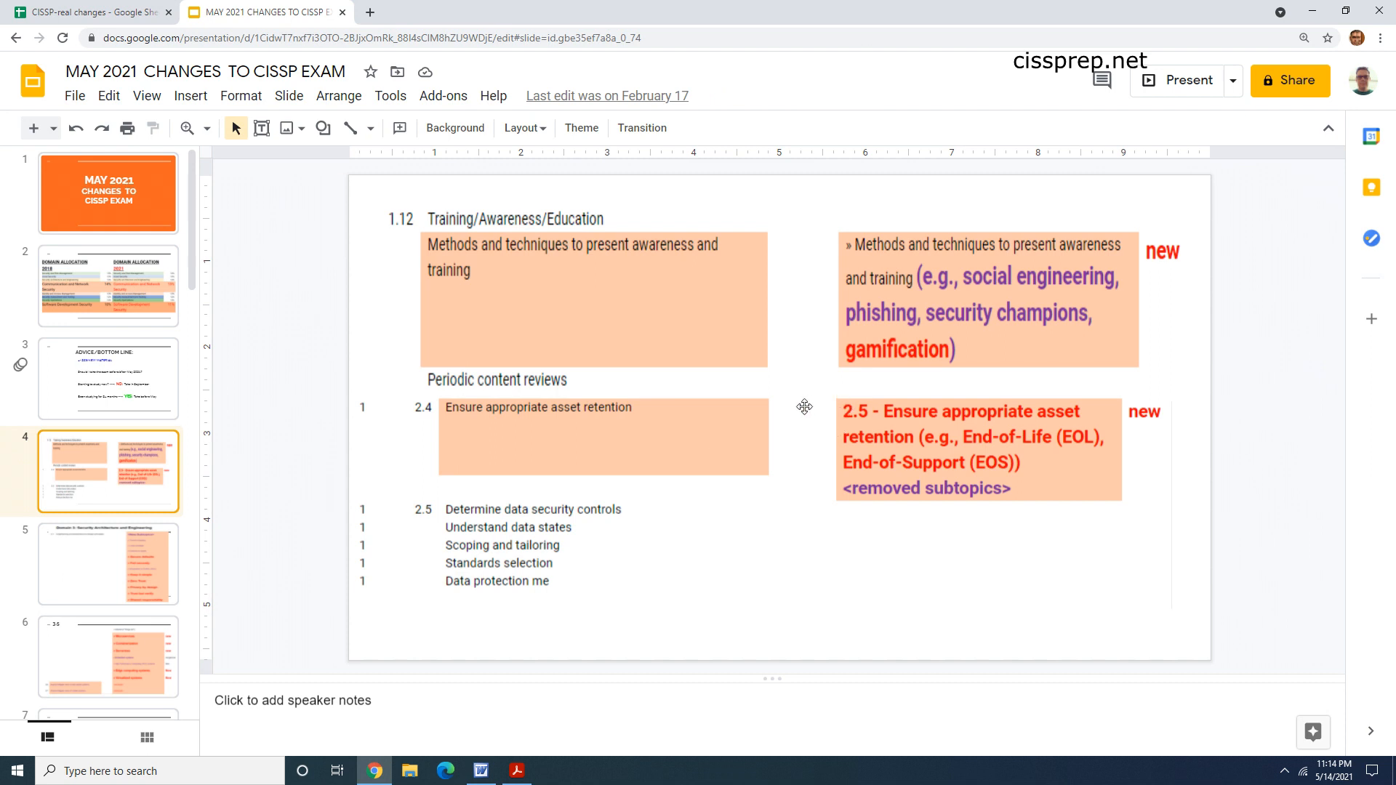
pyautogui.moveTo(861, 434)
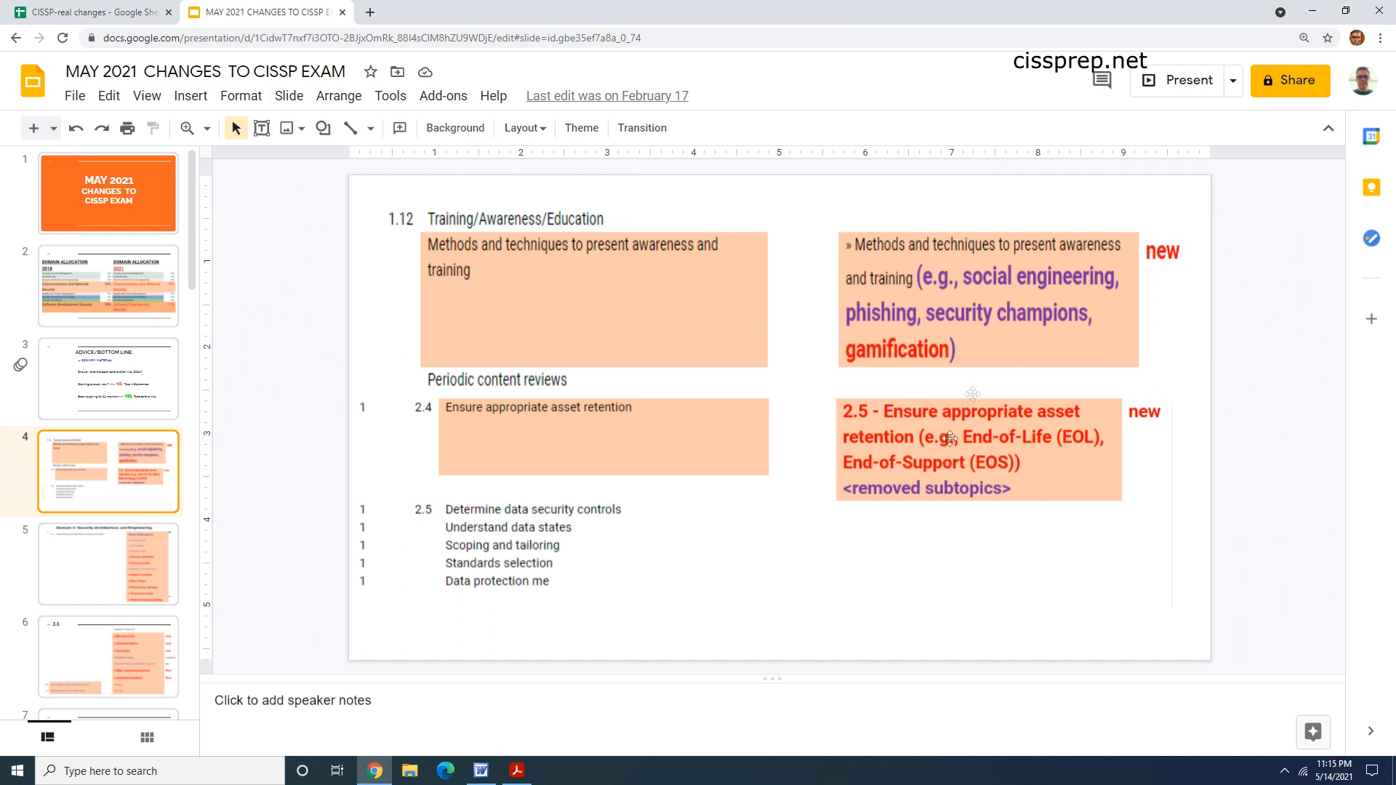
pyautogui.click(108, 564)
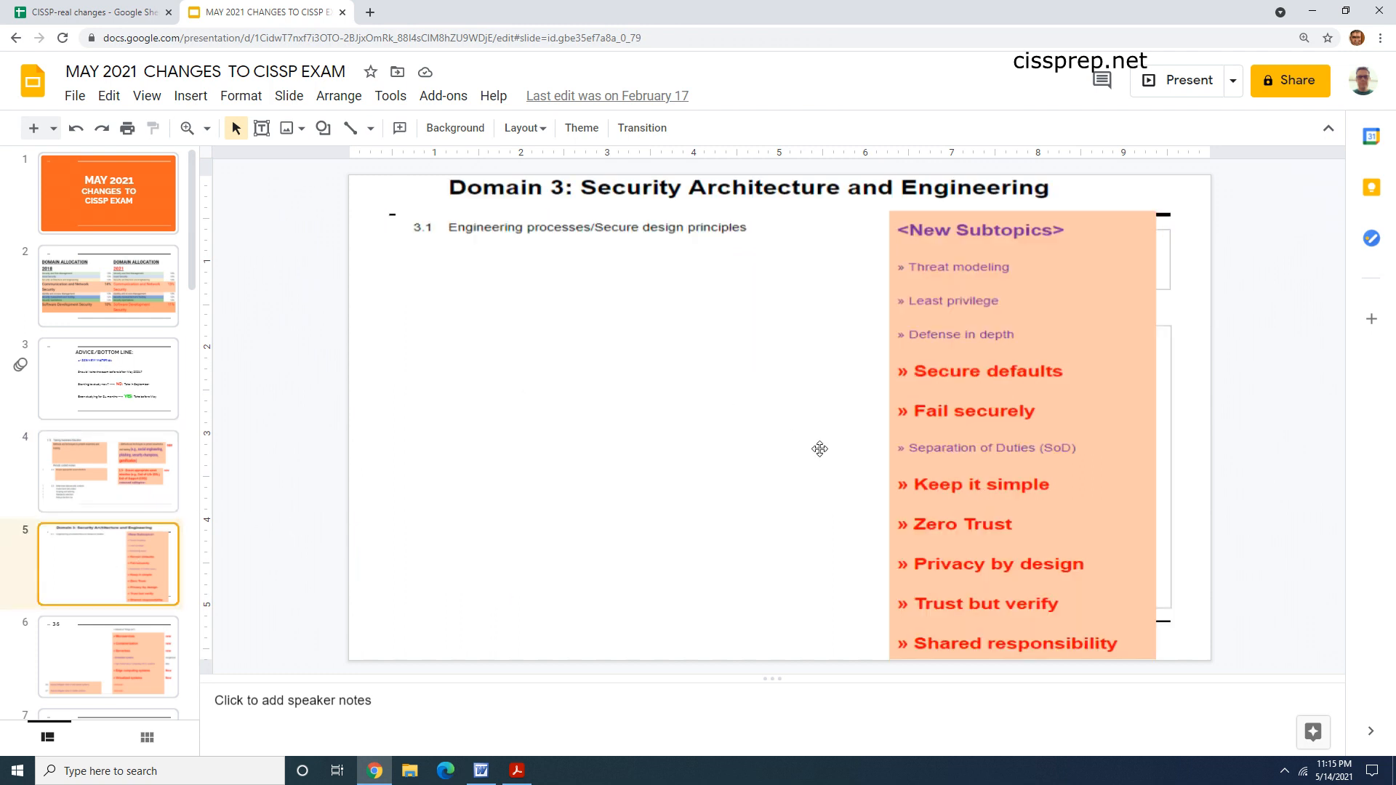
pyautogui.moveTo(988, 575)
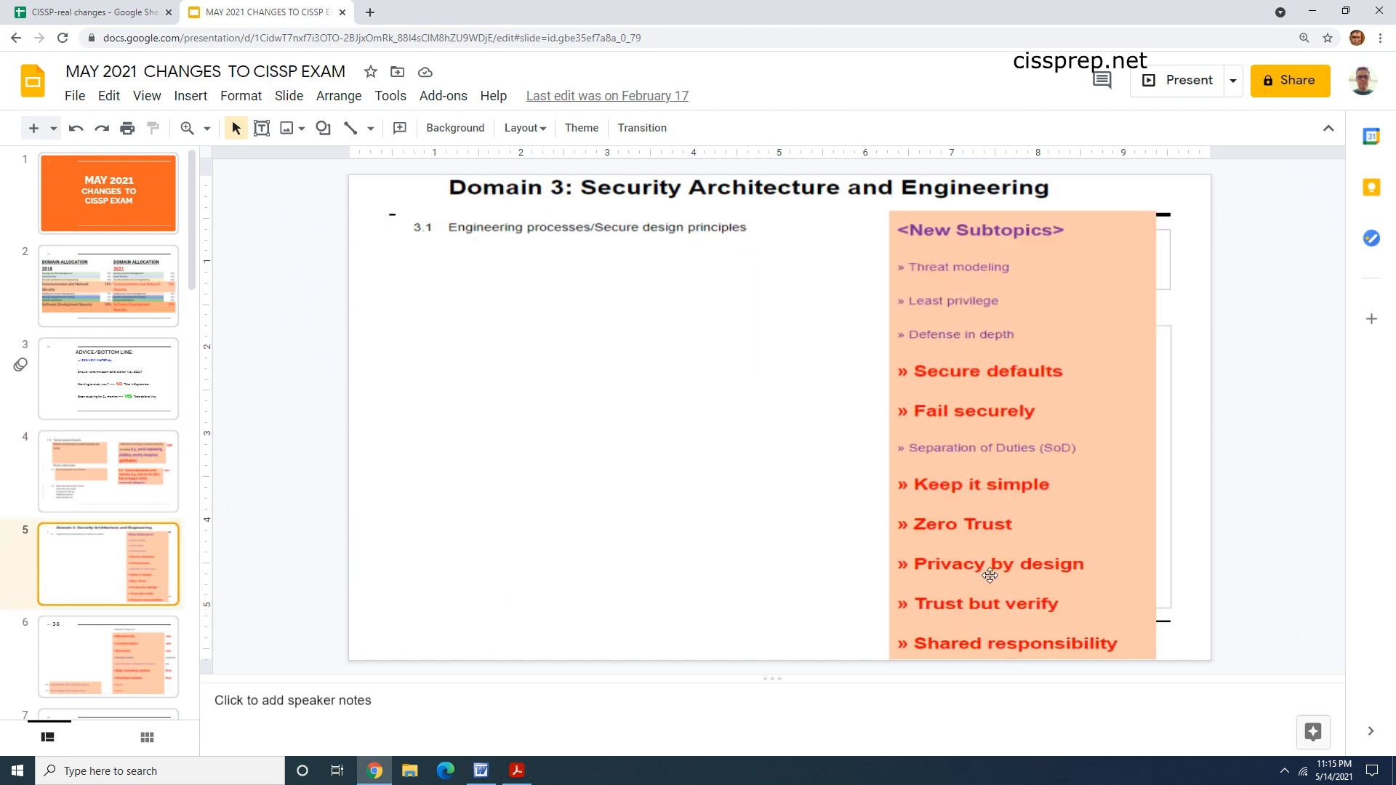
pyautogui.moveTo(969, 550)
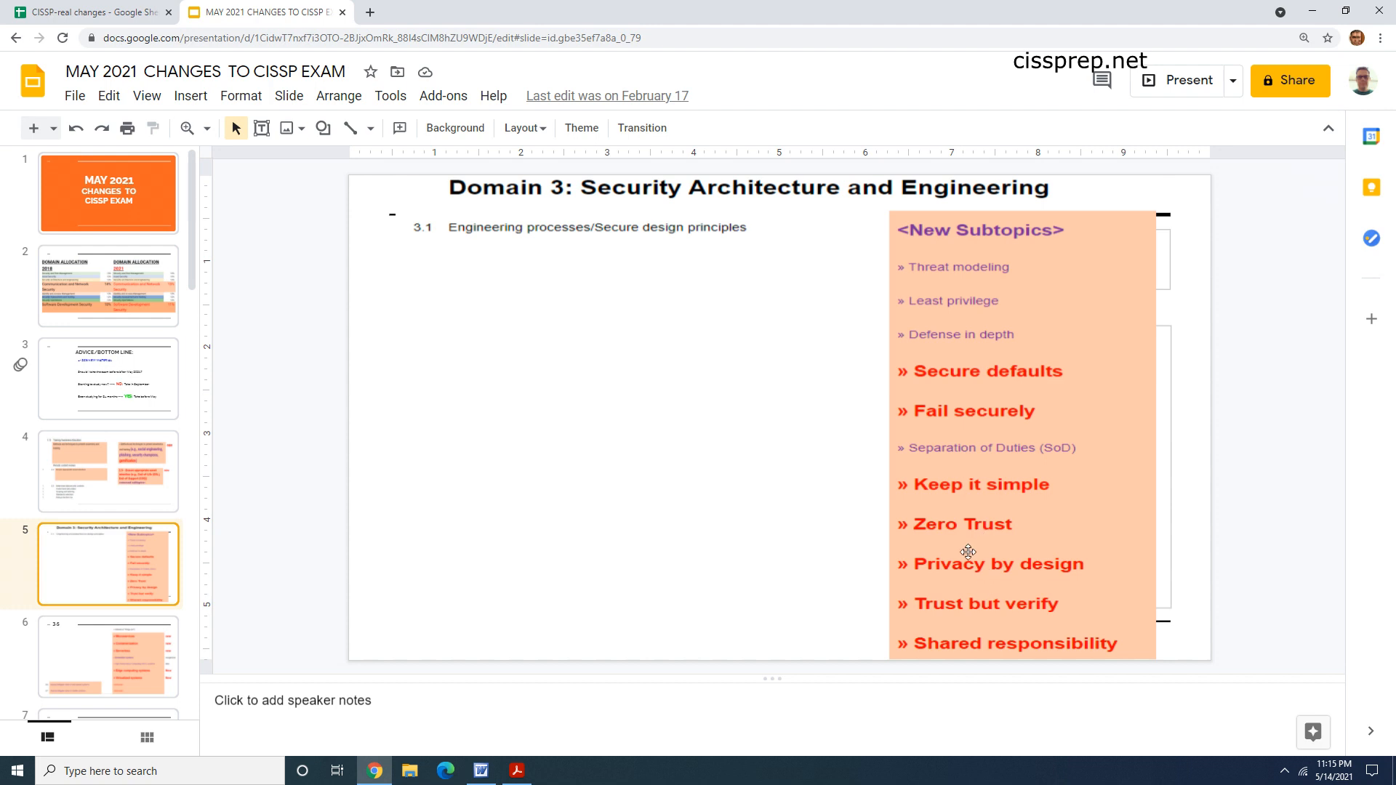
pyautogui.moveTo(1036, 576)
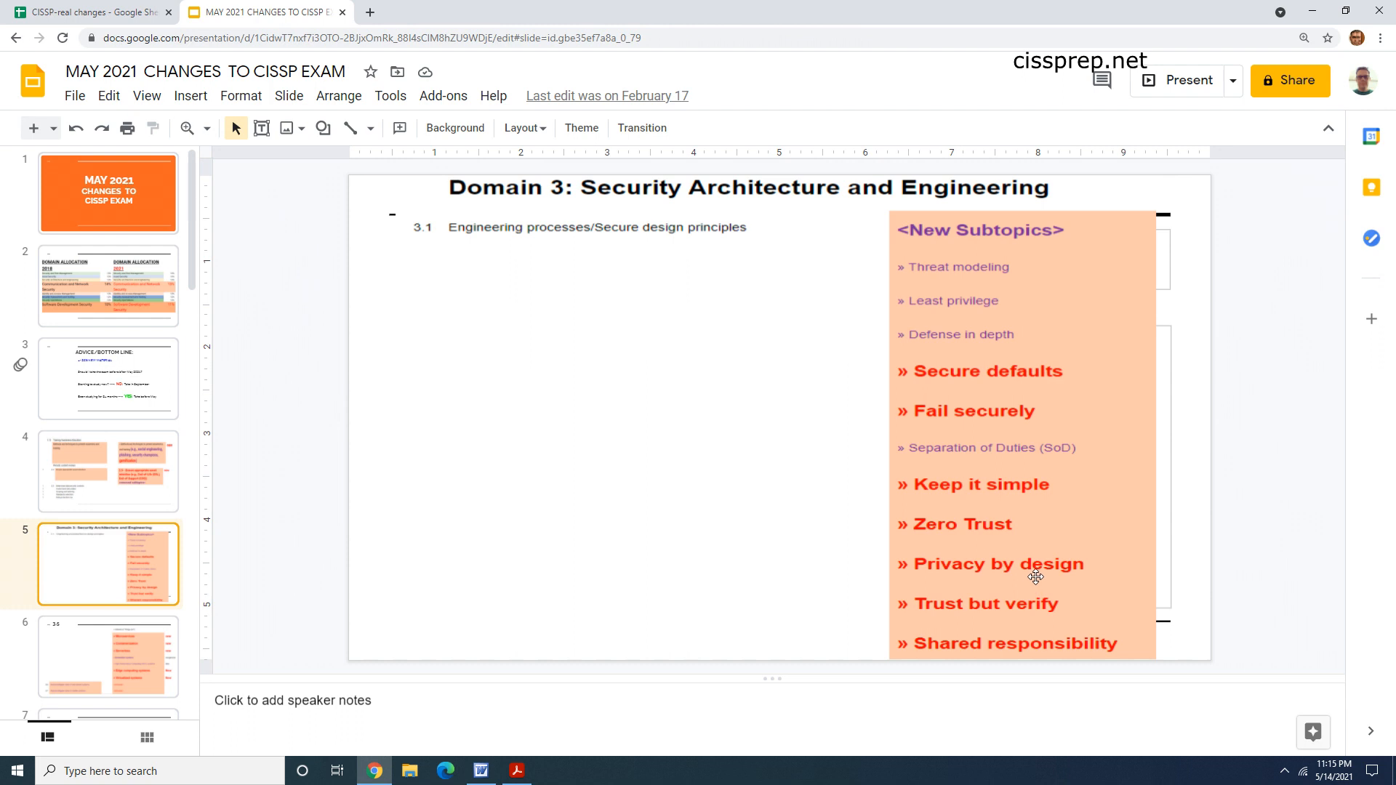
pyautogui.moveTo(1015, 607)
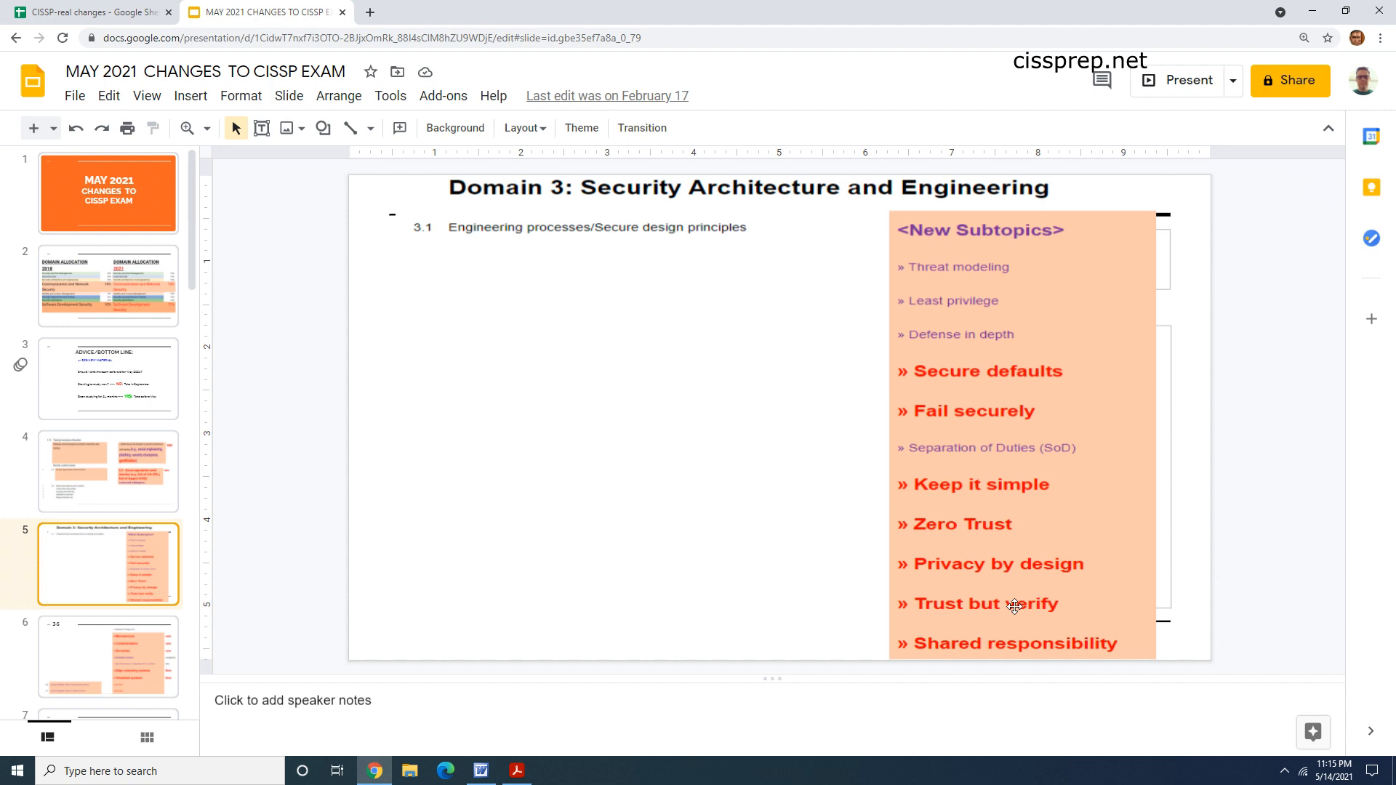
pyautogui.moveTo(619, 605)
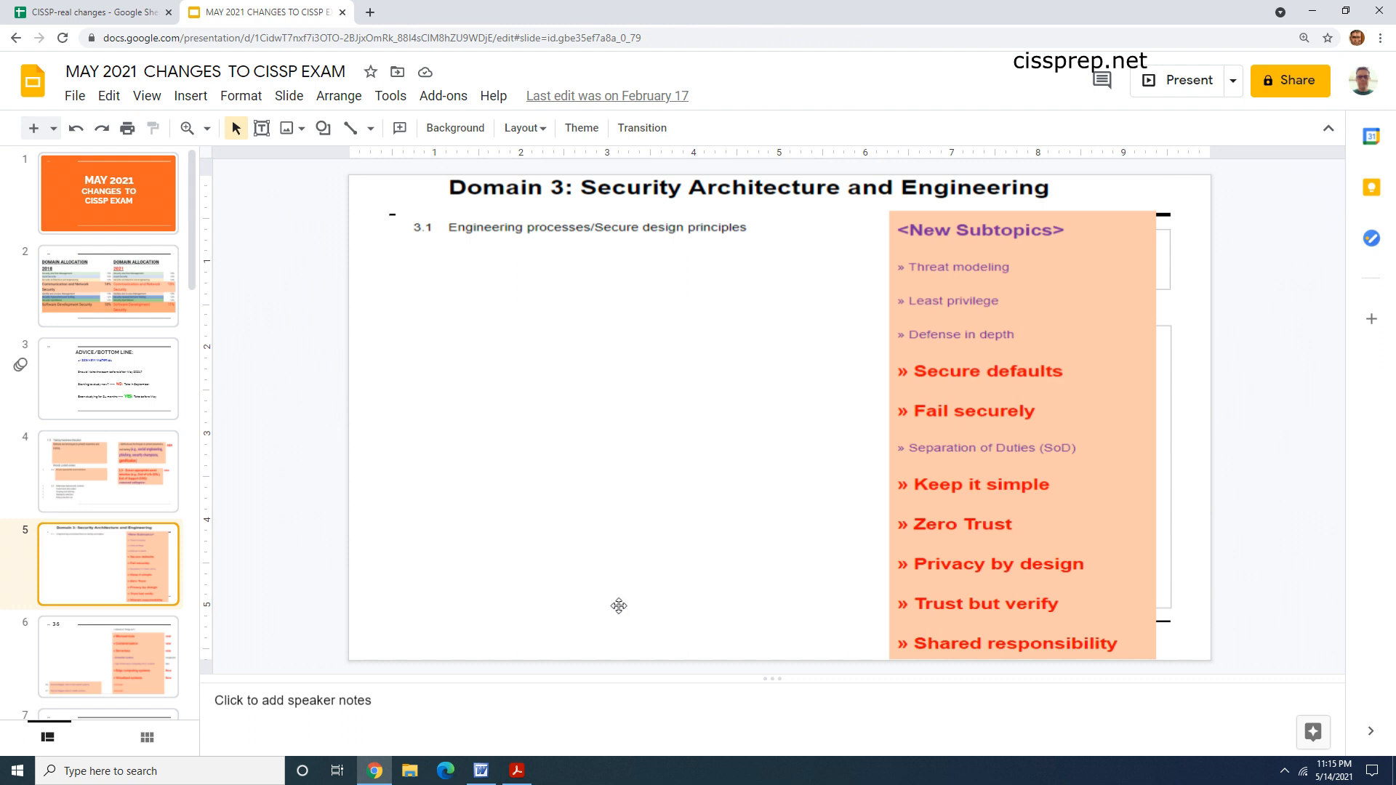
pyautogui.moveTo(463, 342)
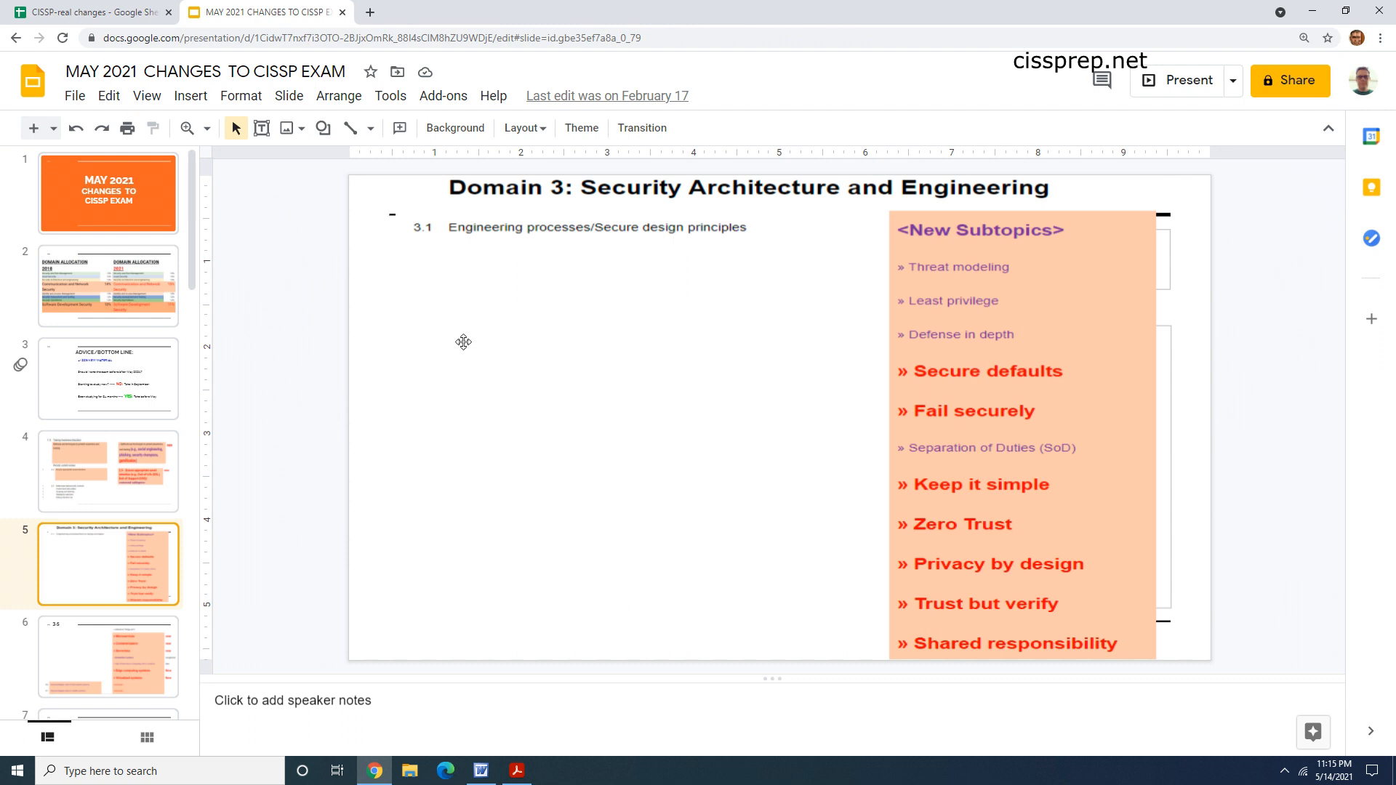
pyautogui.moveTo(457, 338)
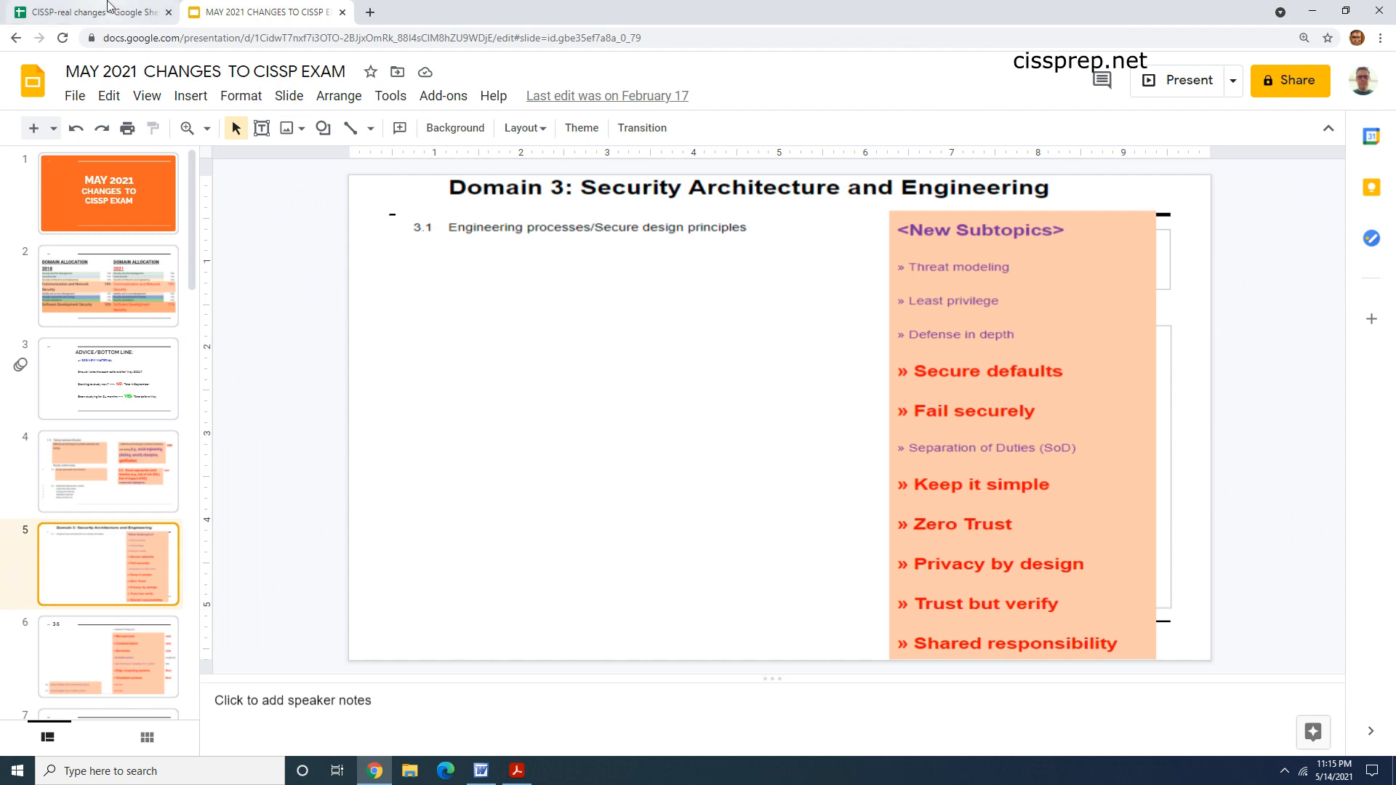
pyautogui.click(89, 11)
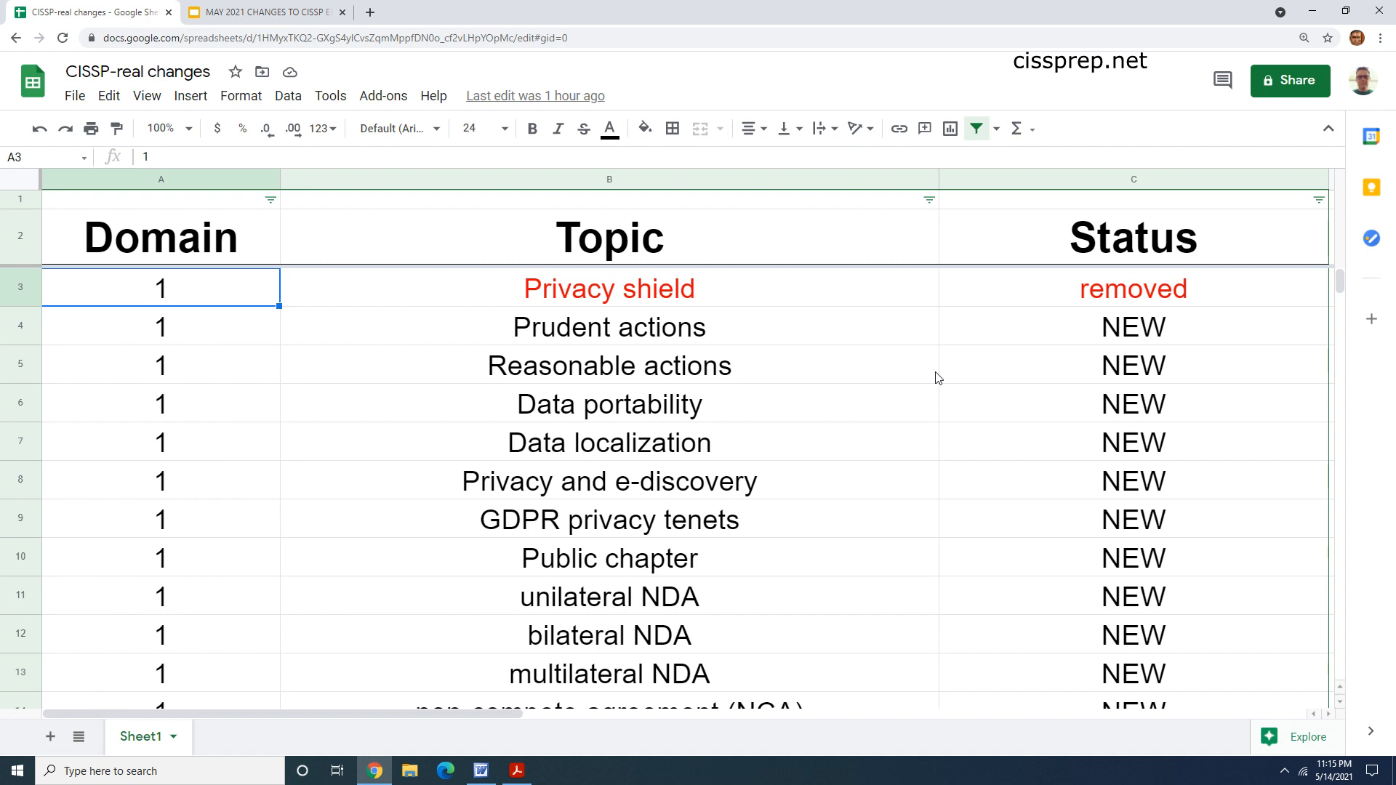
pyautogui.click(1133, 288)
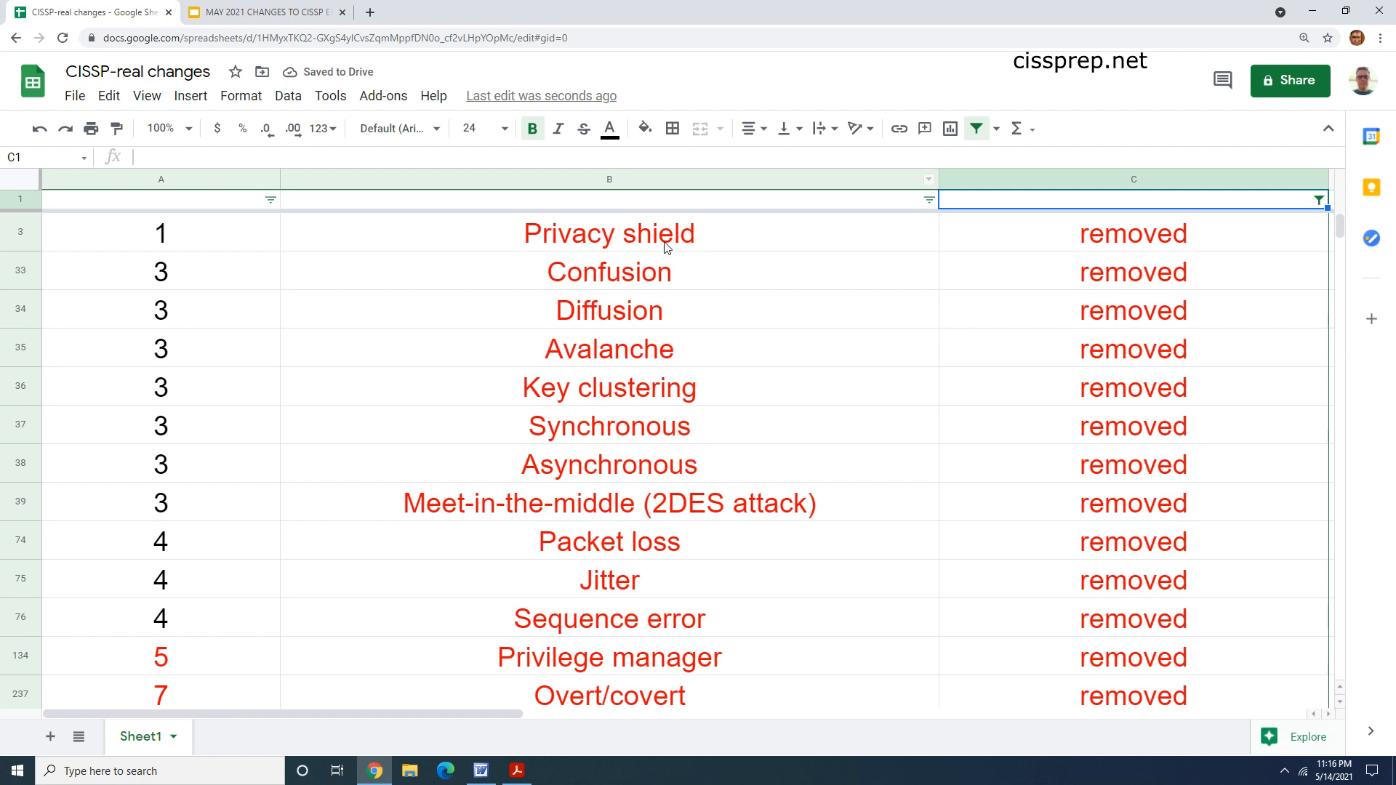
# Step: Highlight removed topics Privacy shield, Confusion, Diffusion, Key clustering, Asynchronous and Meet-in-the-middle
pyautogui.click(608, 234)
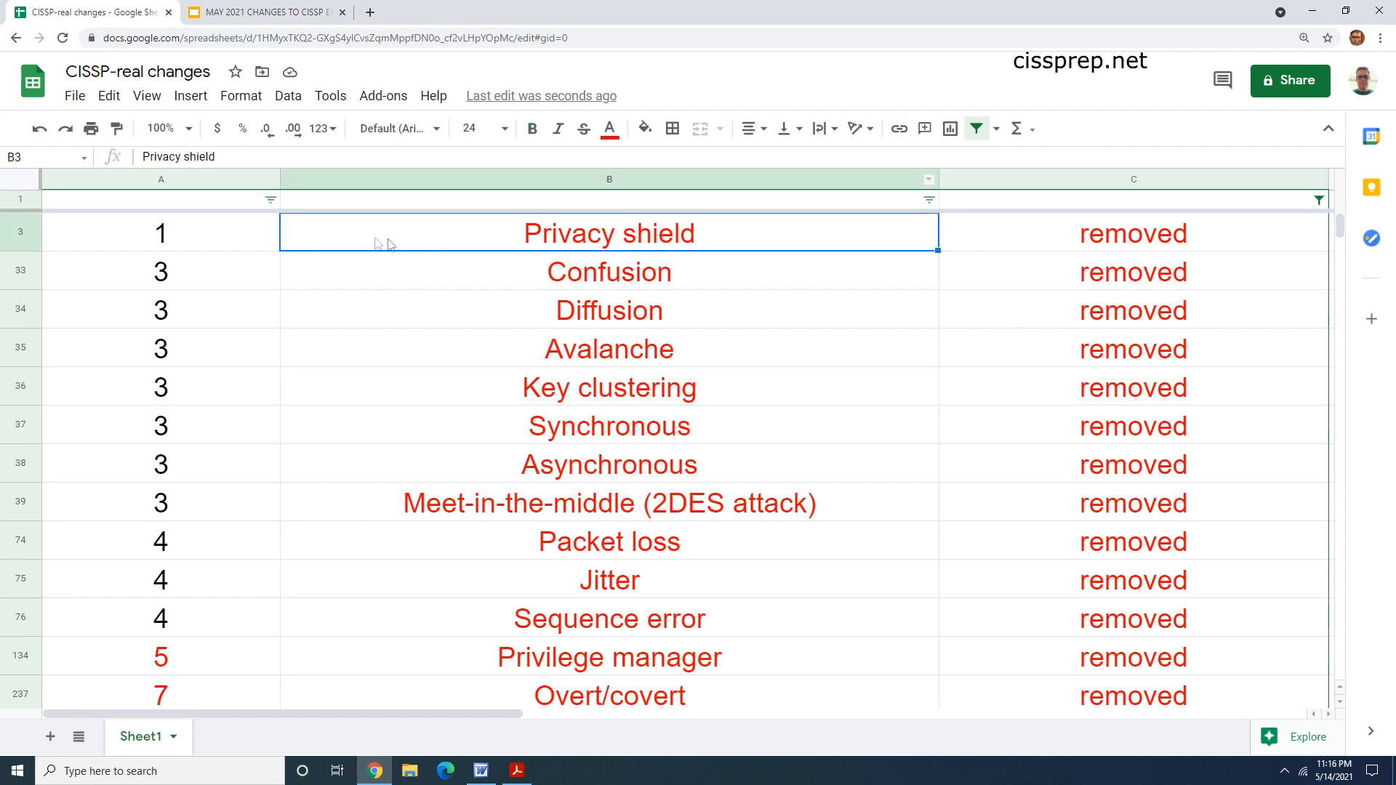
pyautogui.moveTo(1081, 257)
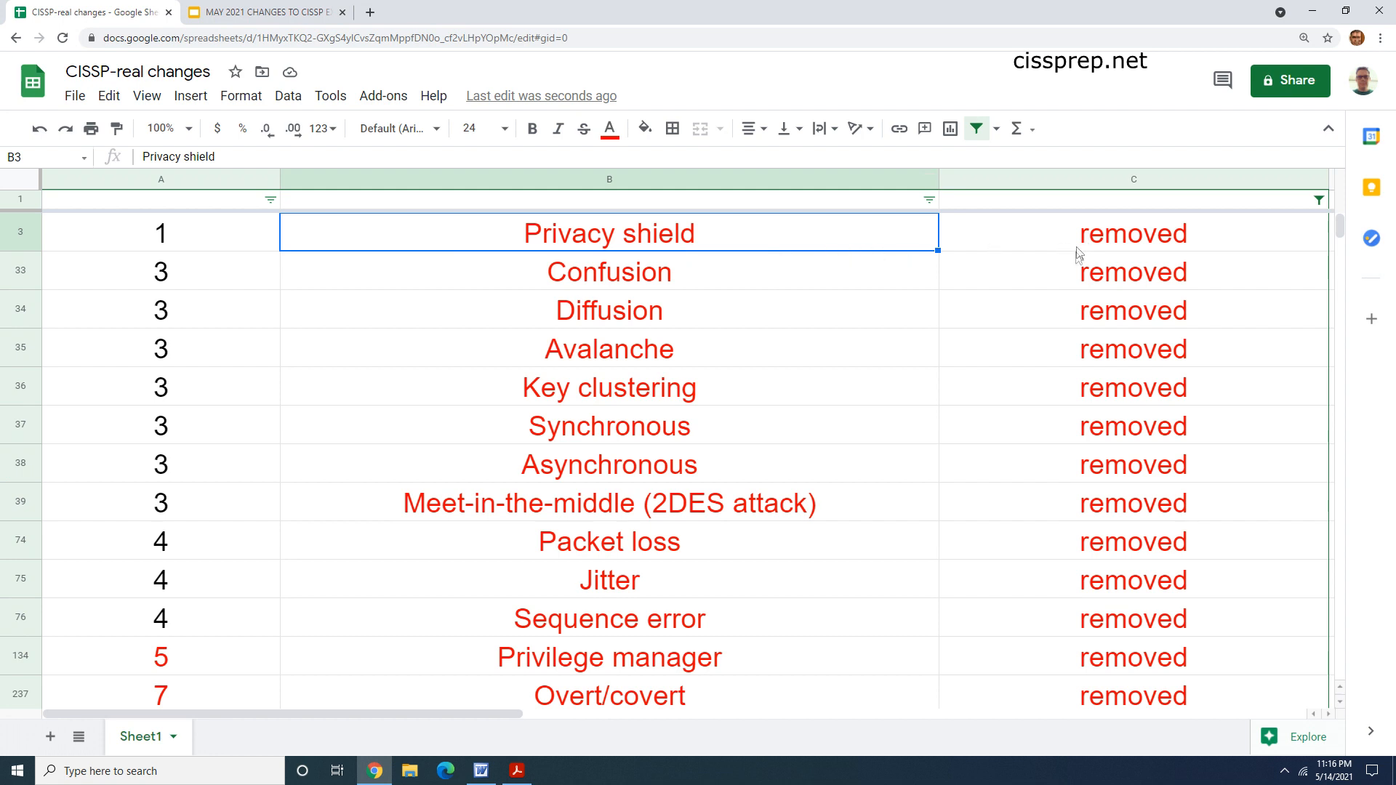
pyautogui.moveTo(1102, 257)
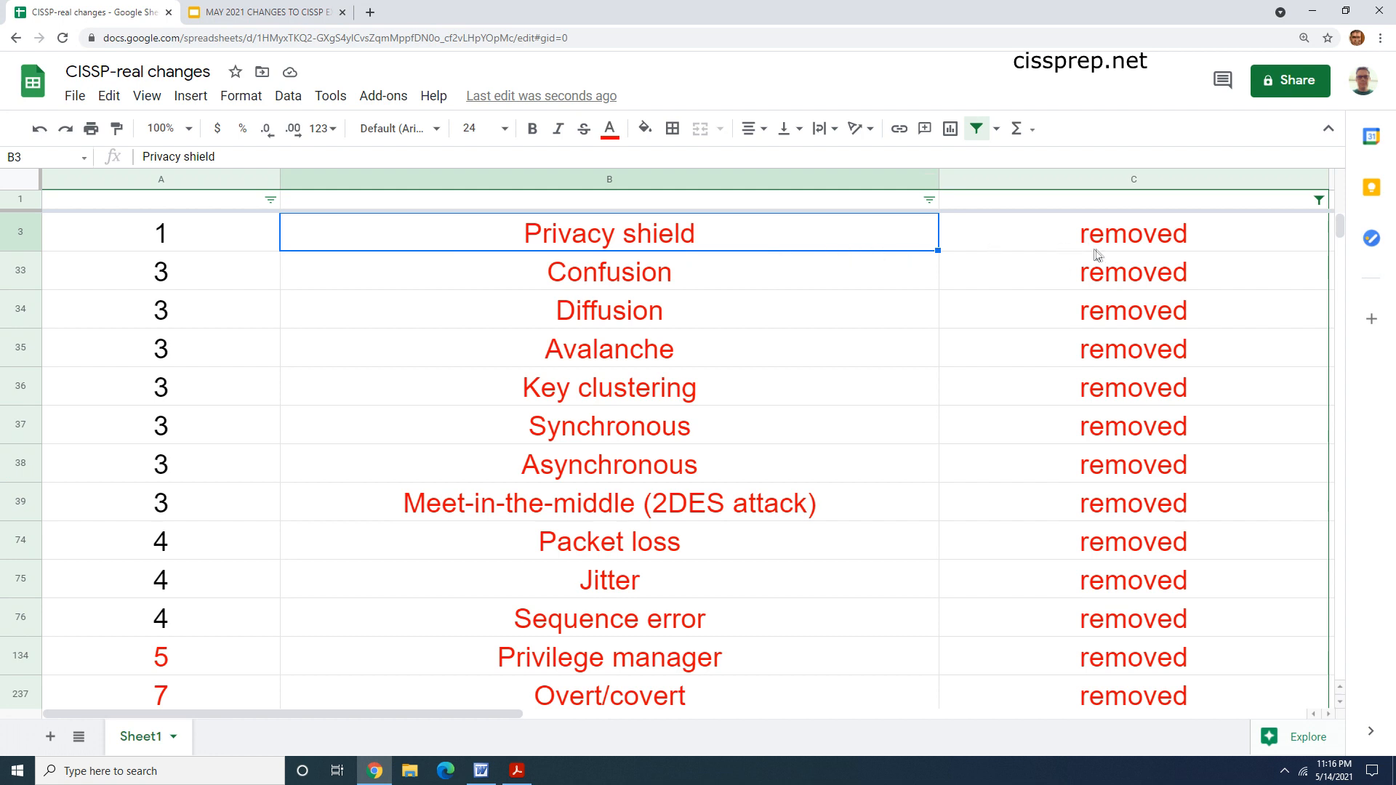
pyautogui.click(610, 271)
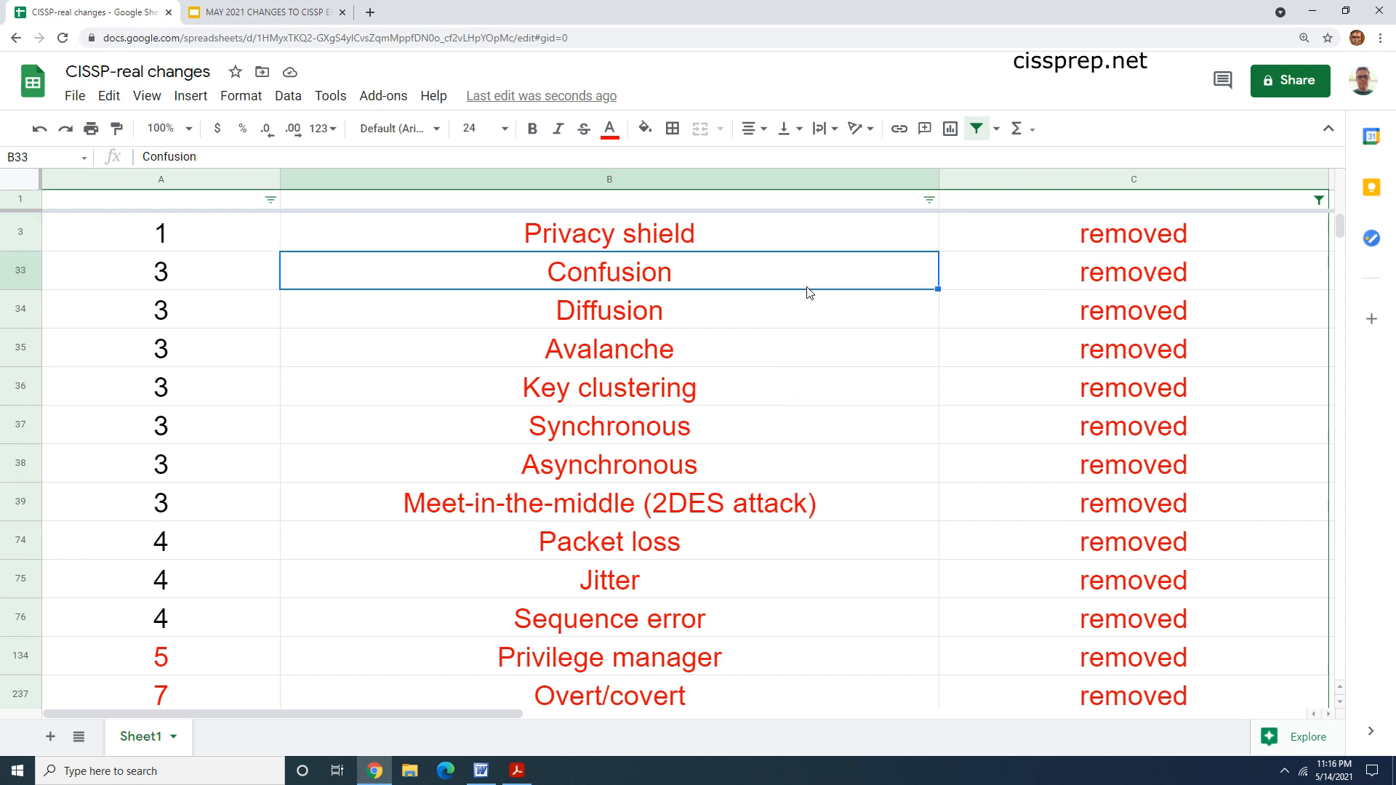
pyautogui.moveTo(1031, 285)
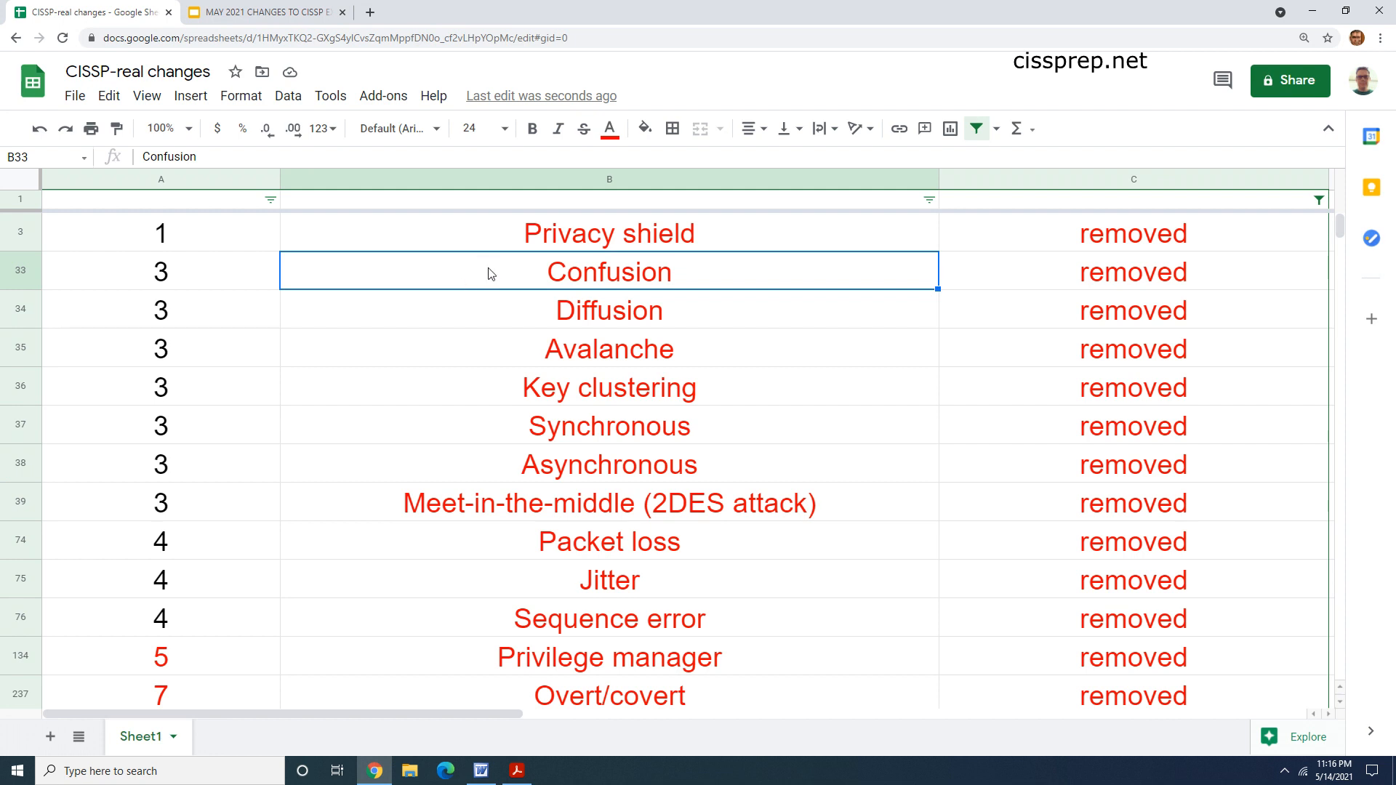
pyautogui.click(610, 310)
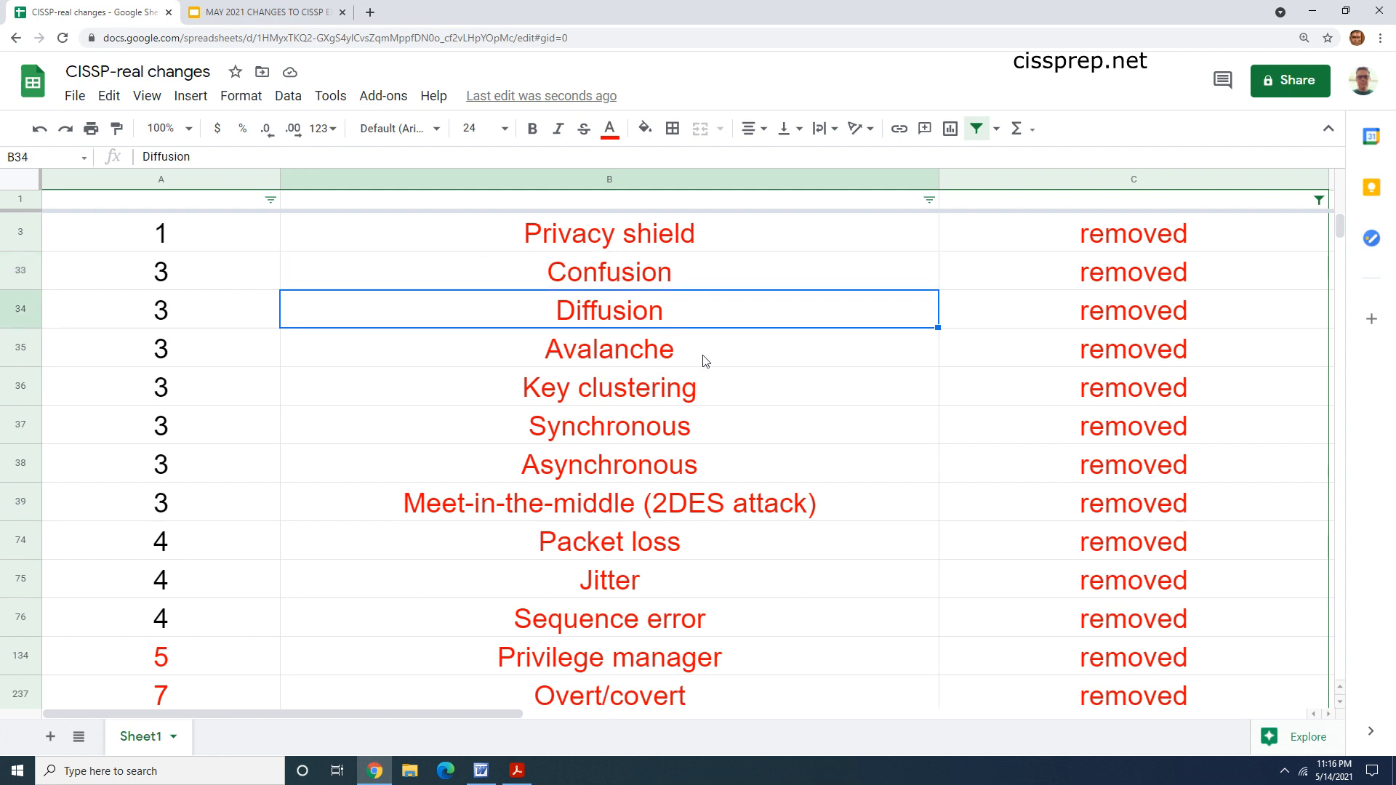
pyautogui.click(610, 349)
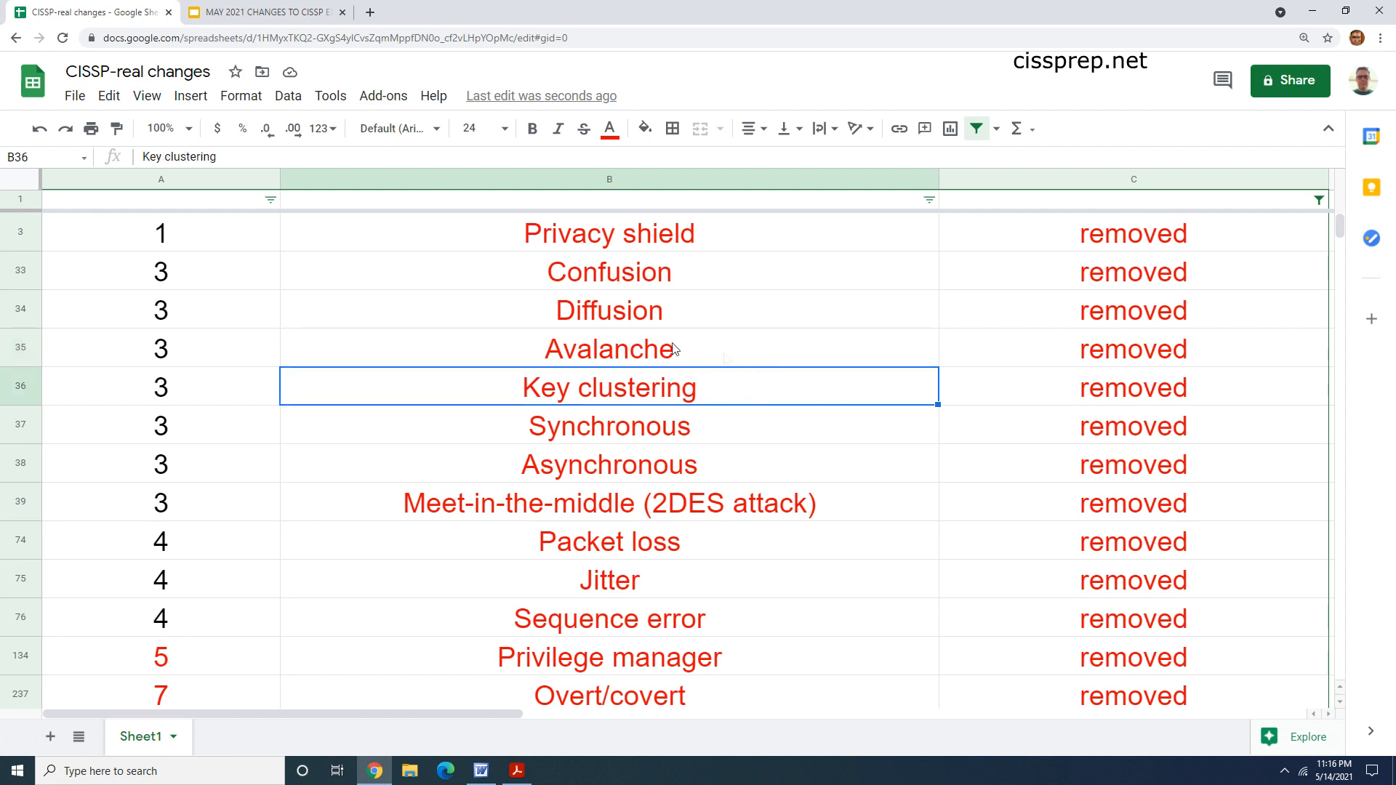
pyautogui.moveTo(707, 397)
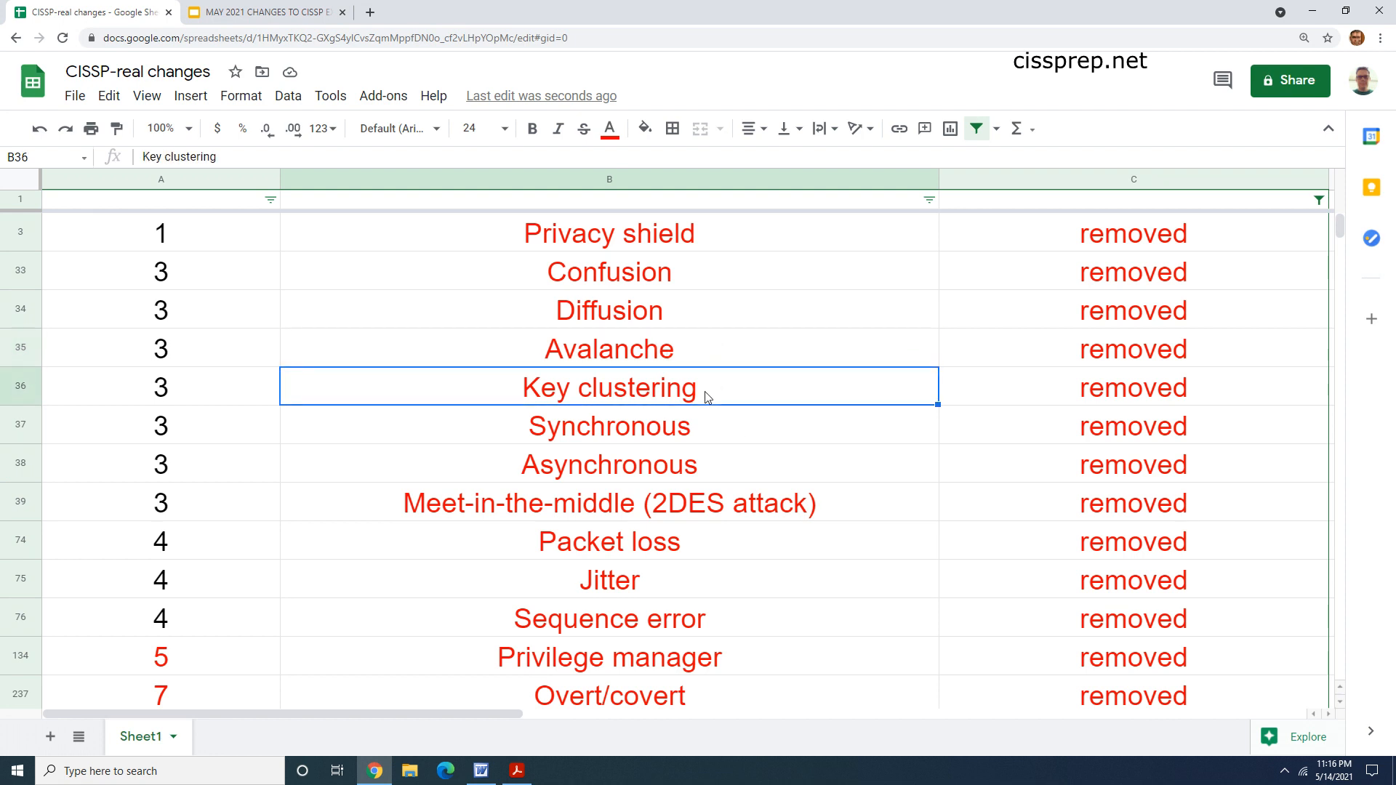
pyautogui.moveTo(668, 405)
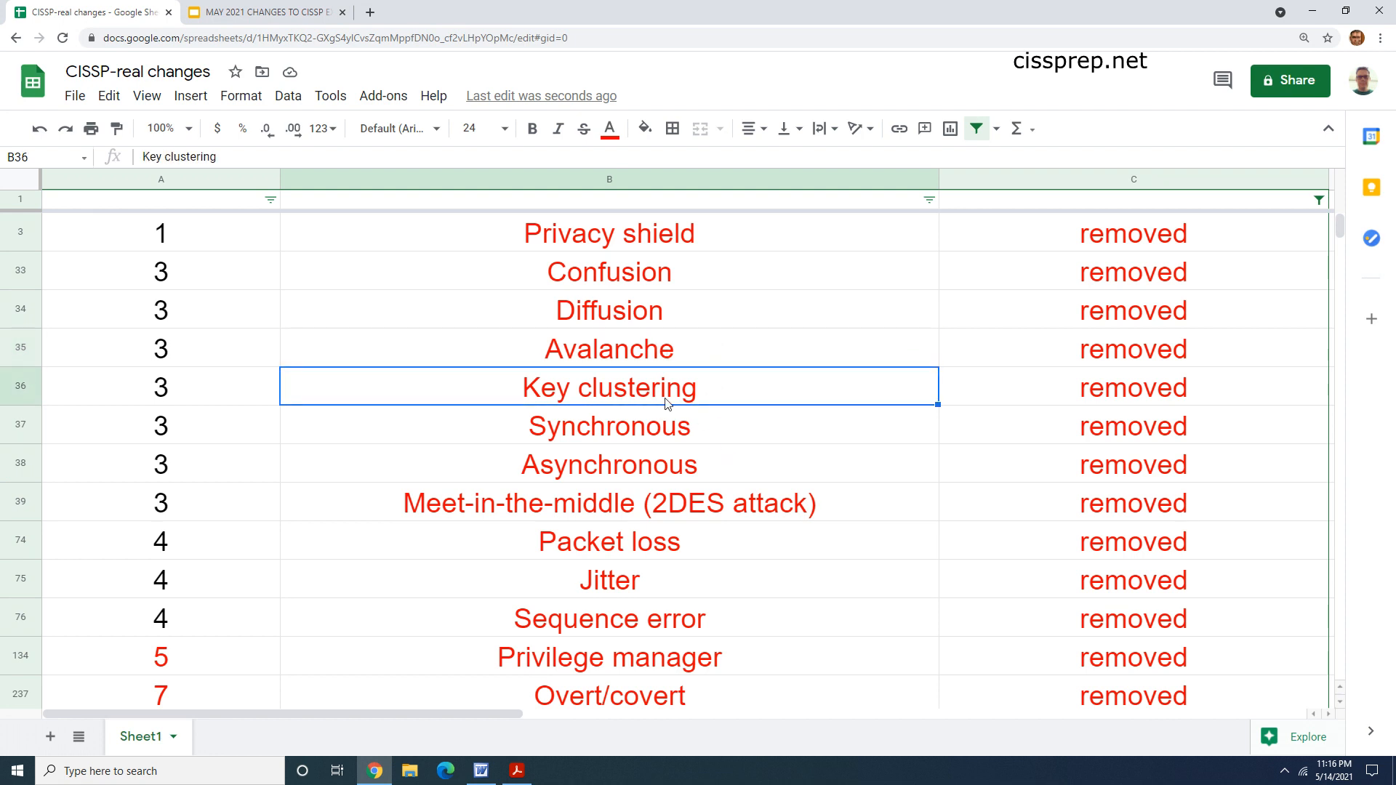
pyautogui.click(609, 425)
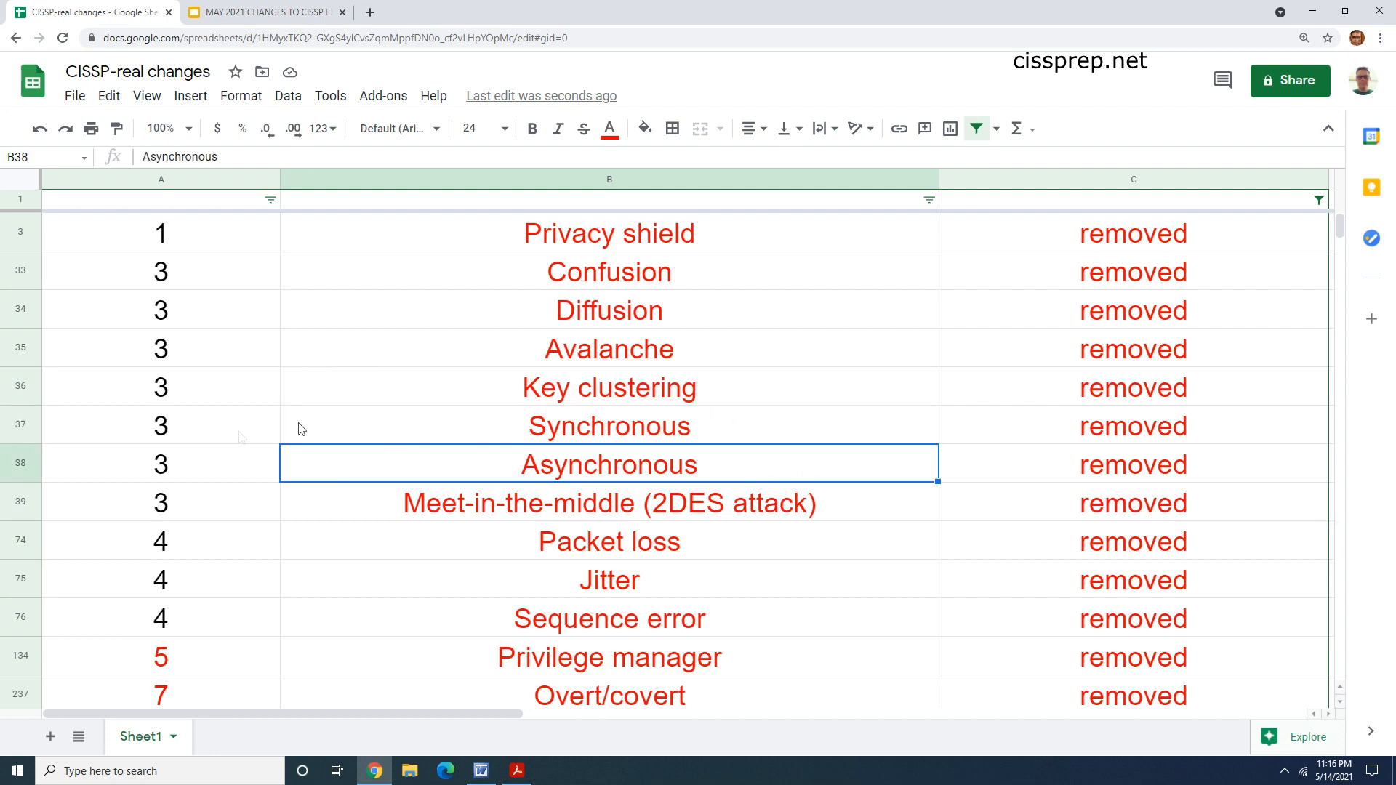
pyautogui.moveTo(273, 482)
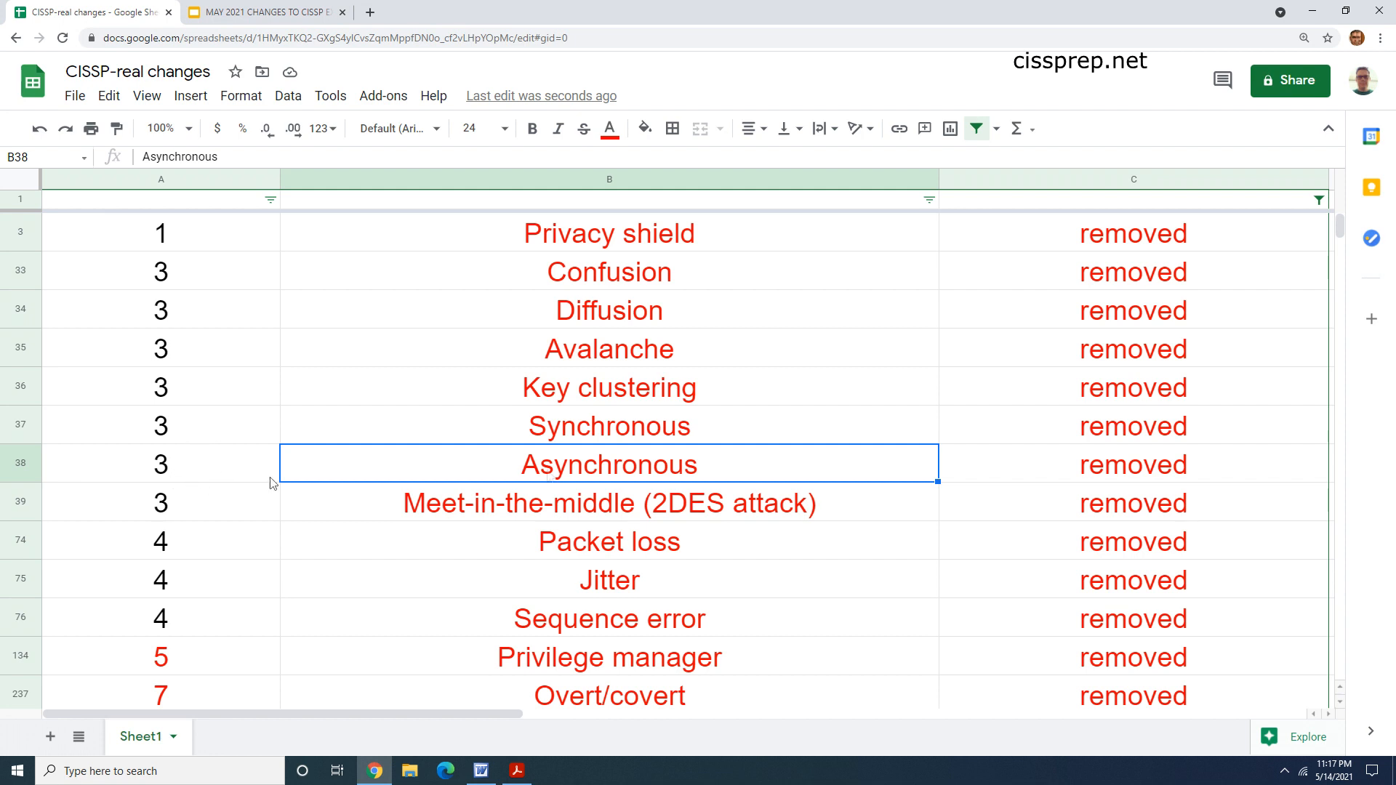
pyautogui.moveTo(697, 456)
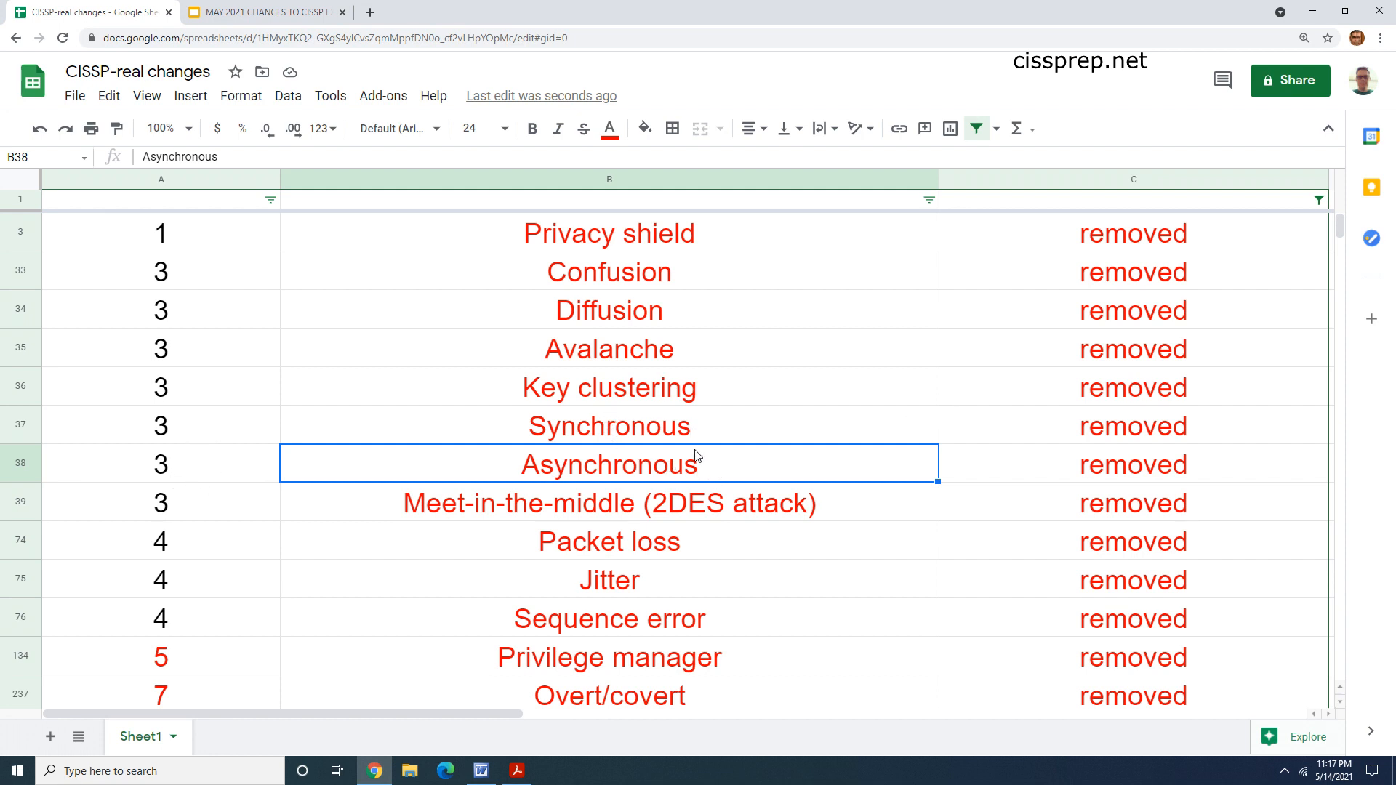
pyautogui.click(610, 503)
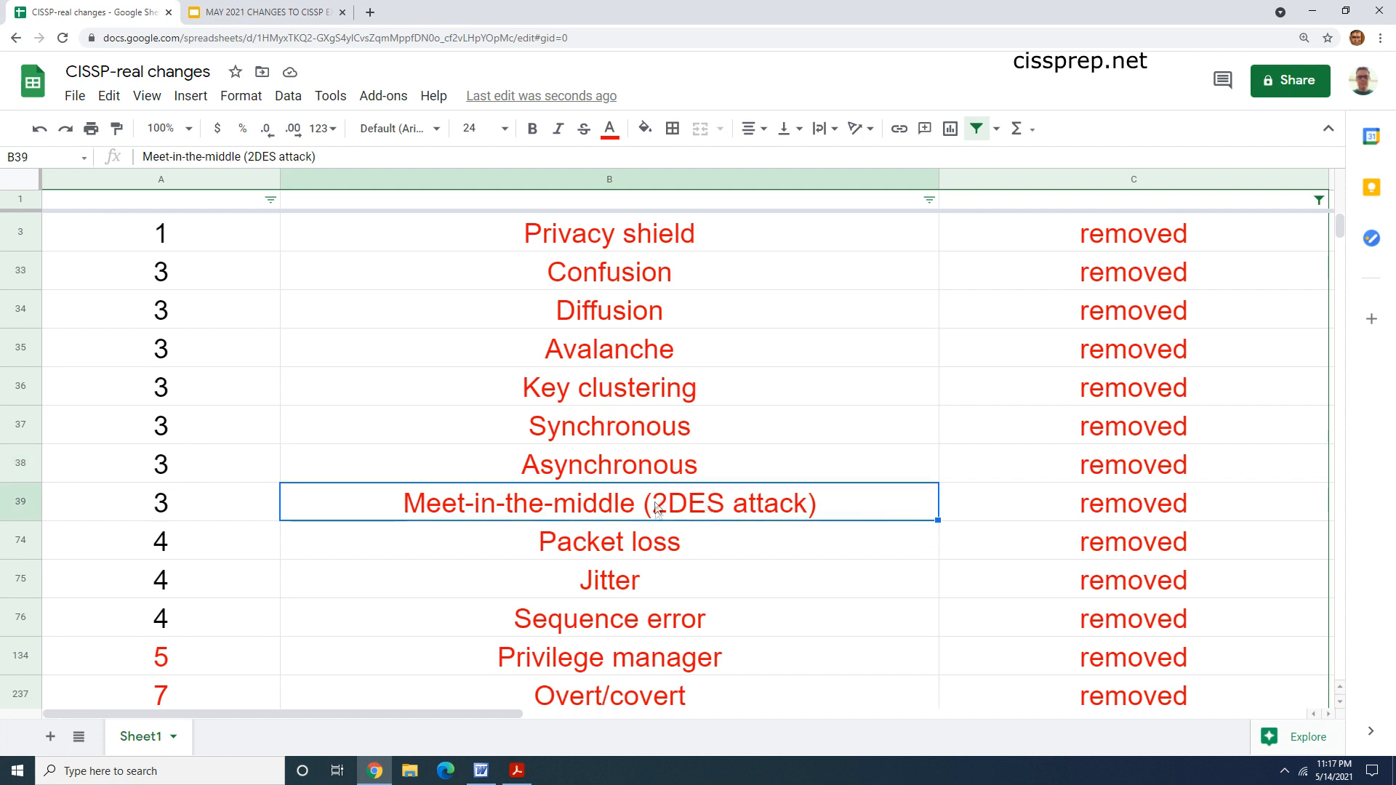
pyautogui.moveTo(806, 584)
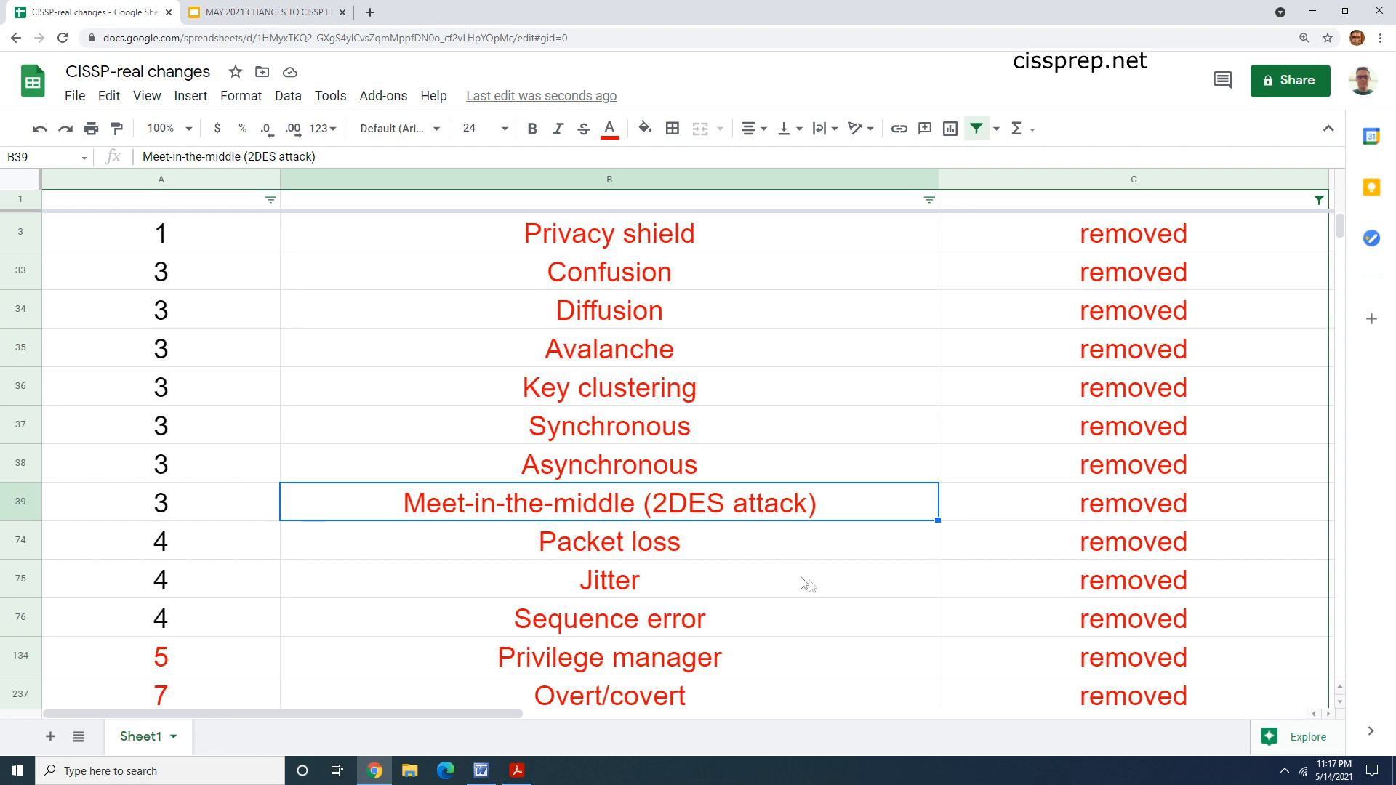
# Step: Highlight Packet loss through Information lifecycle, then scroll back up the list
pyautogui.click(610, 541)
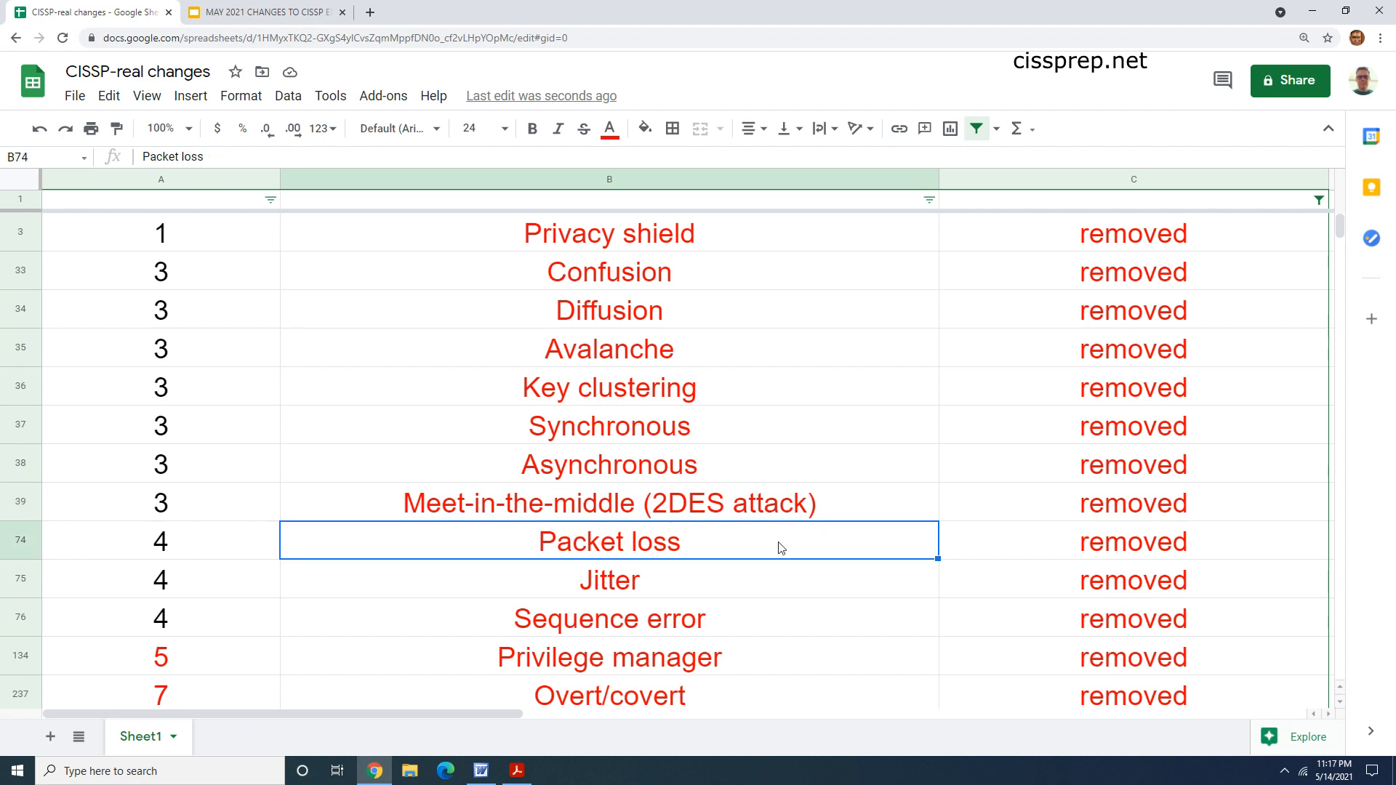
pyautogui.moveTo(874, 531)
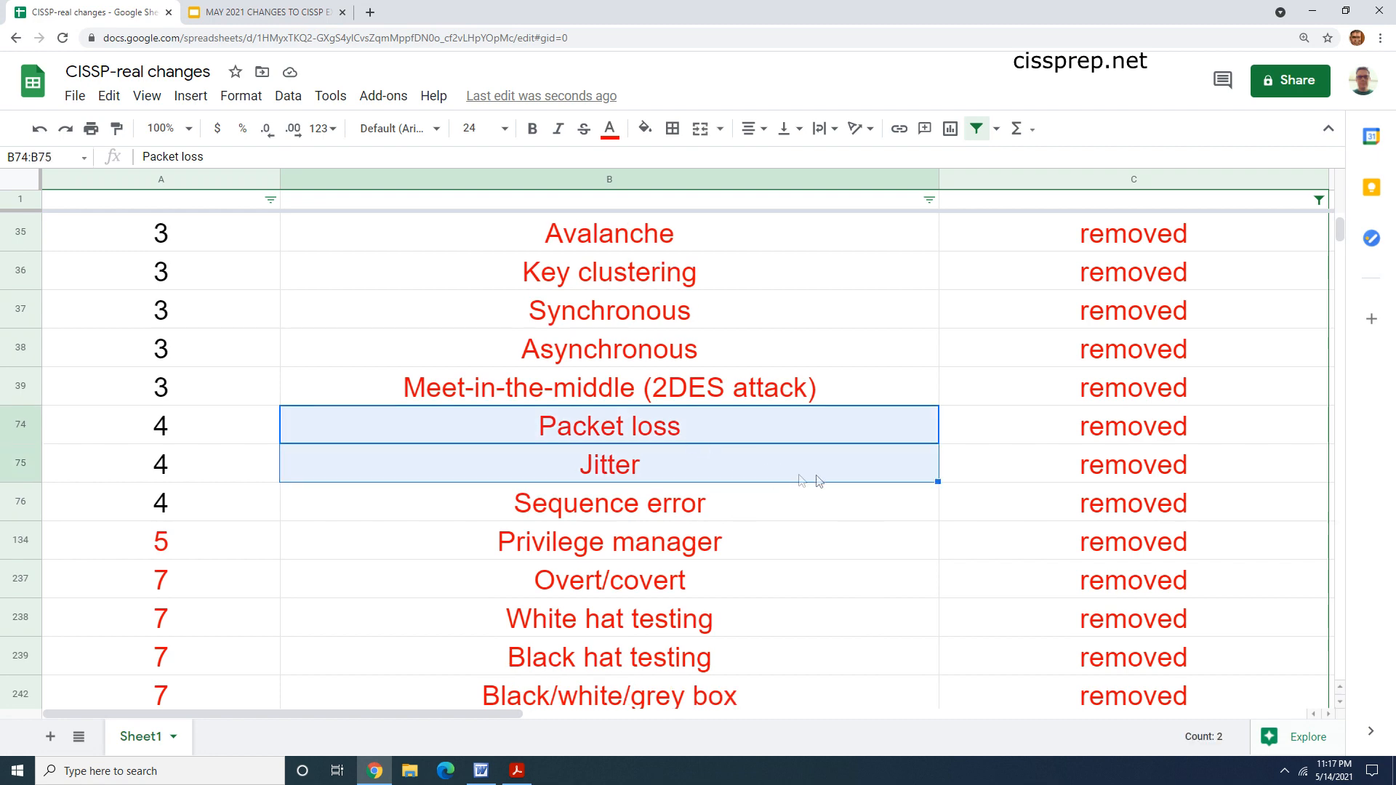
pyautogui.click(610, 503)
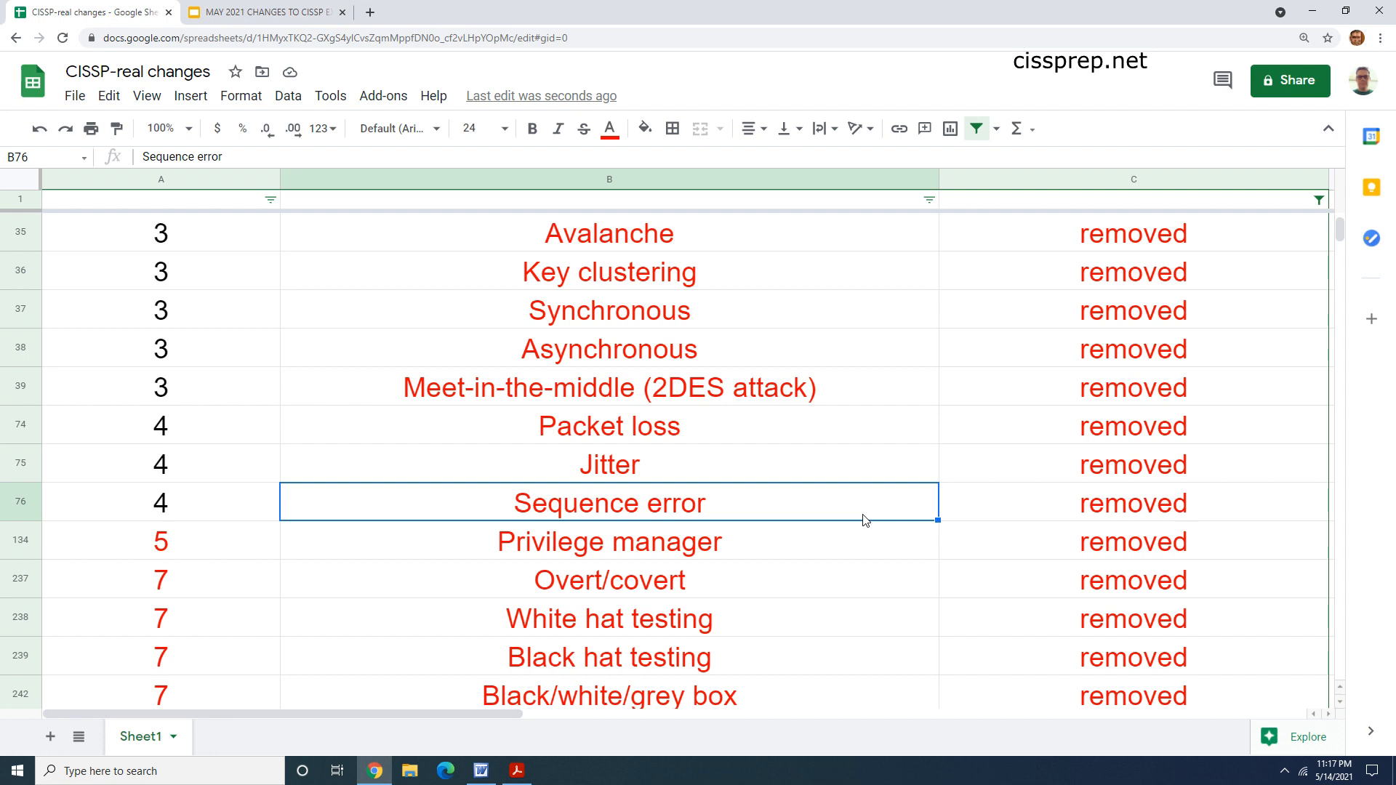
pyautogui.moveTo(806, 561)
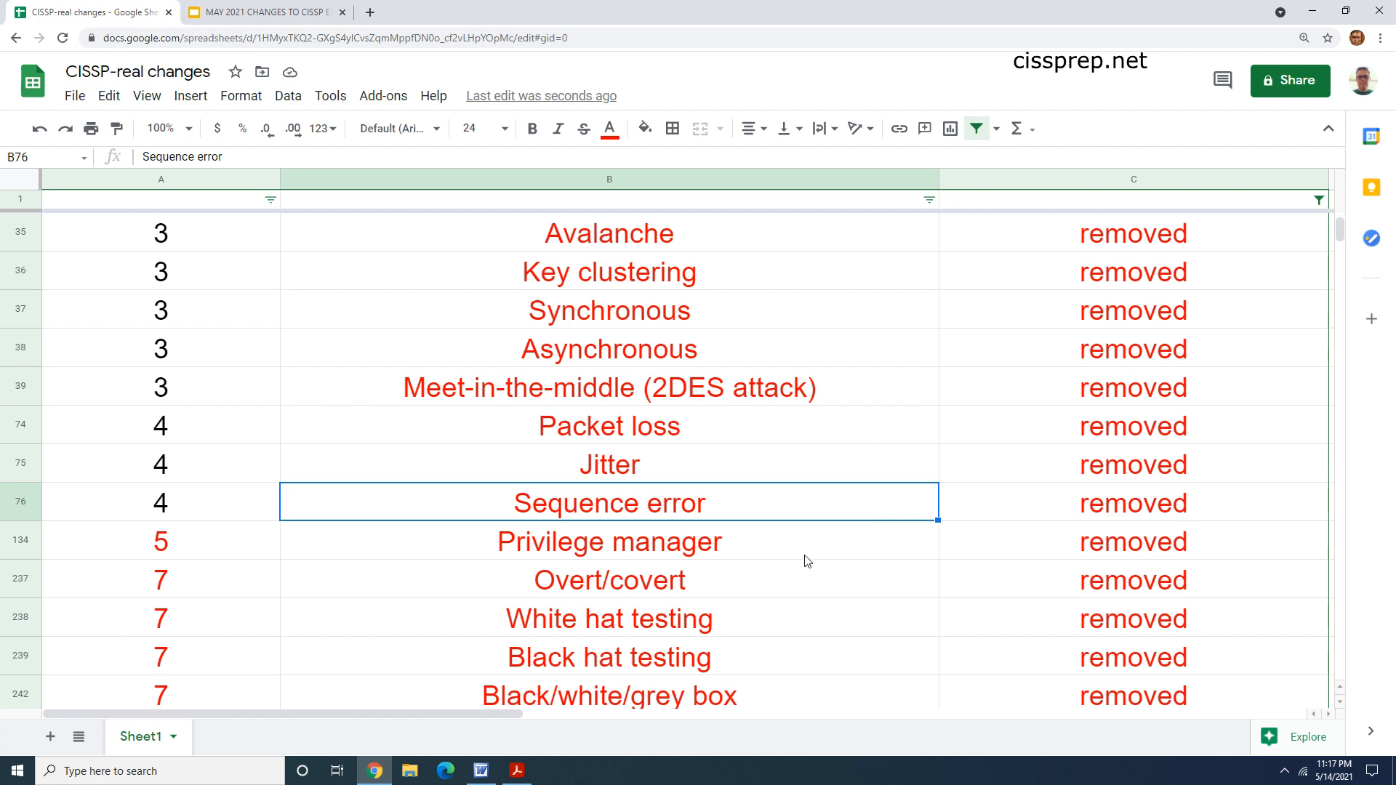
pyautogui.click(609, 541)
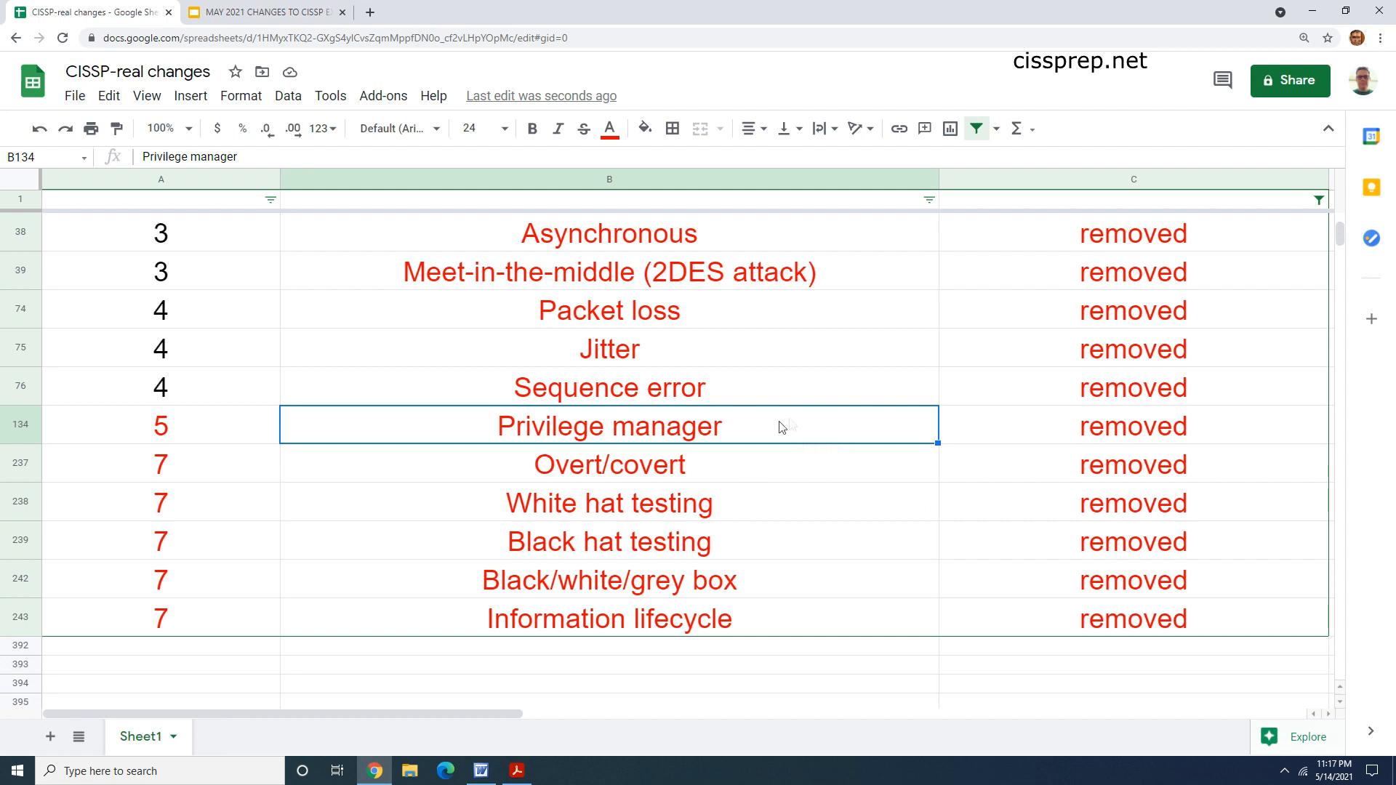
pyautogui.moveTo(737, 435)
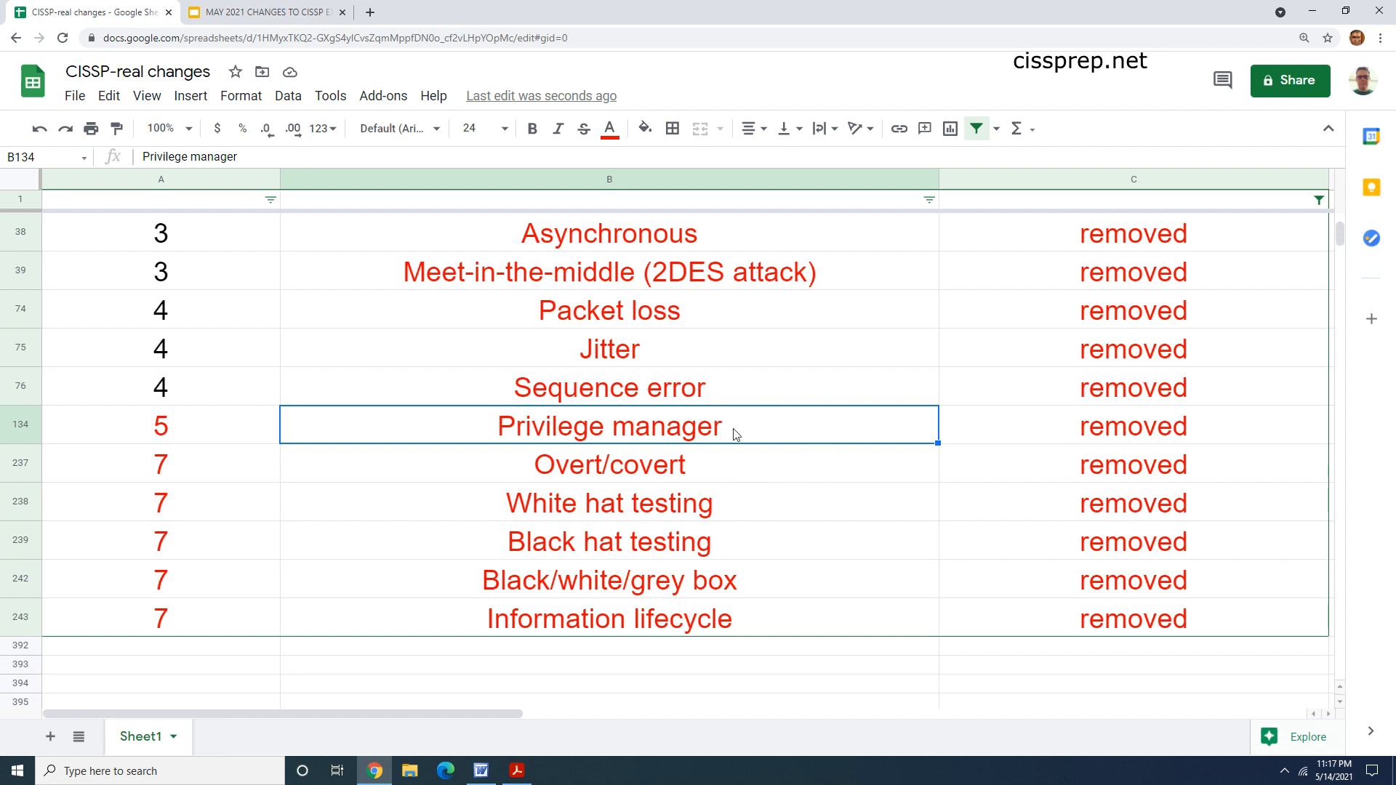
pyautogui.moveTo(743, 432)
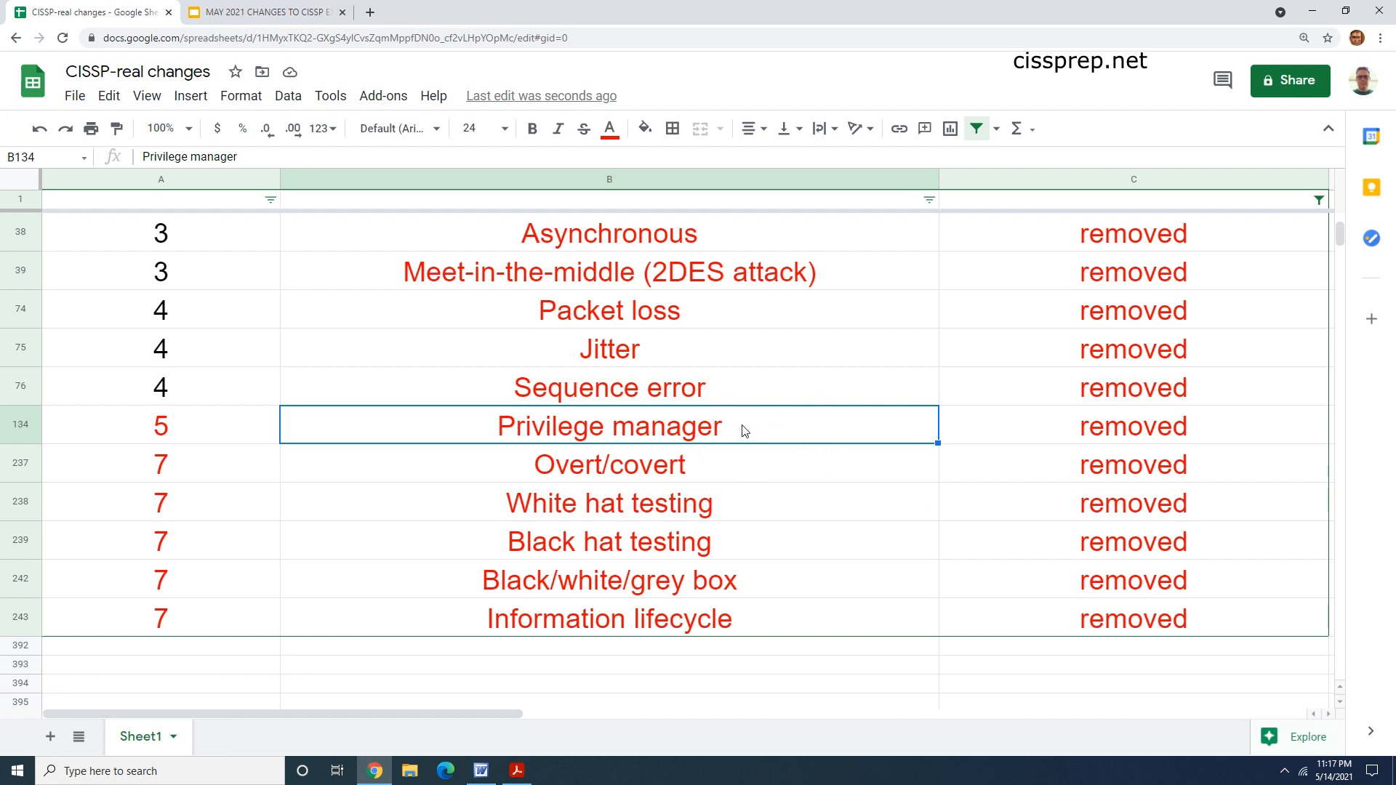
pyautogui.click(609, 464)
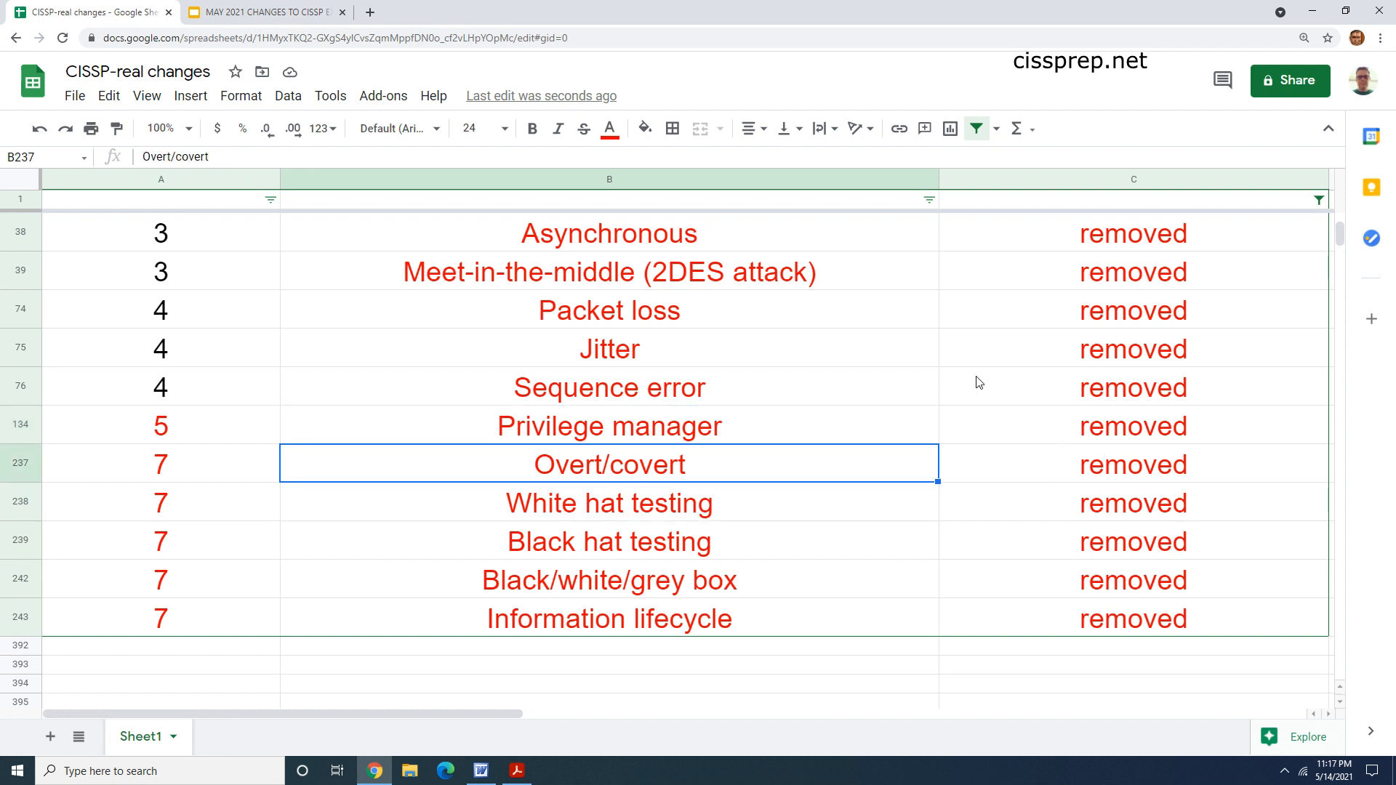
pyautogui.click(609, 541)
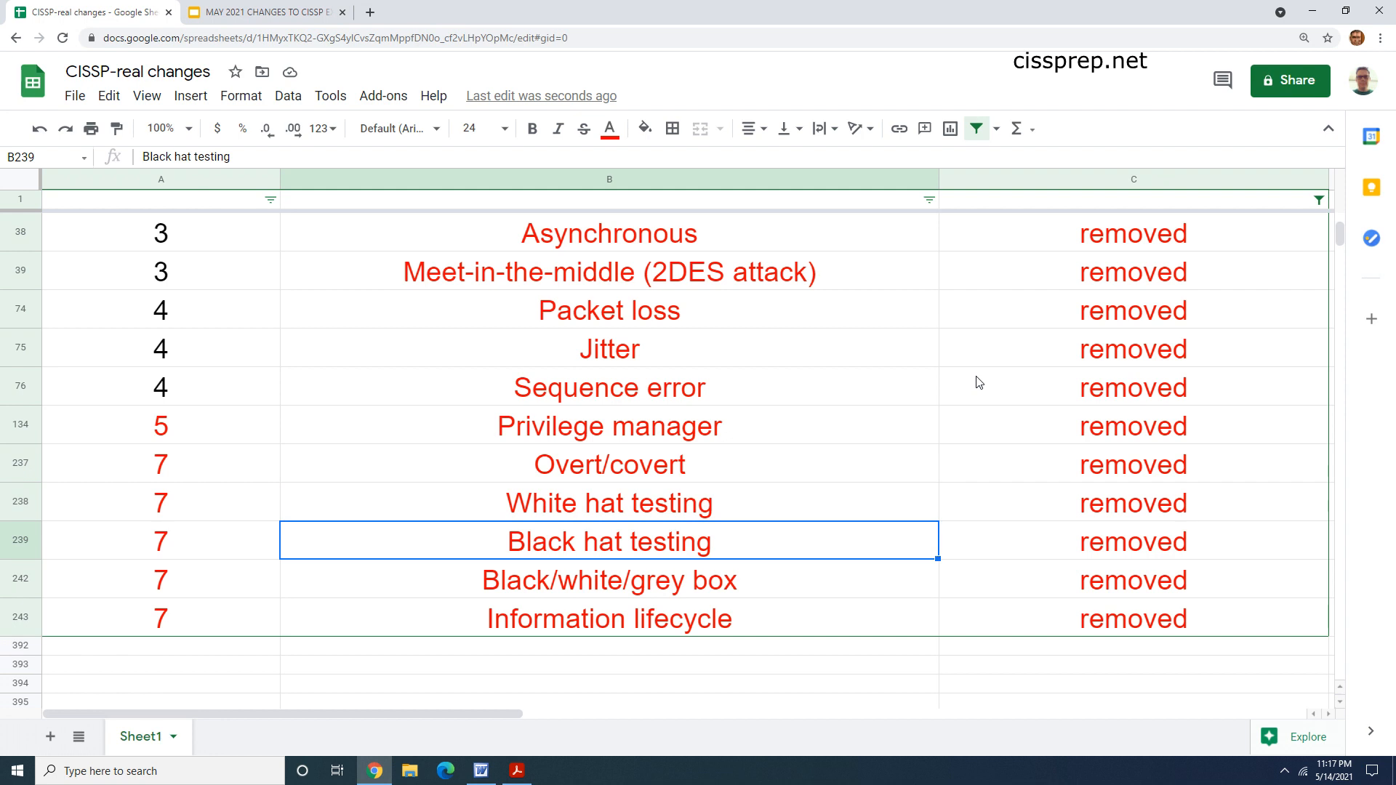
pyautogui.click(610, 580)
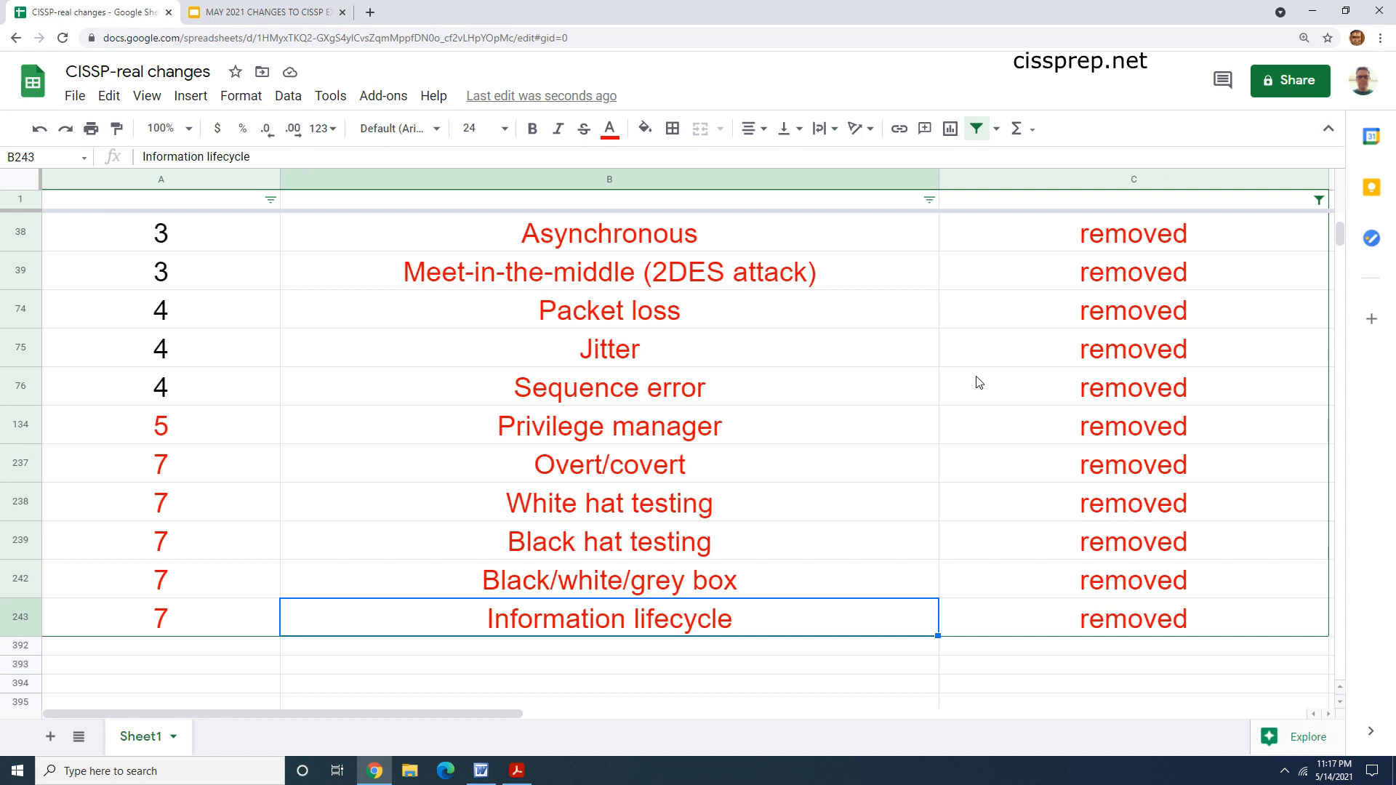
pyautogui.moveTo(671, 416)
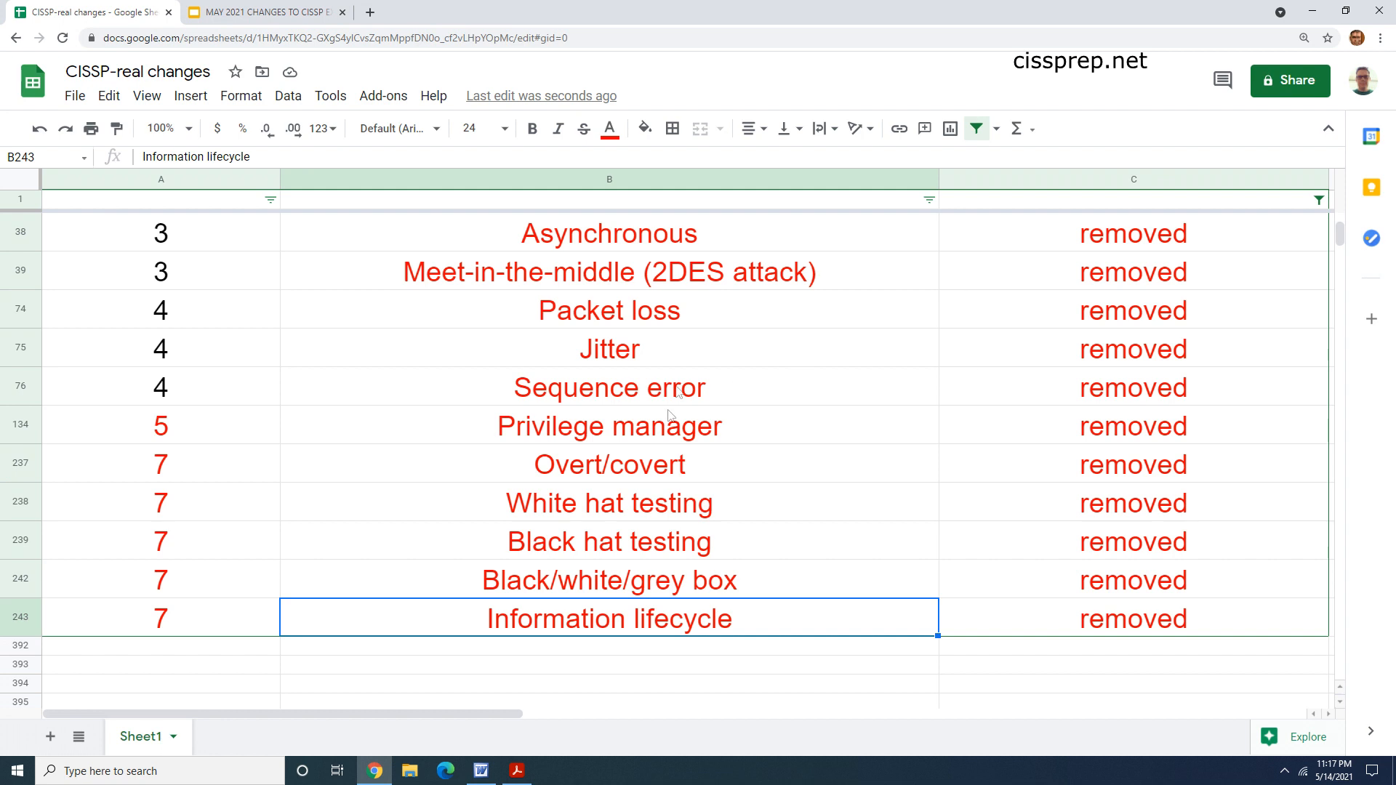
pyautogui.moveTo(1167, 419)
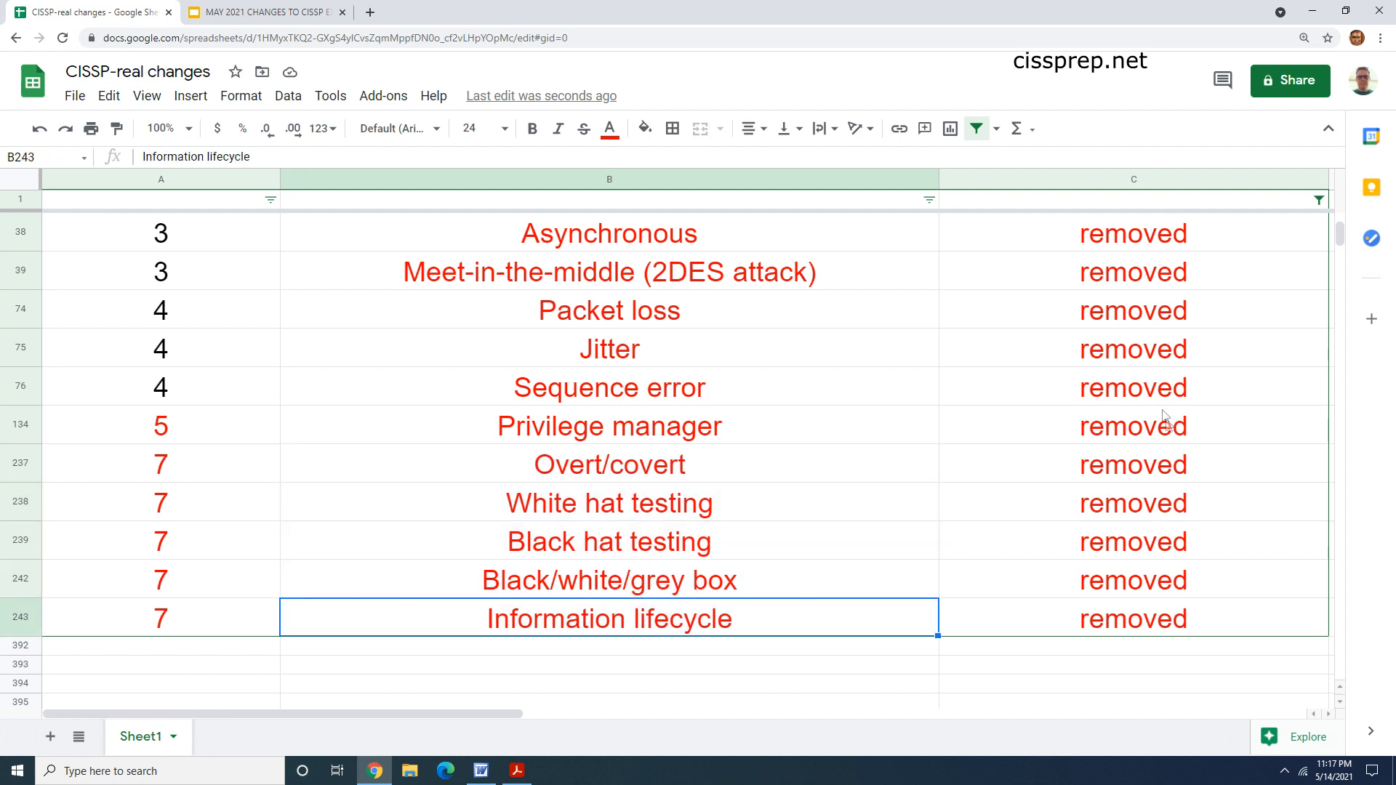
pyautogui.scroll(3)
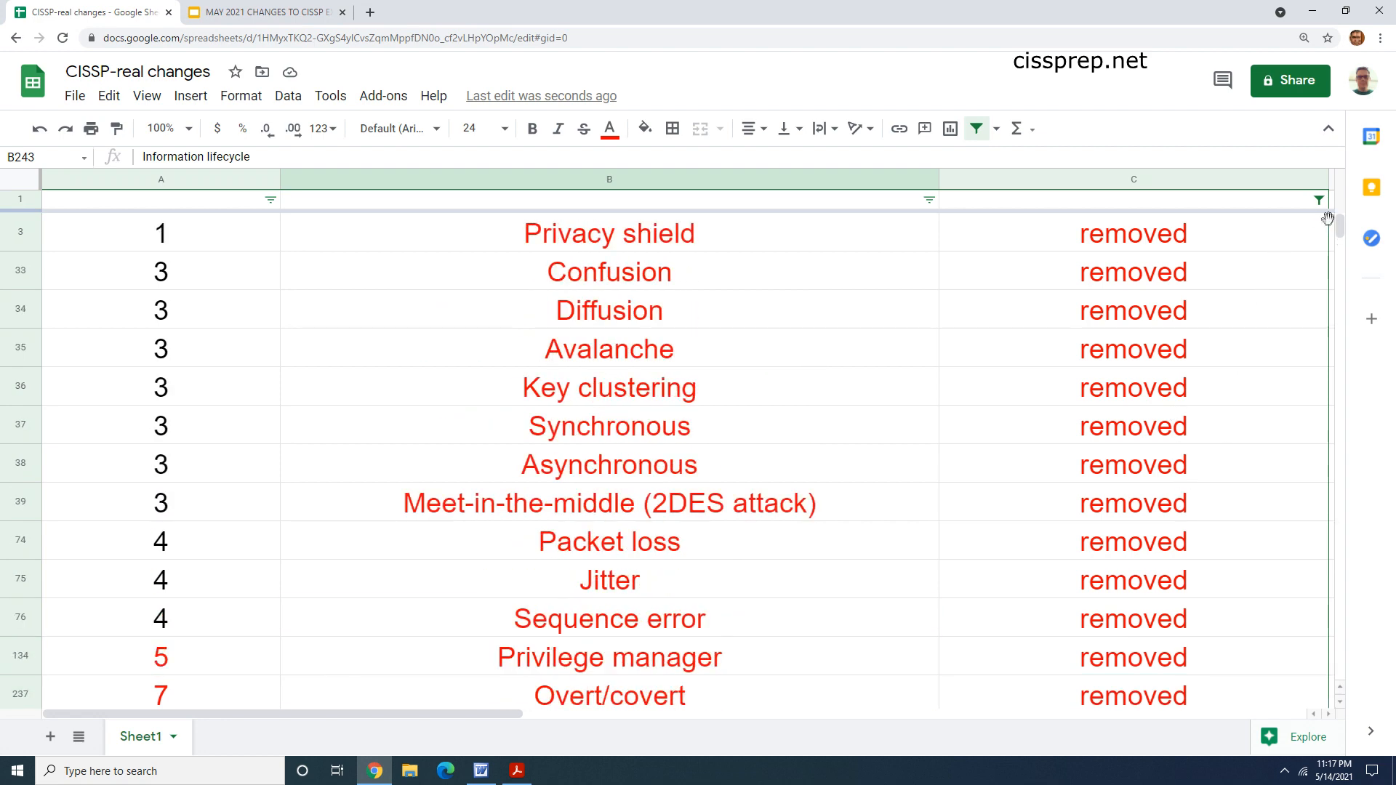
# Step: Select all statuses in the Status filter, then highlight Prudent and Reasonable actions
pyautogui.click(1318, 199)
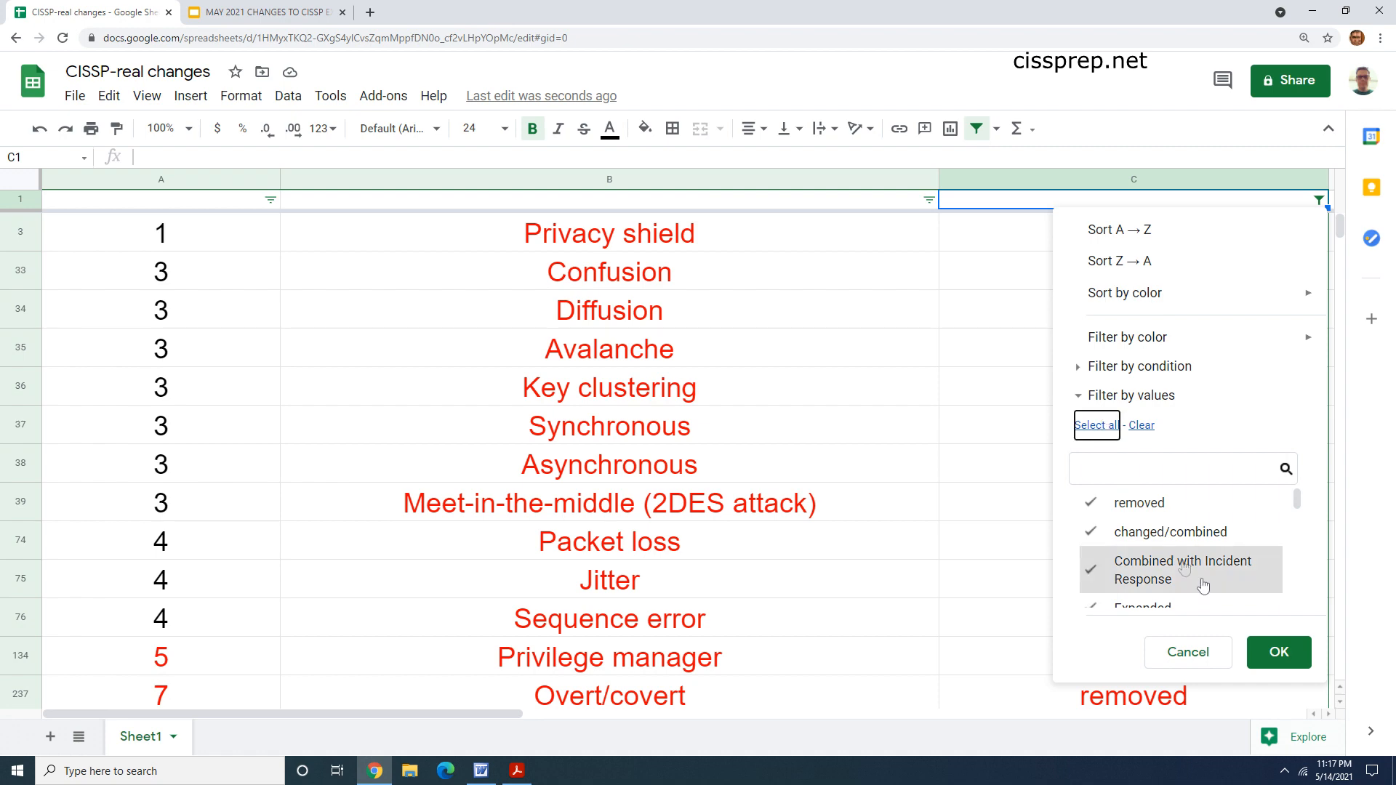
pyautogui.click(1278, 652)
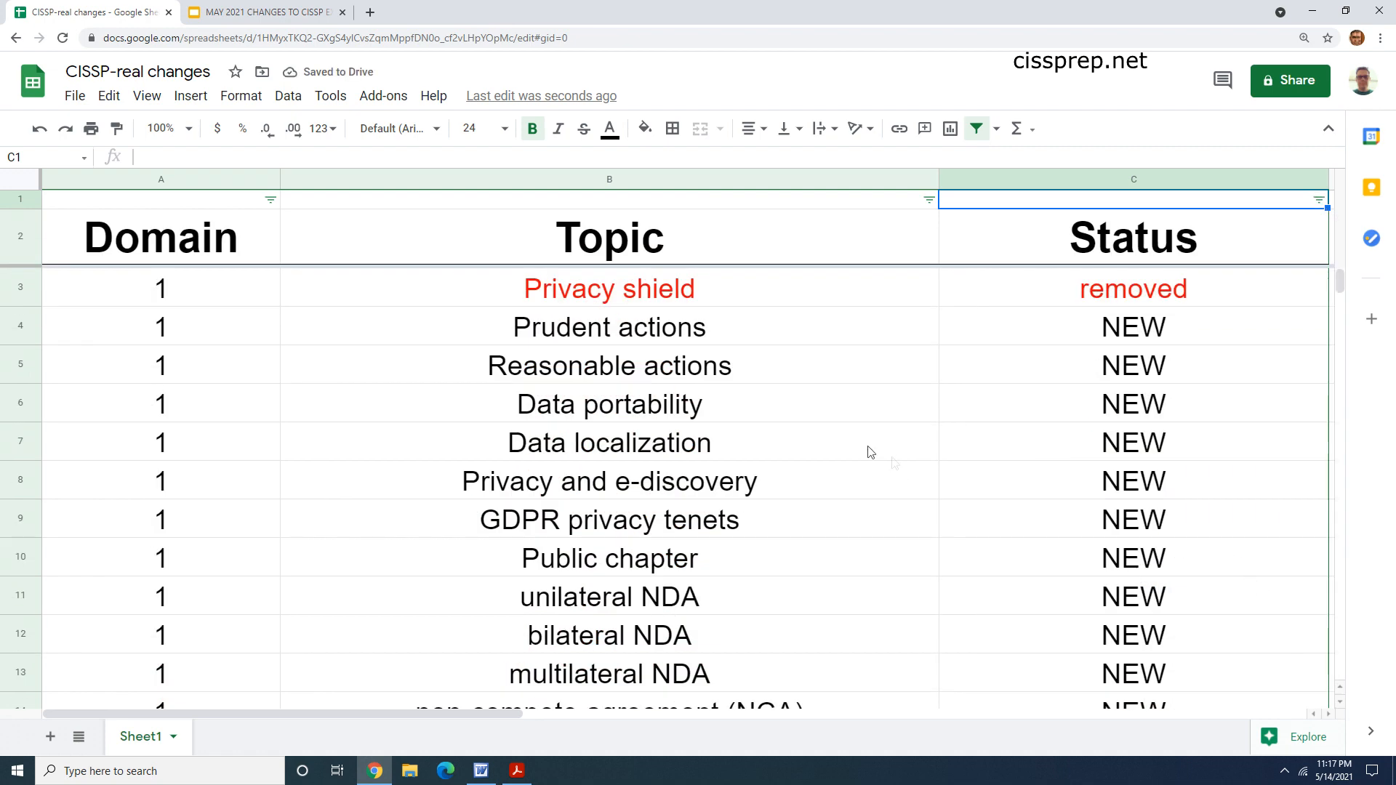
pyautogui.click(609, 327)
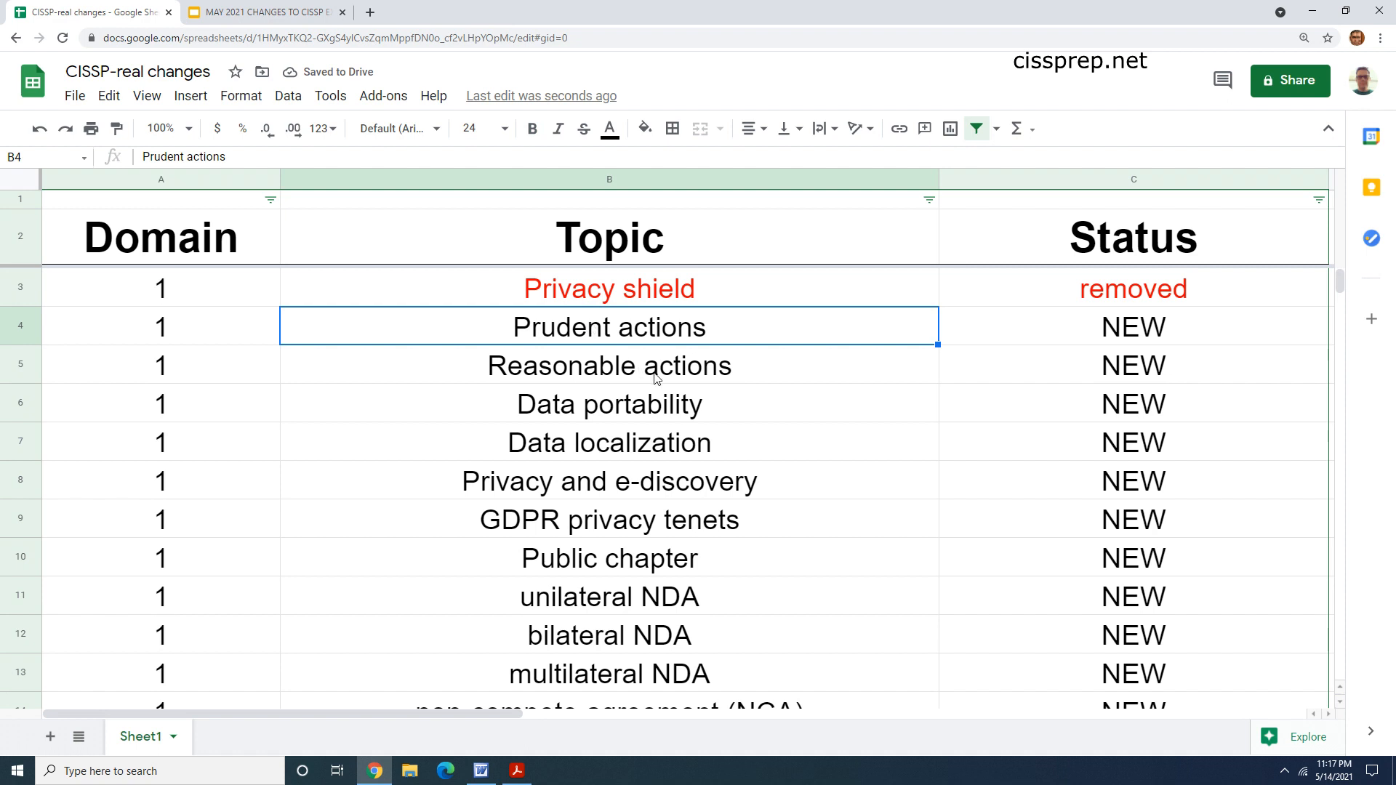
pyautogui.moveTo(479, 384)
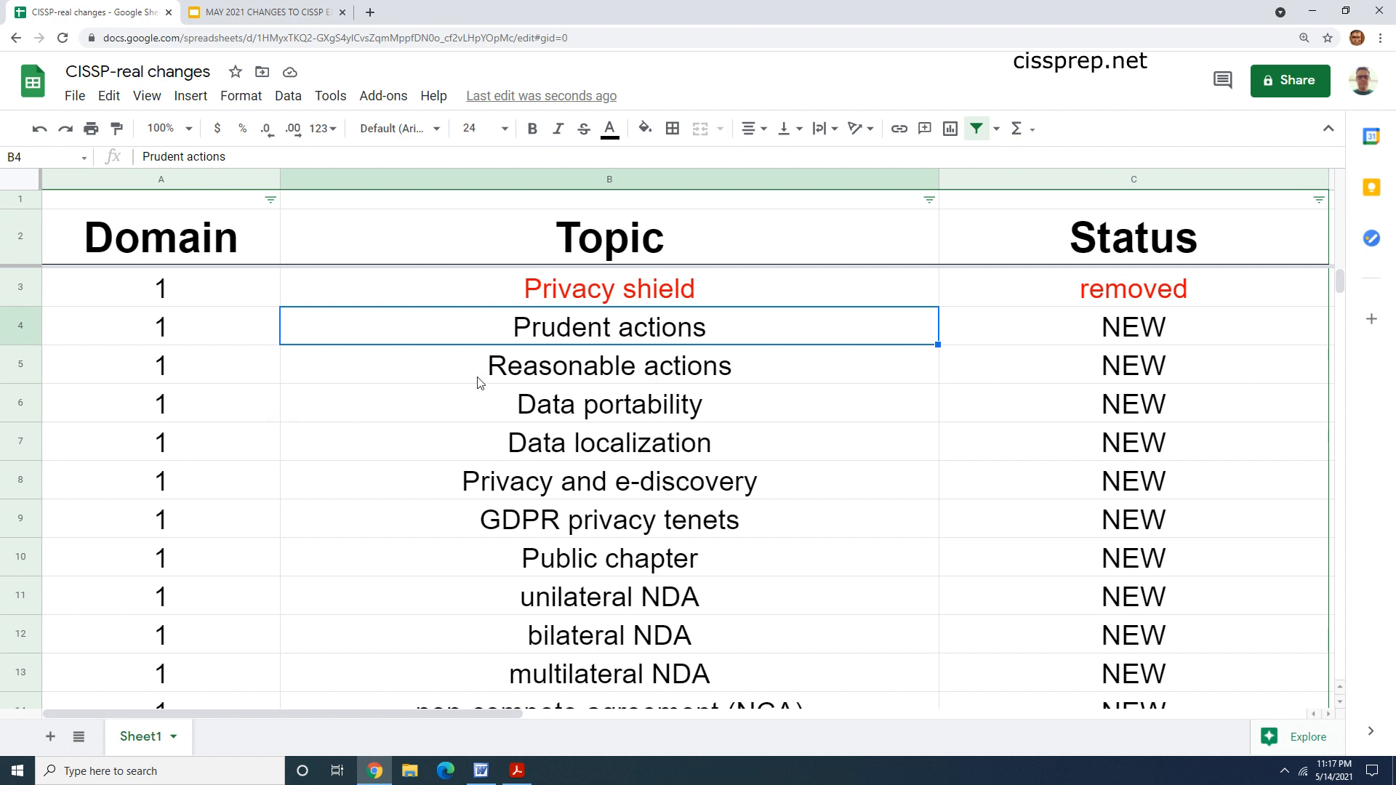
pyautogui.click(609, 365)
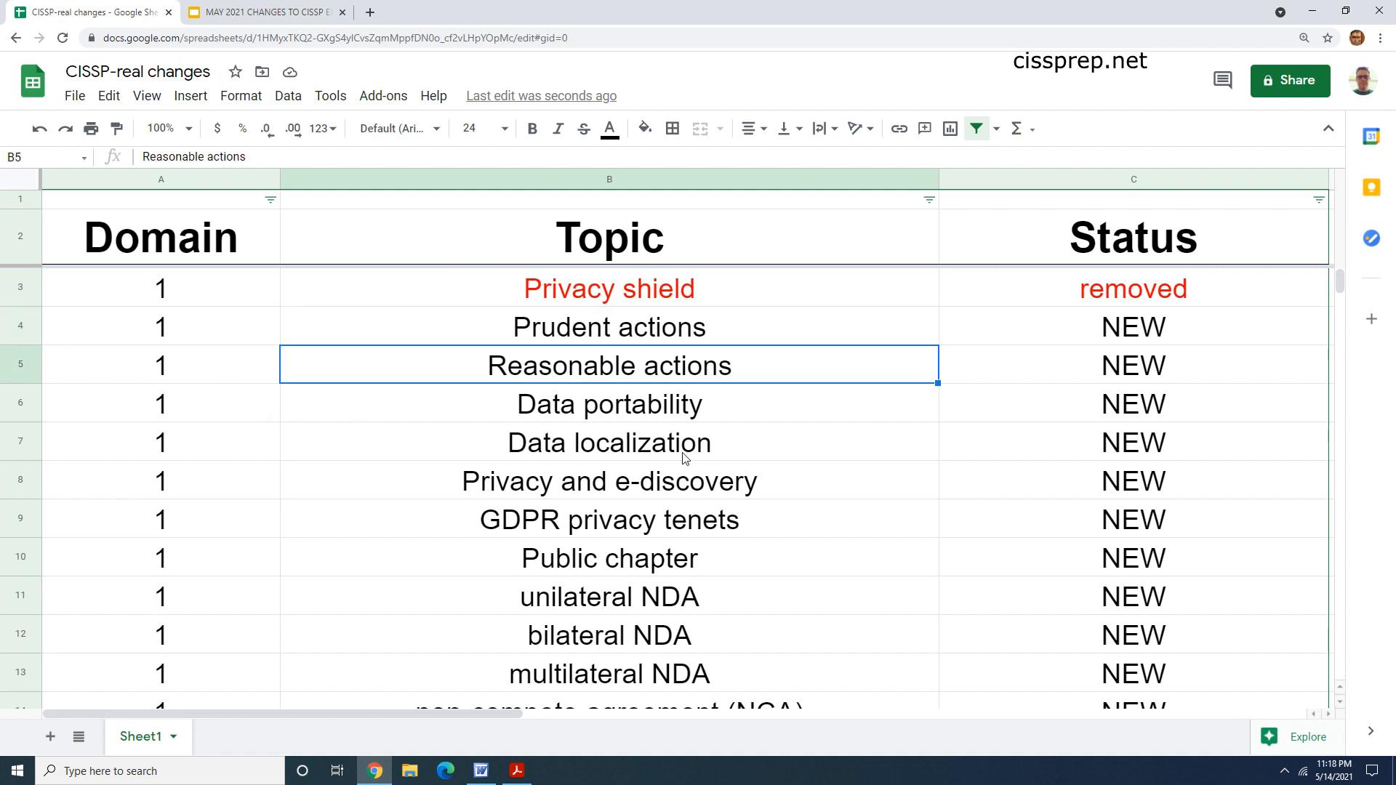
# Step: Highlight Domain 1 new topics Data portability, Data localization, Public chapter, Privacy and e-discovery, multilateral NDA
pyautogui.click(610, 404)
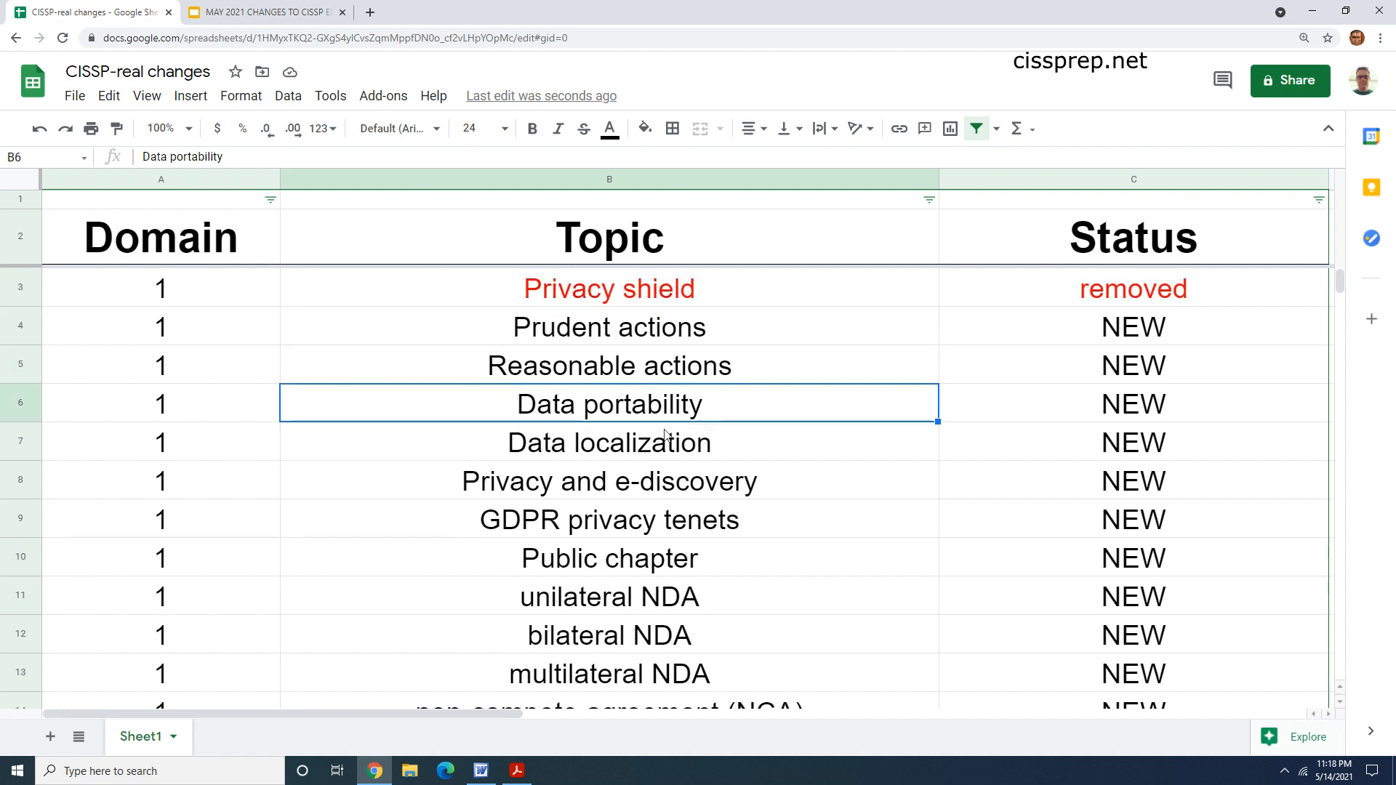
pyautogui.click(609, 443)
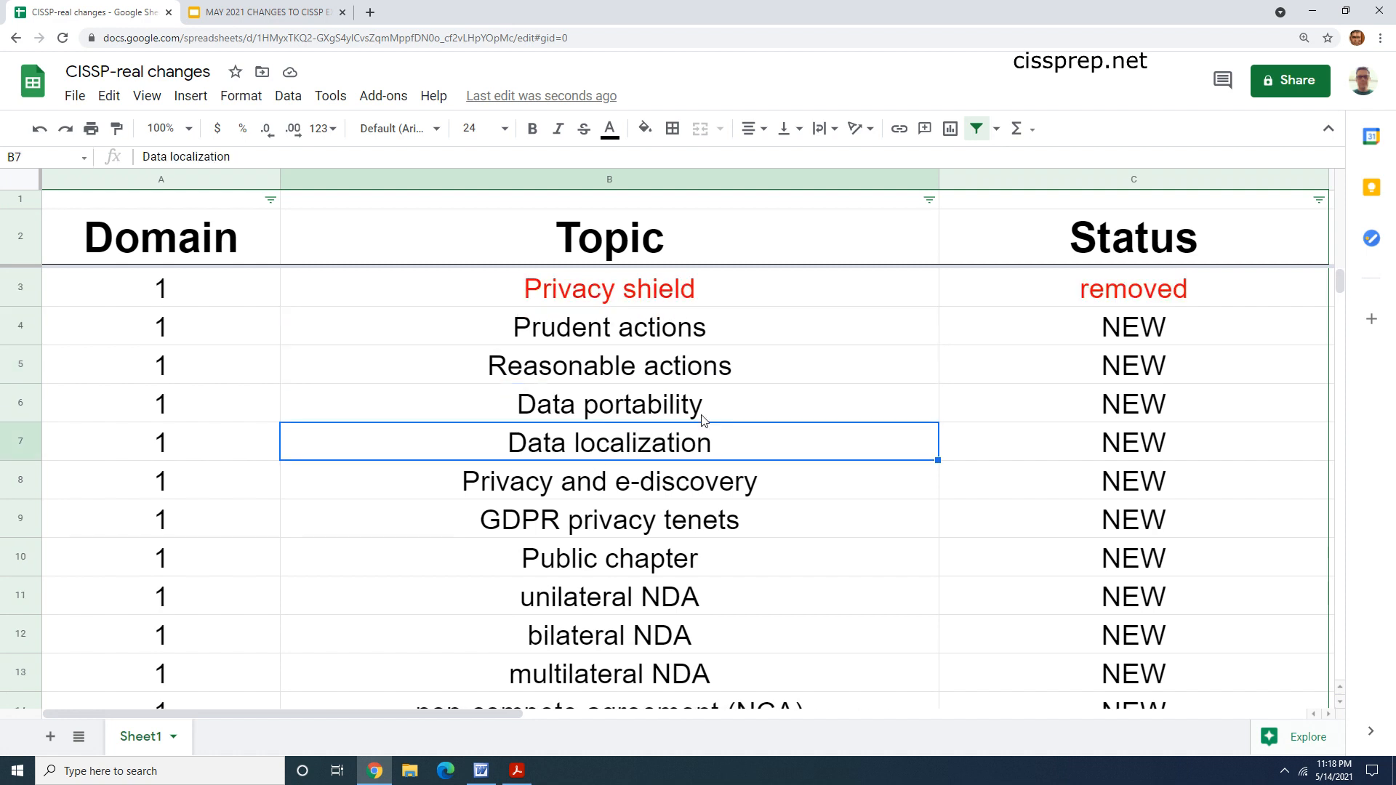
pyautogui.click(610, 559)
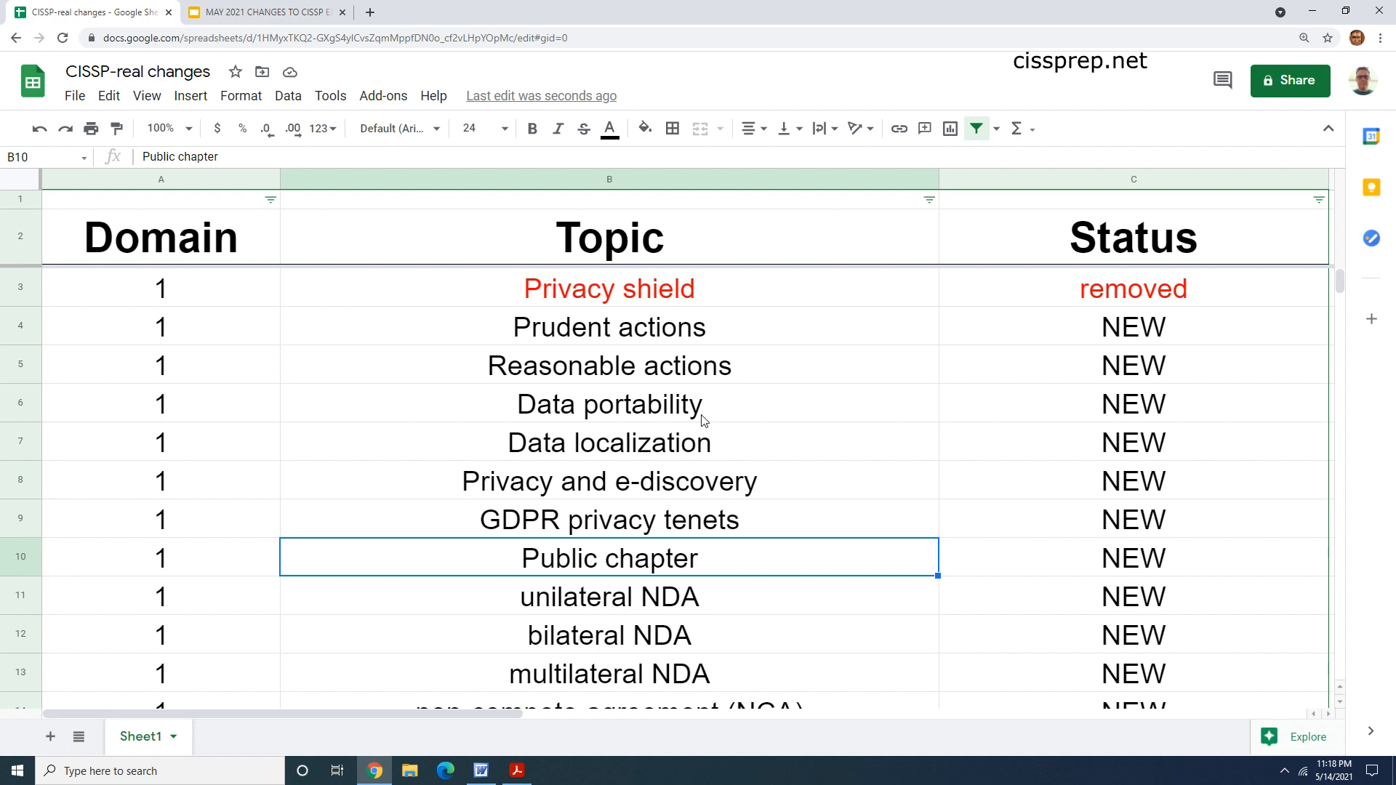
pyautogui.click(609, 481)
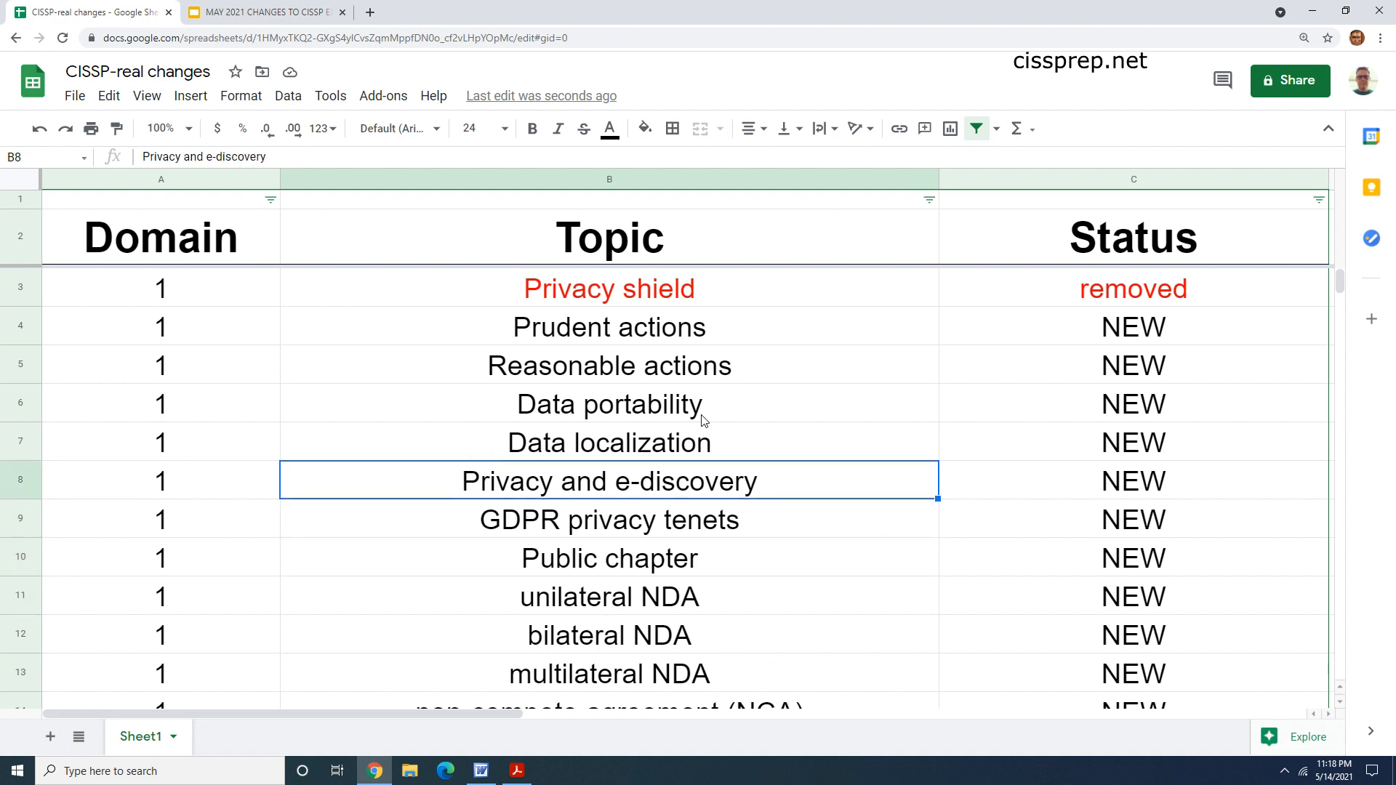
pyautogui.moveTo(613, 666)
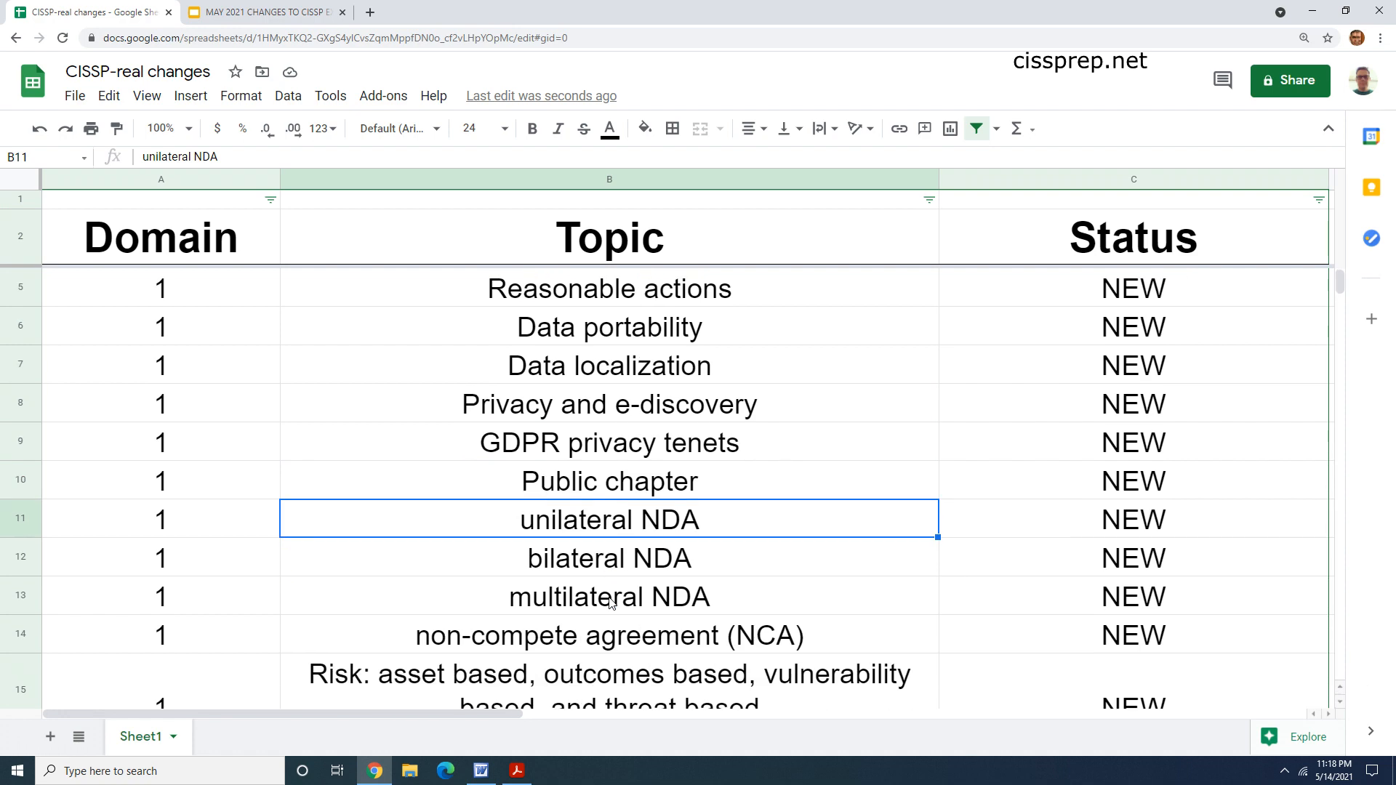
pyautogui.click(608, 596)
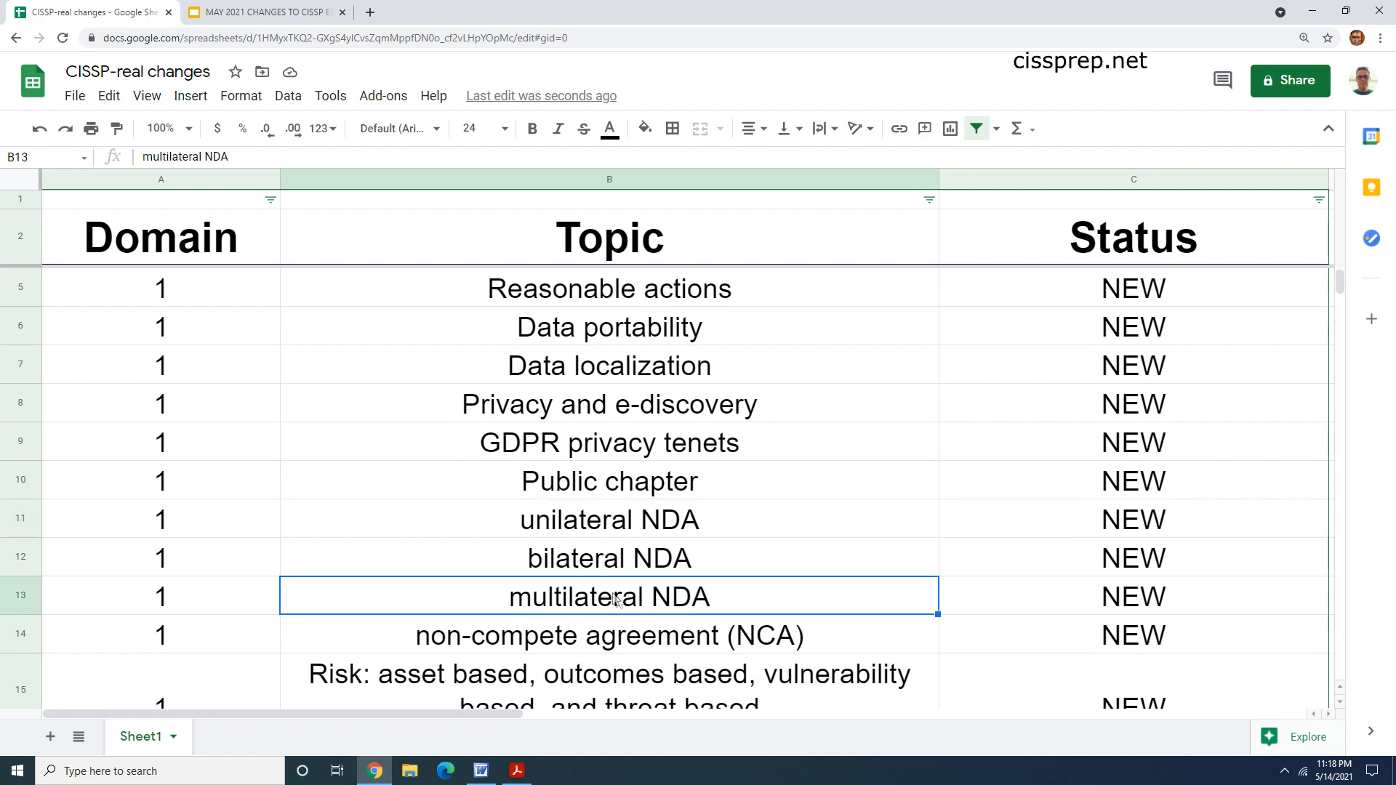
pyautogui.scroll(-3)
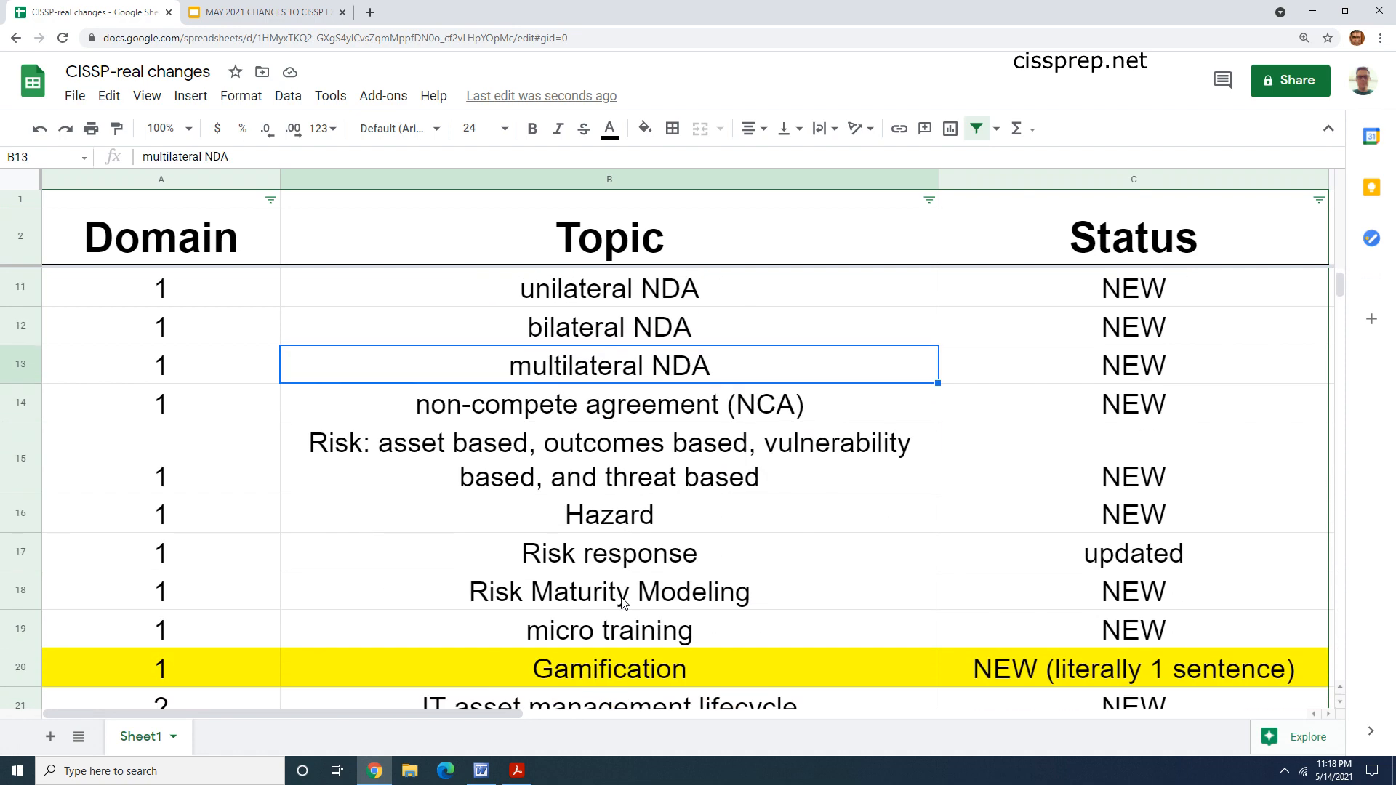
pyautogui.scroll(-3)
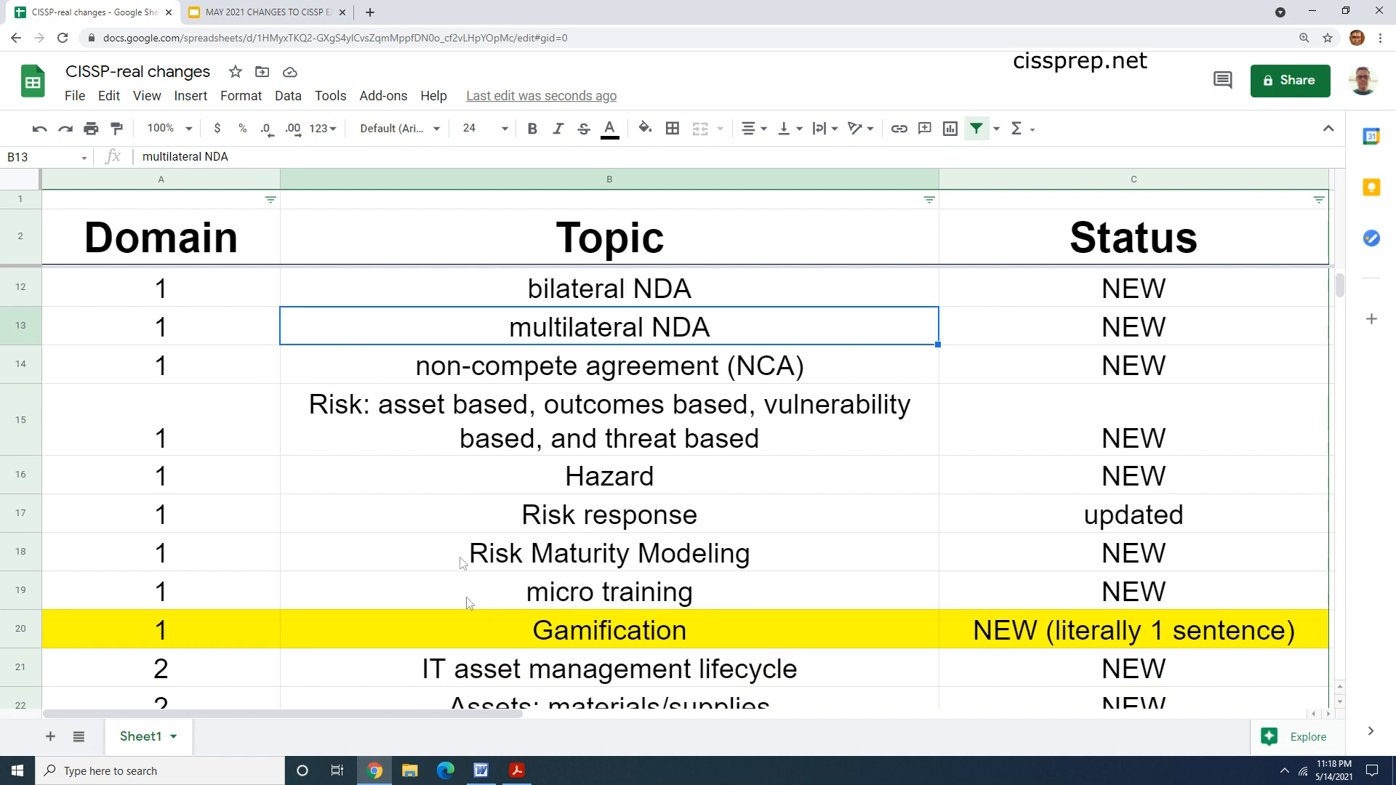
pyautogui.moveTo(411, 674)
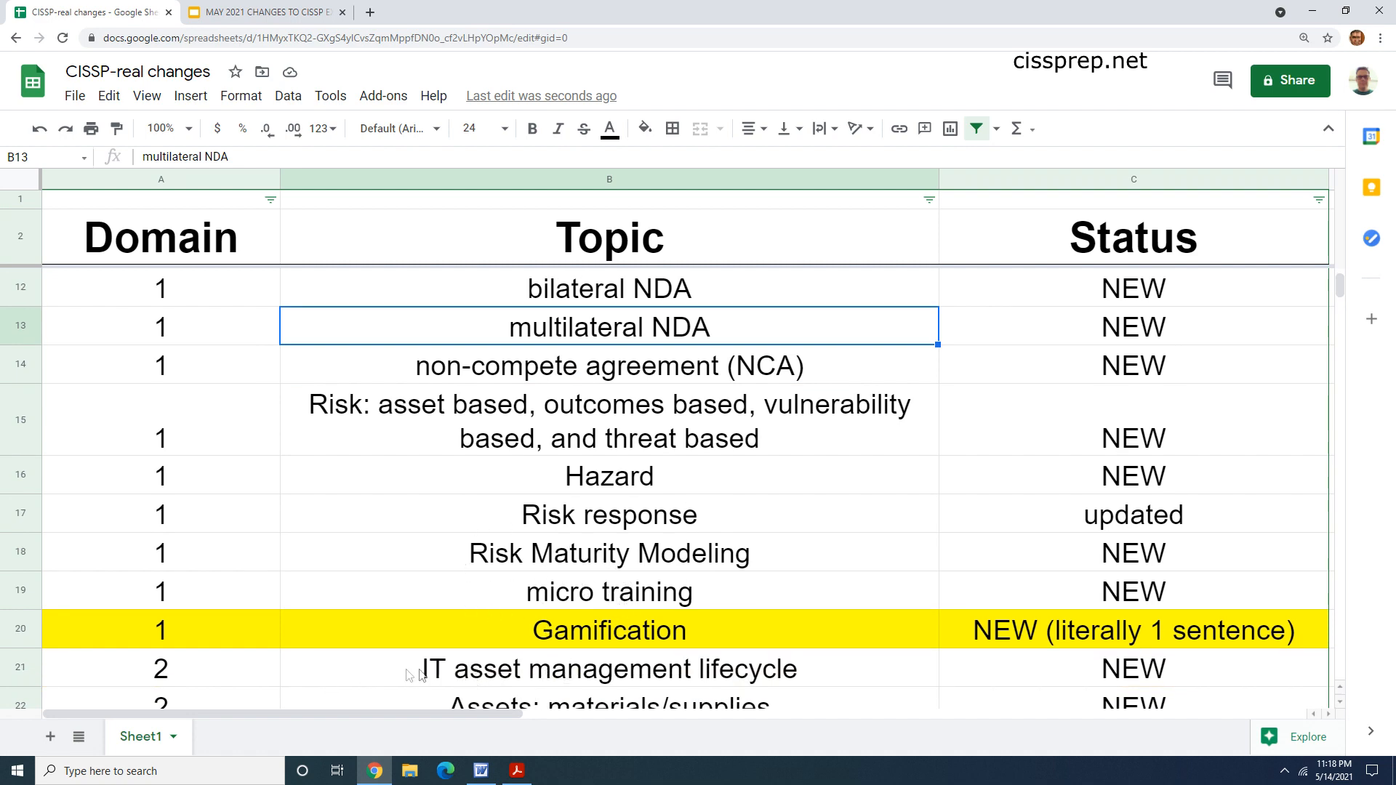
pyautogui.moveTo(642, 648)
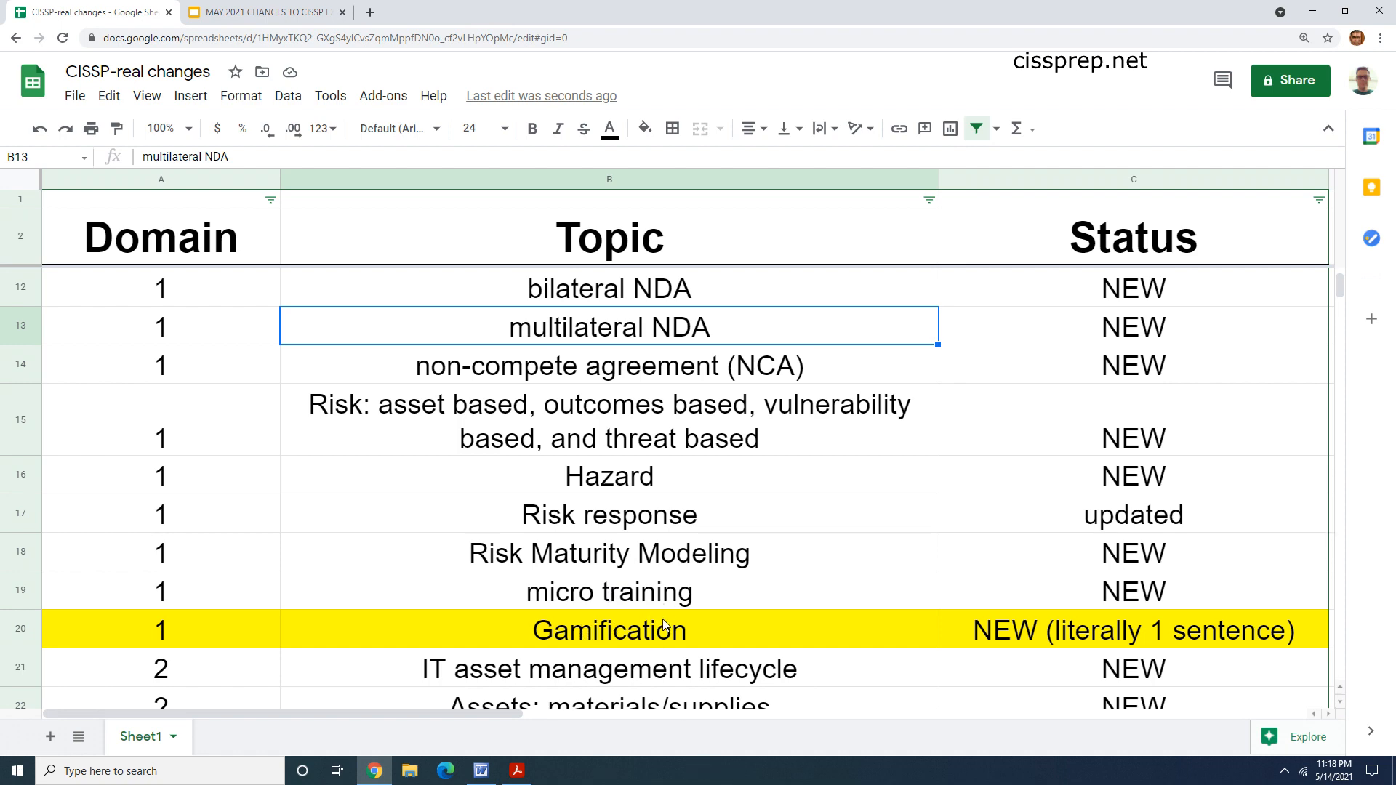
pyautogui.click(263, 12)
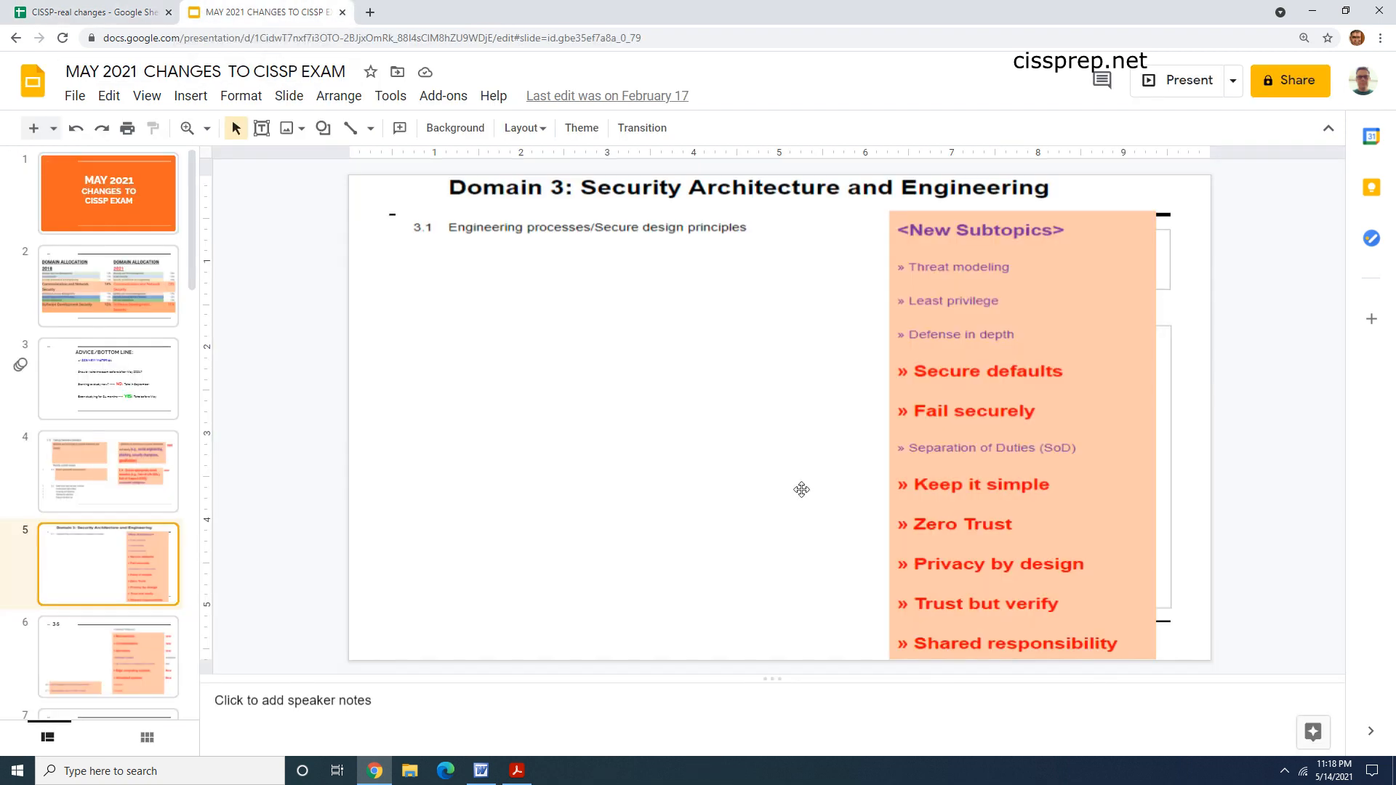
pyautogui.click(108, 472)
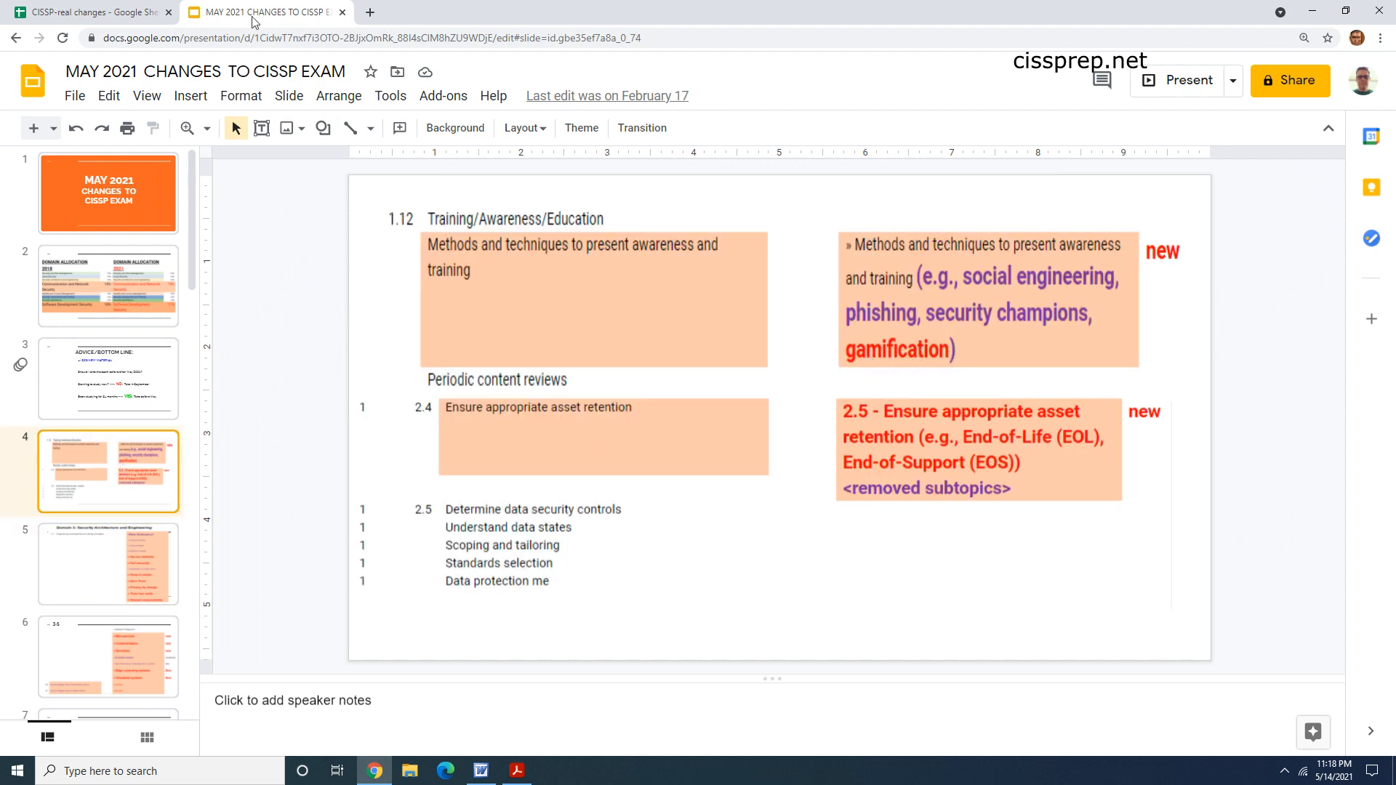
pyautogui.click(89, 12)
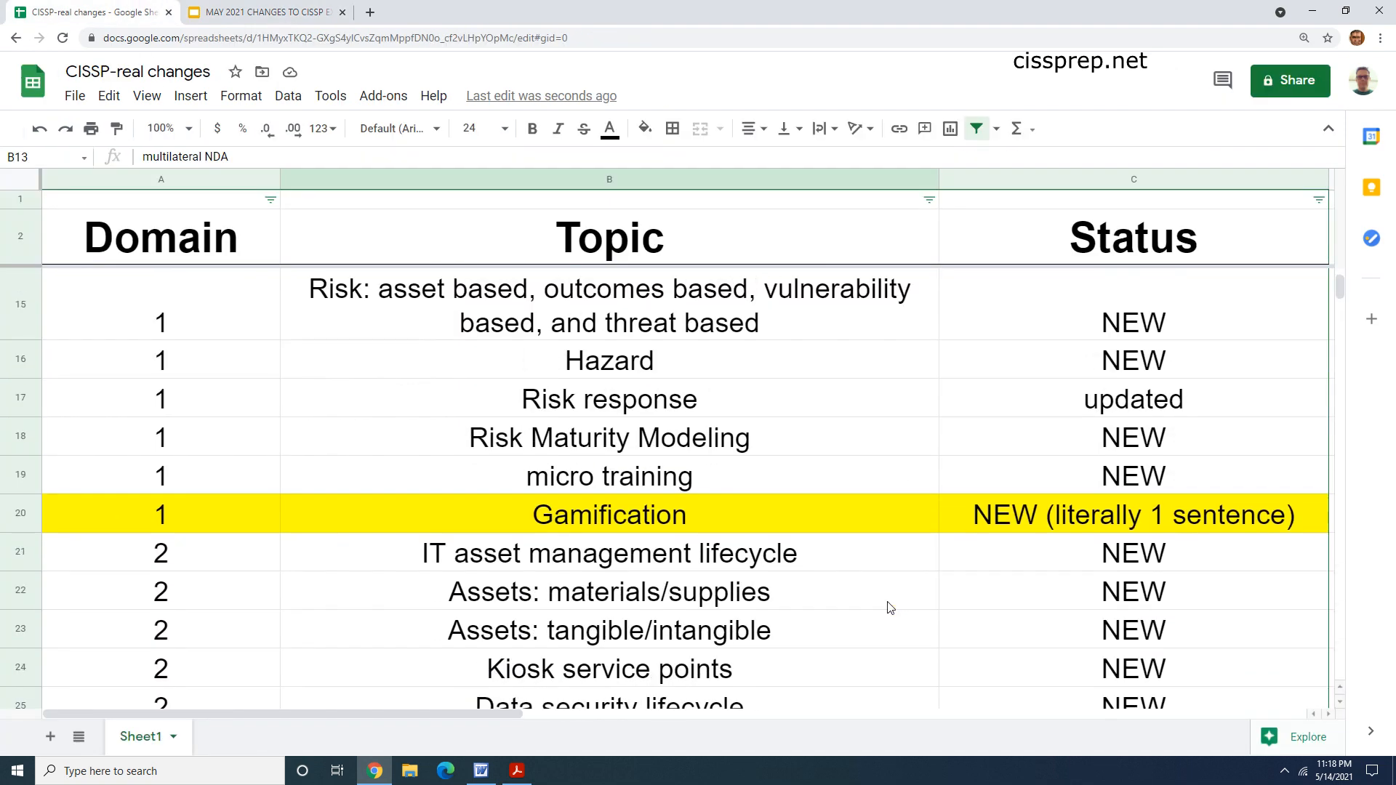
# Step: Review Domain 2 topics IT asset management lifecycle, Pervasive encryption and Media marking
pyautogui.scroll(-3)
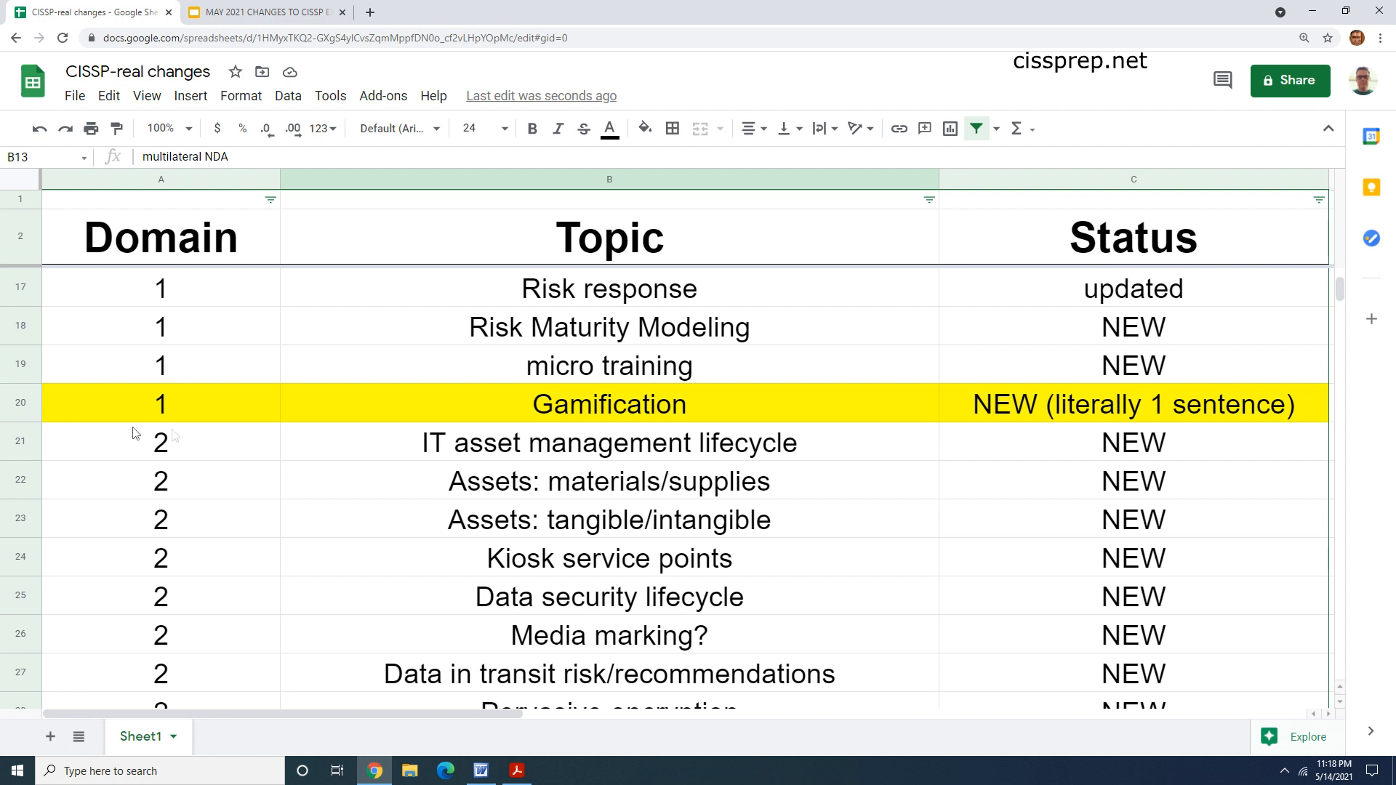
pyautogui.click(610, 443)
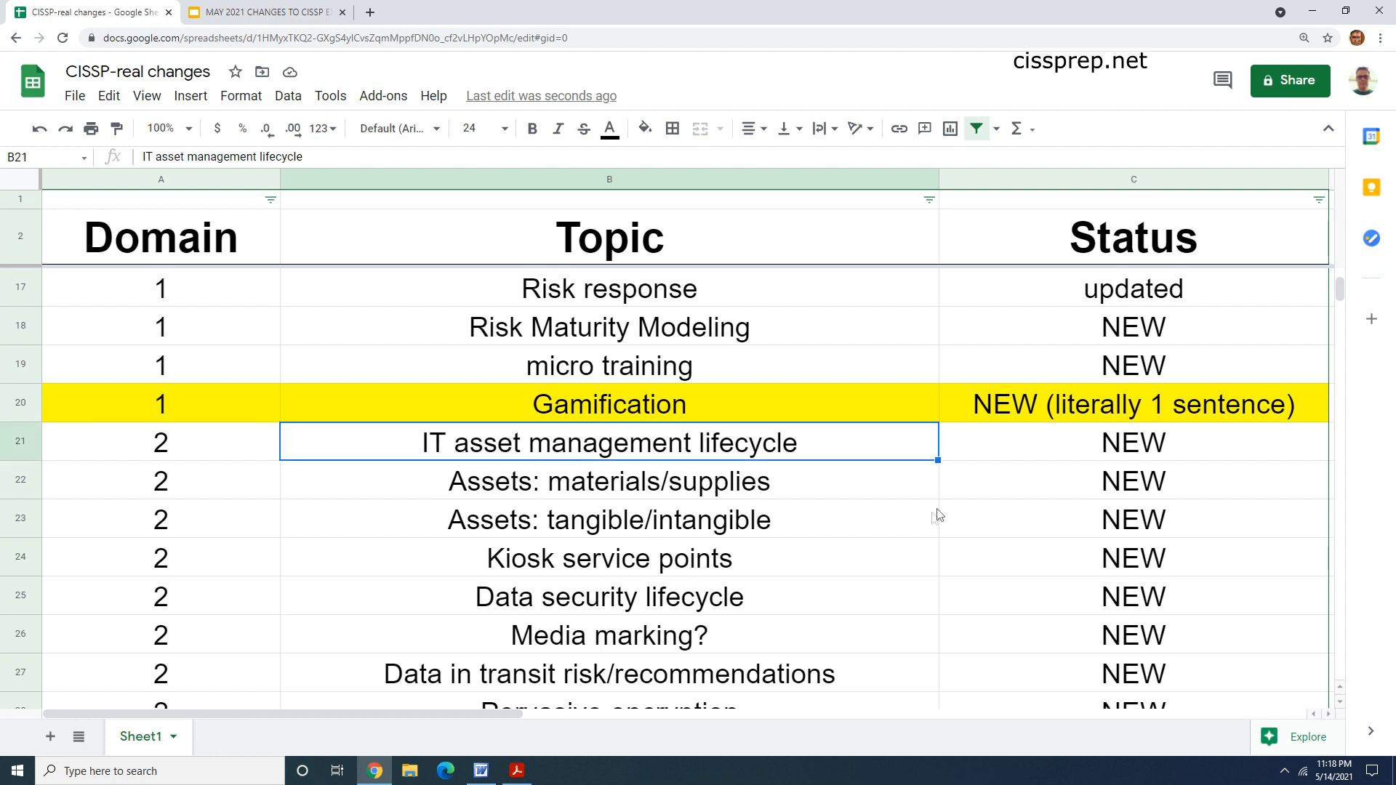
pyautogui.scroll(-3)
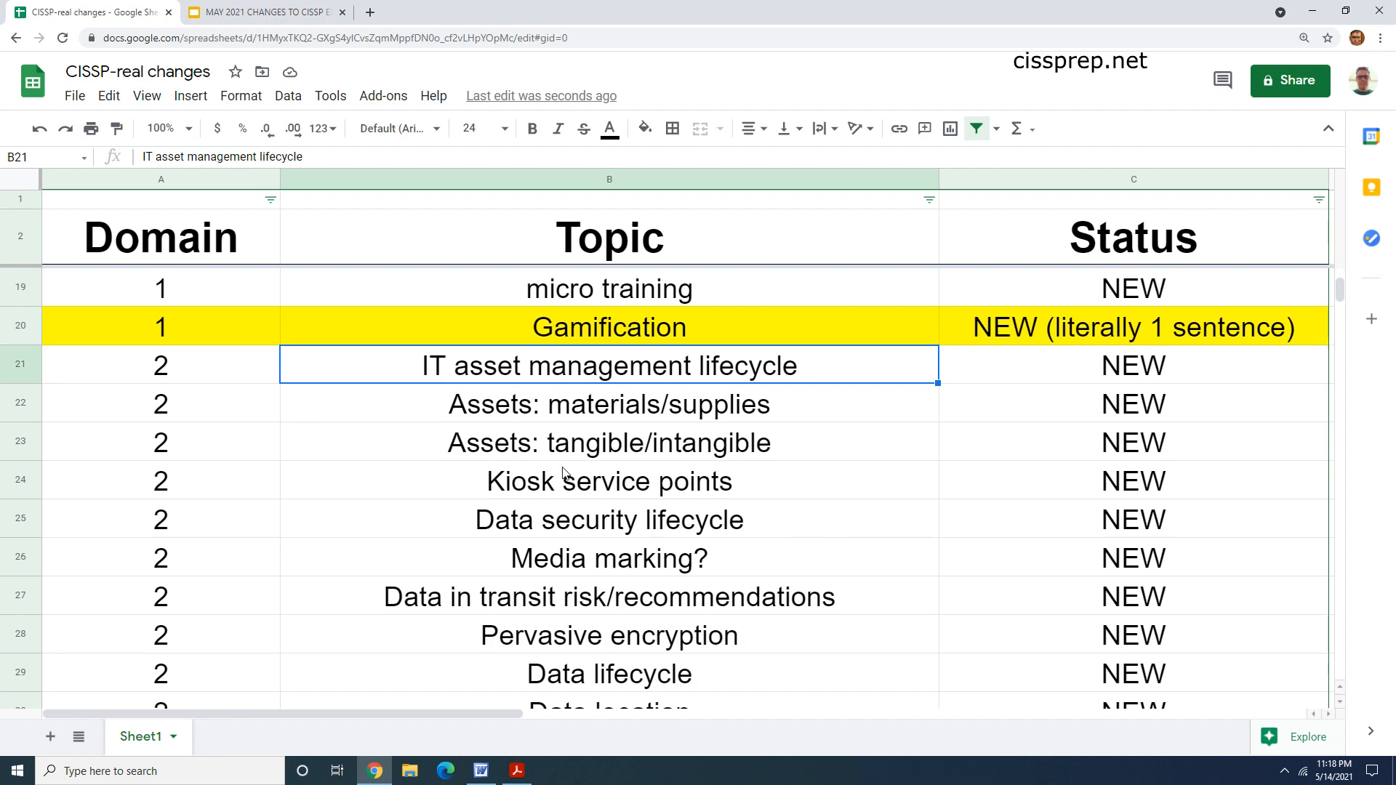
pyautogui.scroll(-3)
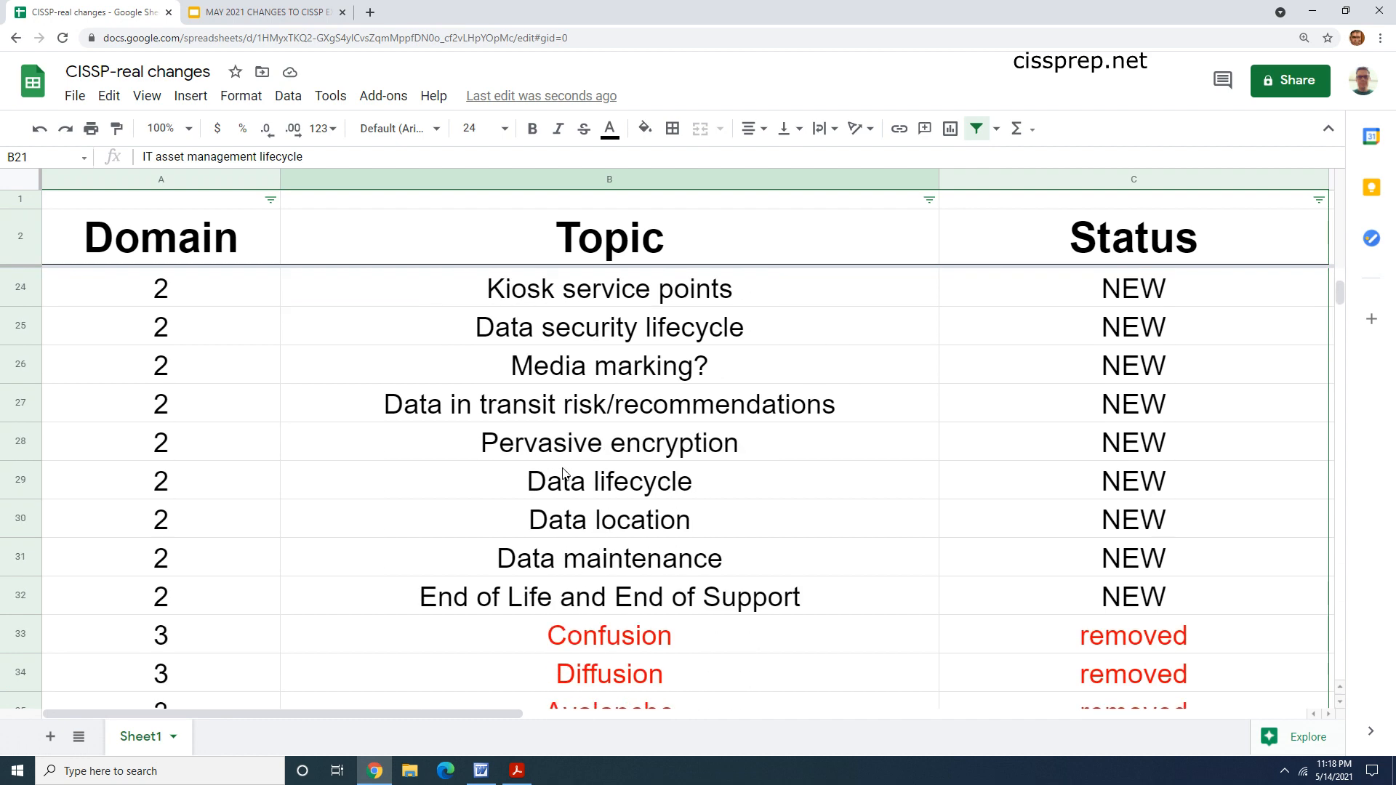
pyautogui.scroll(3)
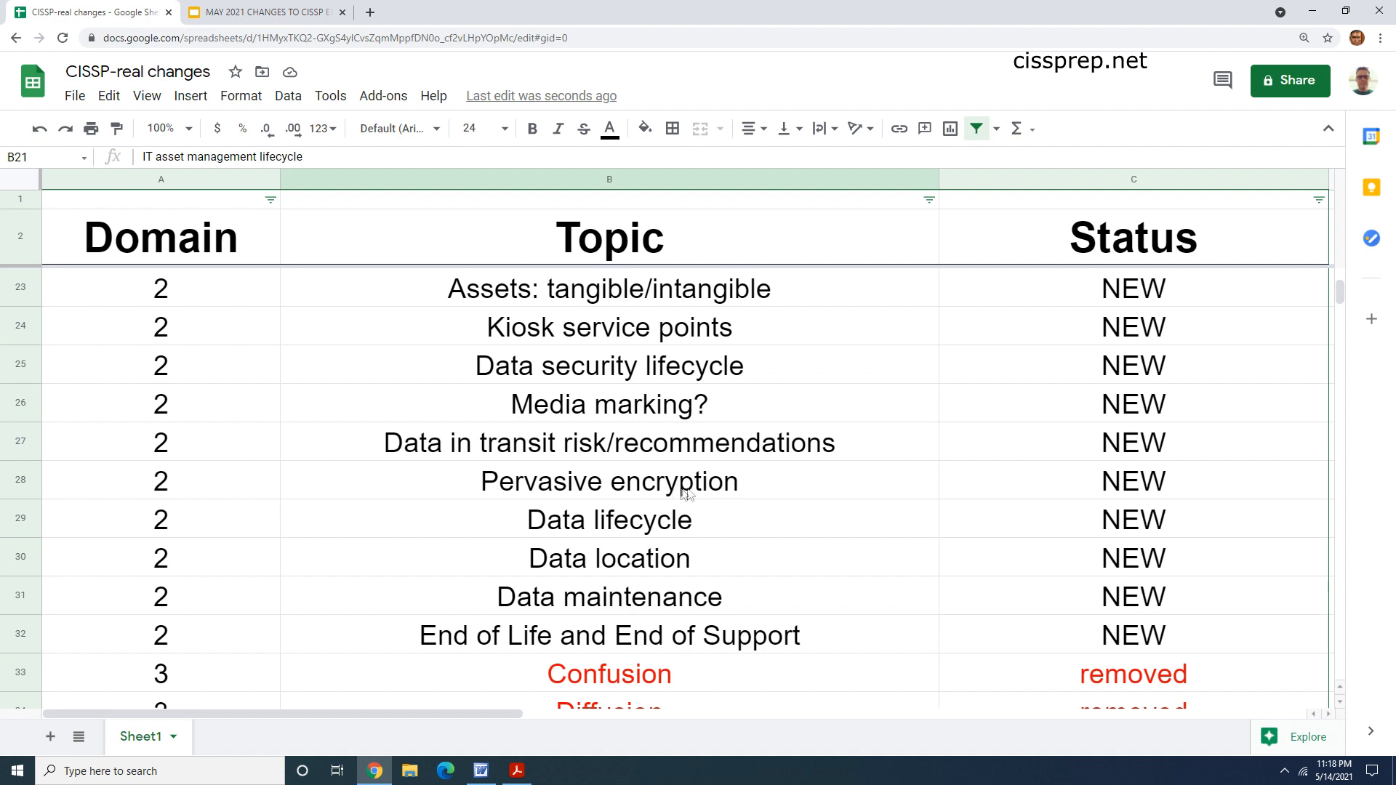
pyautogui.click(608, 481)
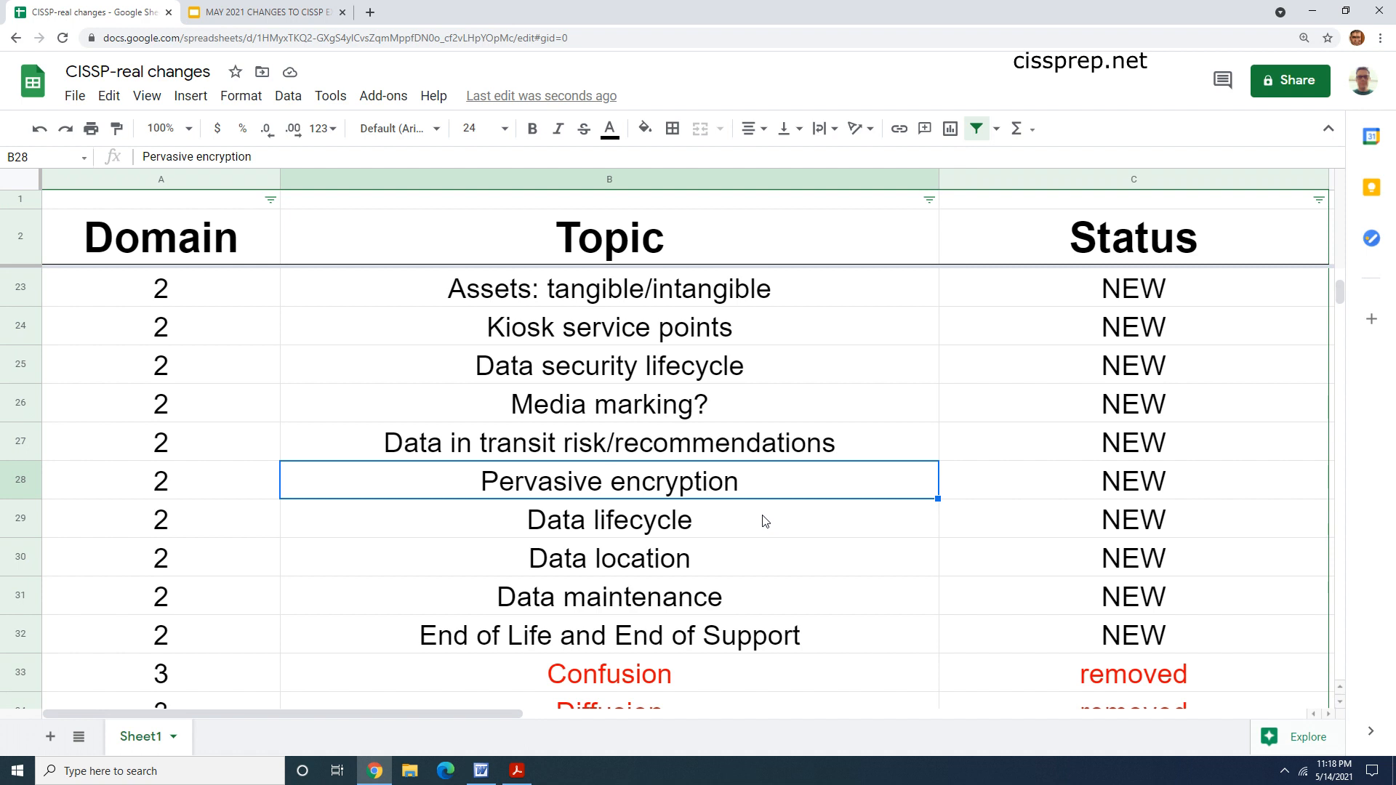
pyautogui.click(609, 404)
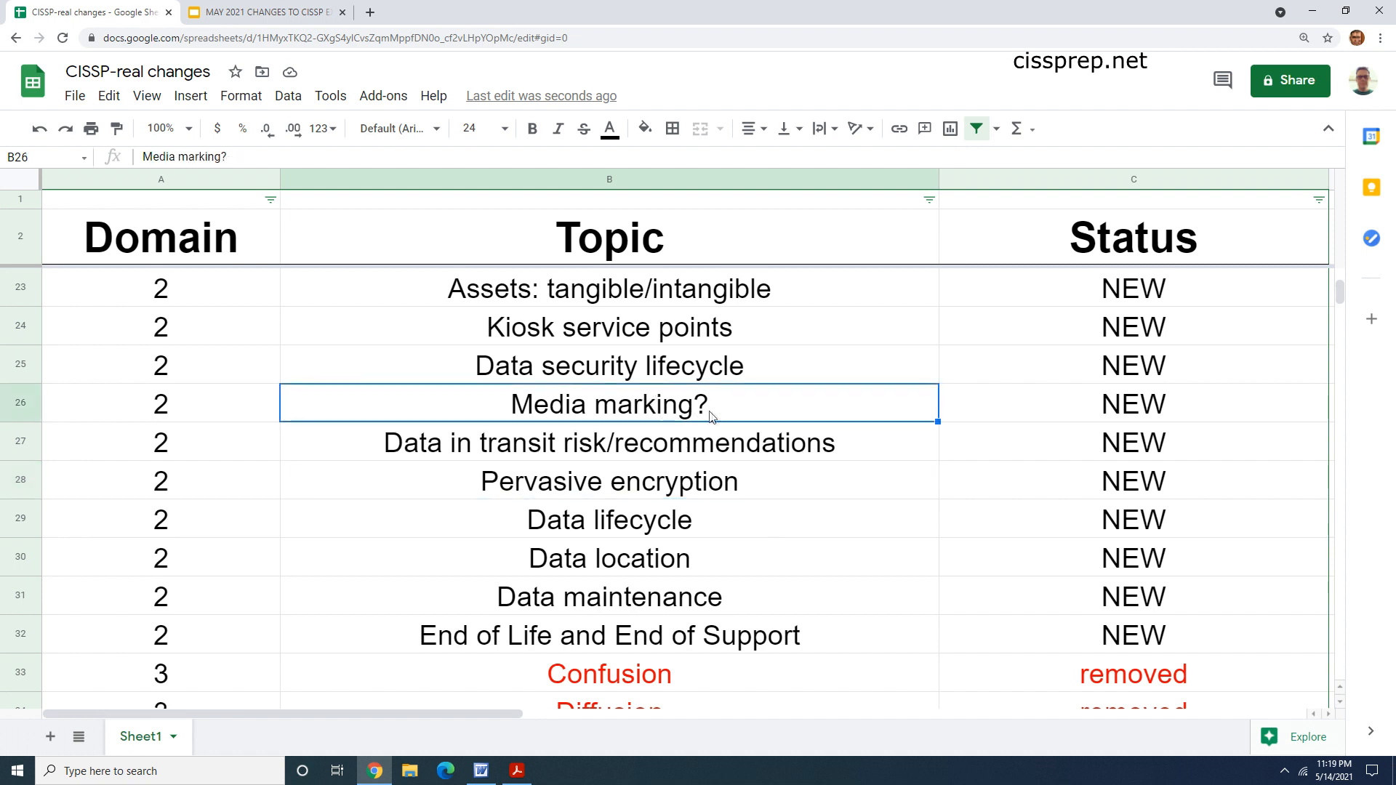
pyautogui.moveTo(624, 412)
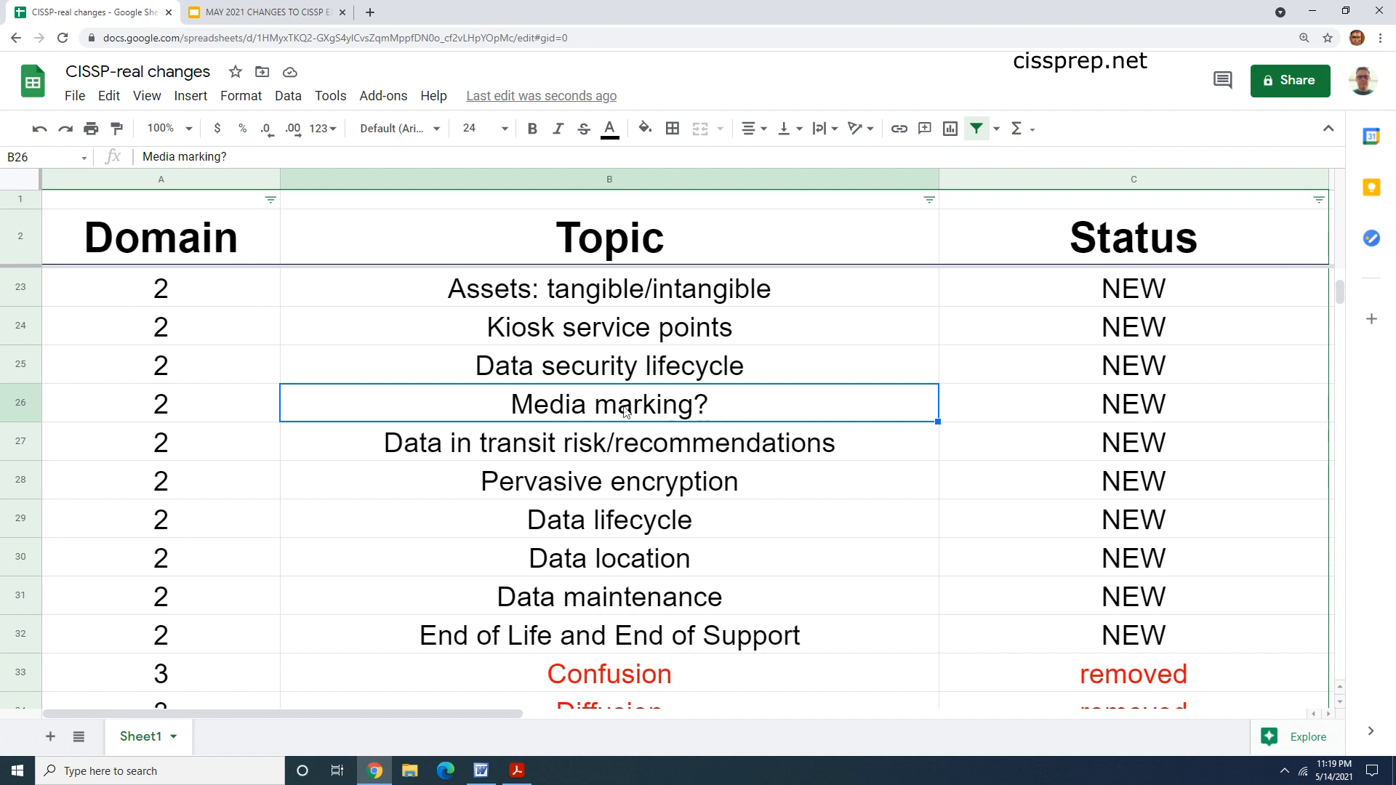
pyautogui.moveTo(165, 416)
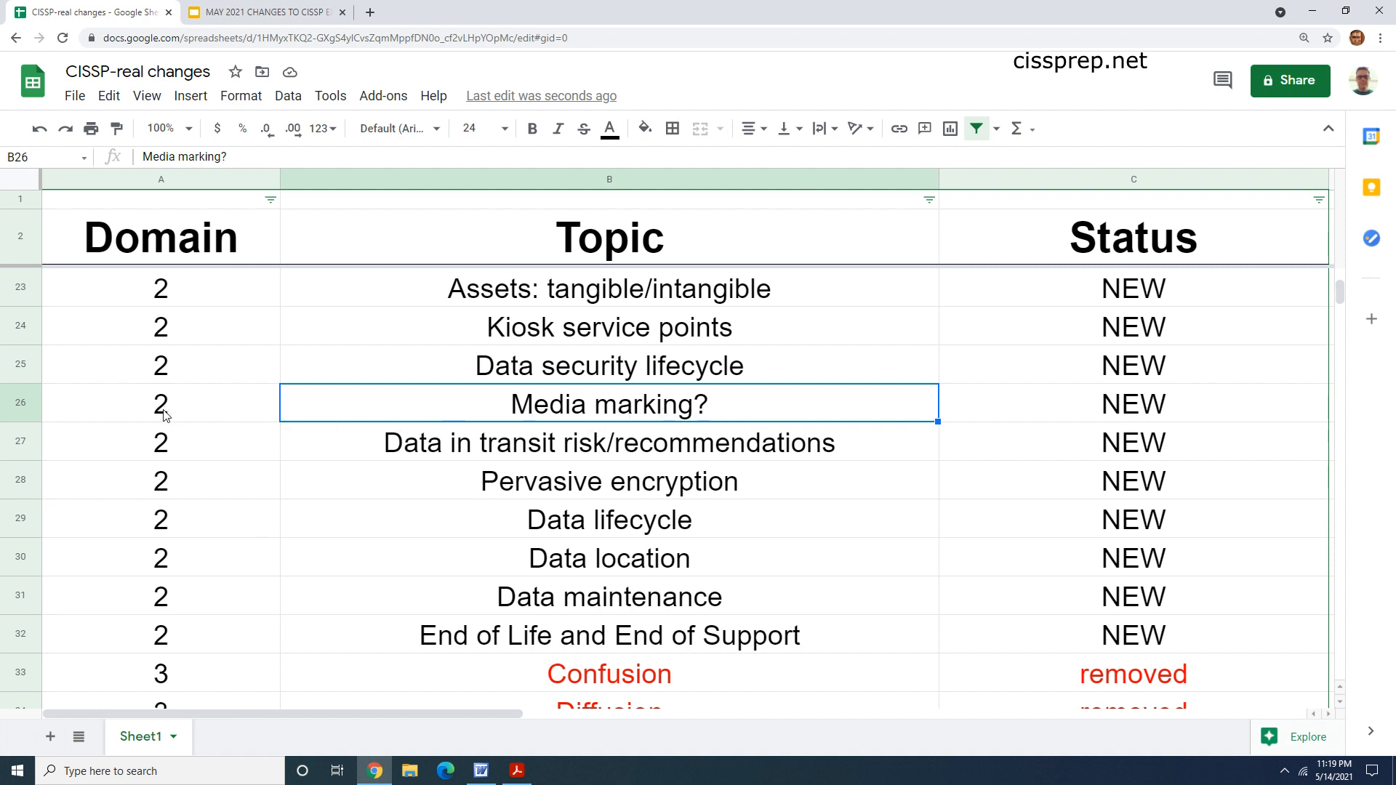
# Step: Scroll to Domain 3 and highlight reduced DES/AES and Secure defaults
pyautogui.scroll(-3)
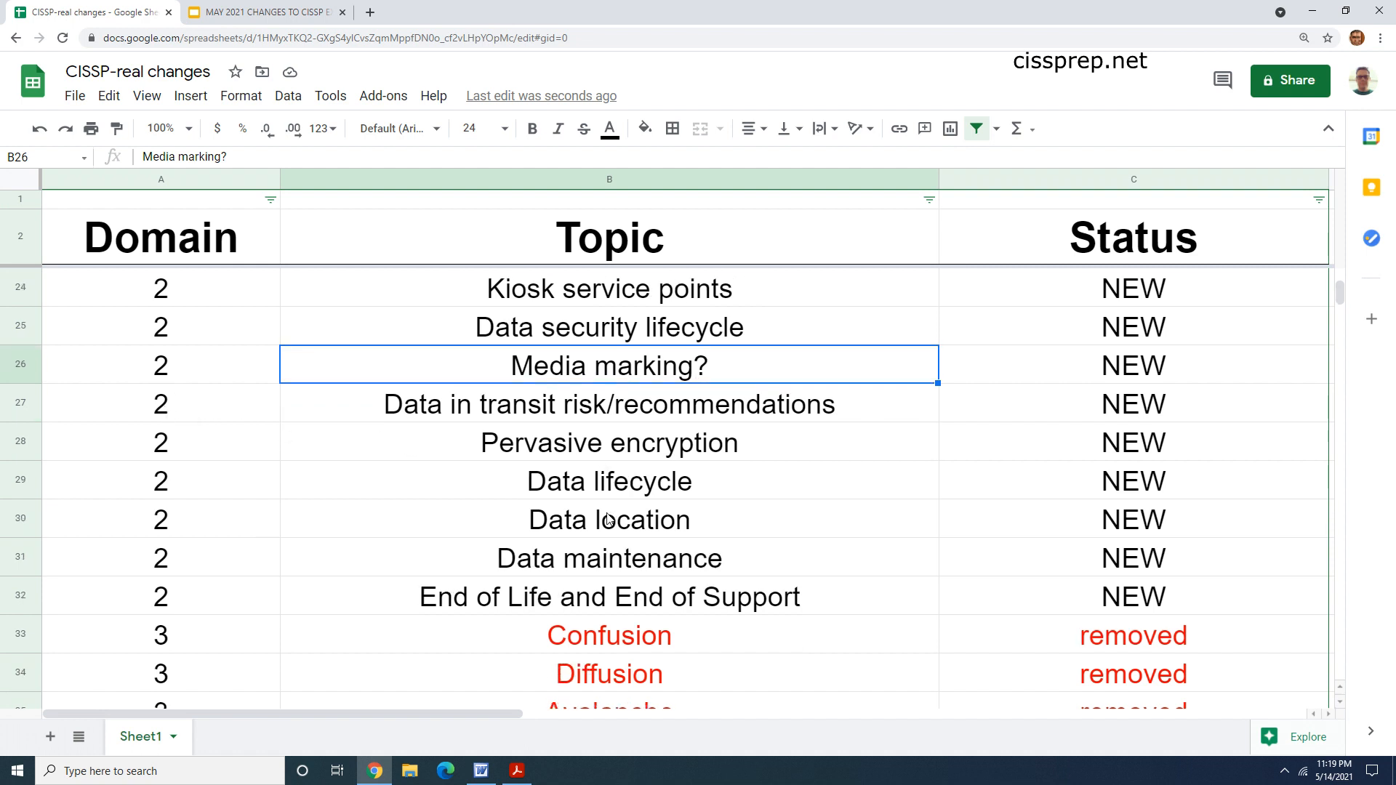
pyautogui.scroll(-3)
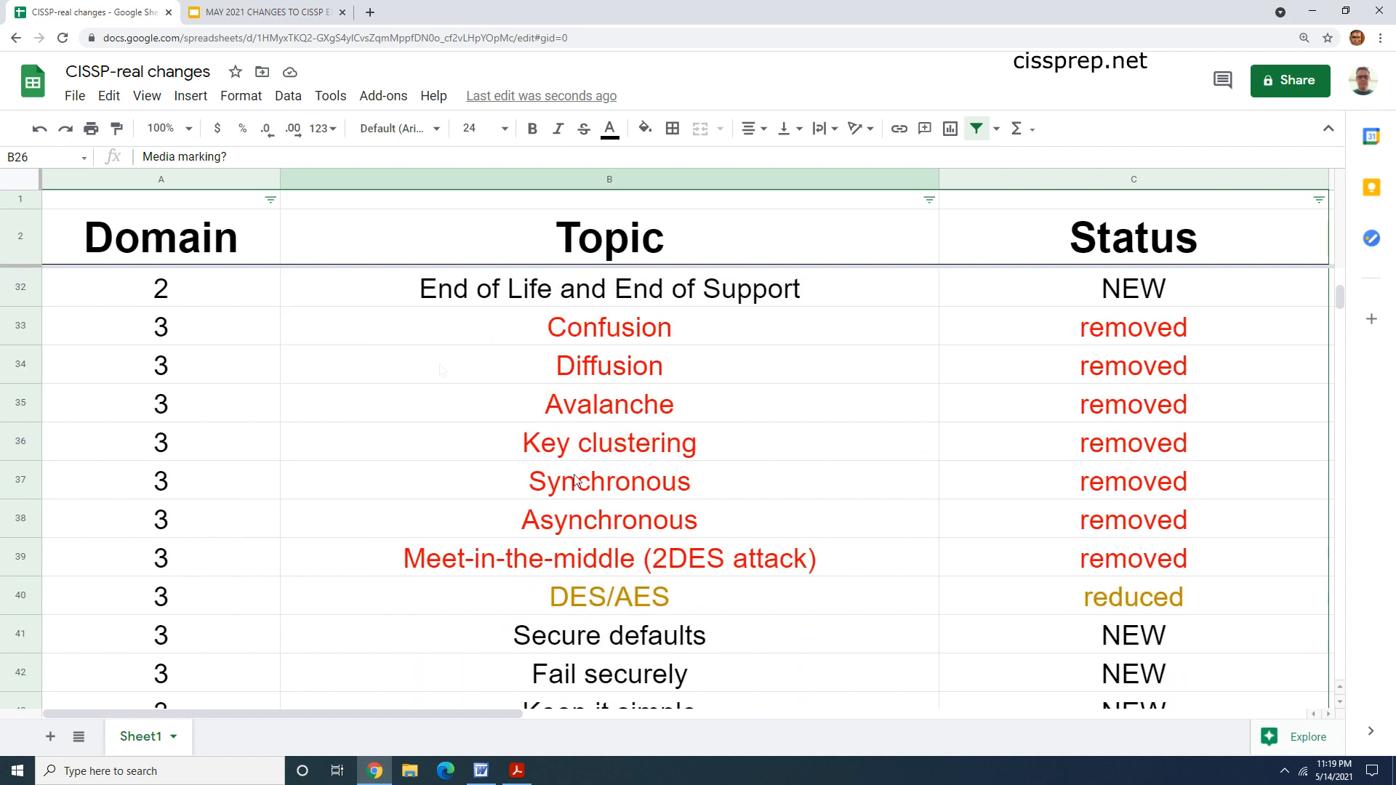
pyautogui.scroll(-3)
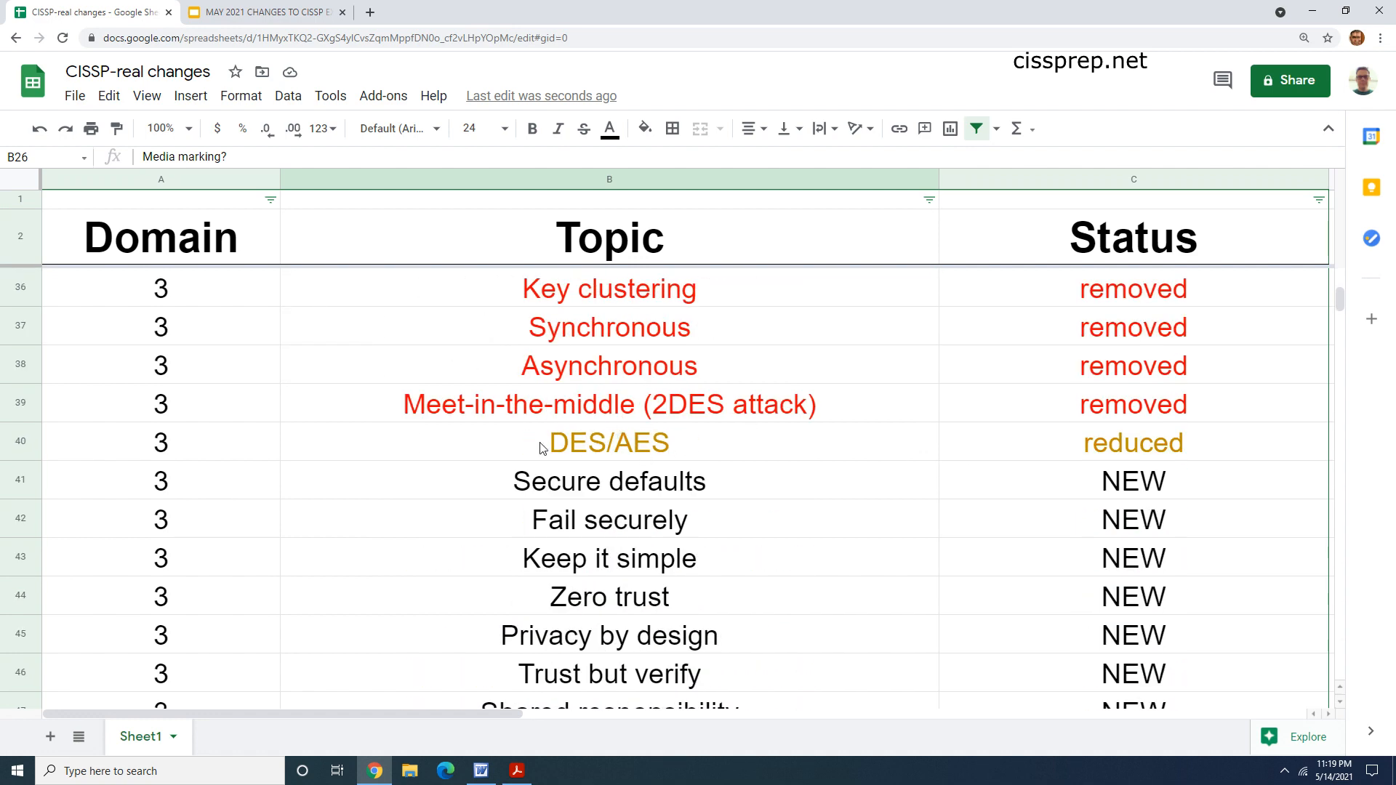
pyautogui.click(1133, 443)
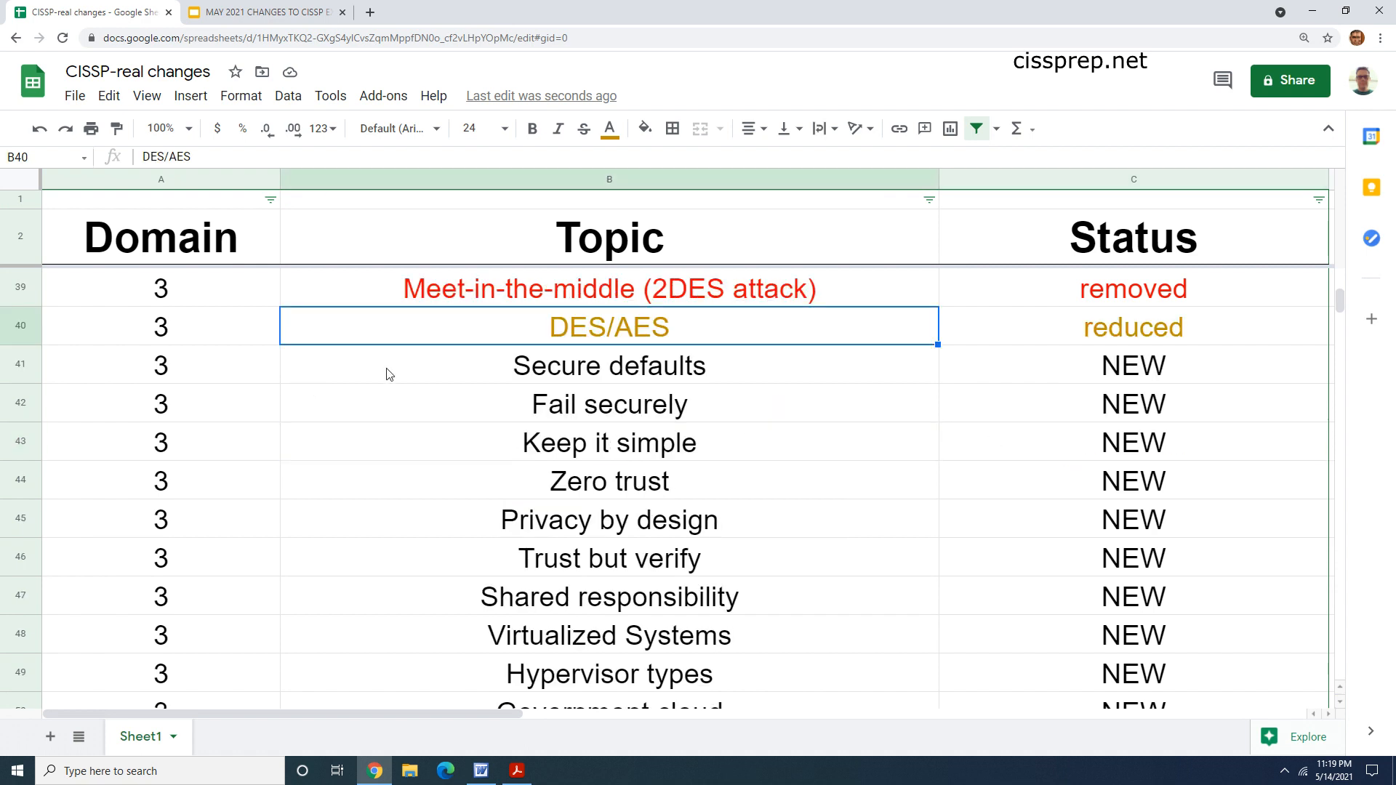
pyautogui.click(609, 366)
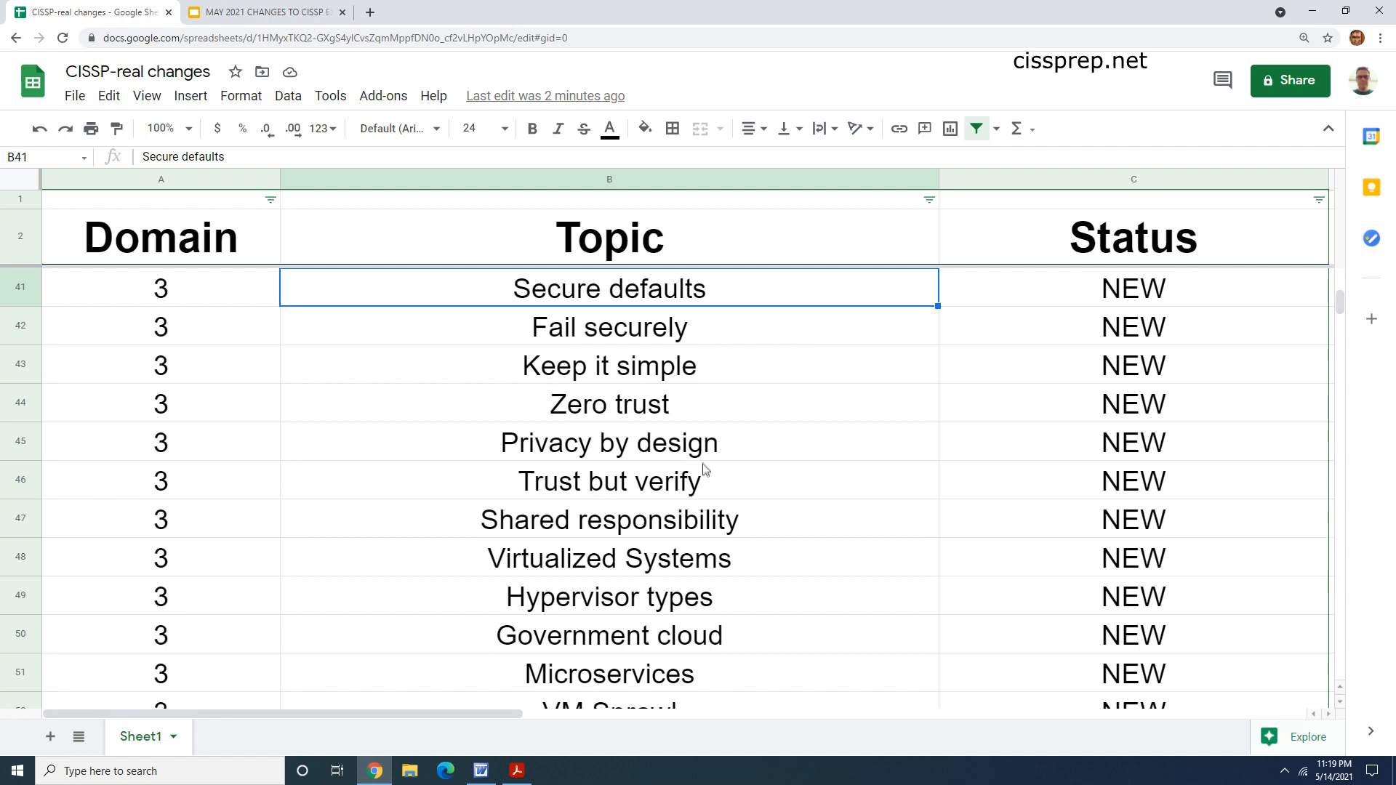
# Step: Highlight Hypervisor types, Microservices and Application container, then switch to the presentation
pyautogui.scroll(-3)
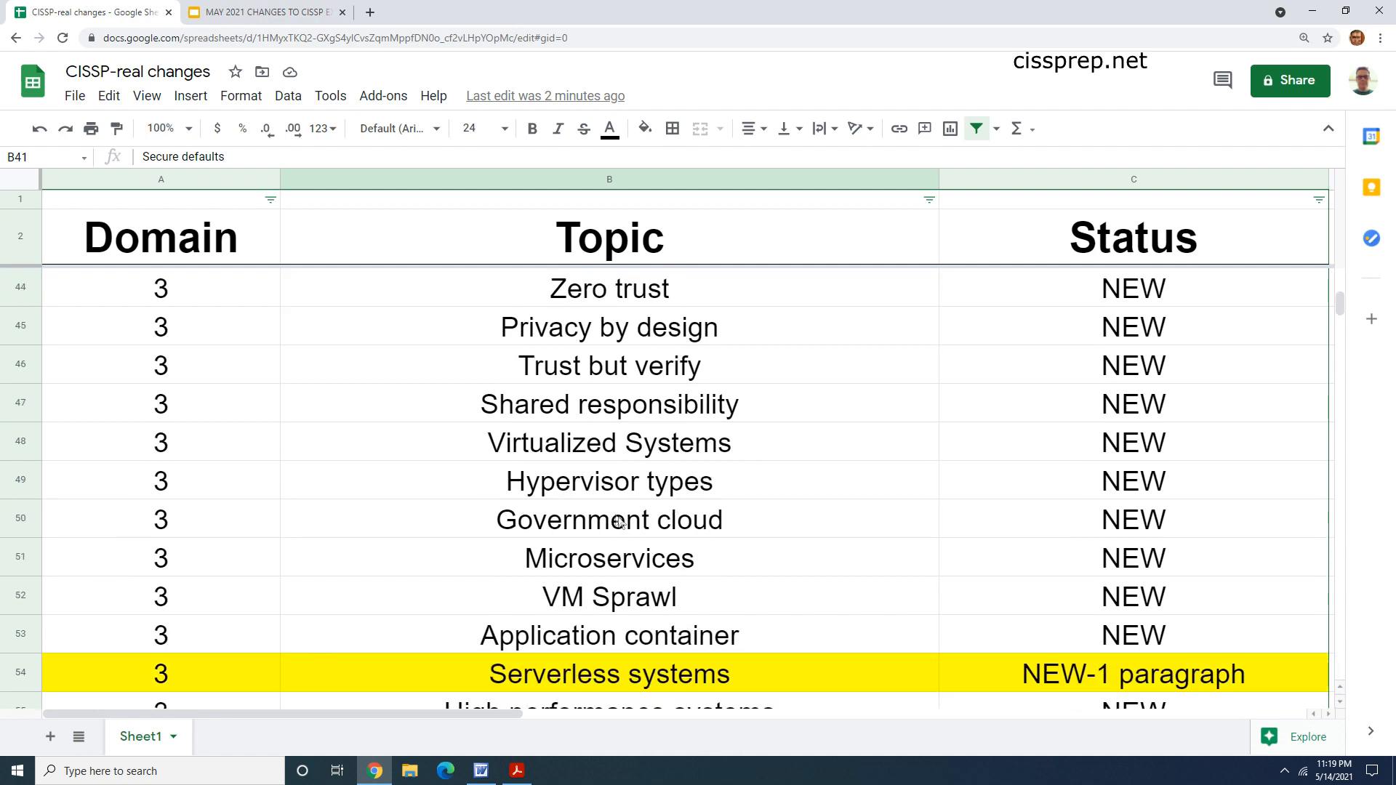
pyautogui.click(609, 480)
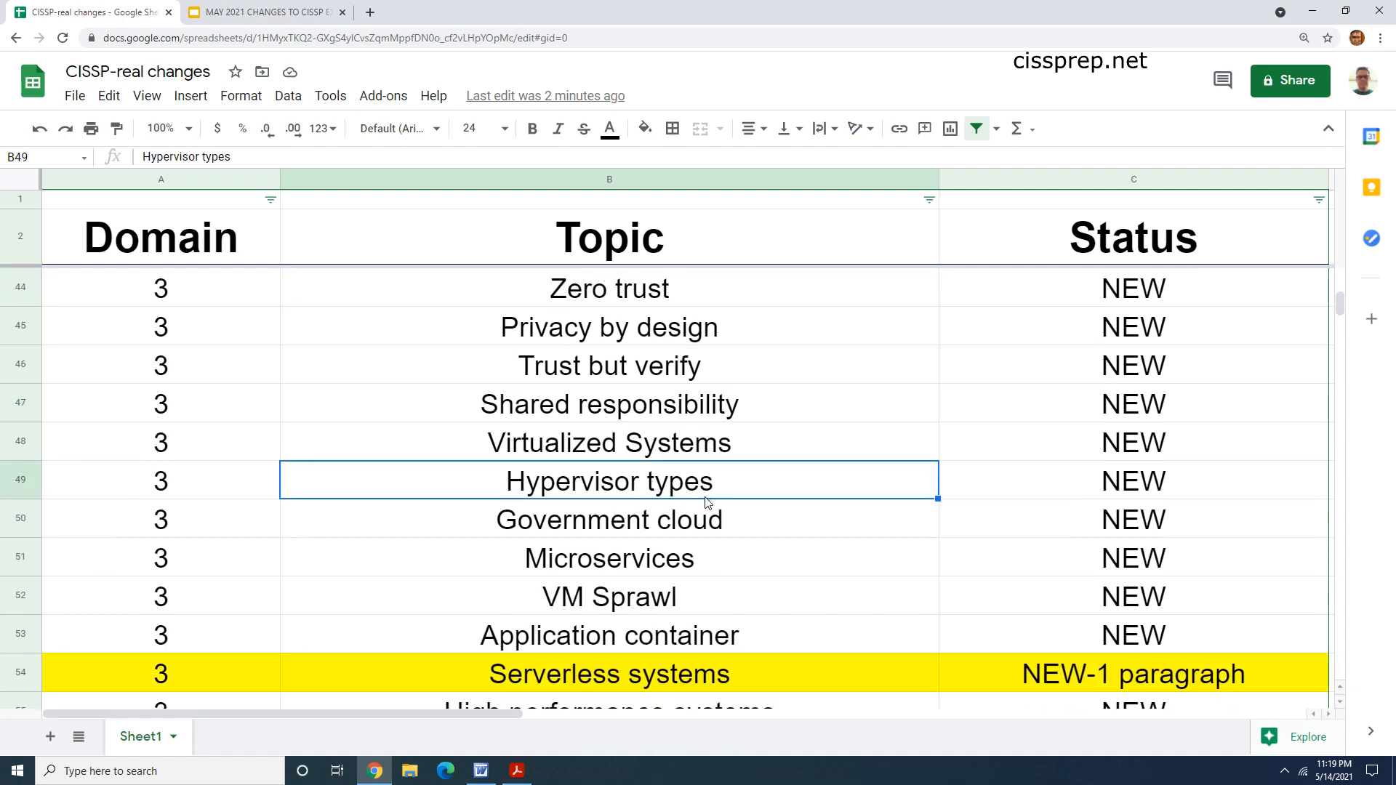
pyautogui.click(609, 559)
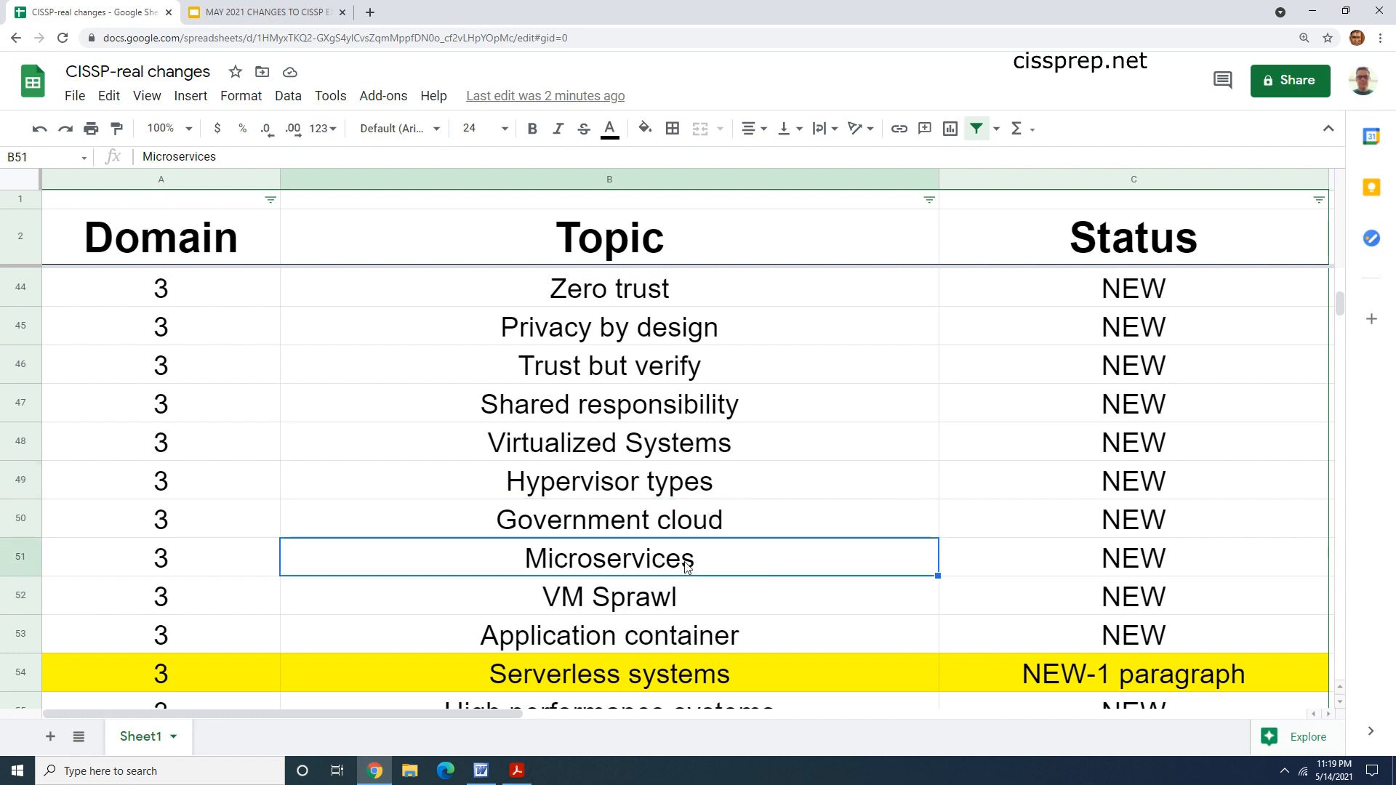
pyautogui.scroll(-3)
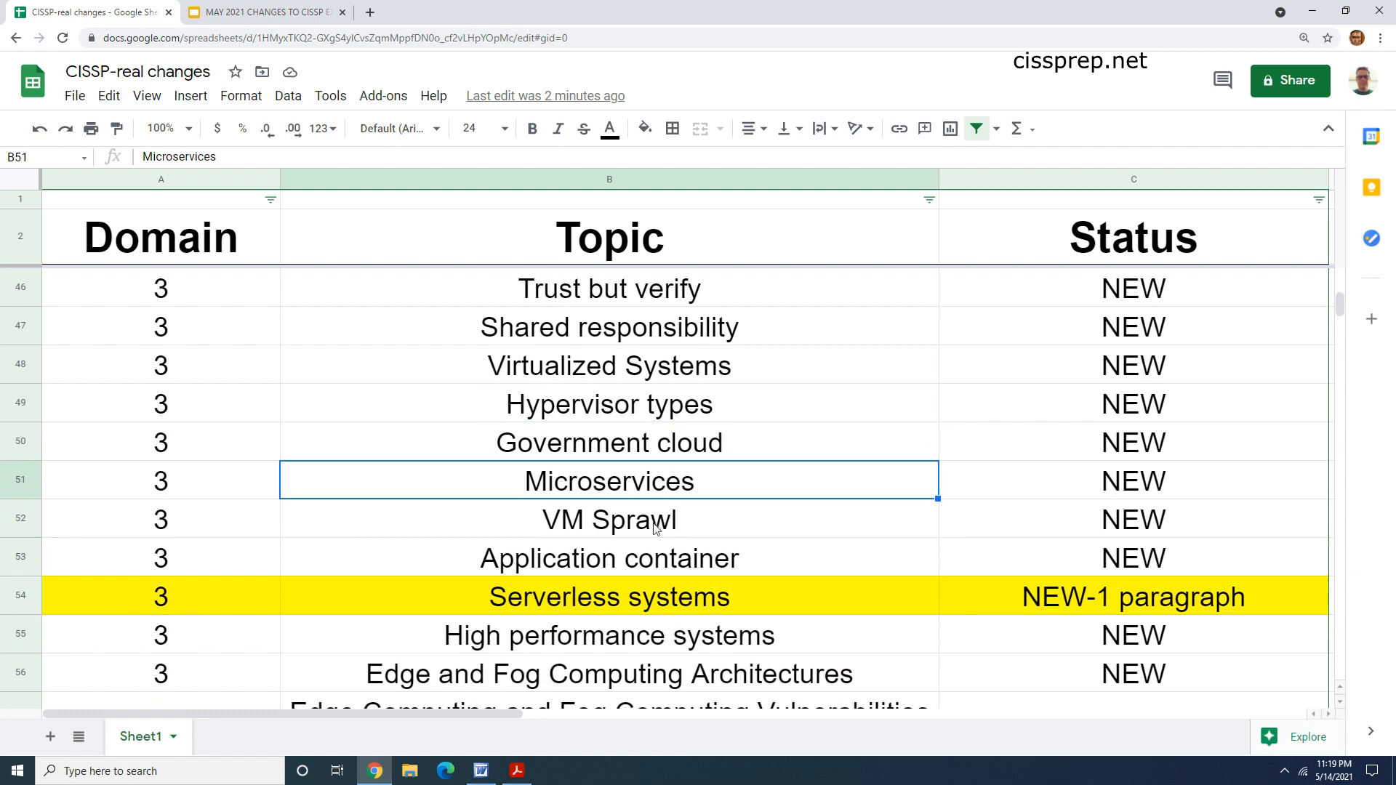
pyautogui.scroll(-3)
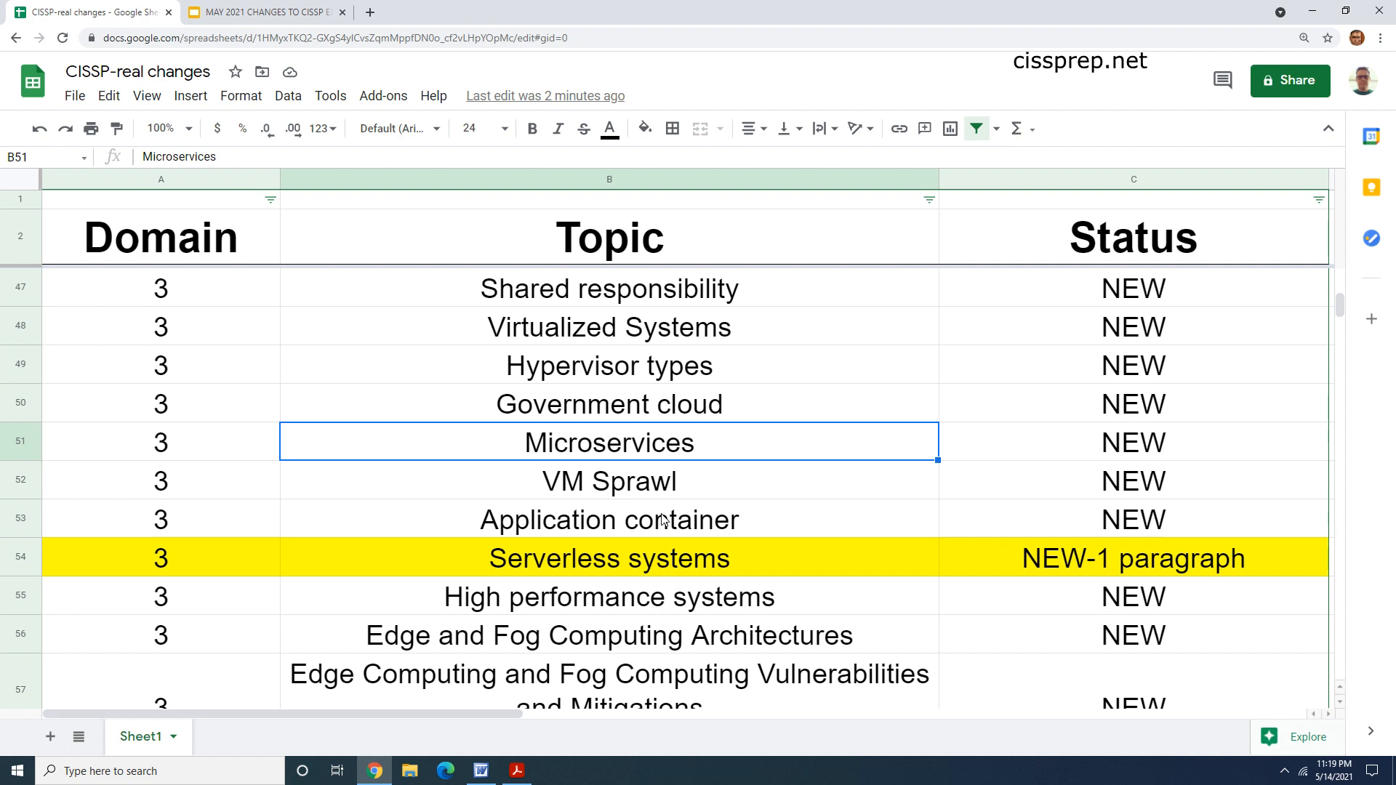
pyautogui.scroll(-3)
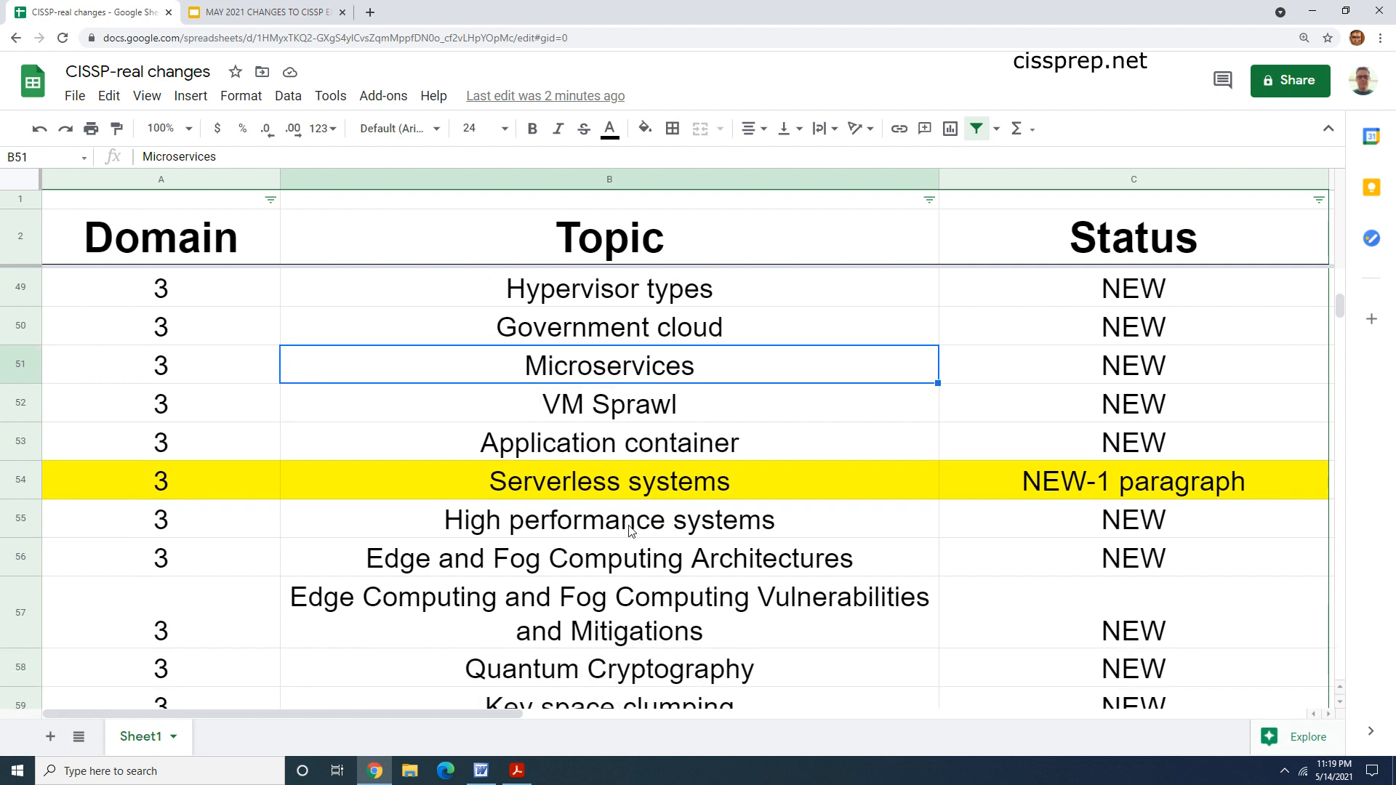
pyautogui.moveTo(467, 474)
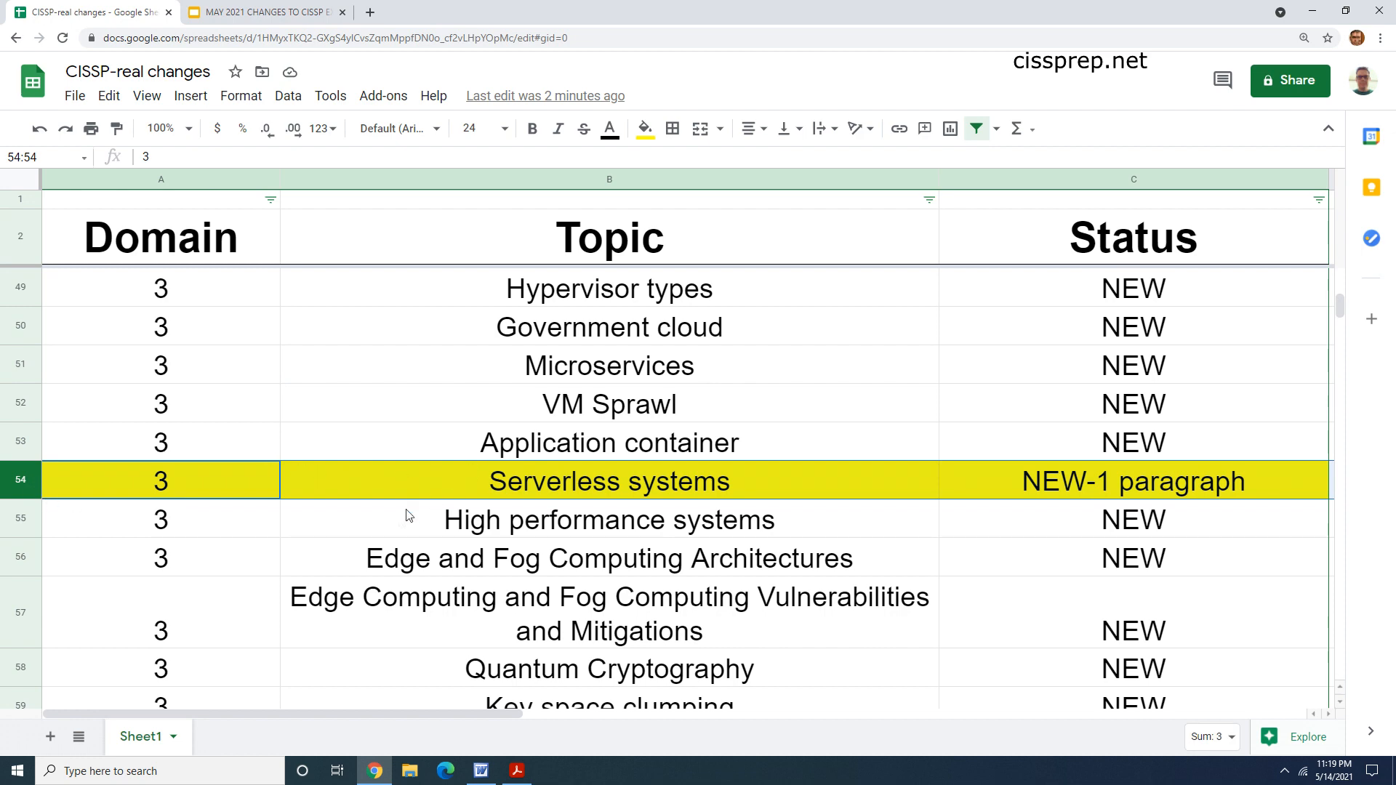
pyautogui.click(608, 443)
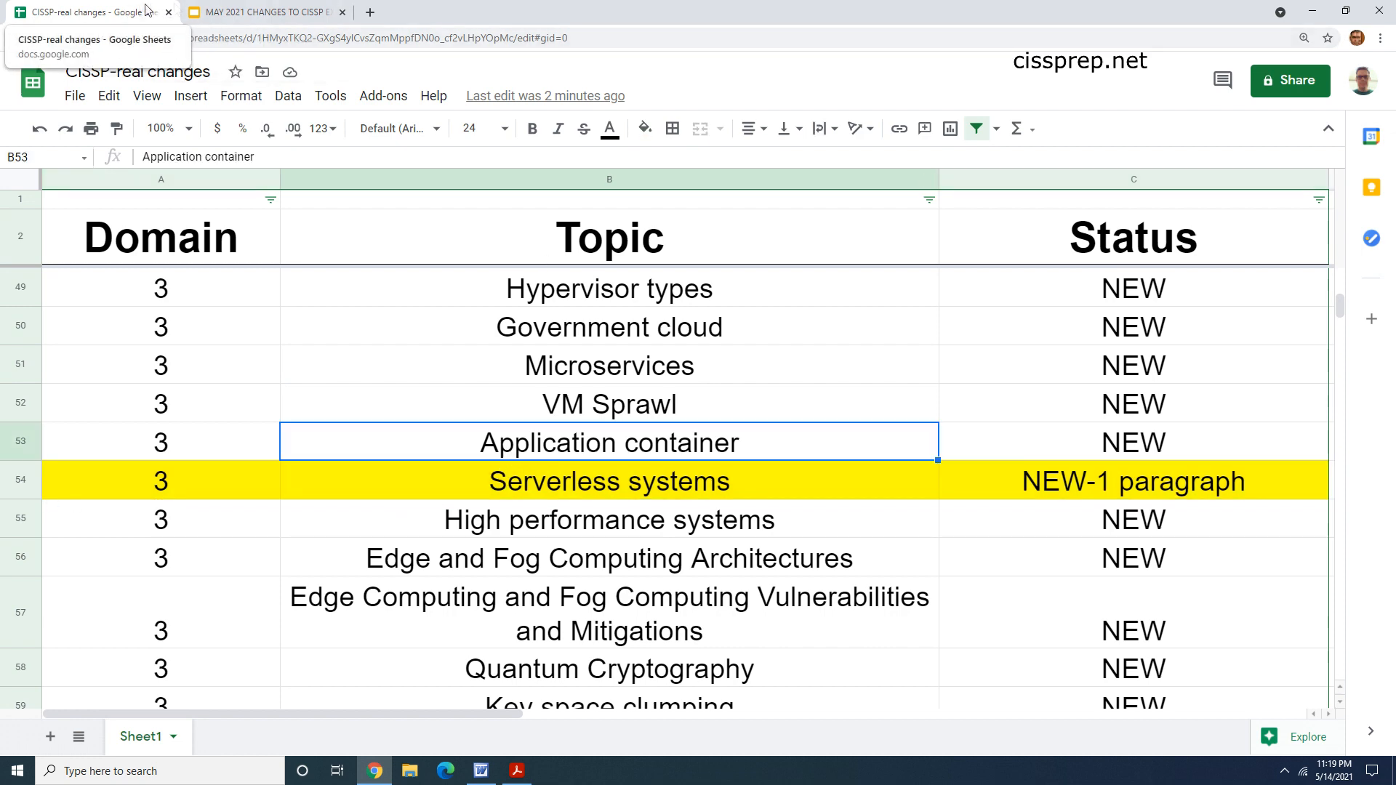
pyautogui.click(263, 11)
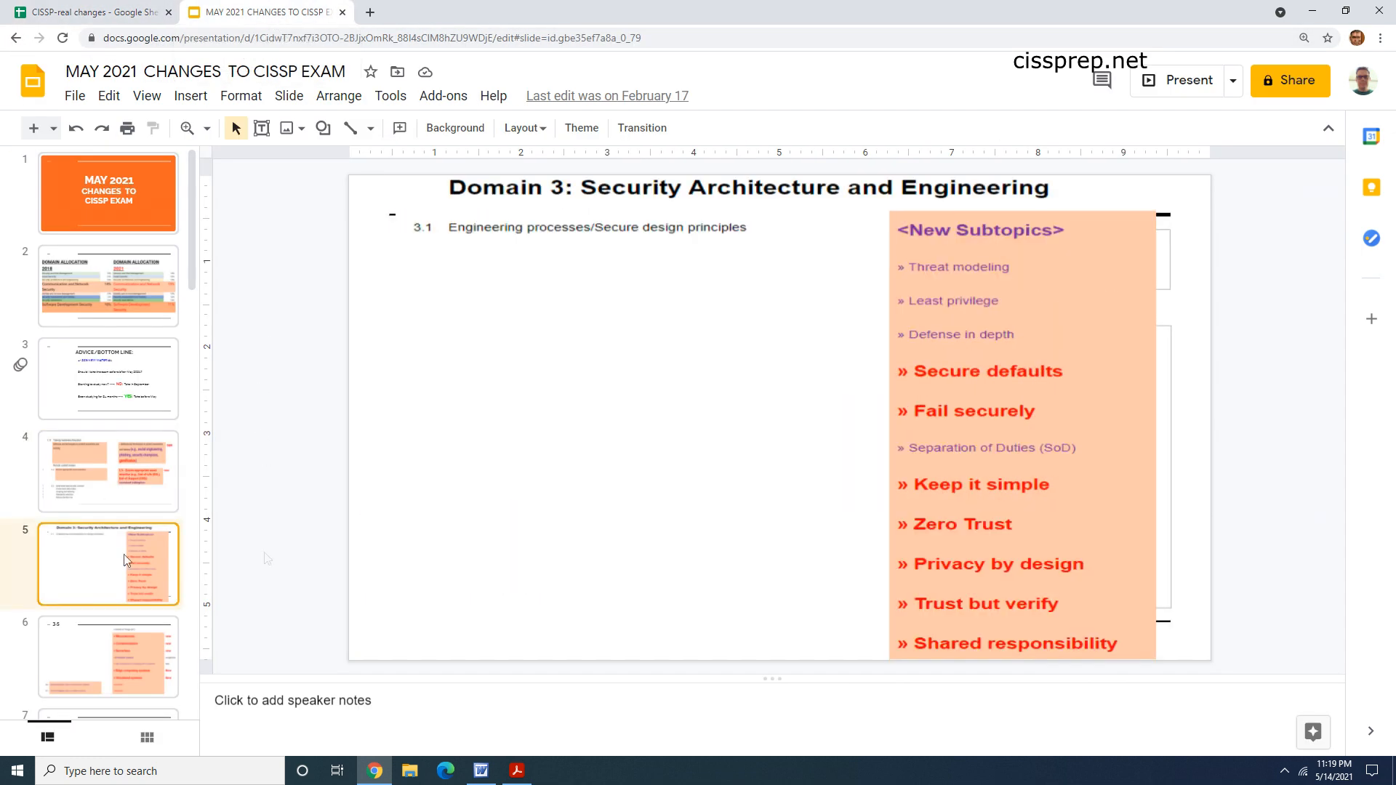
# Step: Show slide 5 listing Domain 3's new subtopics
pyautogui.click(108, 654)
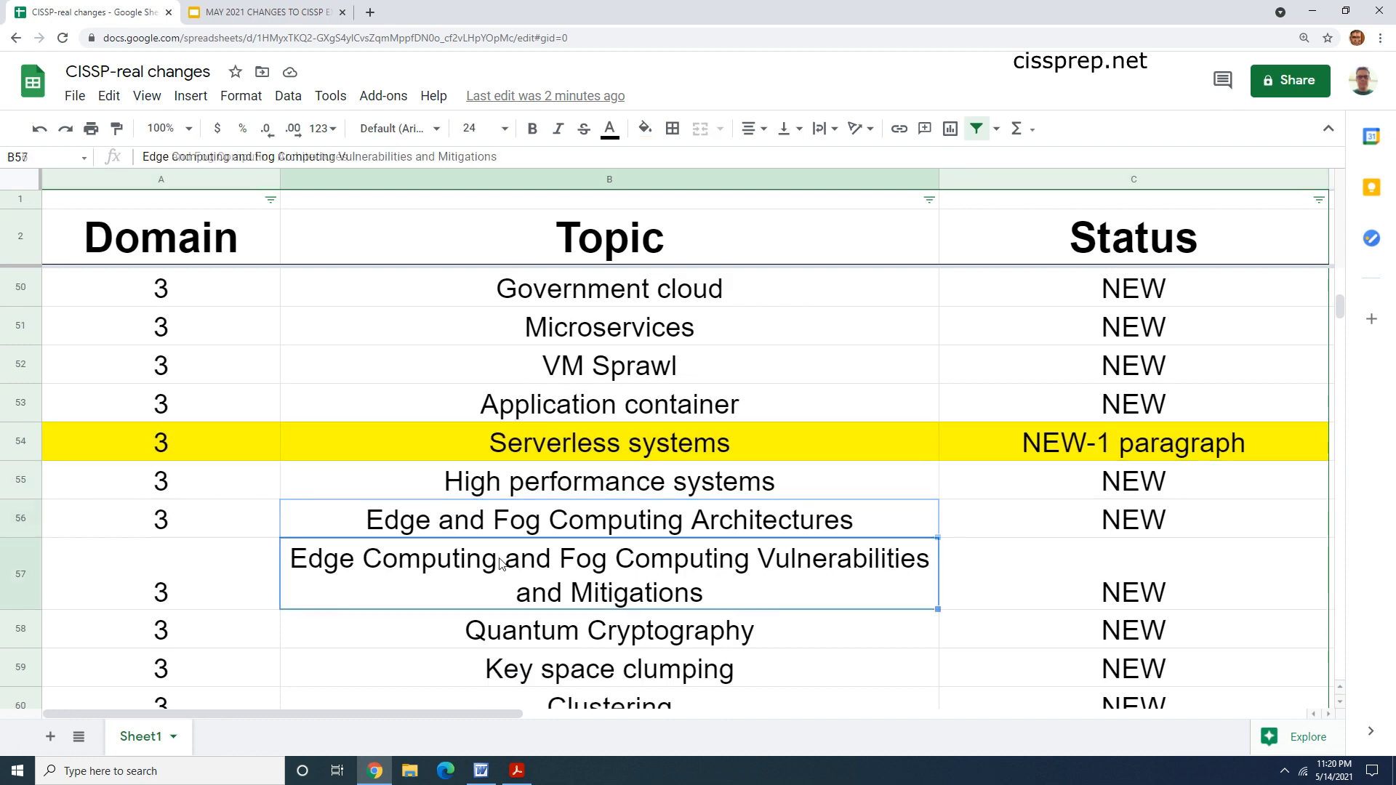
# Step: Scroll through Domain 3 topics Quantum Cryptography and Pass the hash, then return to the presentation
pyautogui.scroll(-3)
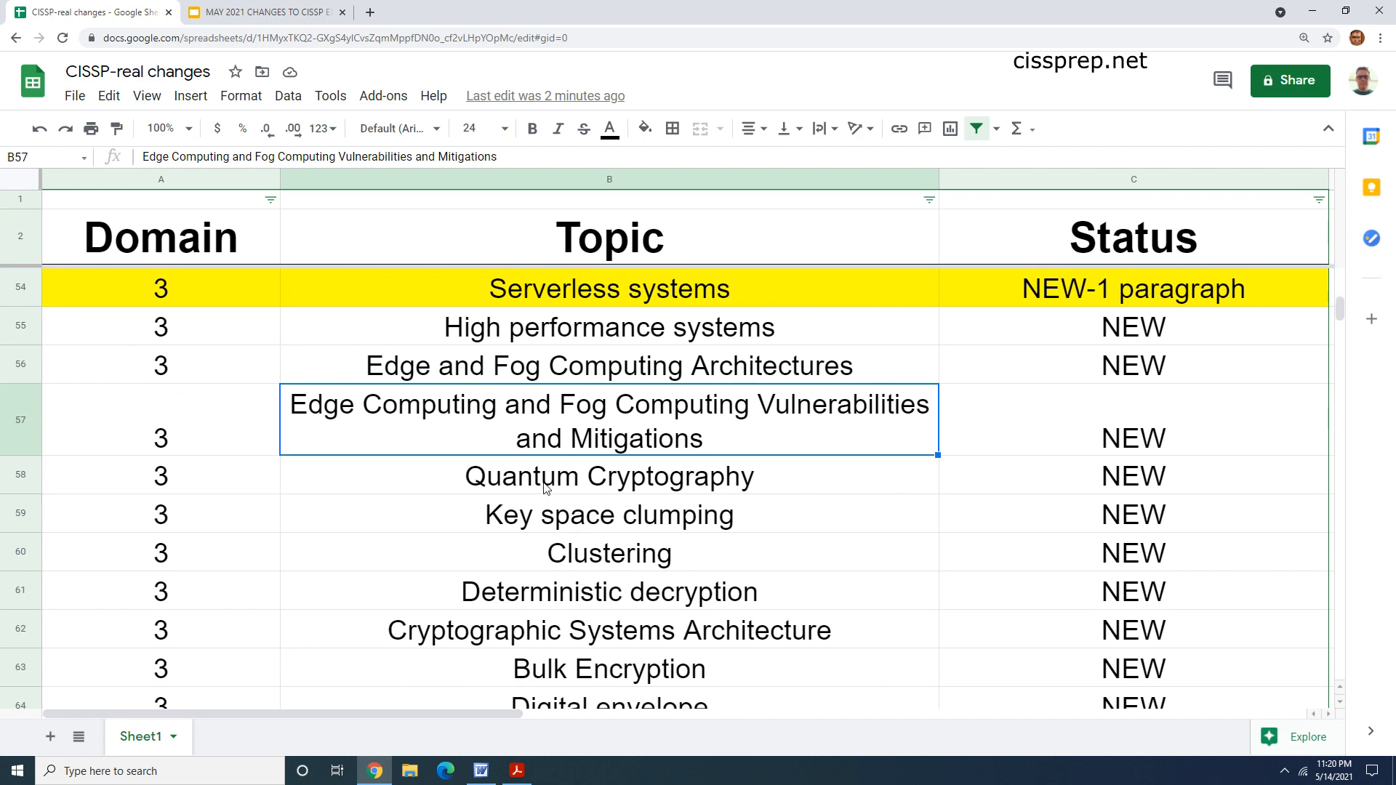
pyautogui.click(609, 476)
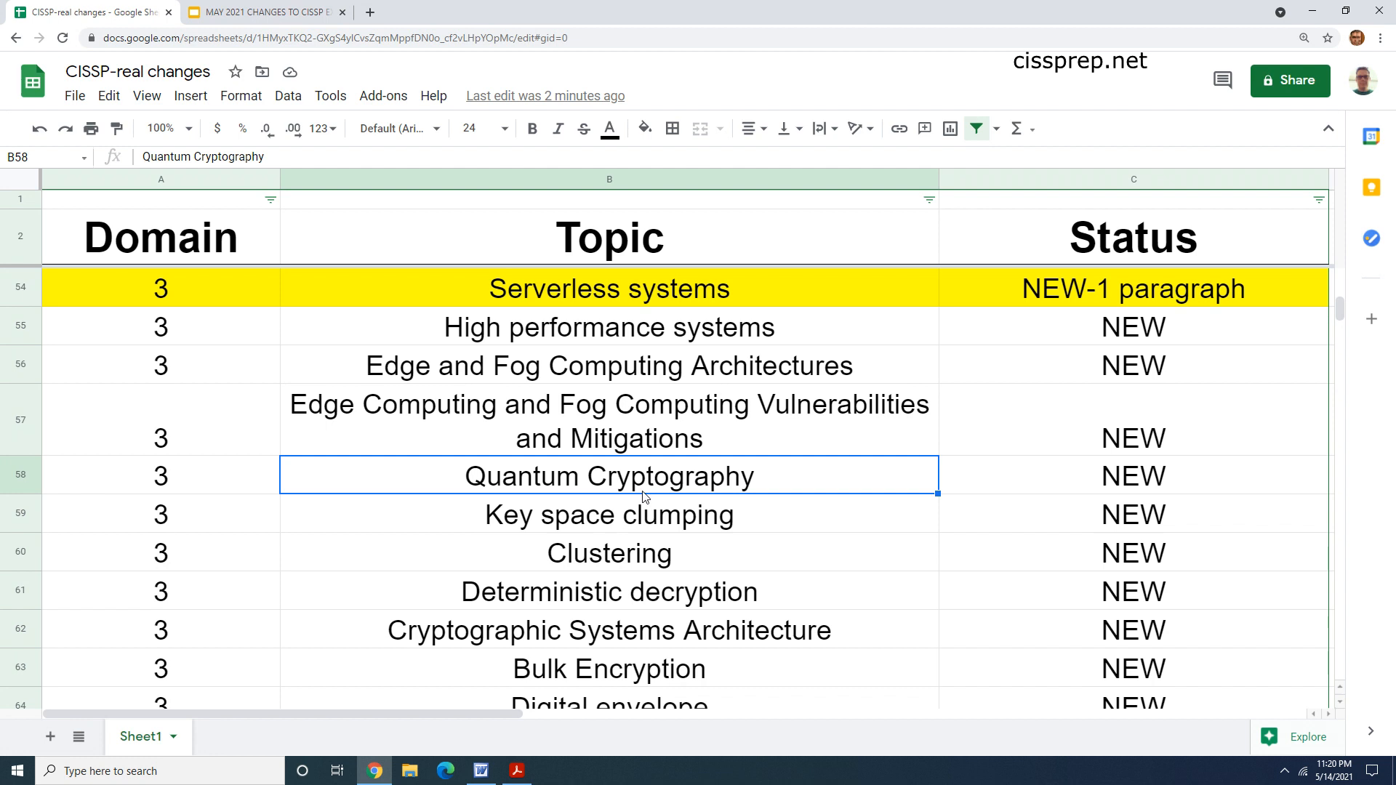
pyautogui.scroll(-3)
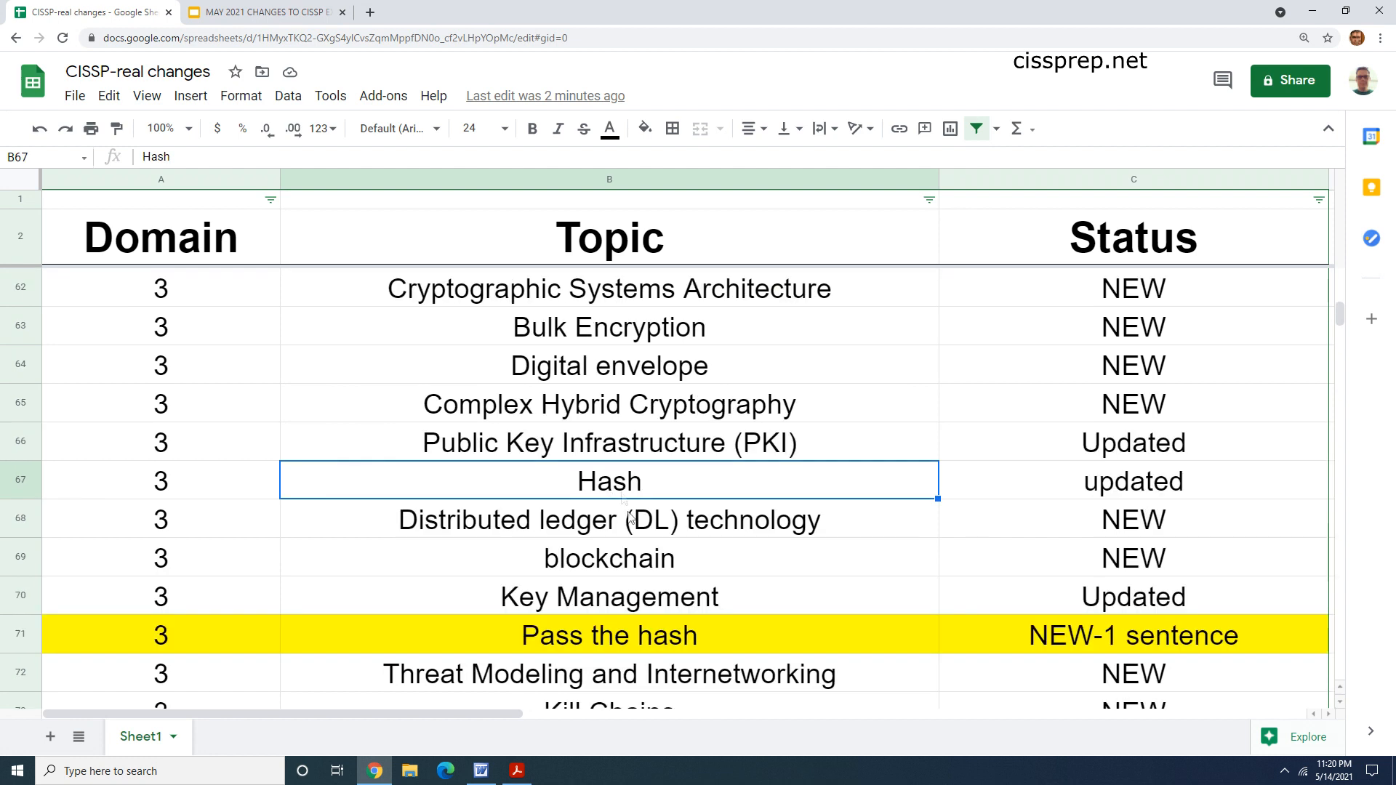
pyautogui.moveTo(768, 488)
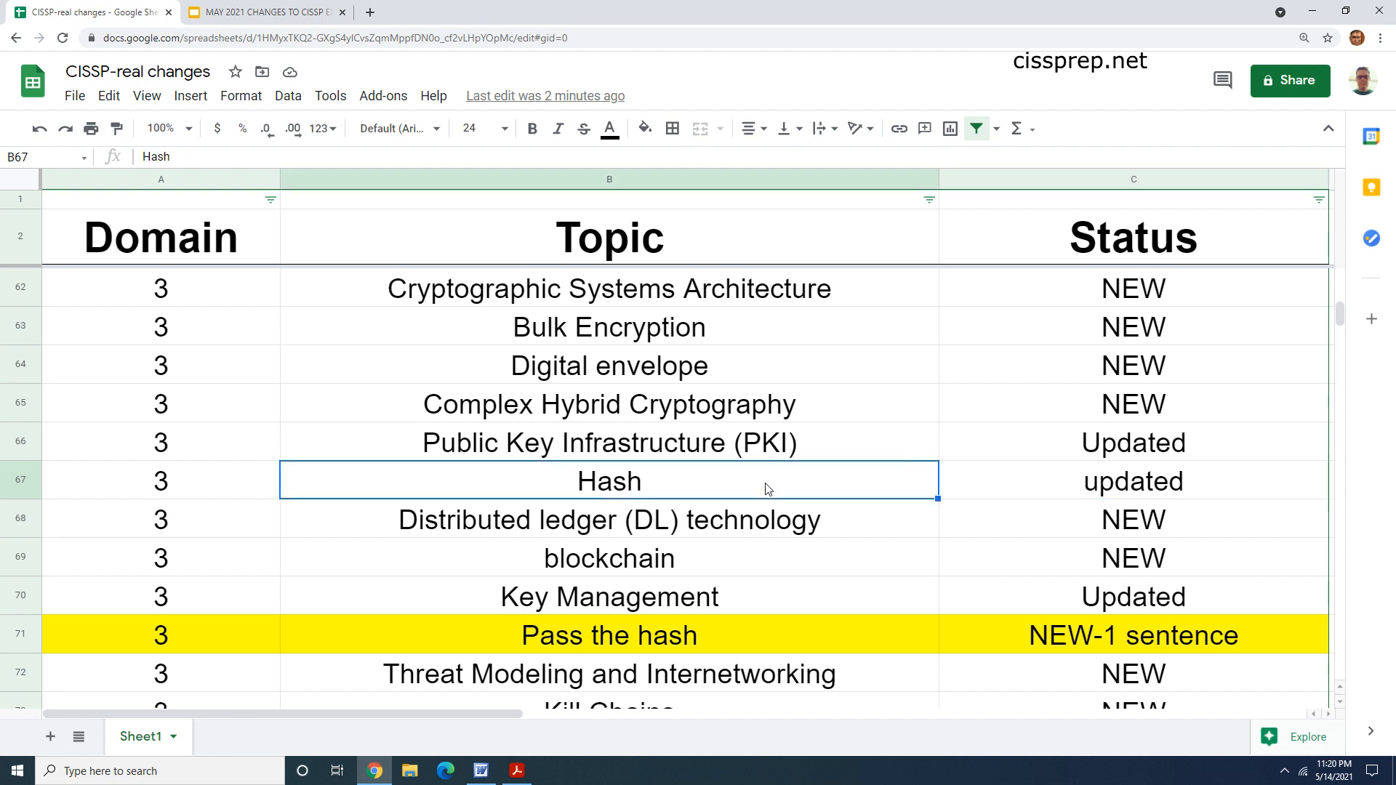
pyautogui.scroll(-3)
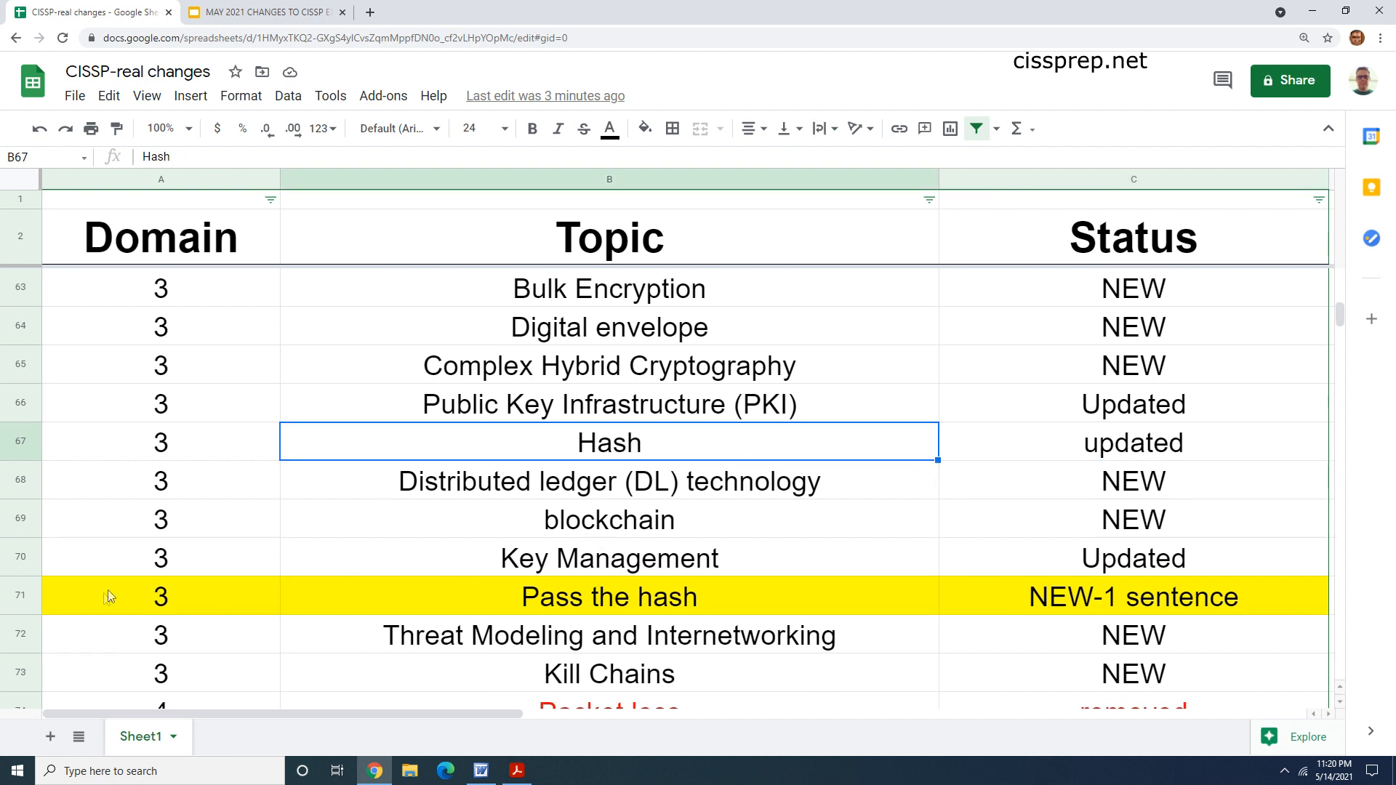
pyautogui.moveTo(1082, 610)
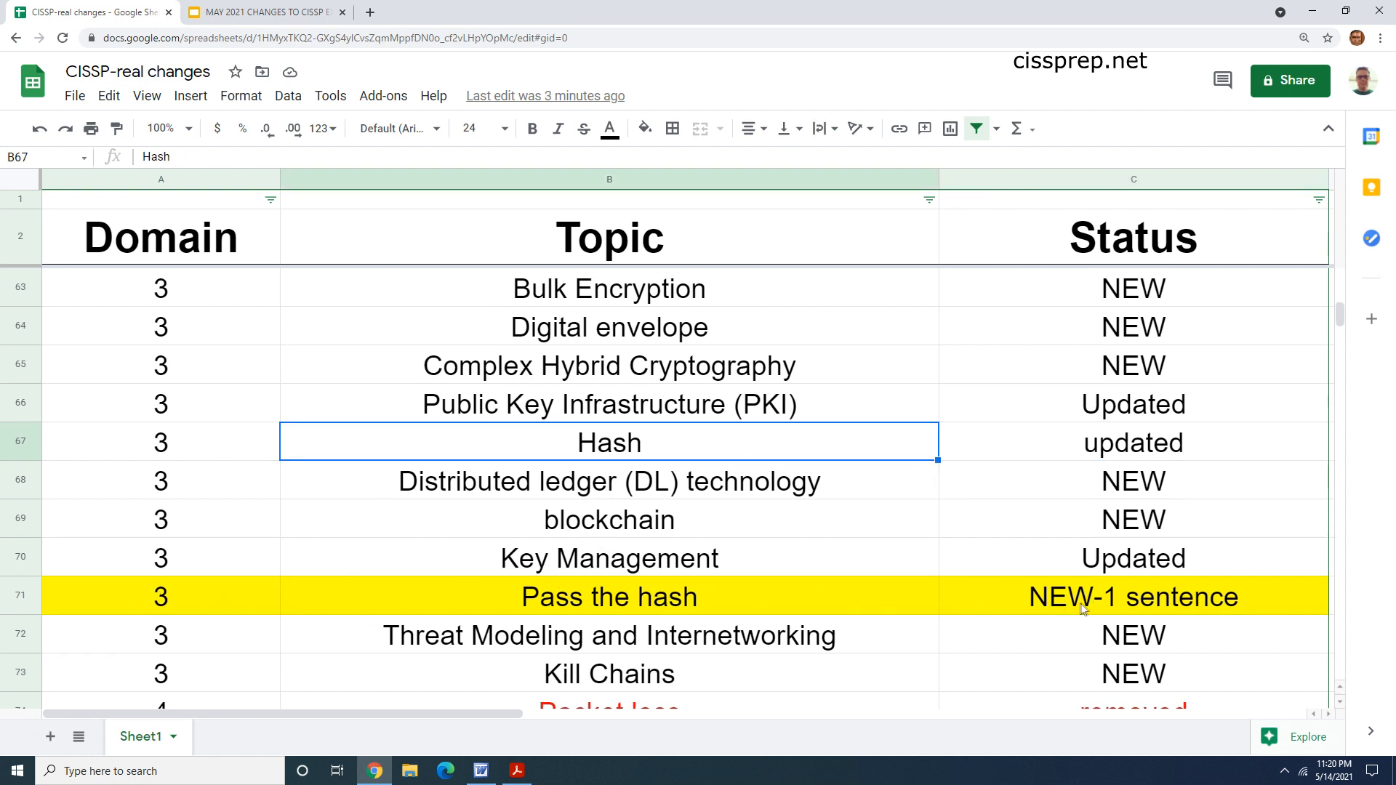
pyautogui.click(610, 596)
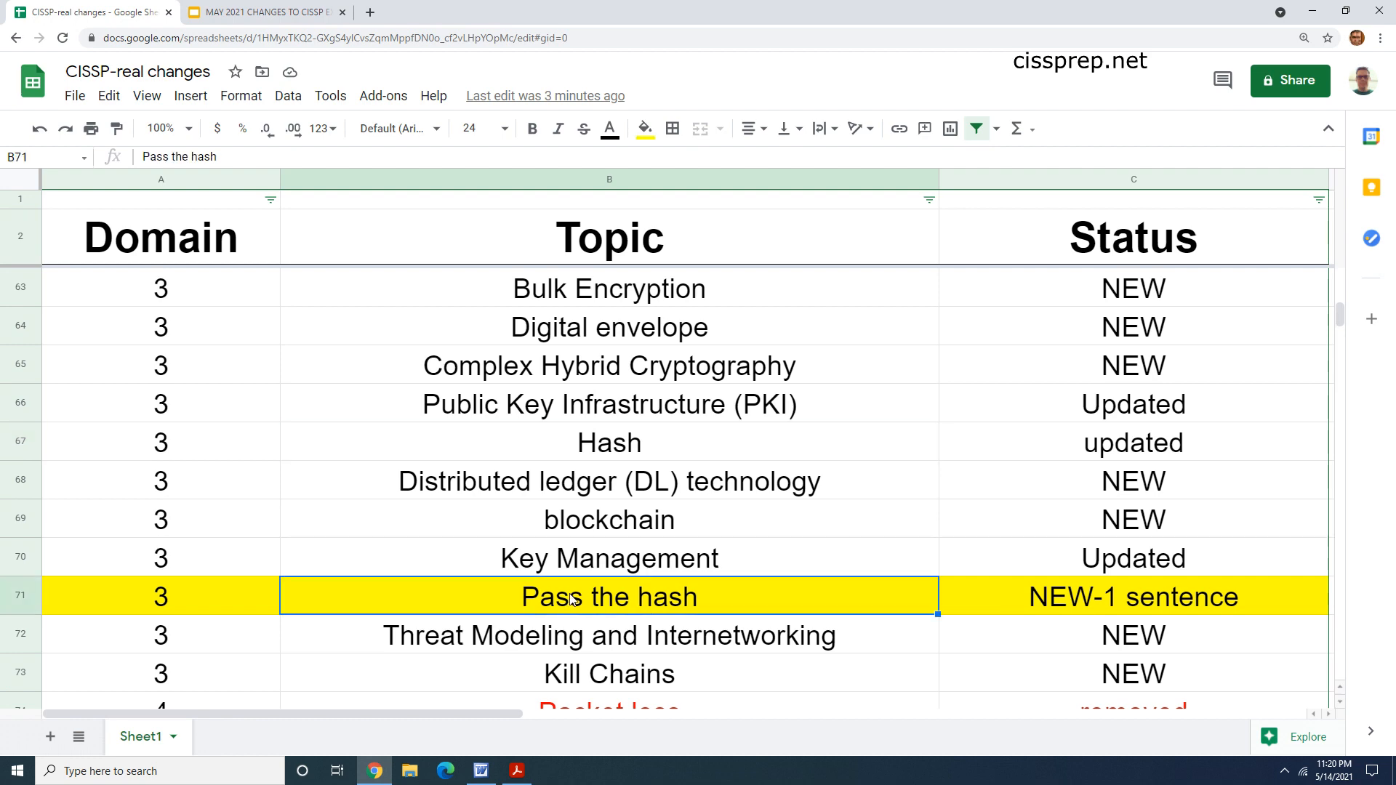
pyautogui.scroll(-3)
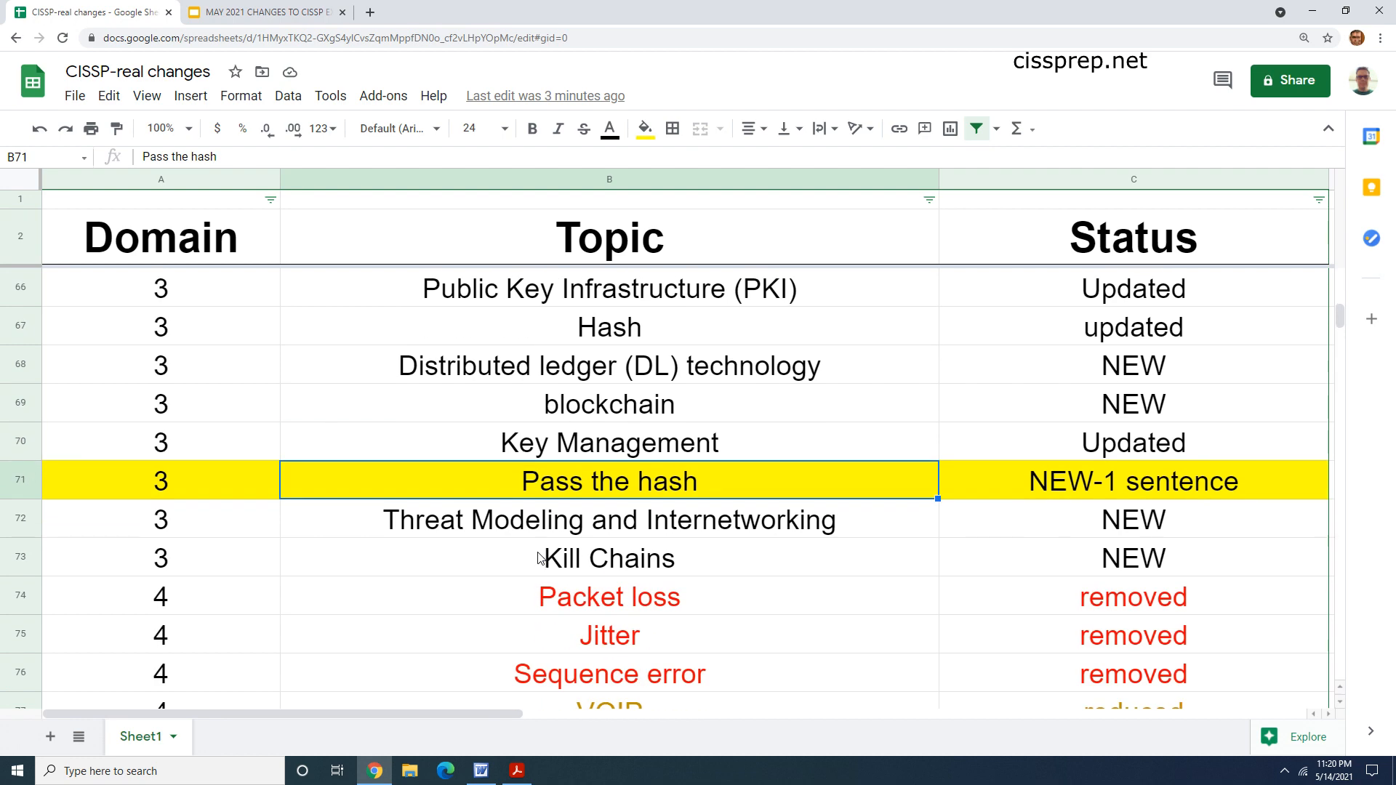
pyautogui.scroll(-3)
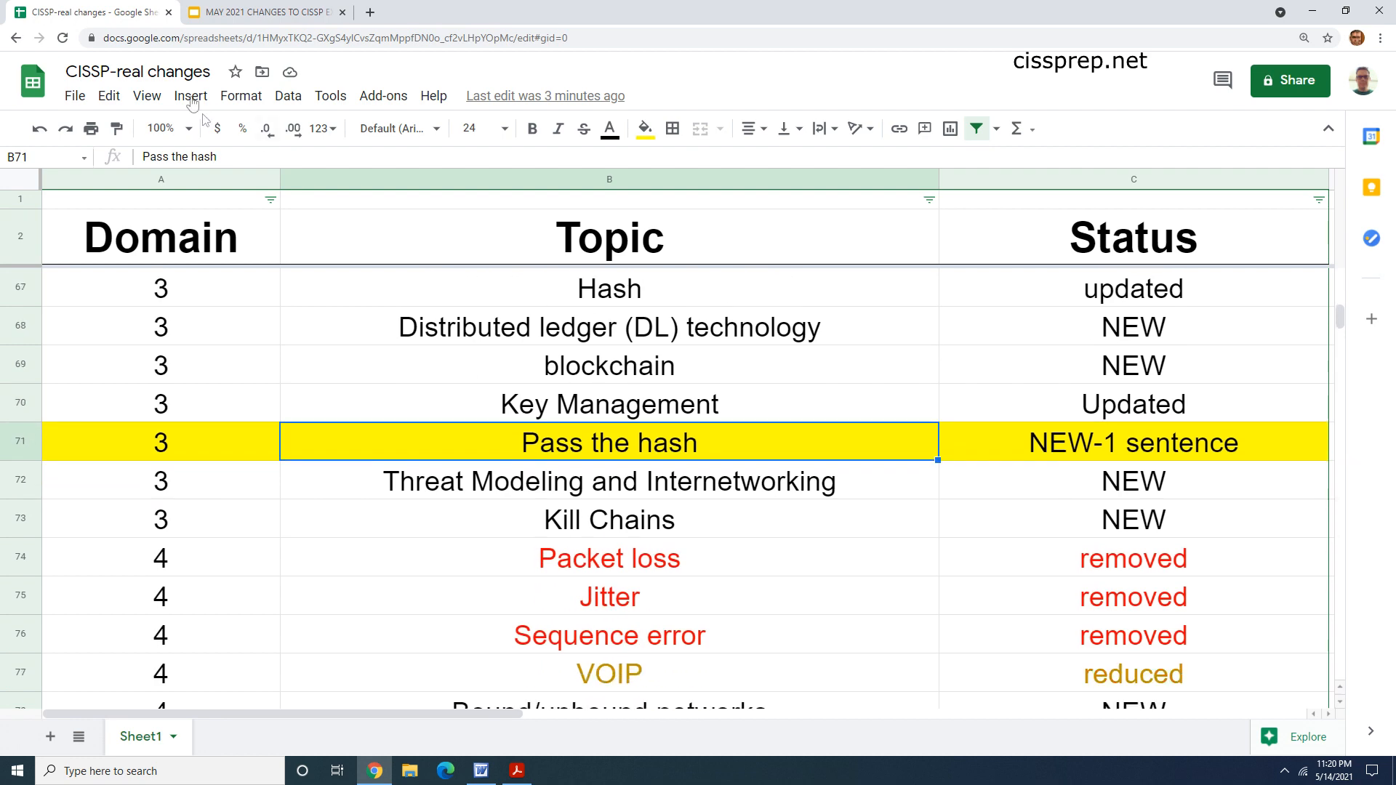
pyautogui.click(262, 12)
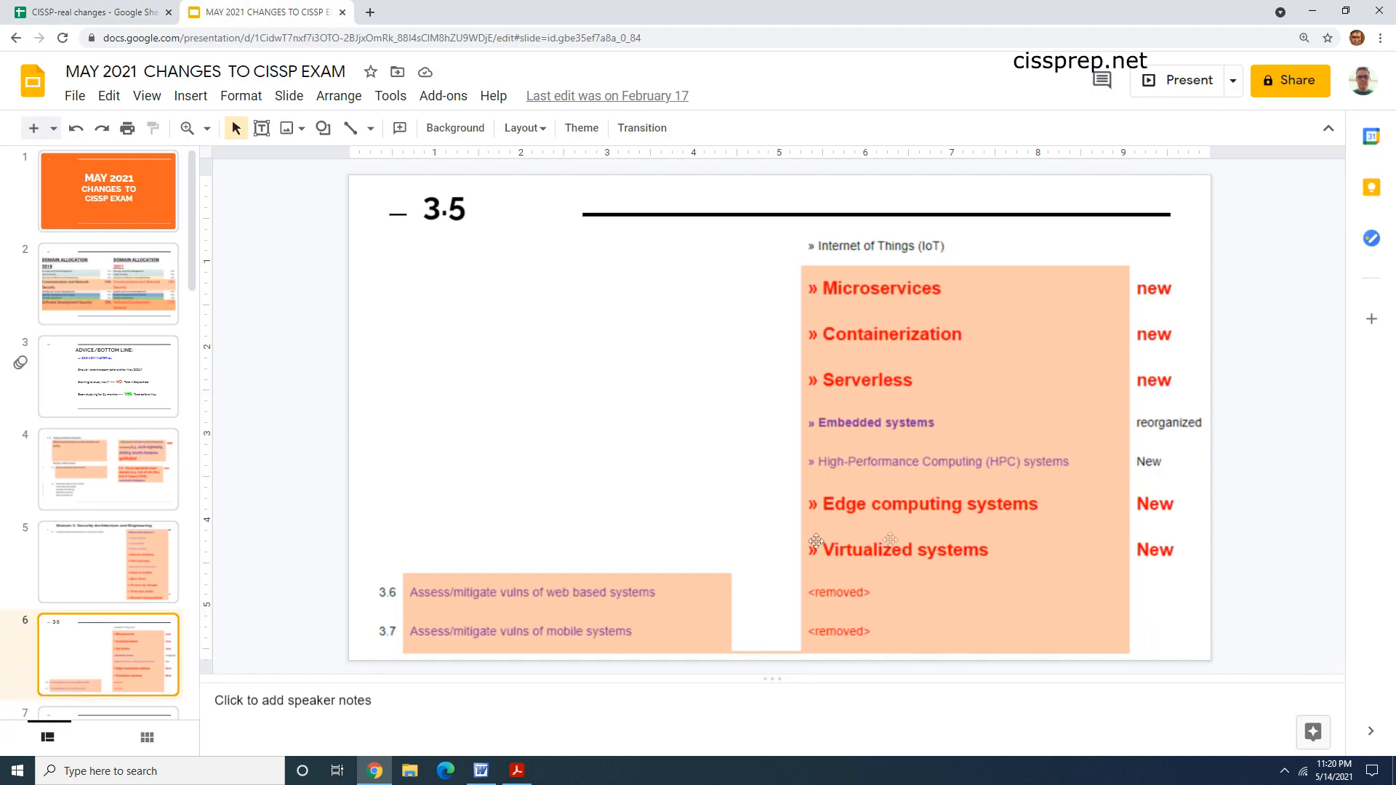
# Step: Check the 3.7 slide listing Pass the hash as new, then return to the spreadsheet
pyautogui.click(108, 566)
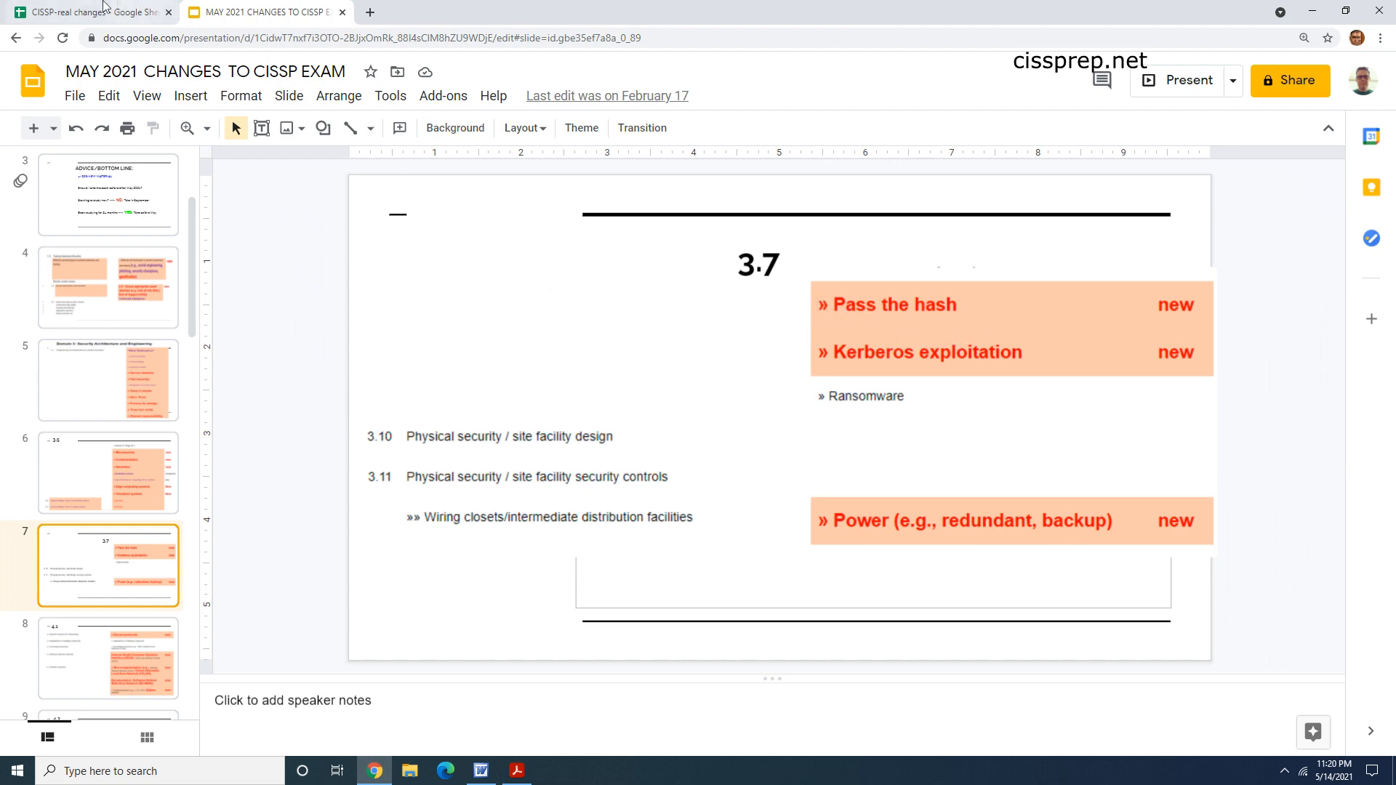
pyautogui.click(89, 12)
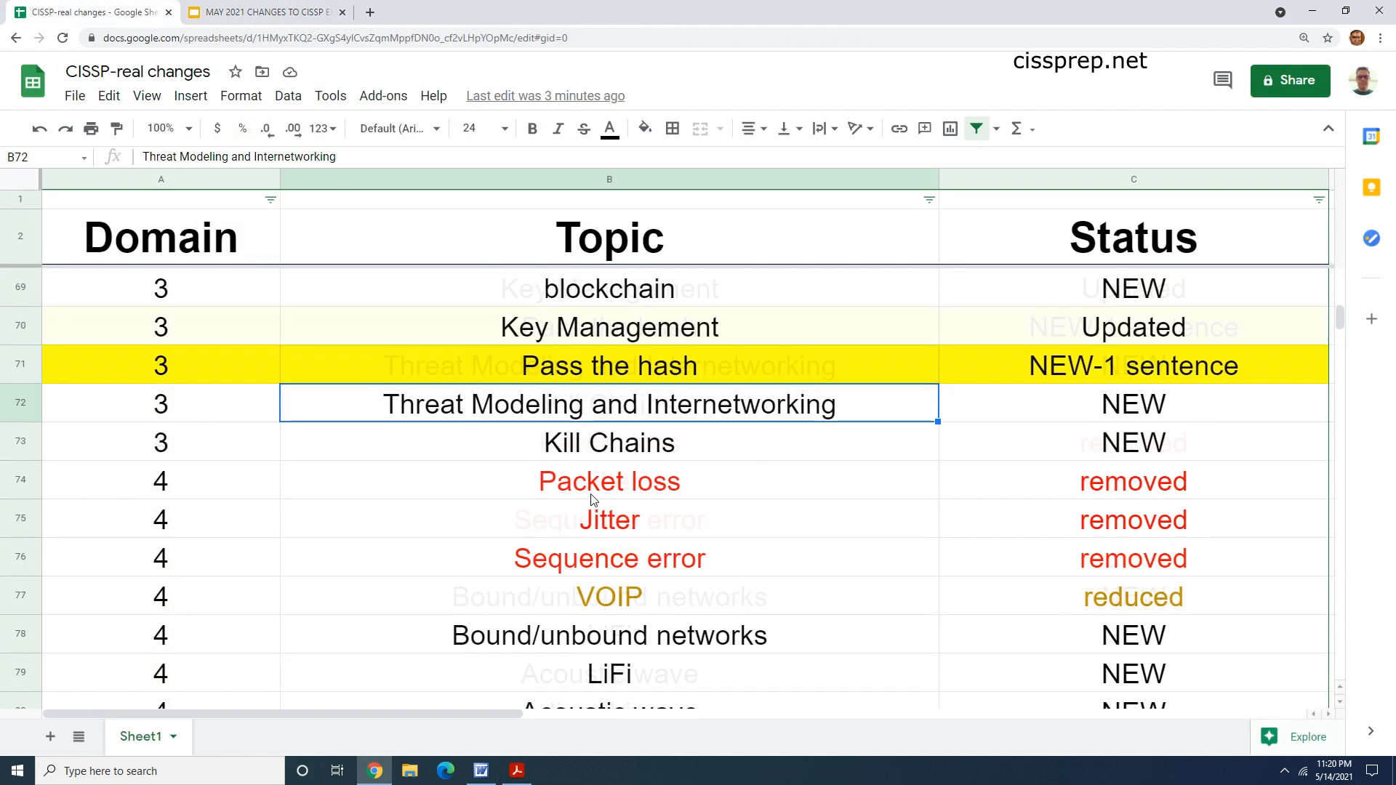
pyautogui.scroll(-3)
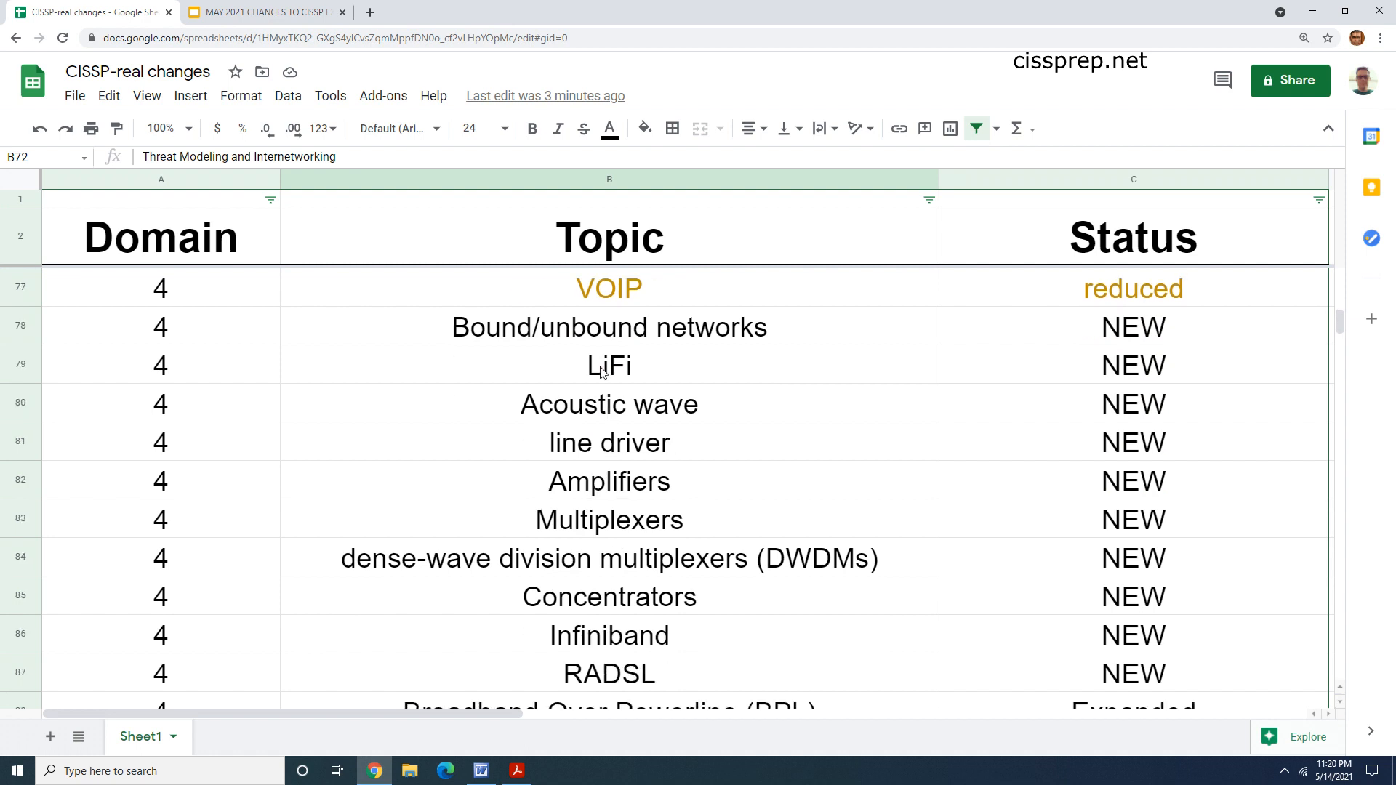
pyautogui.moveTo(580, 461)
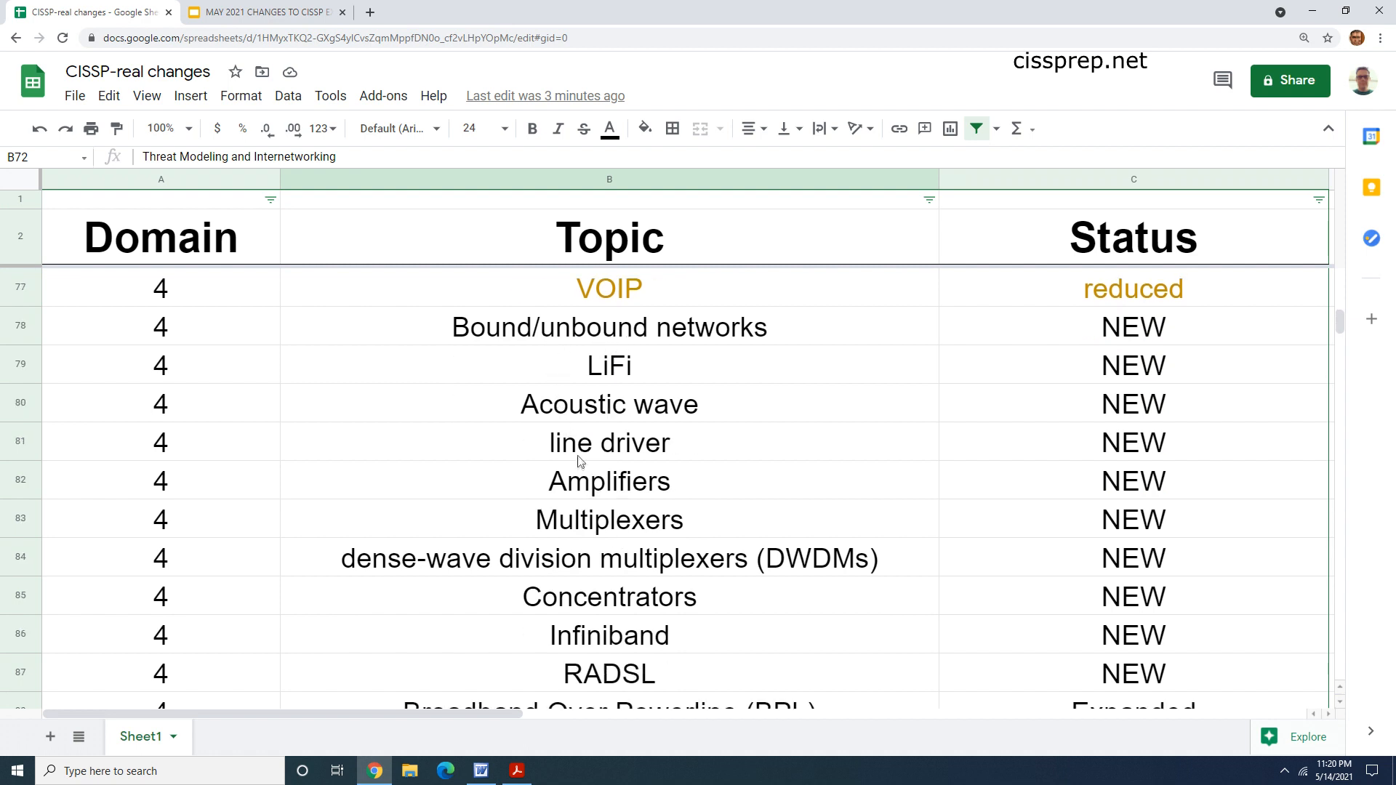
pyautogui.scroll(-3)
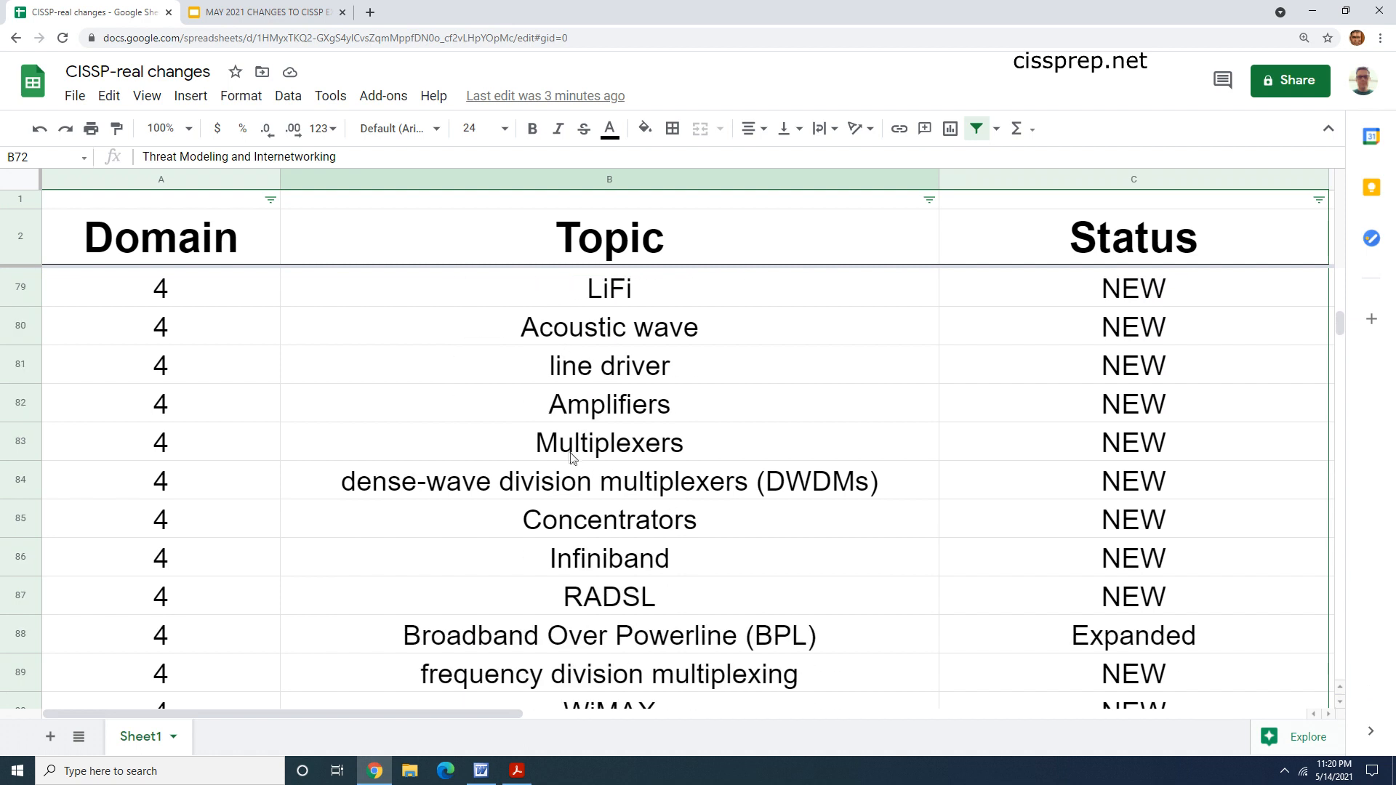
pyautogui.scroll(-3)
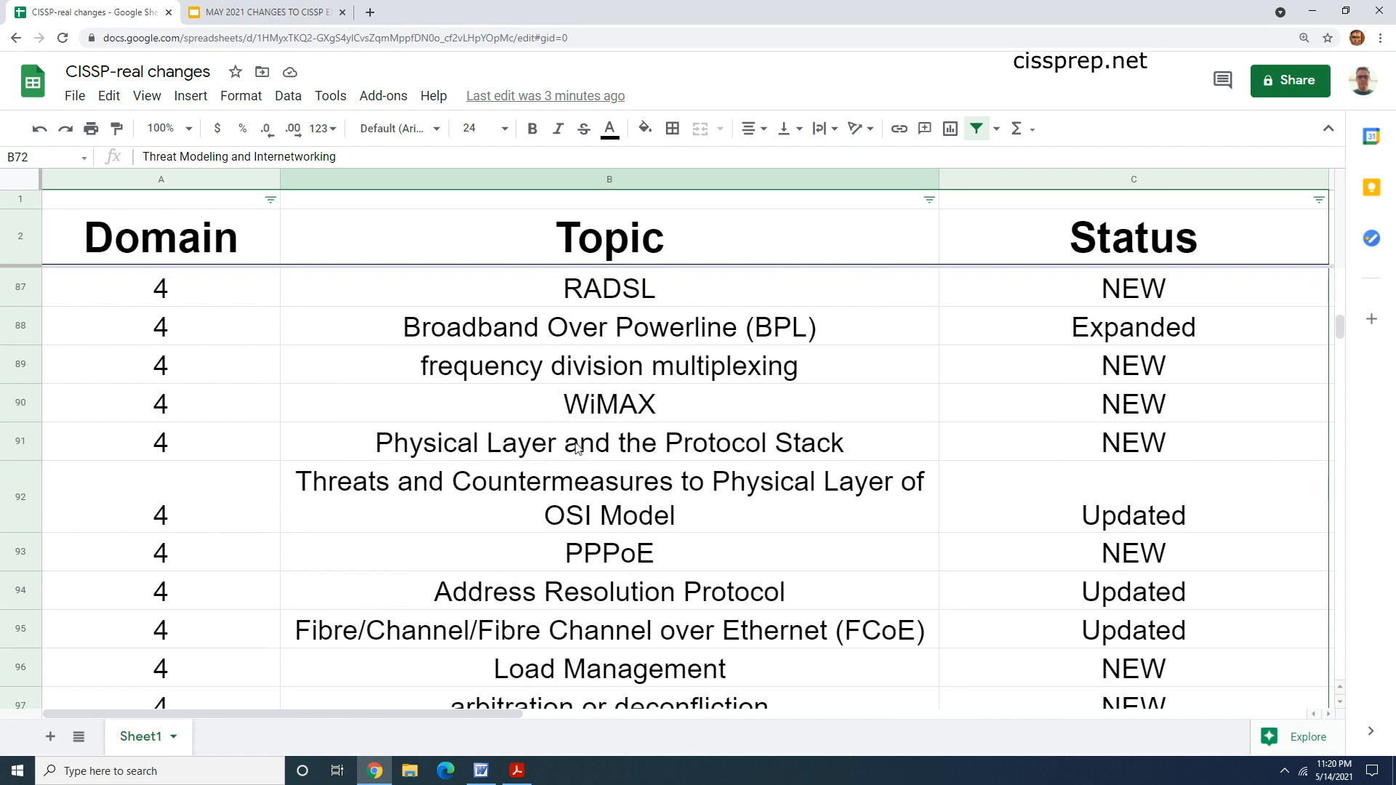
pyautogui.scroll(-3)
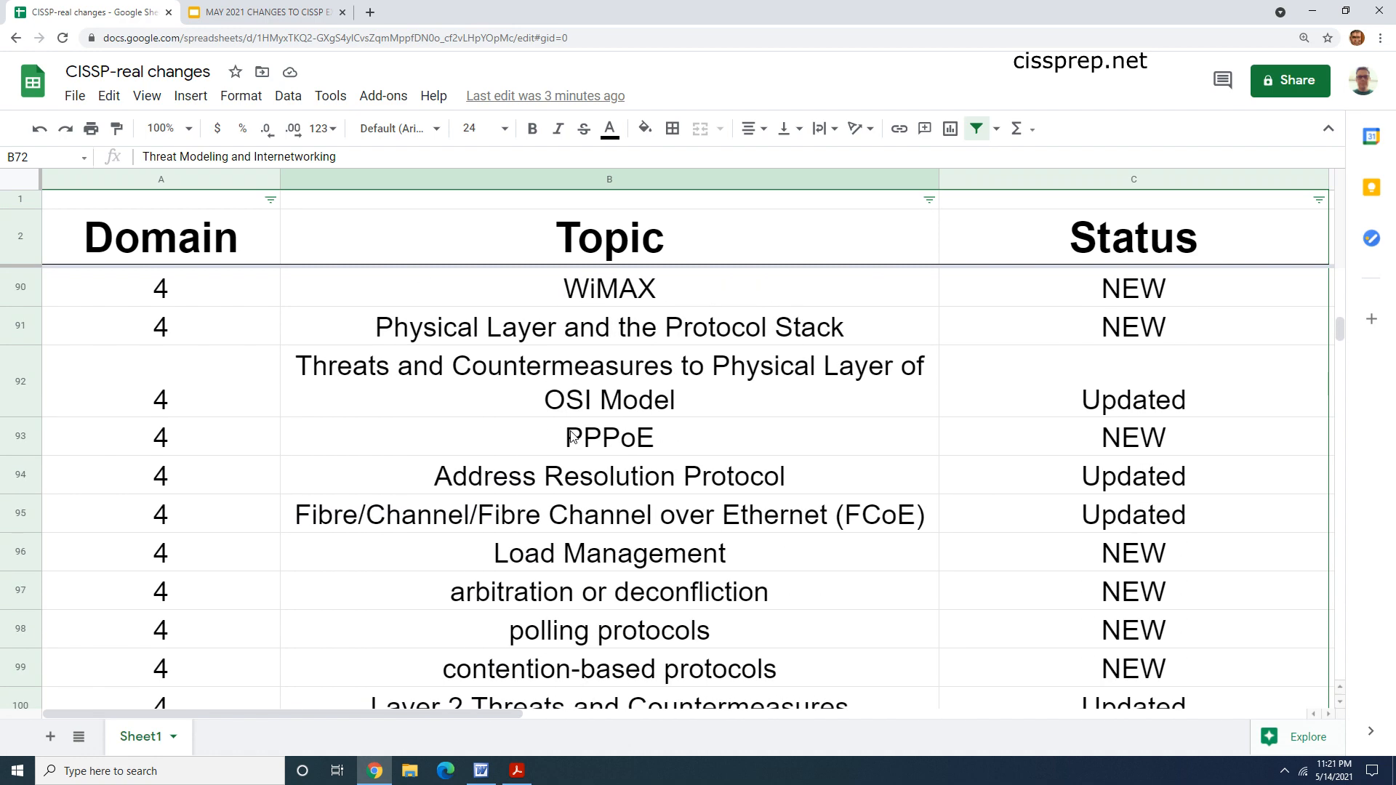
pyautogui.click(608, 476)
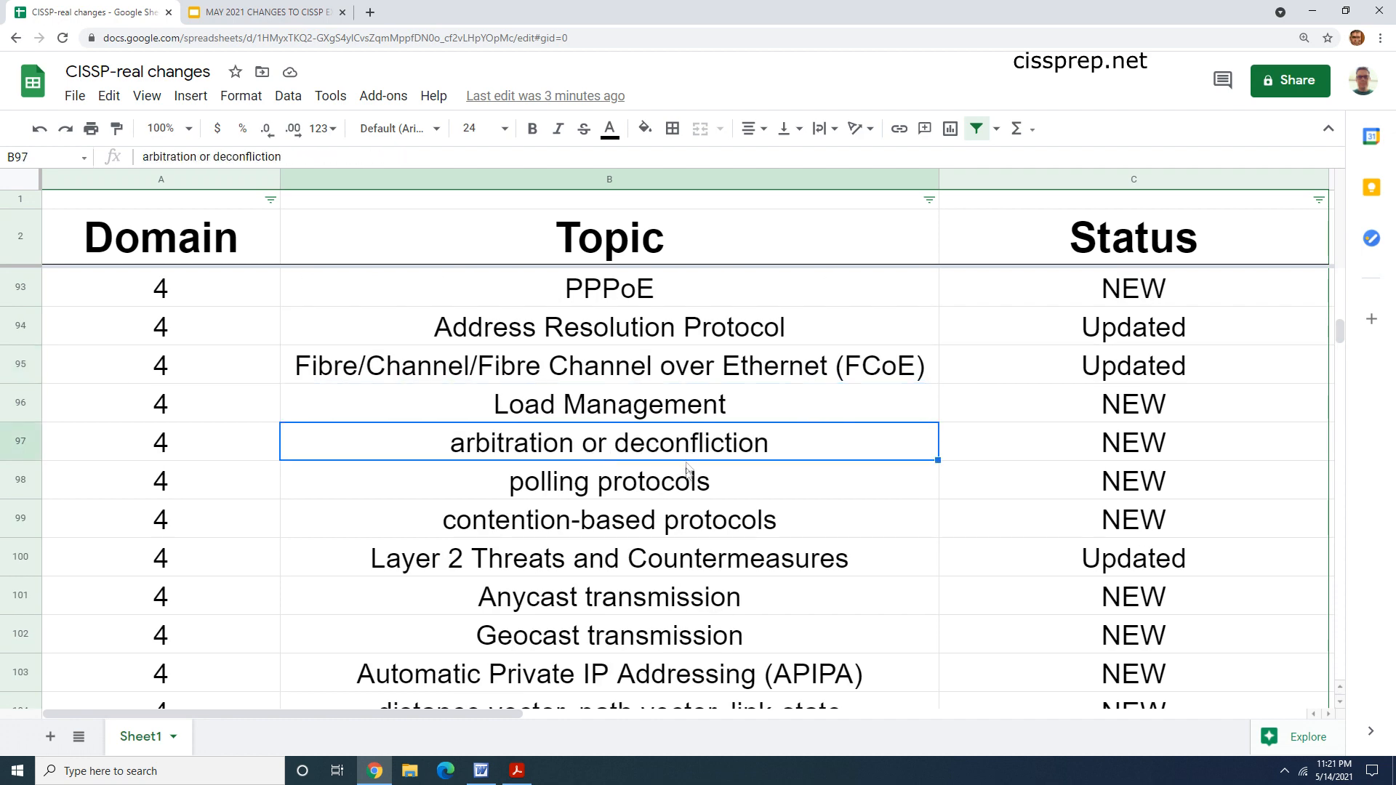
pyautogui.click(608, 481)
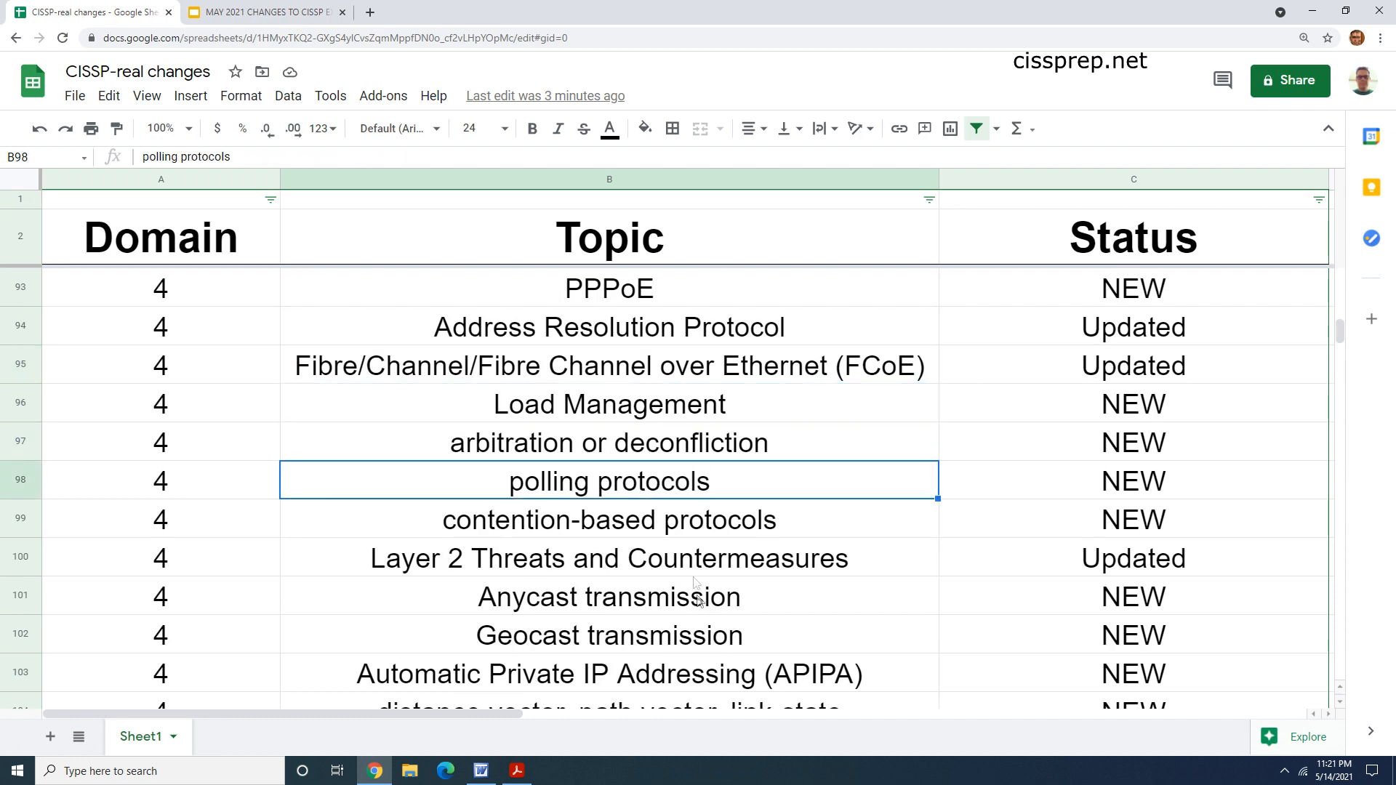
pyautogui.click(609, 559)
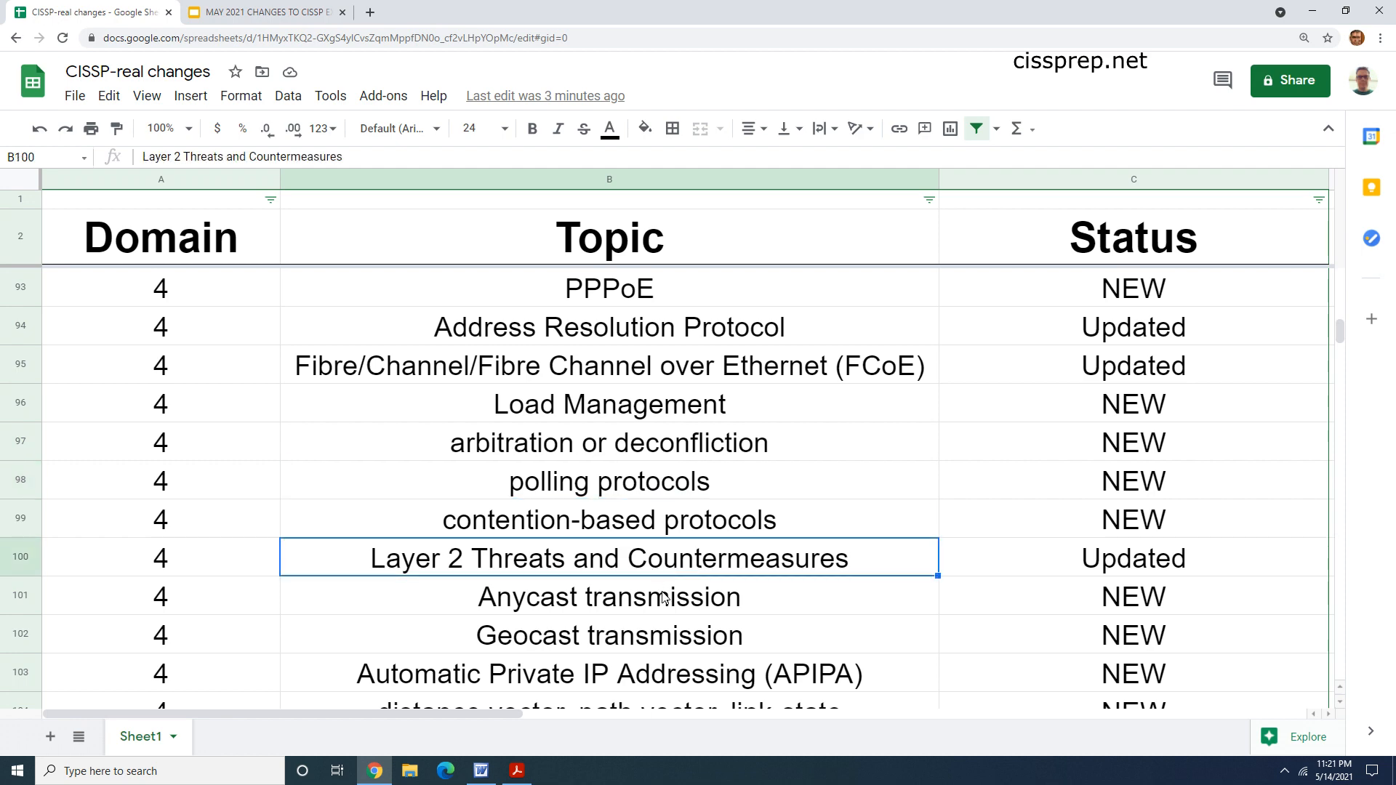
pyautogui.scroll(-3)
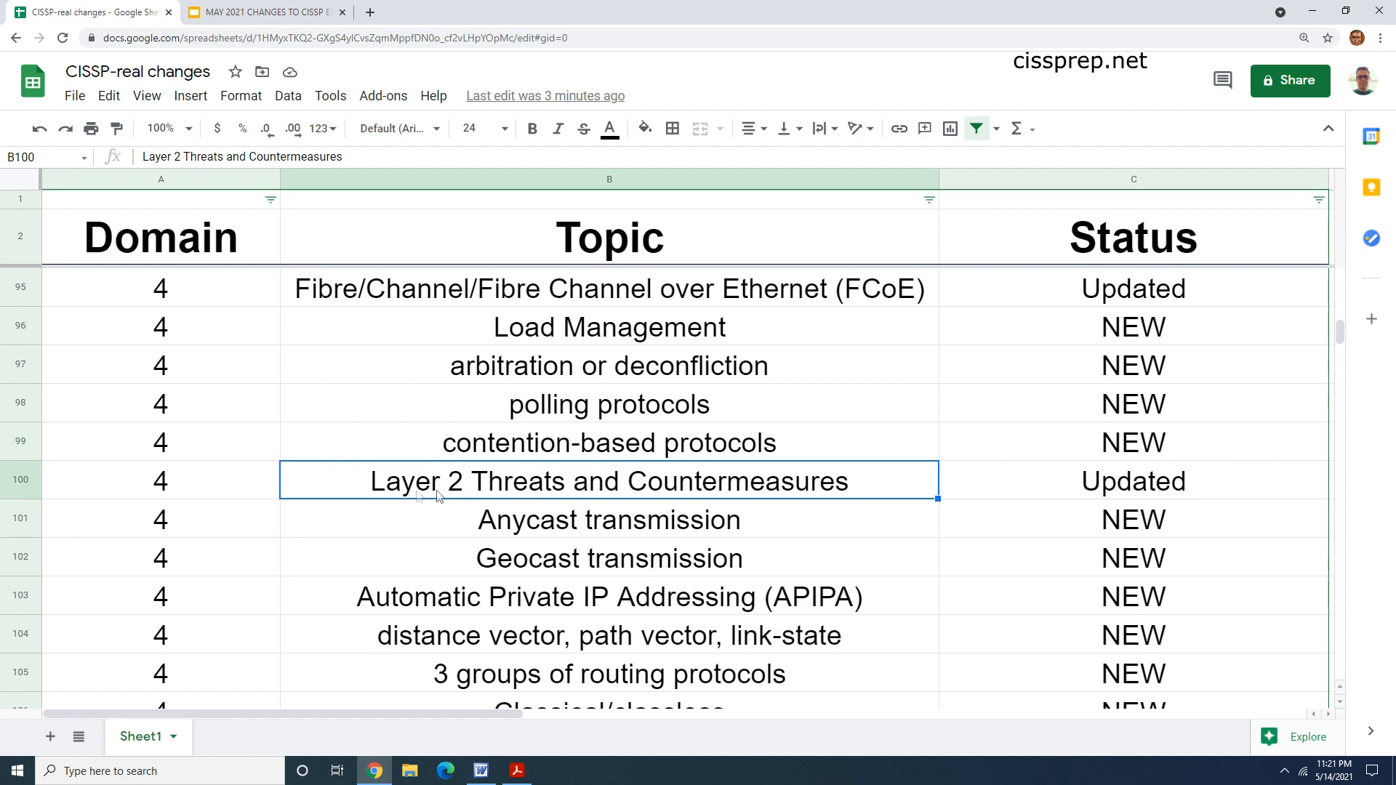
pyautogui.moveTo(571, 490)
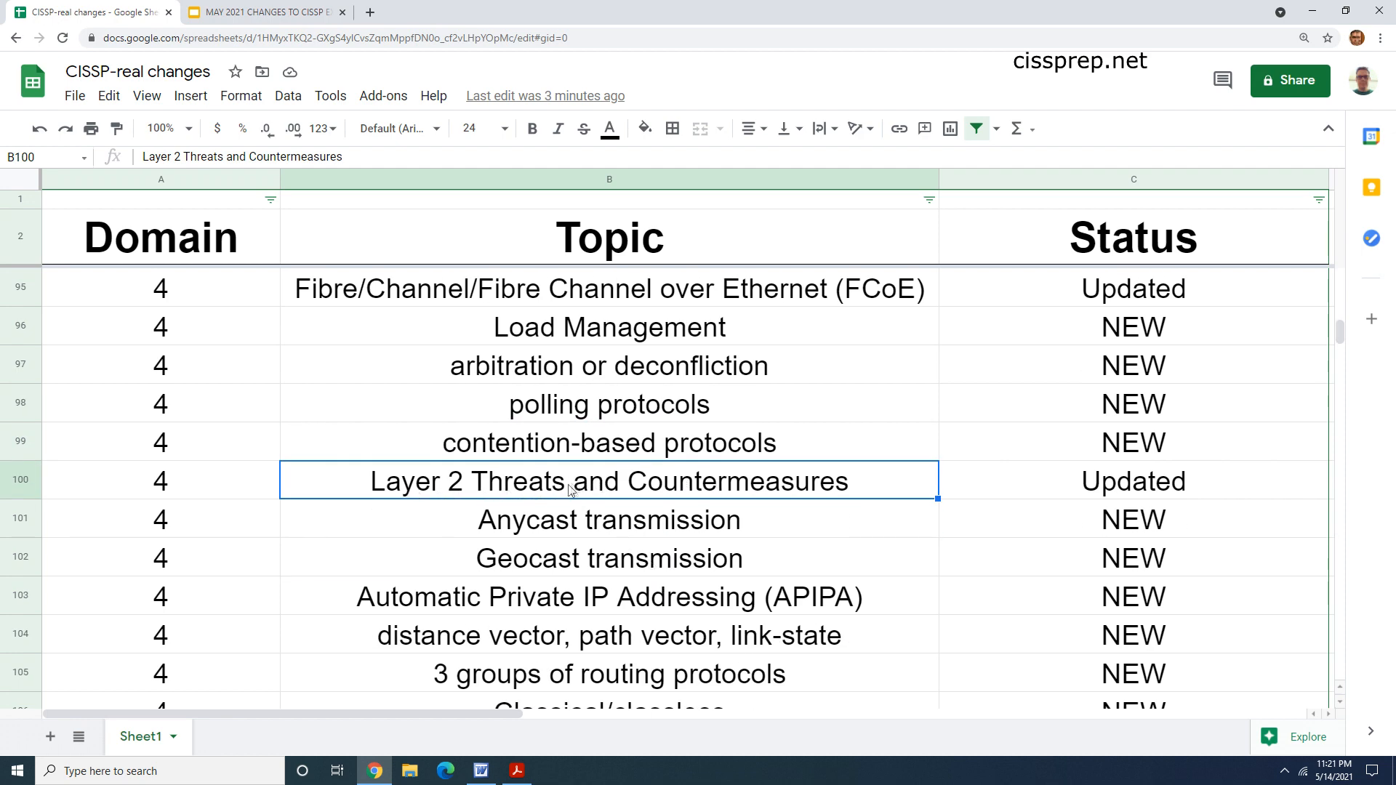
pyautogui.moveTo(818, 554)
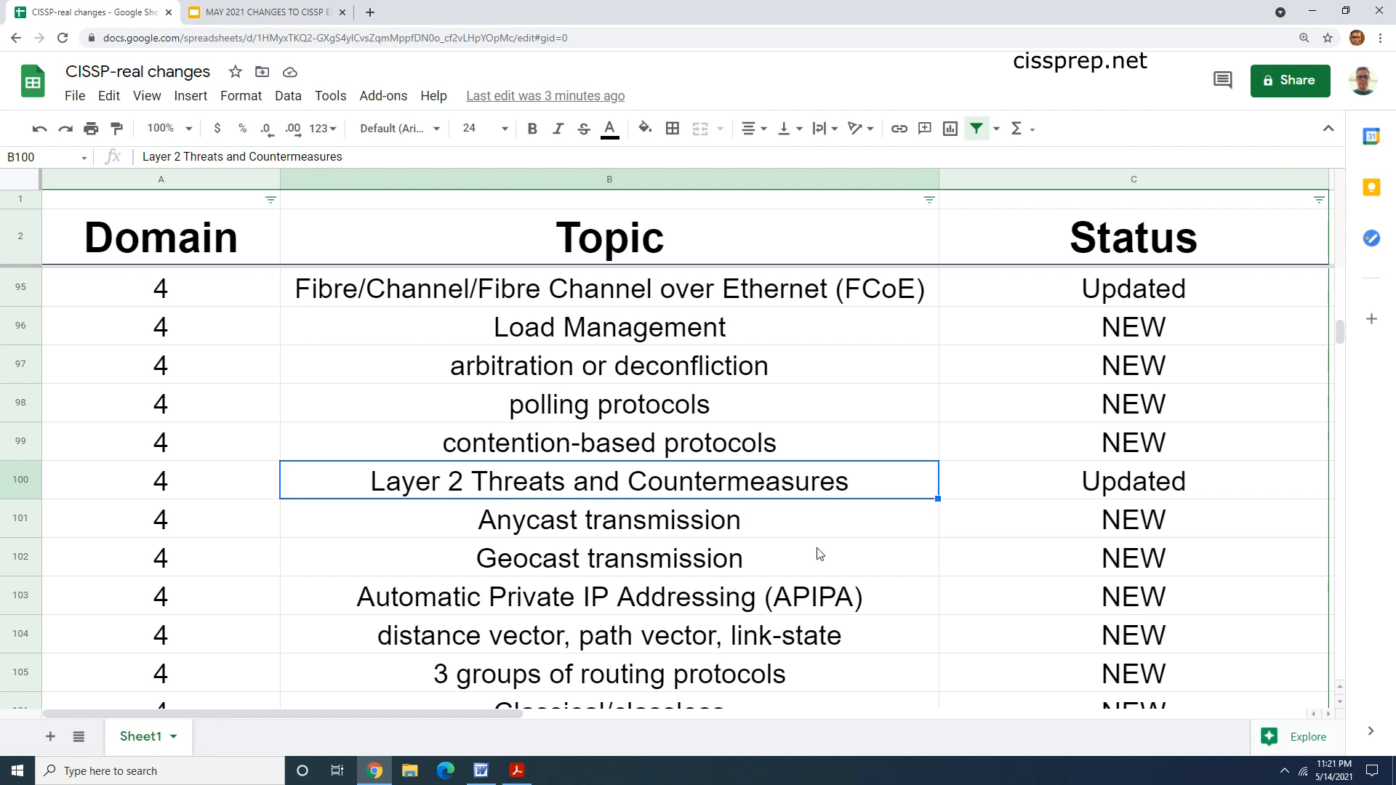
pyautogui.scroll(-3)
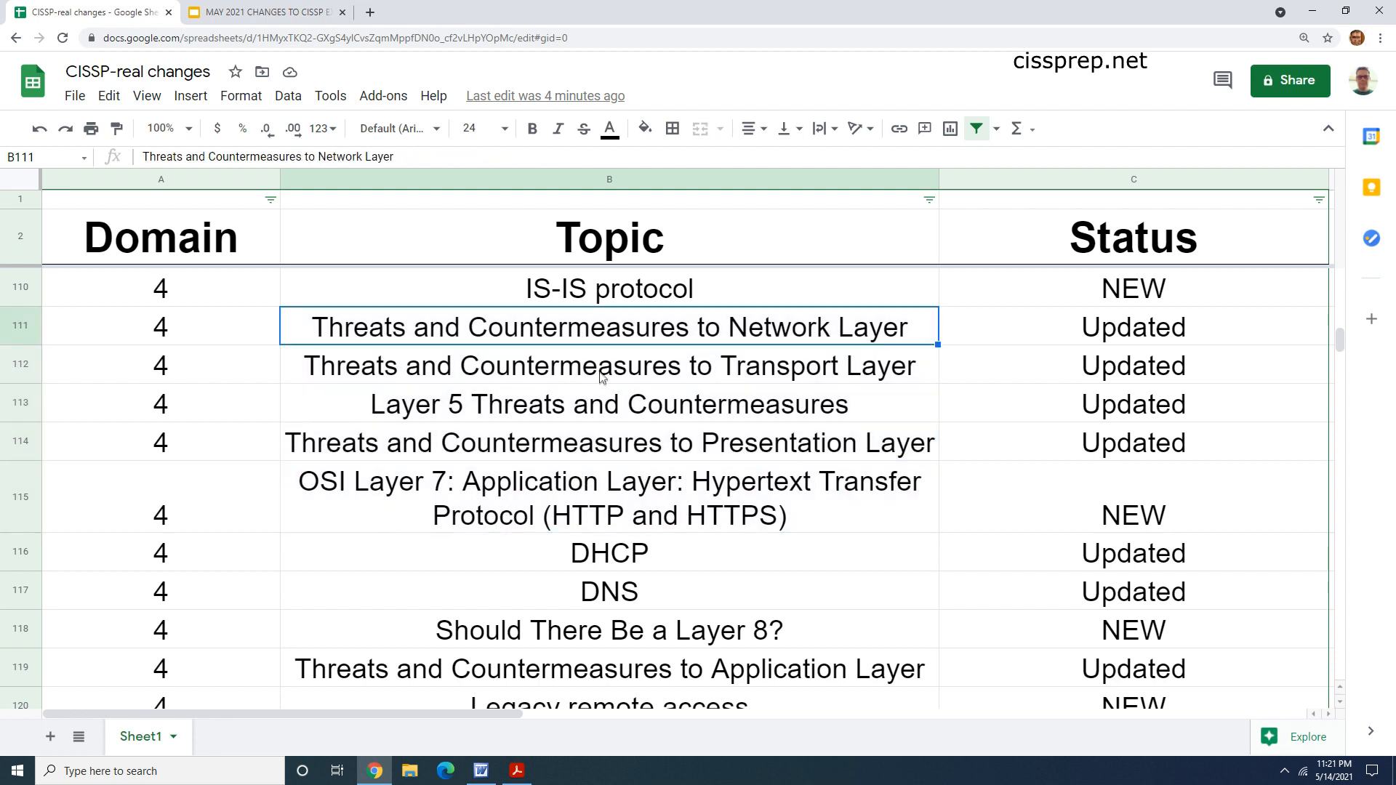
pyautogui.moveTo(478, 385)
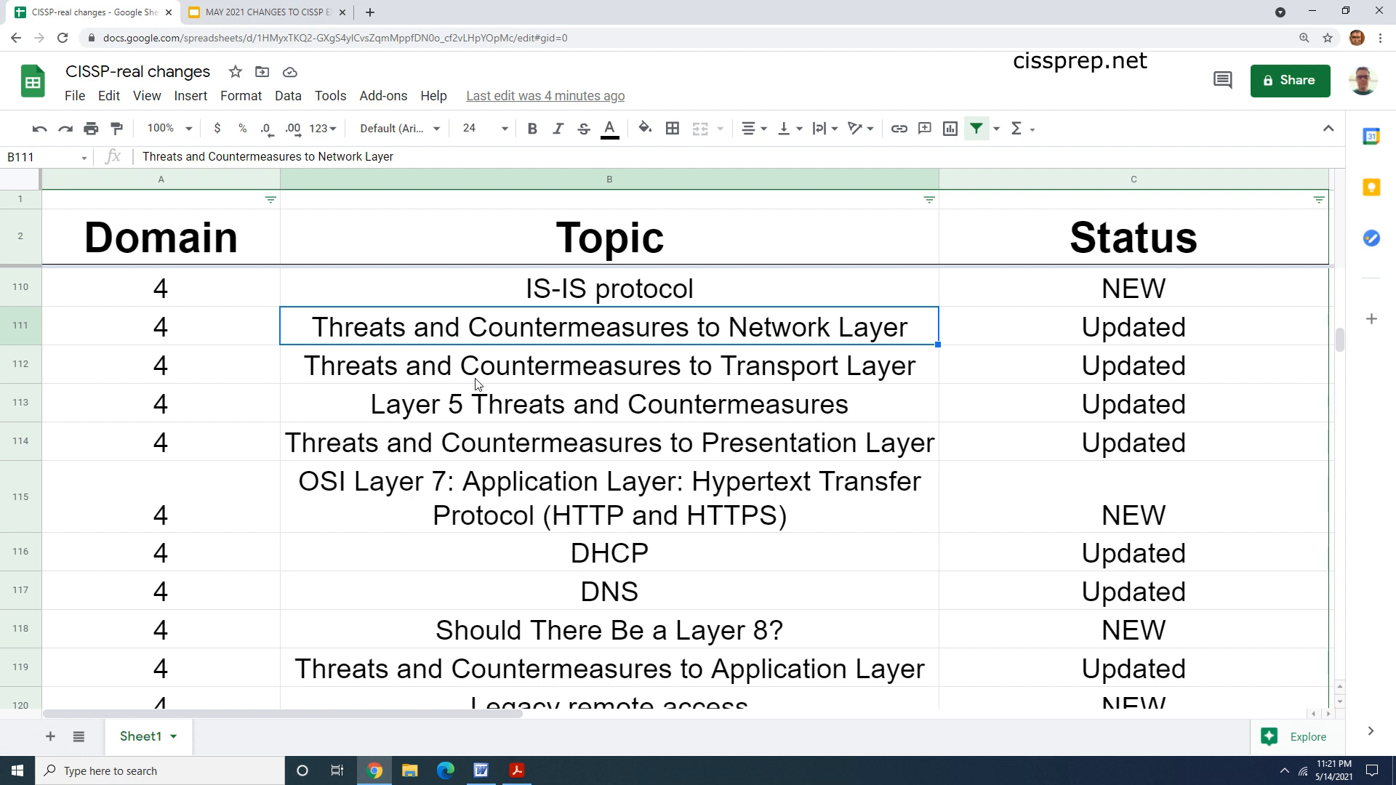
pyautogui.scroll(-3)
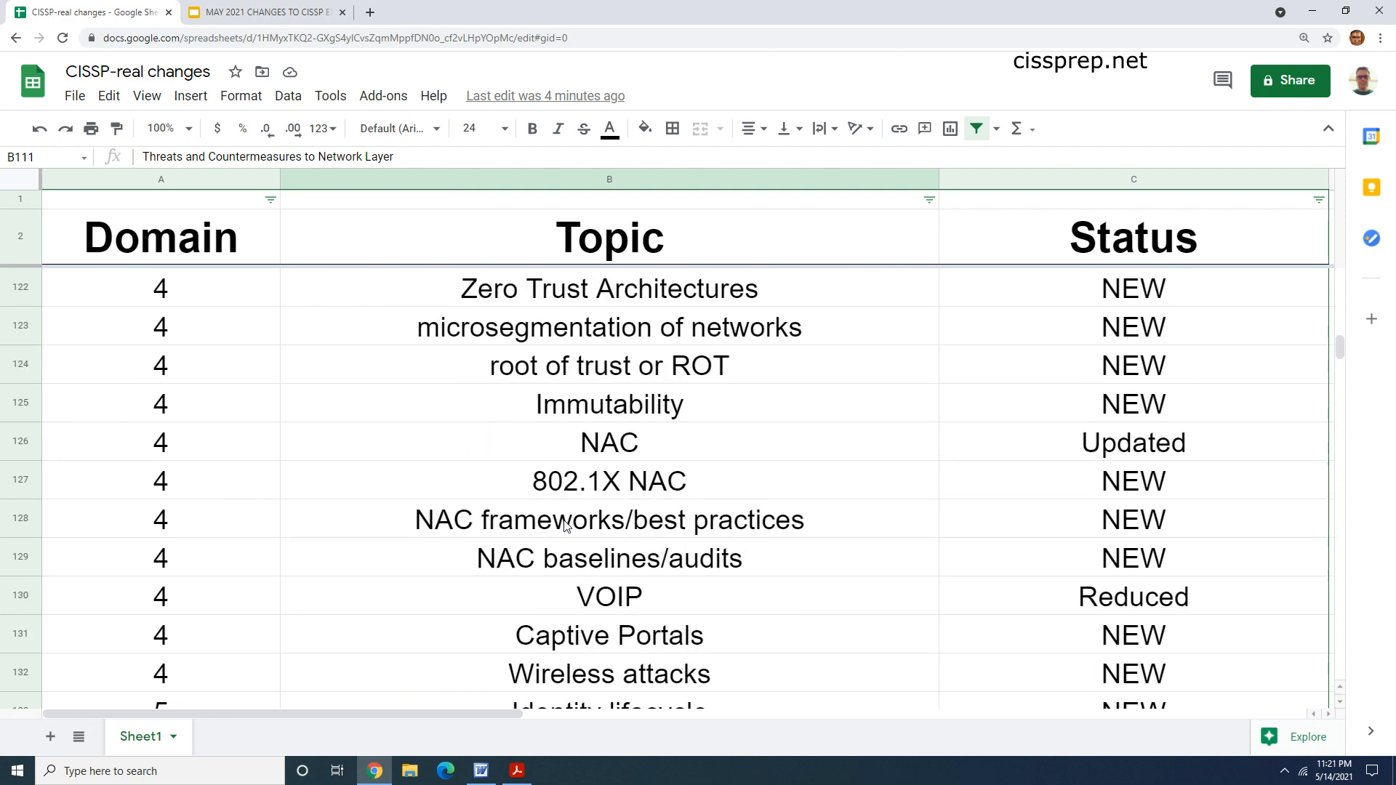
pyautogui.scroll(-3)
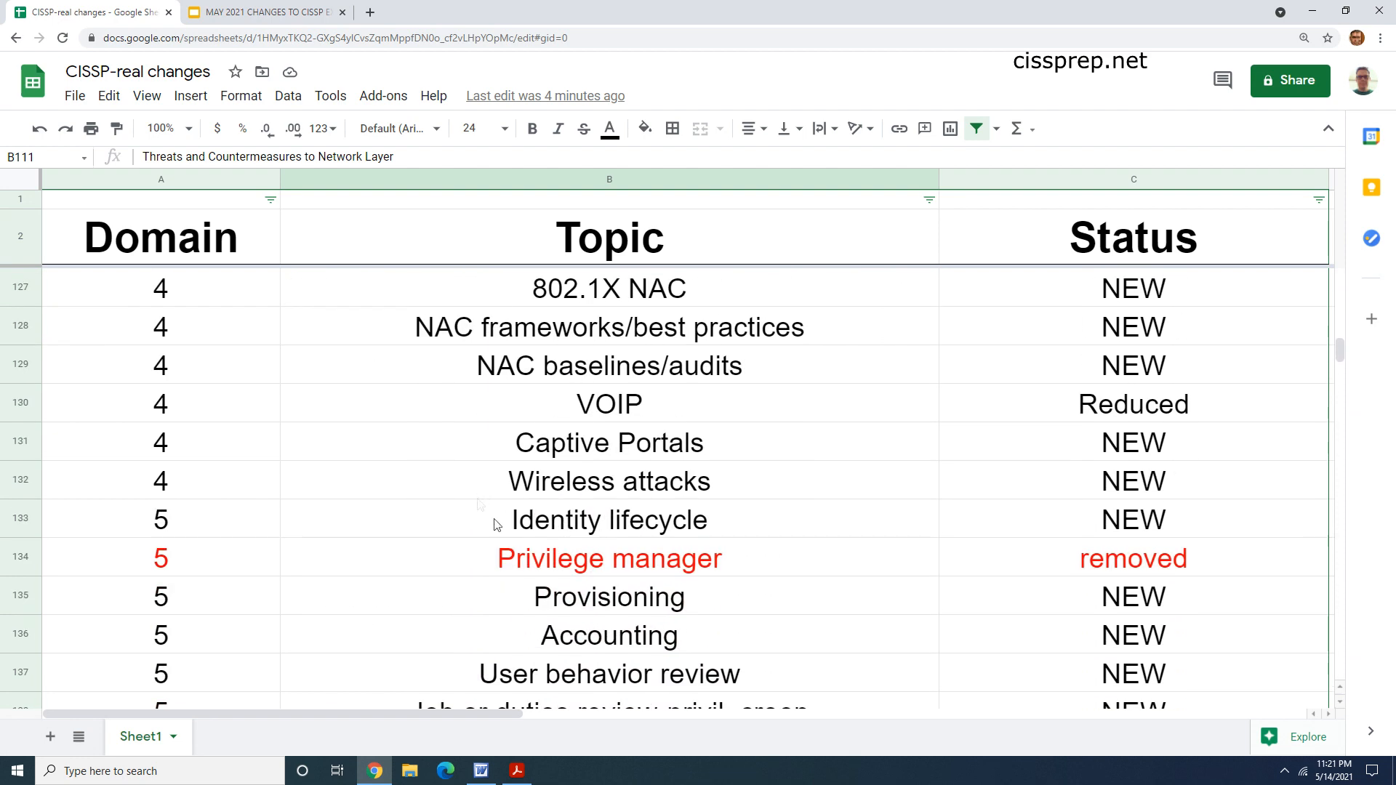
pyautogui.click(608, 520)
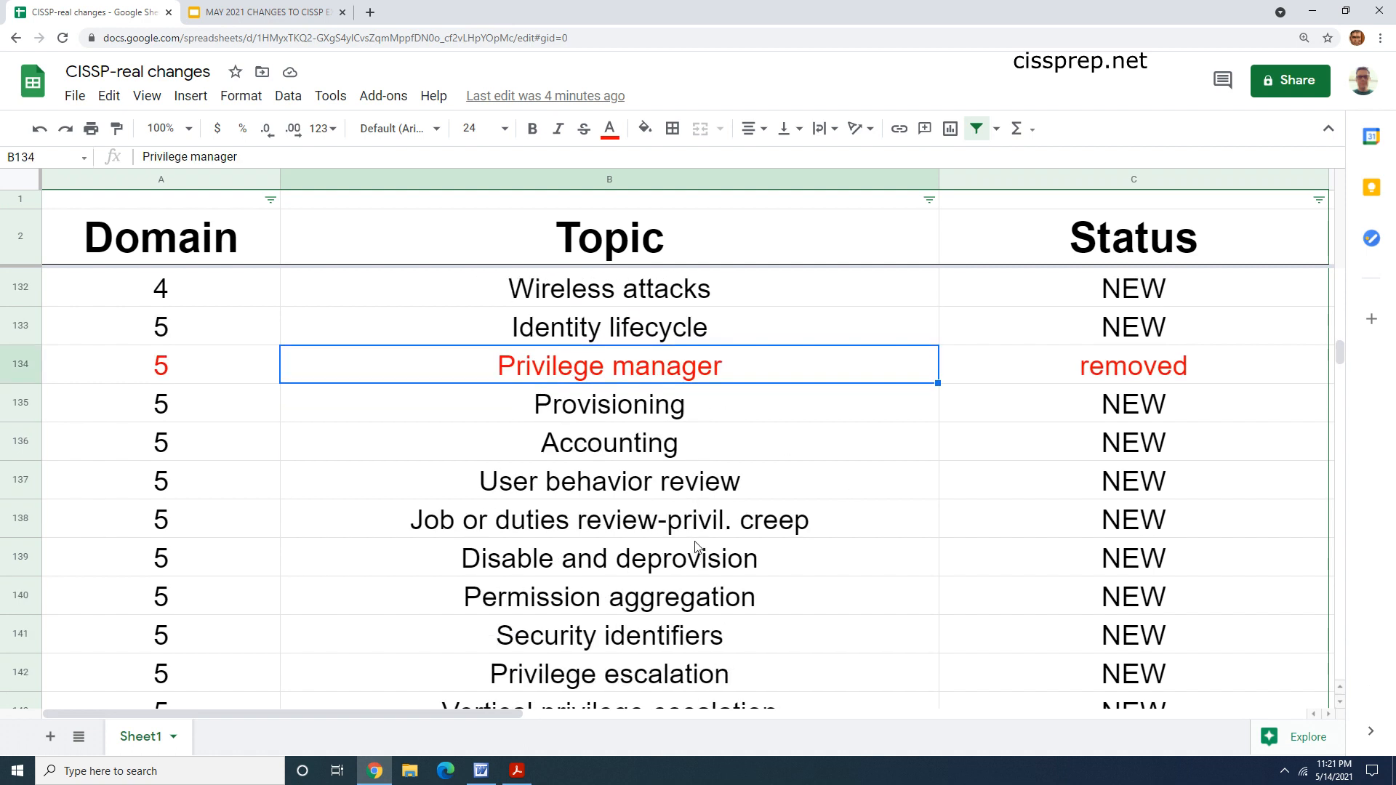
pyautogui.scroll(3)
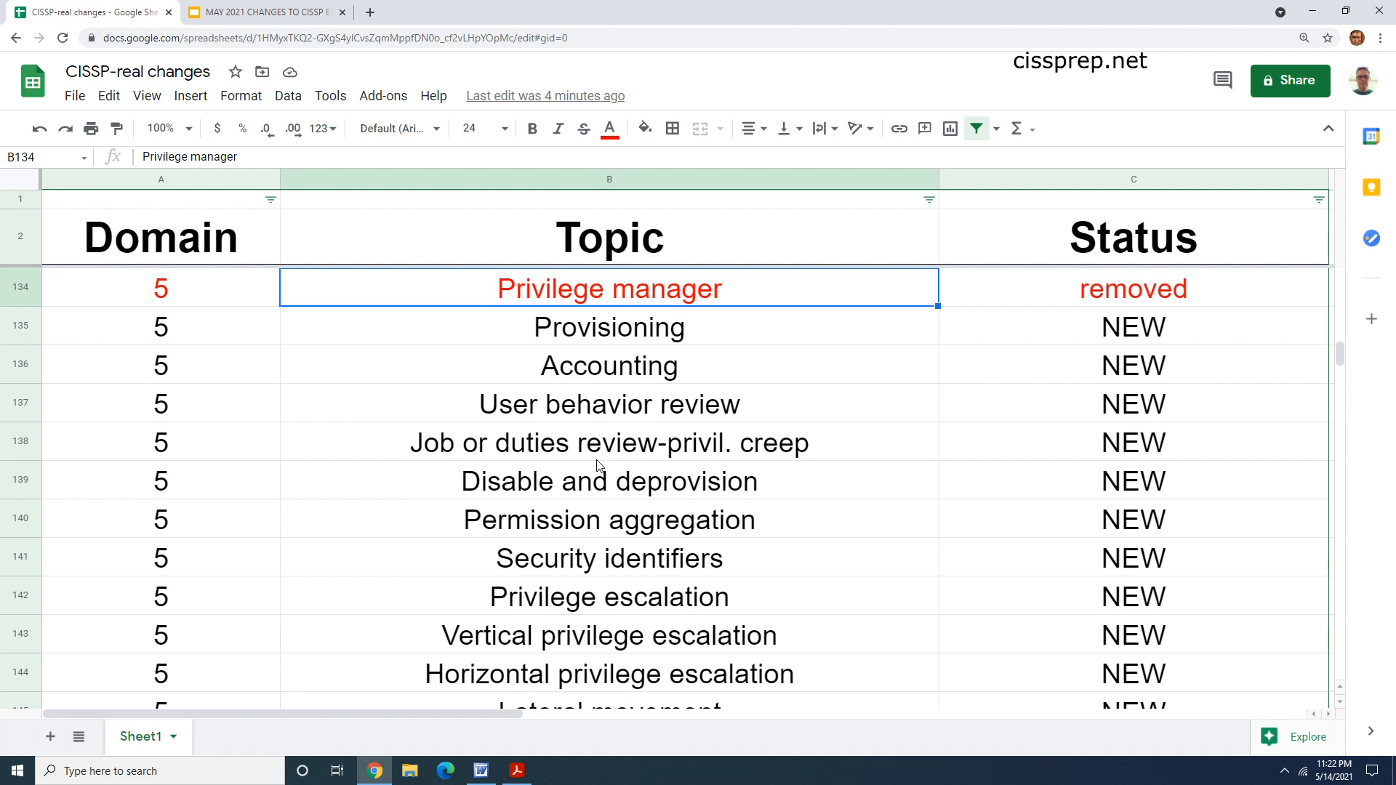
pyautogui.moveTo(606, 491)
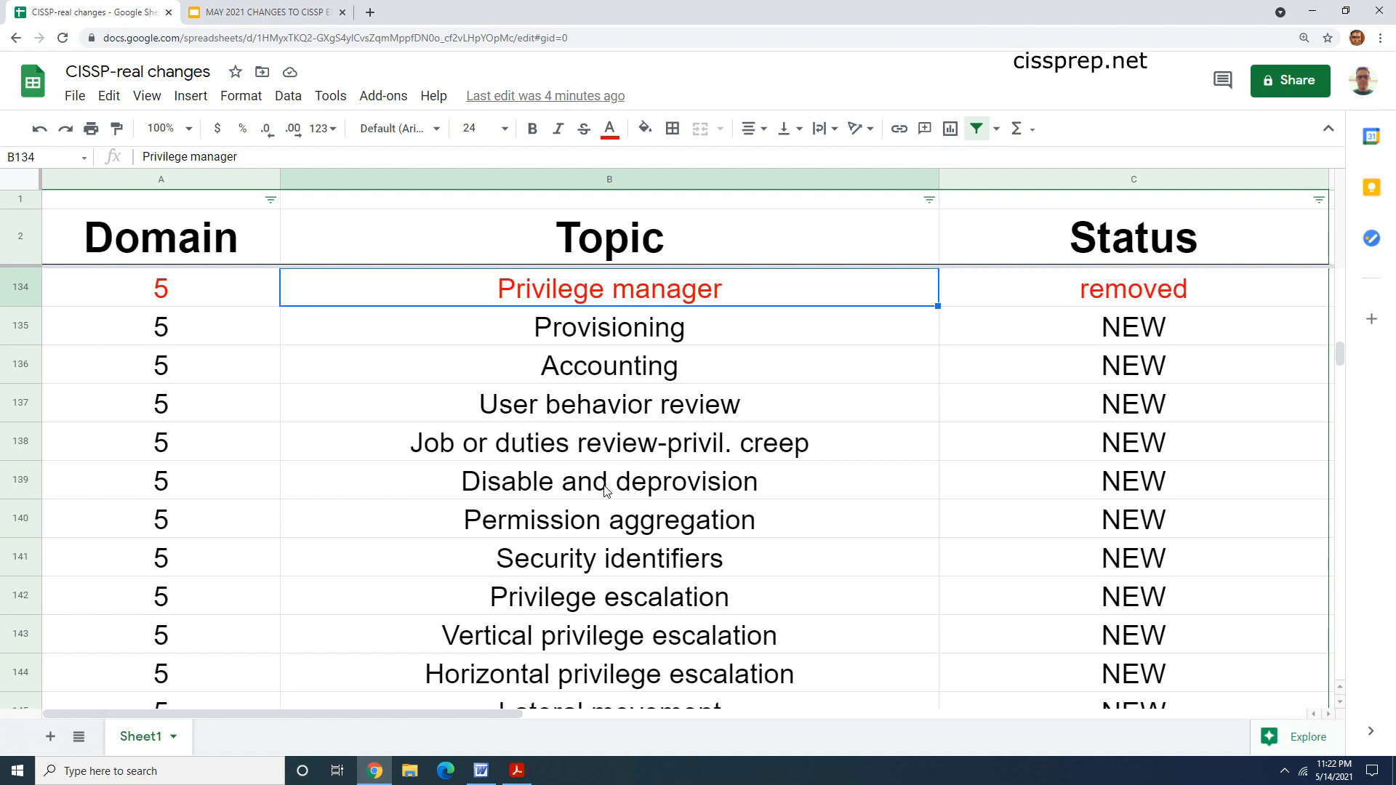
pyautogui.scroll(-3)
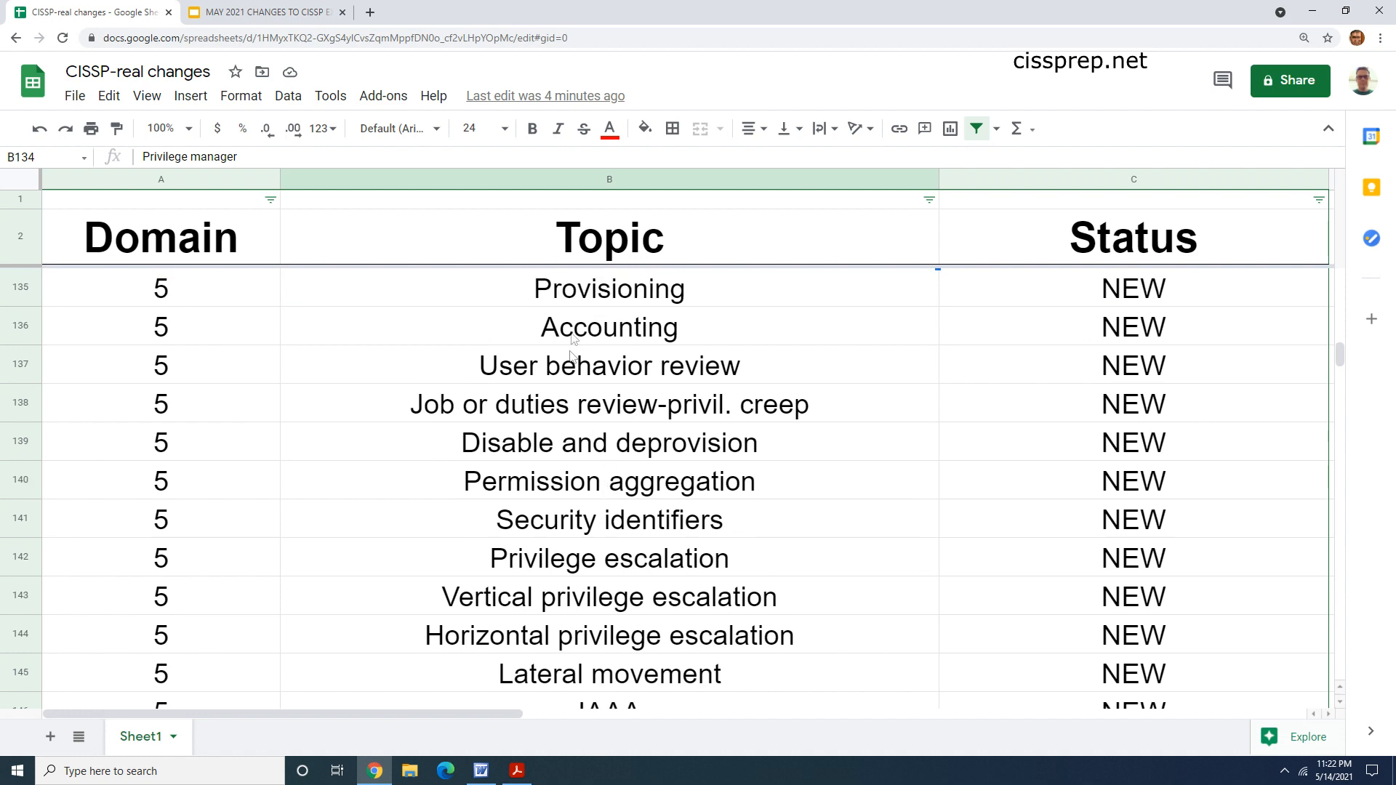
pyautogui.click(610, 597)
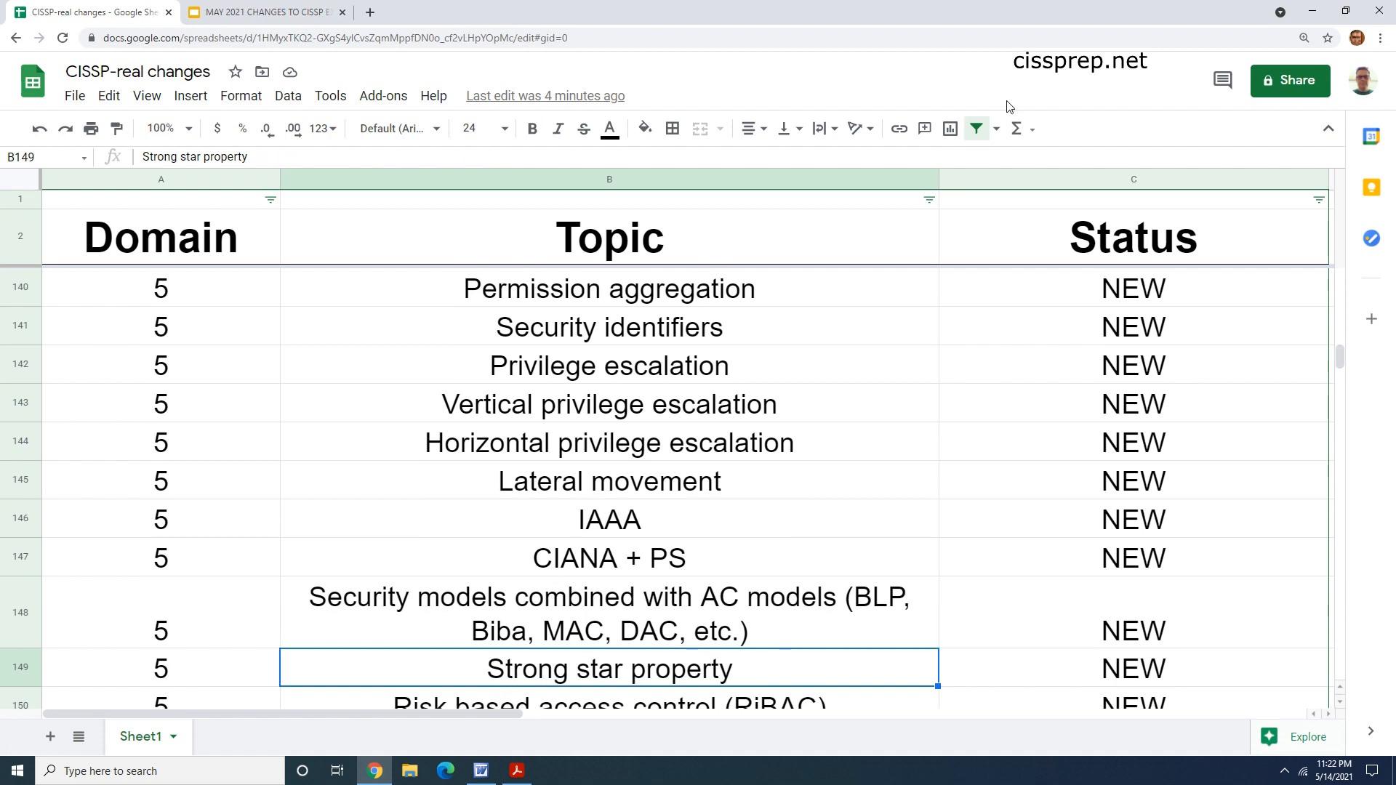
pyautogui.click(610, 520)
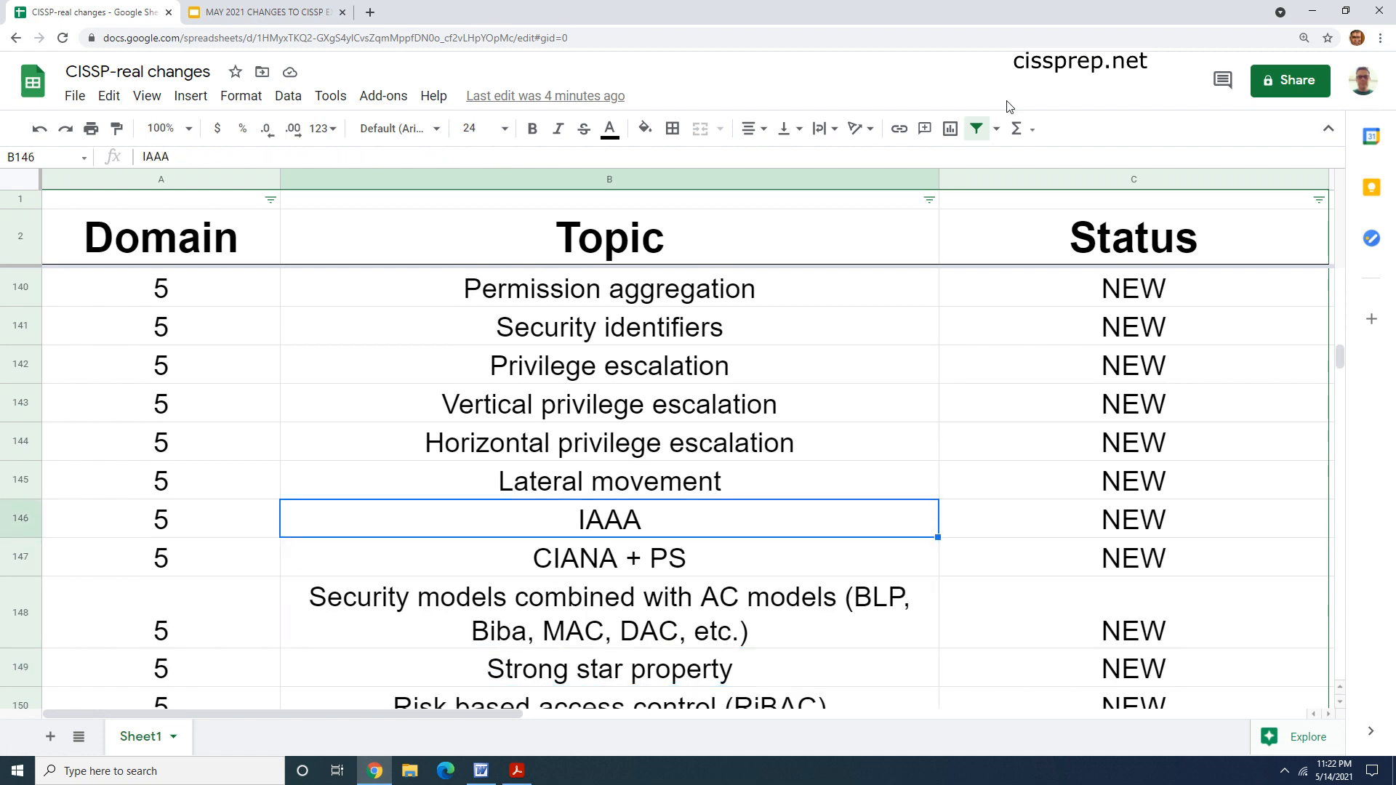
pyautogui.click(608, 365)
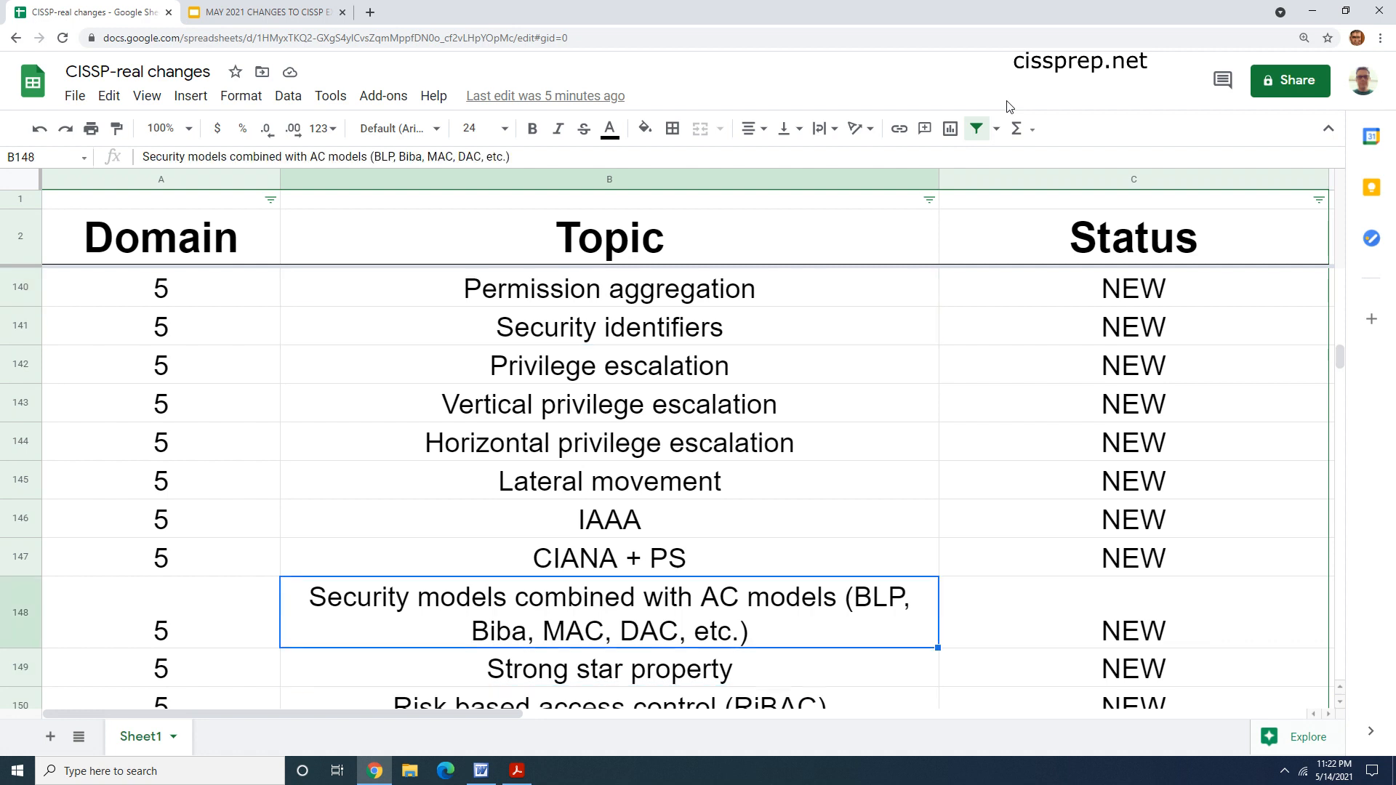
pyautogui.scroll(-3)
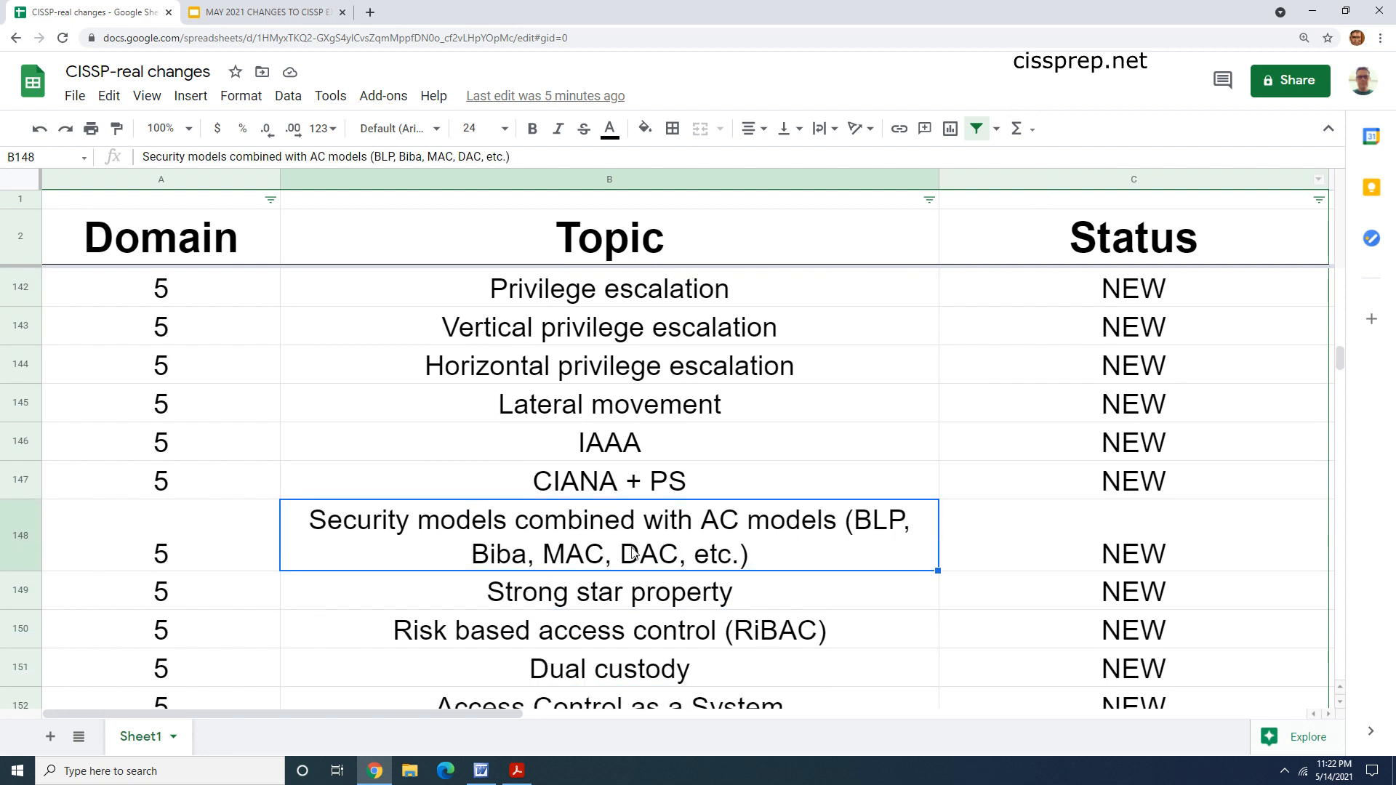
pyautogui.moveTo(383, 528)
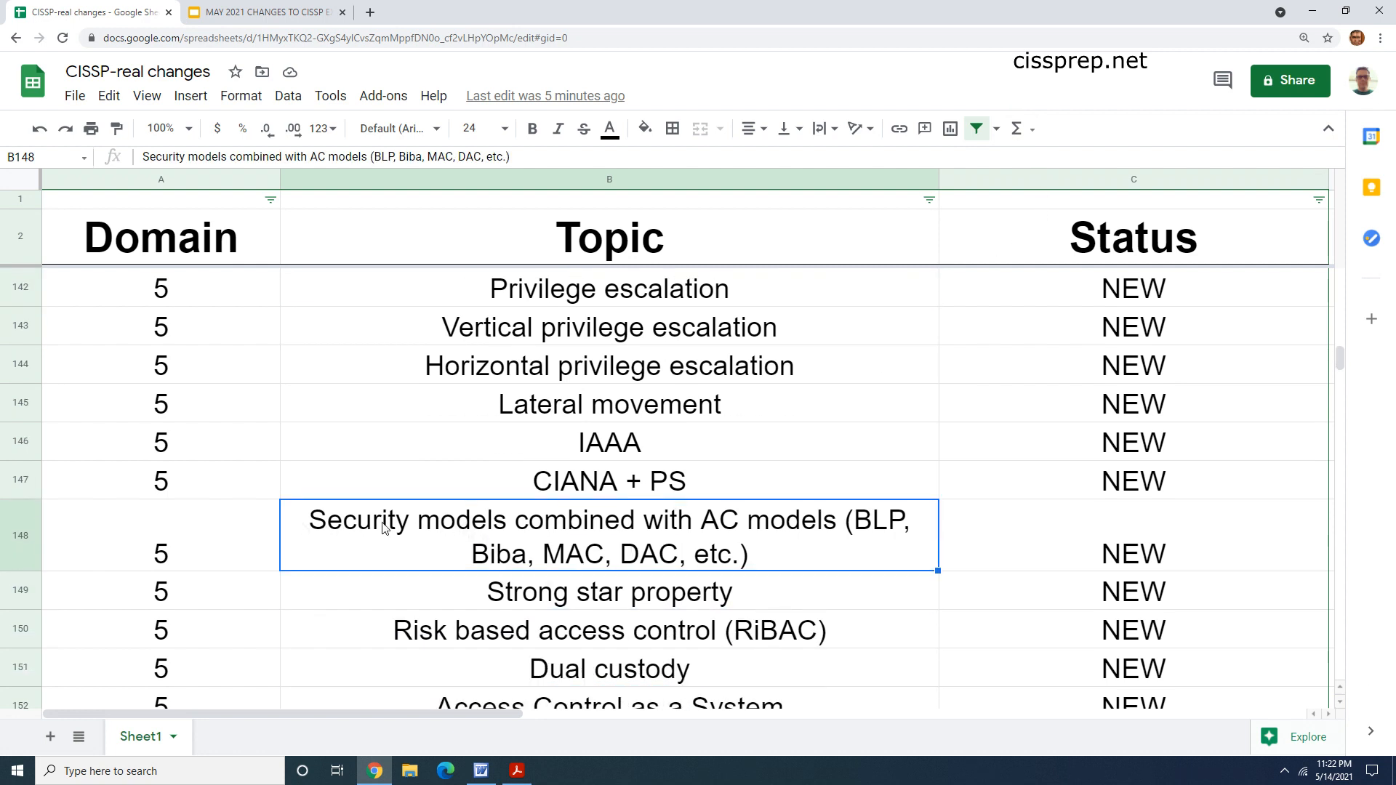
pyautogui.scroll(-3)
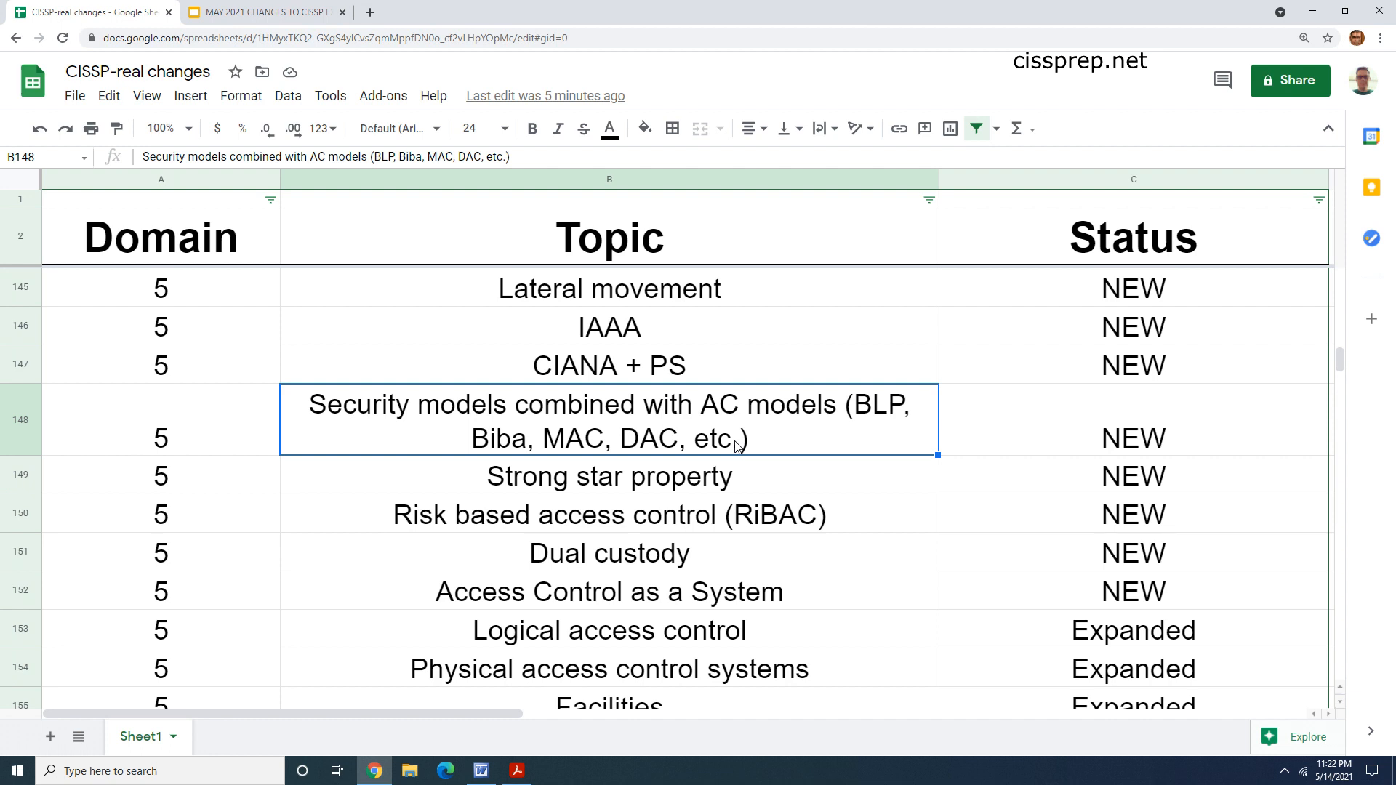
pyautogui.click(609, 475)
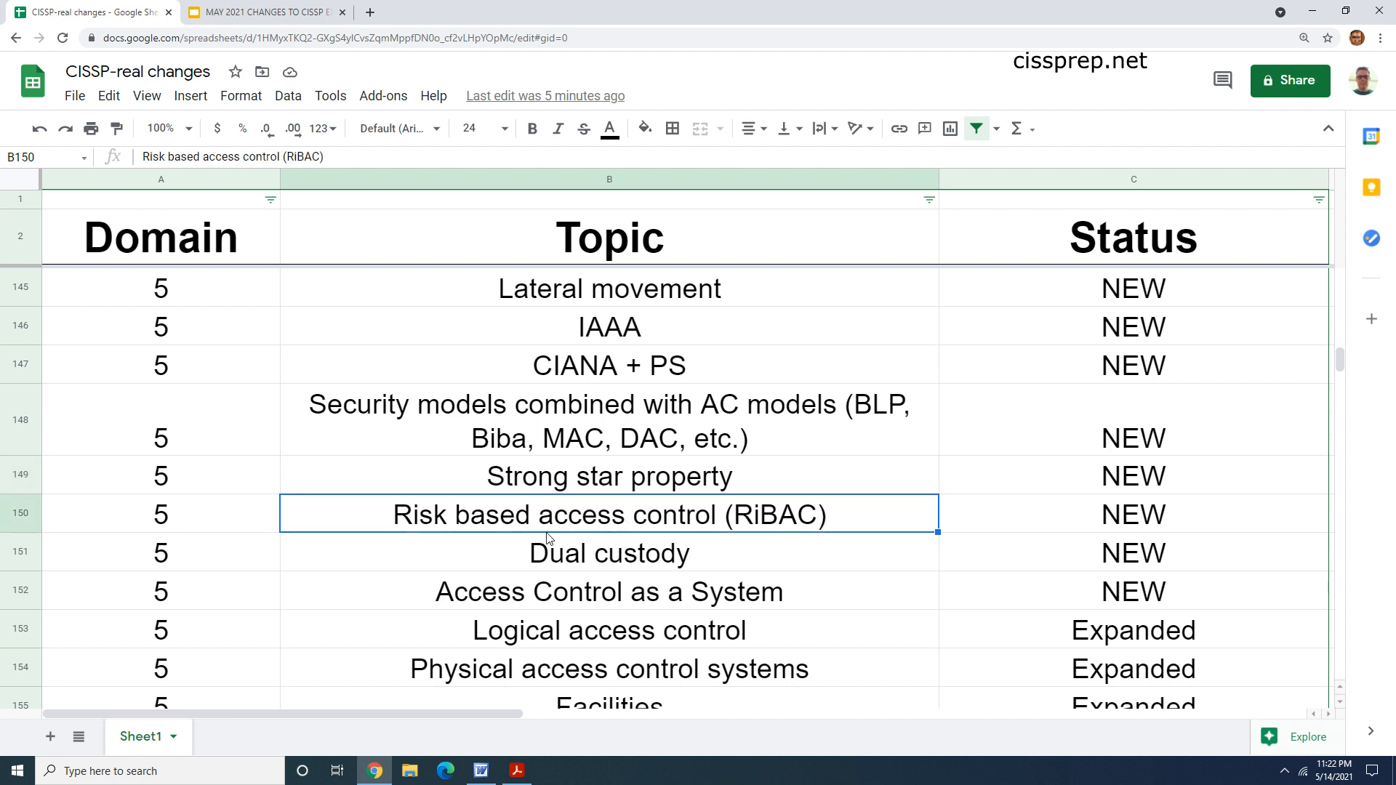
pyautogui.moveTo(798, 532)
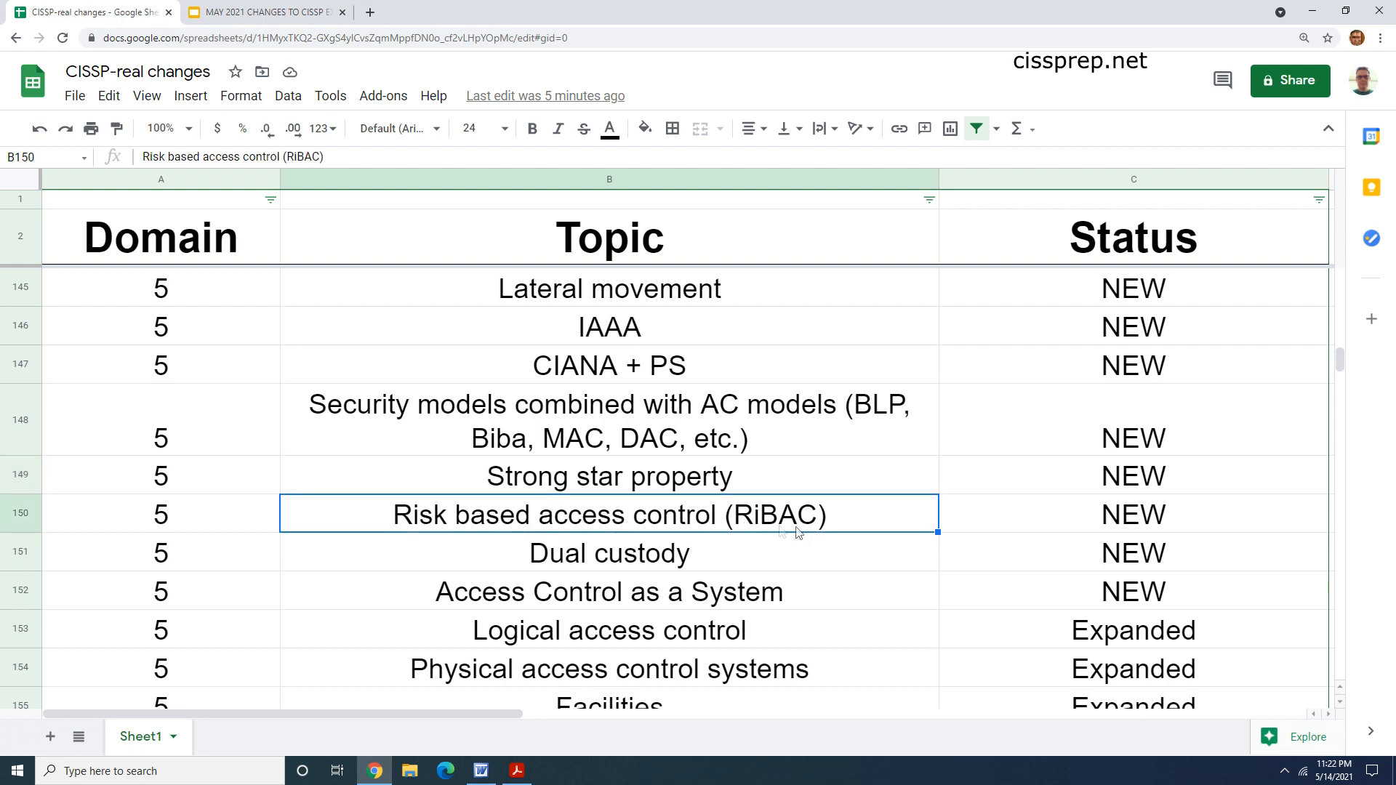
pyautogui.moveTo(675, 572)
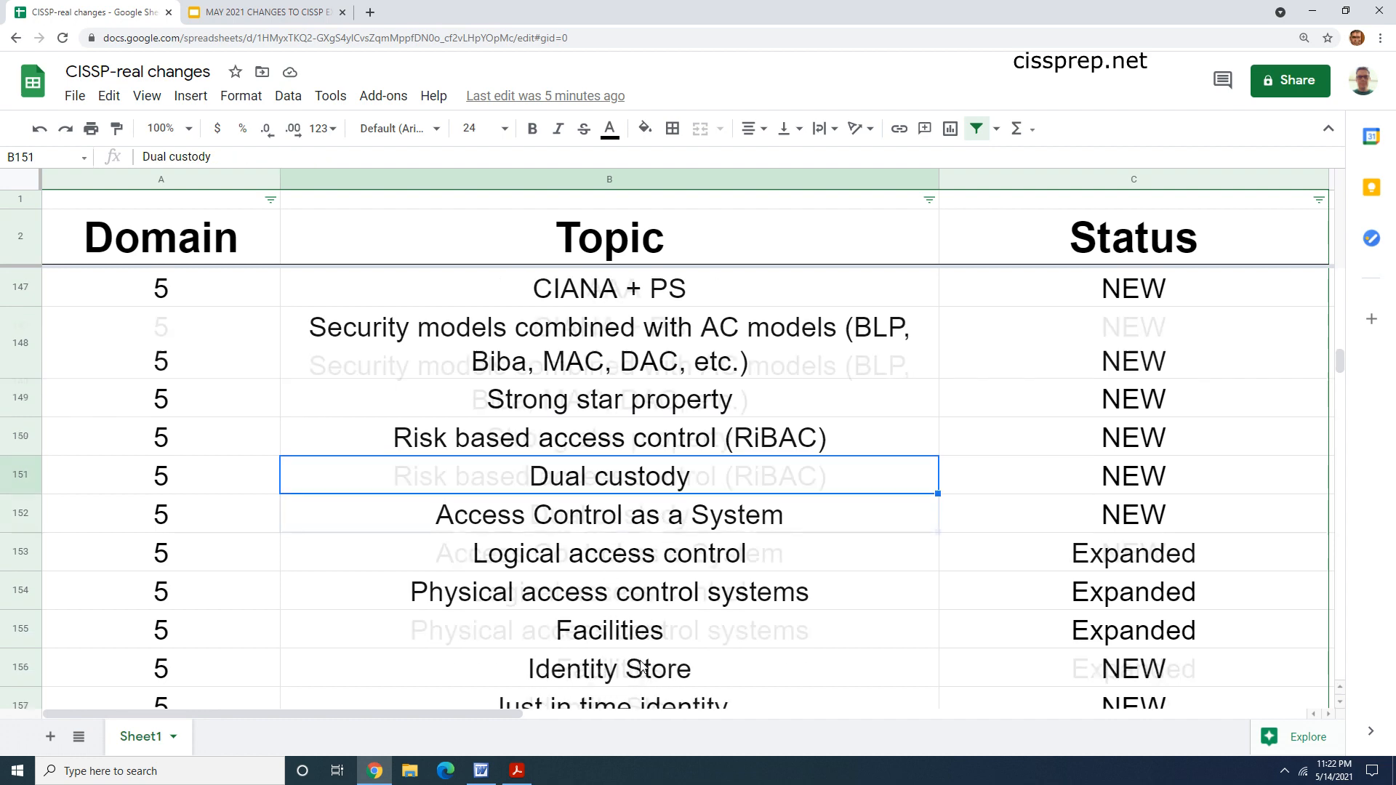
pyautogui.scroll(3)
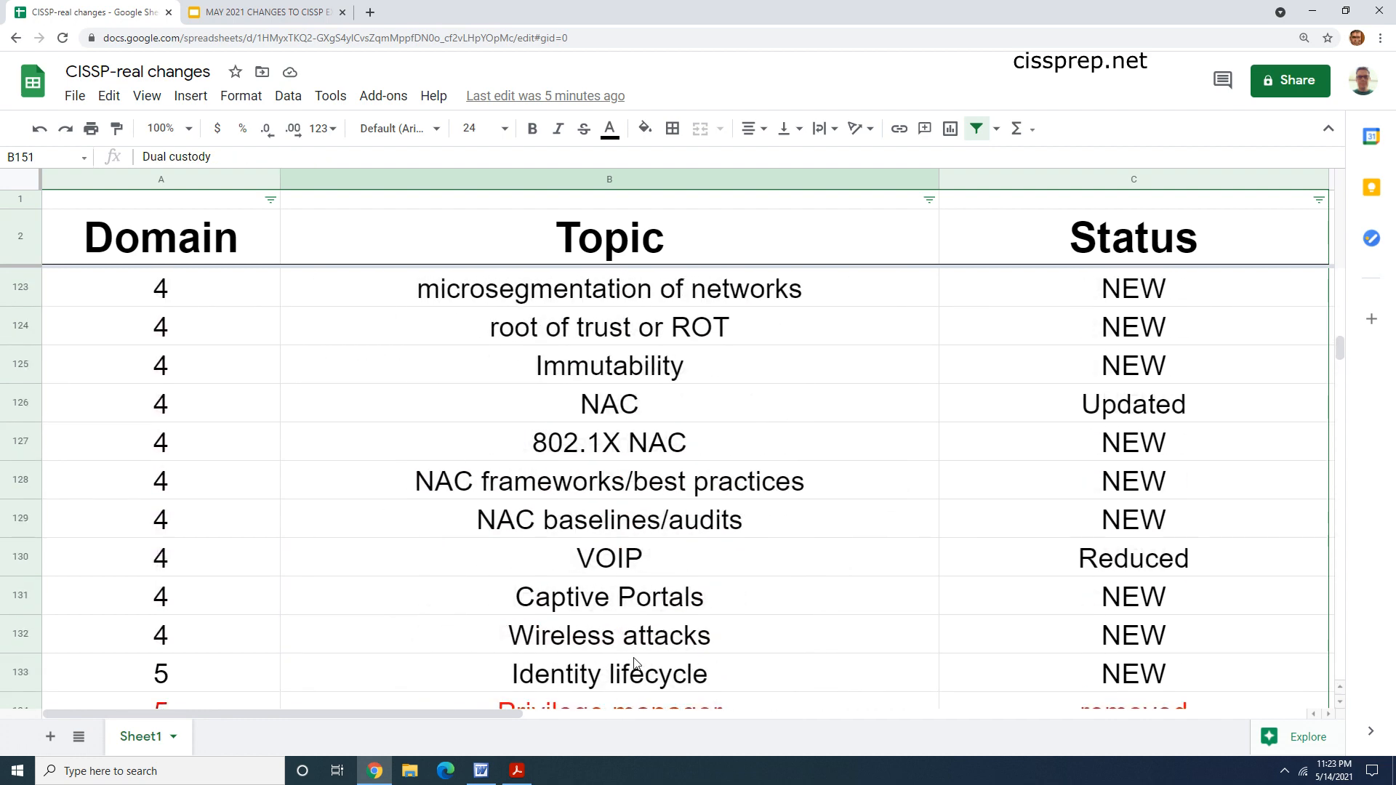
pyautogui.scroll(3)
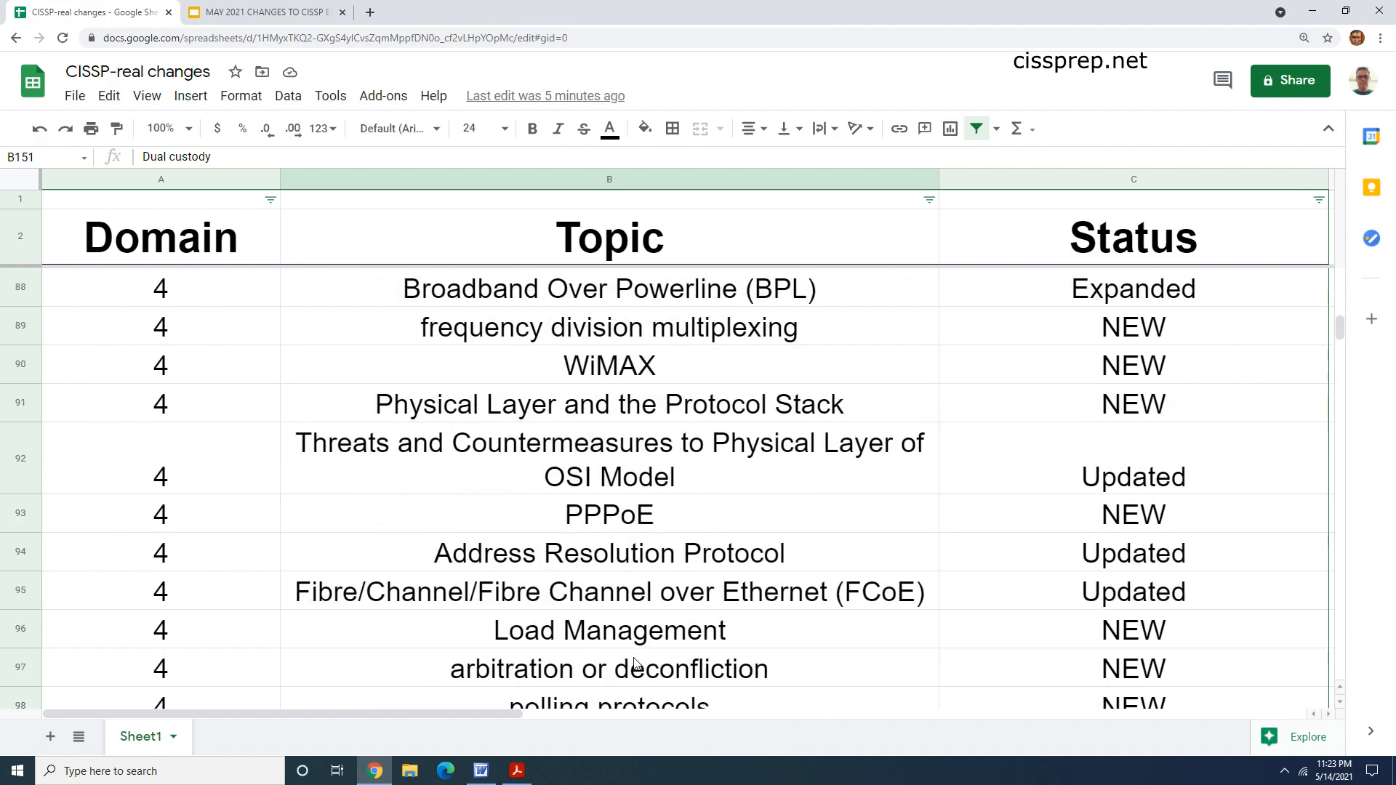
pyautogui.scroll(3)
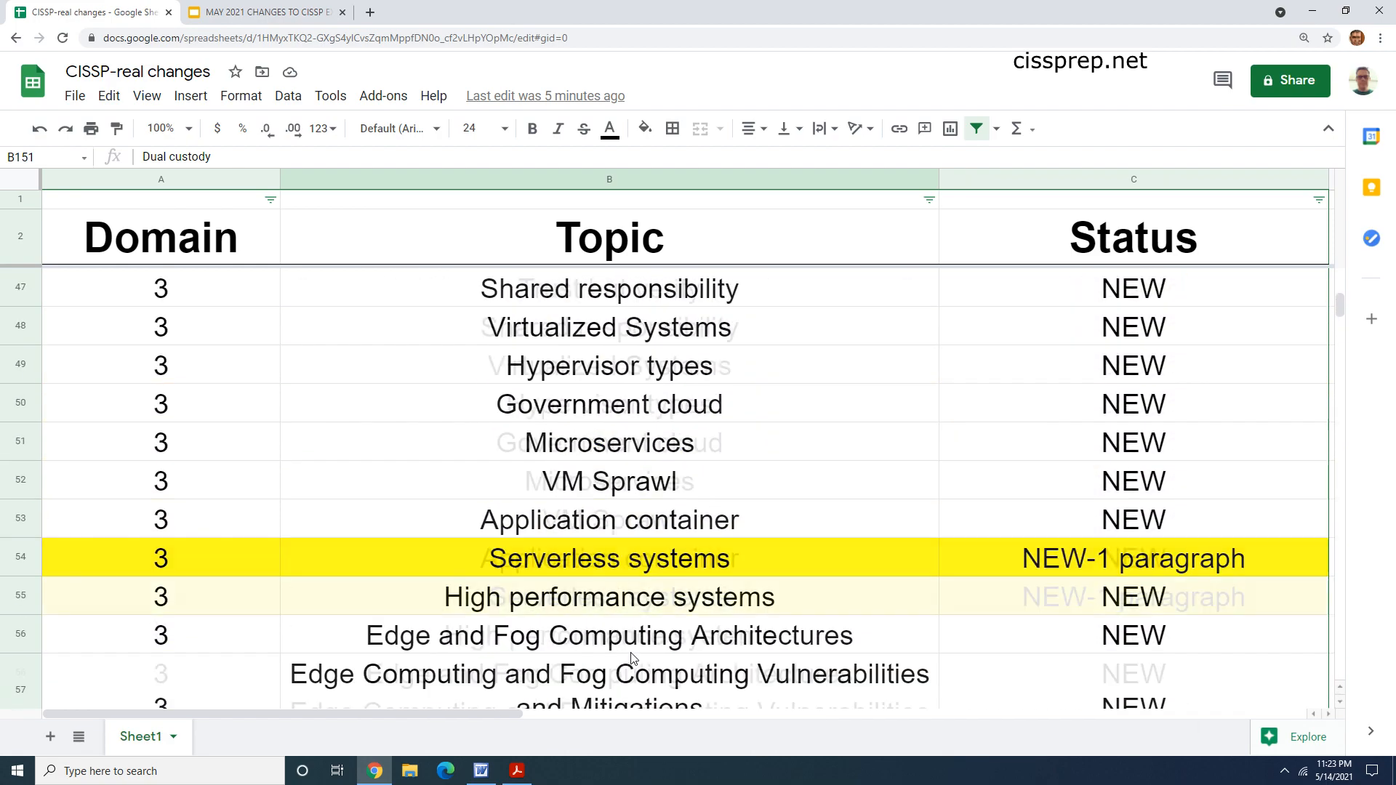
pyautogui.scroll(-3)
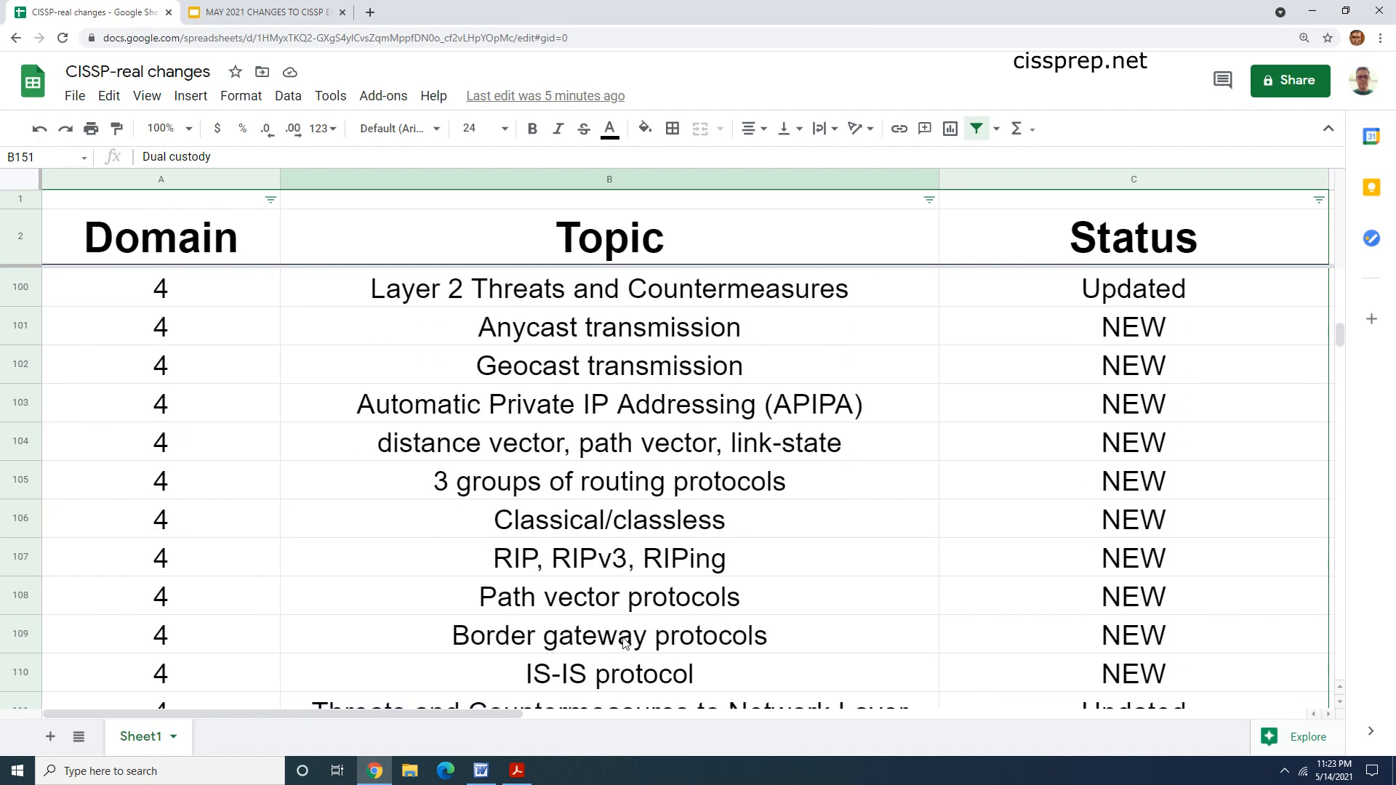
pyautogui.scroll(-3)
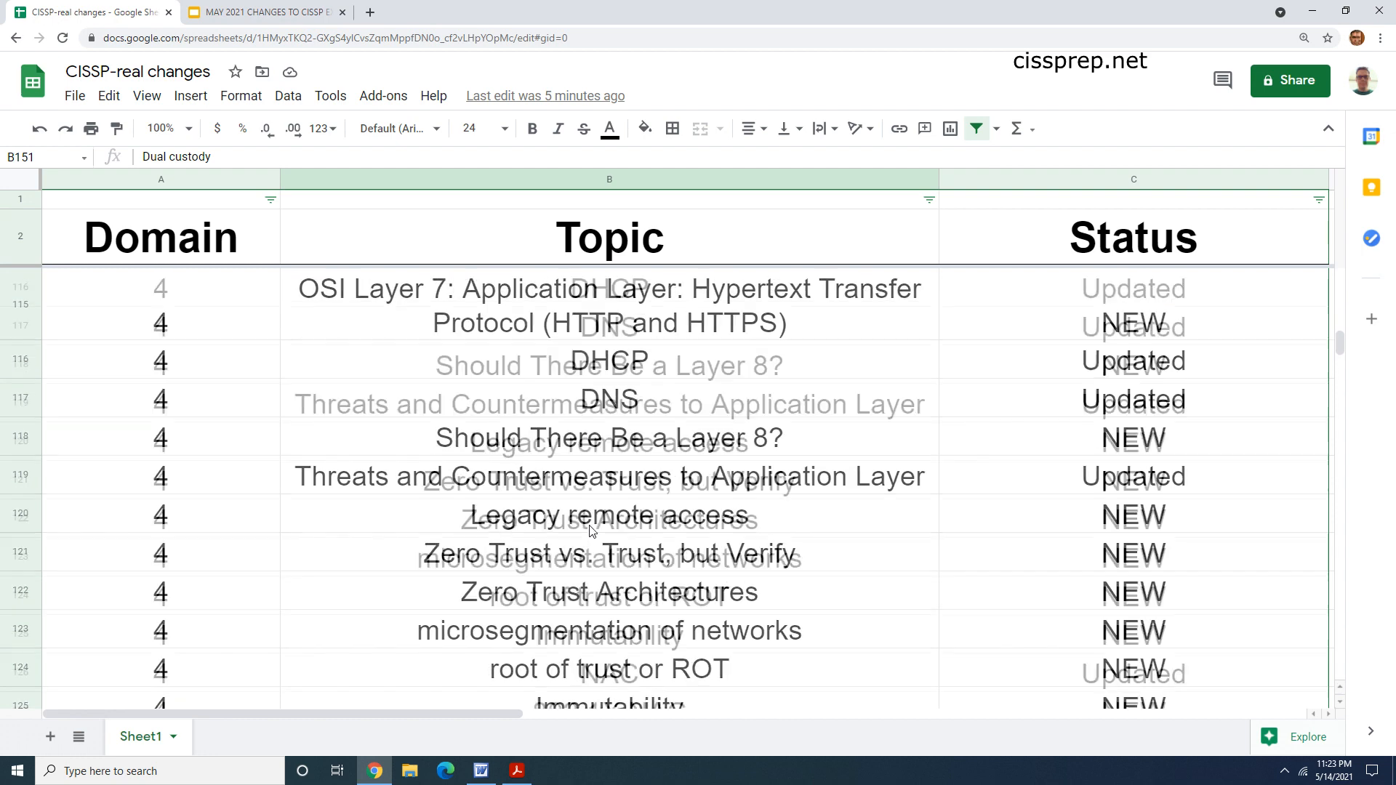
pyautogui.scroll(-3)
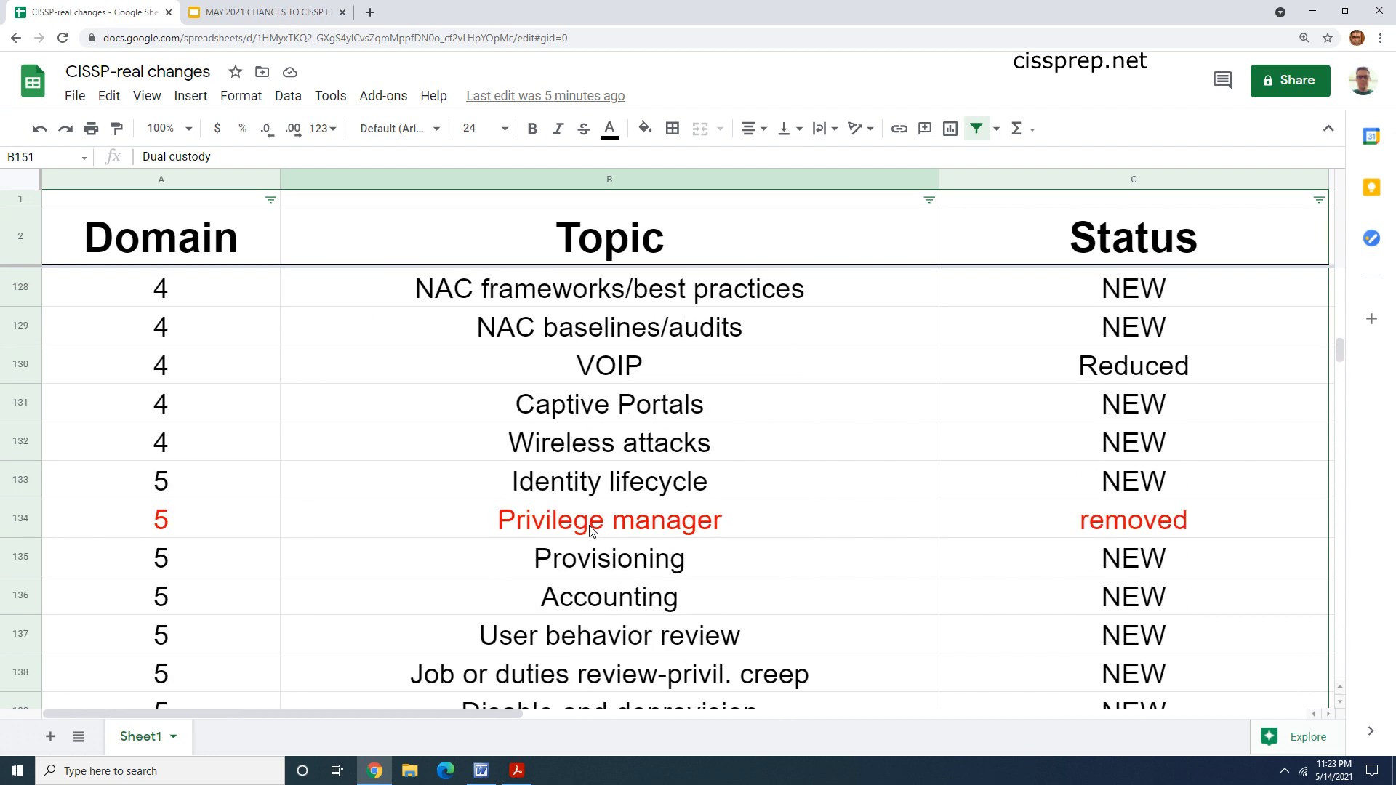
pyautogui.scroll(-3)
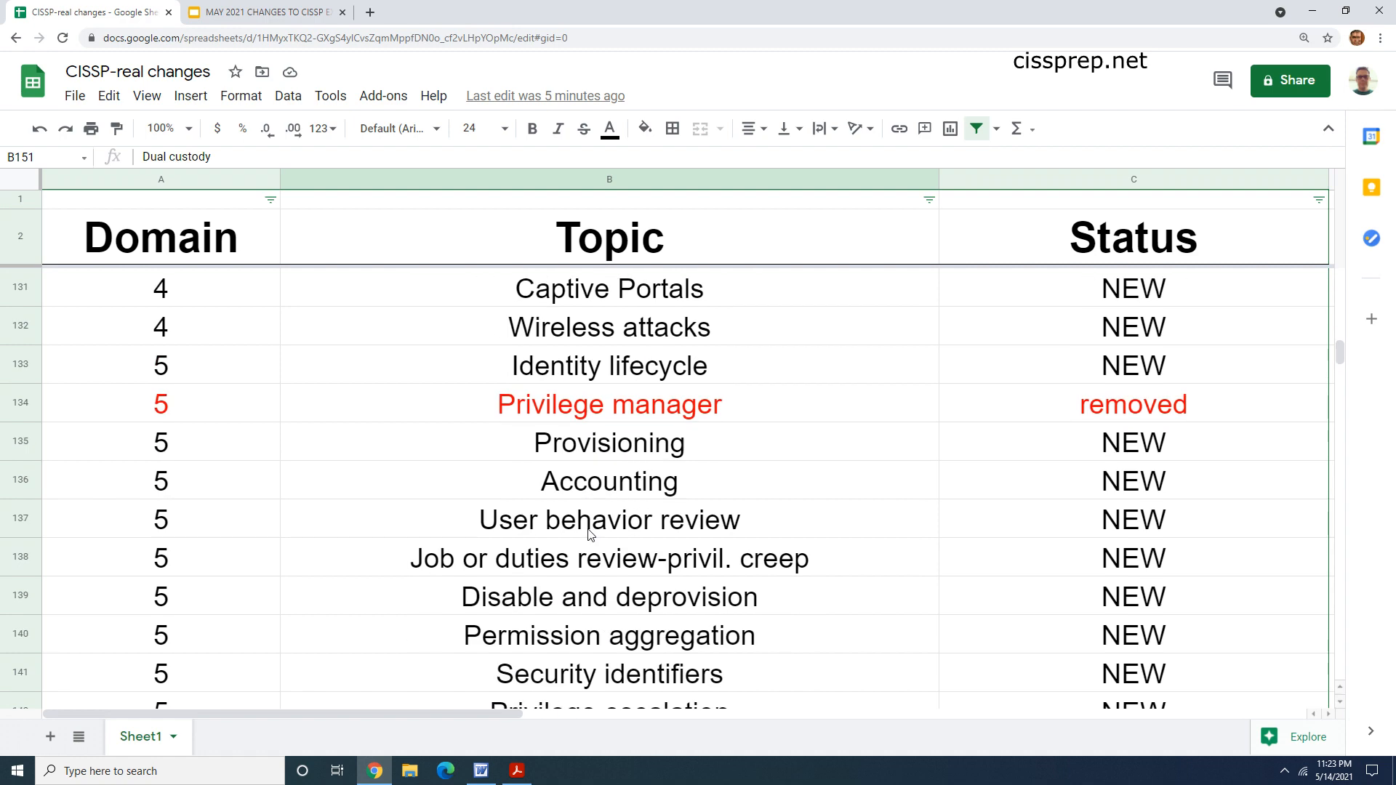
pyautogui.scroll(-3)
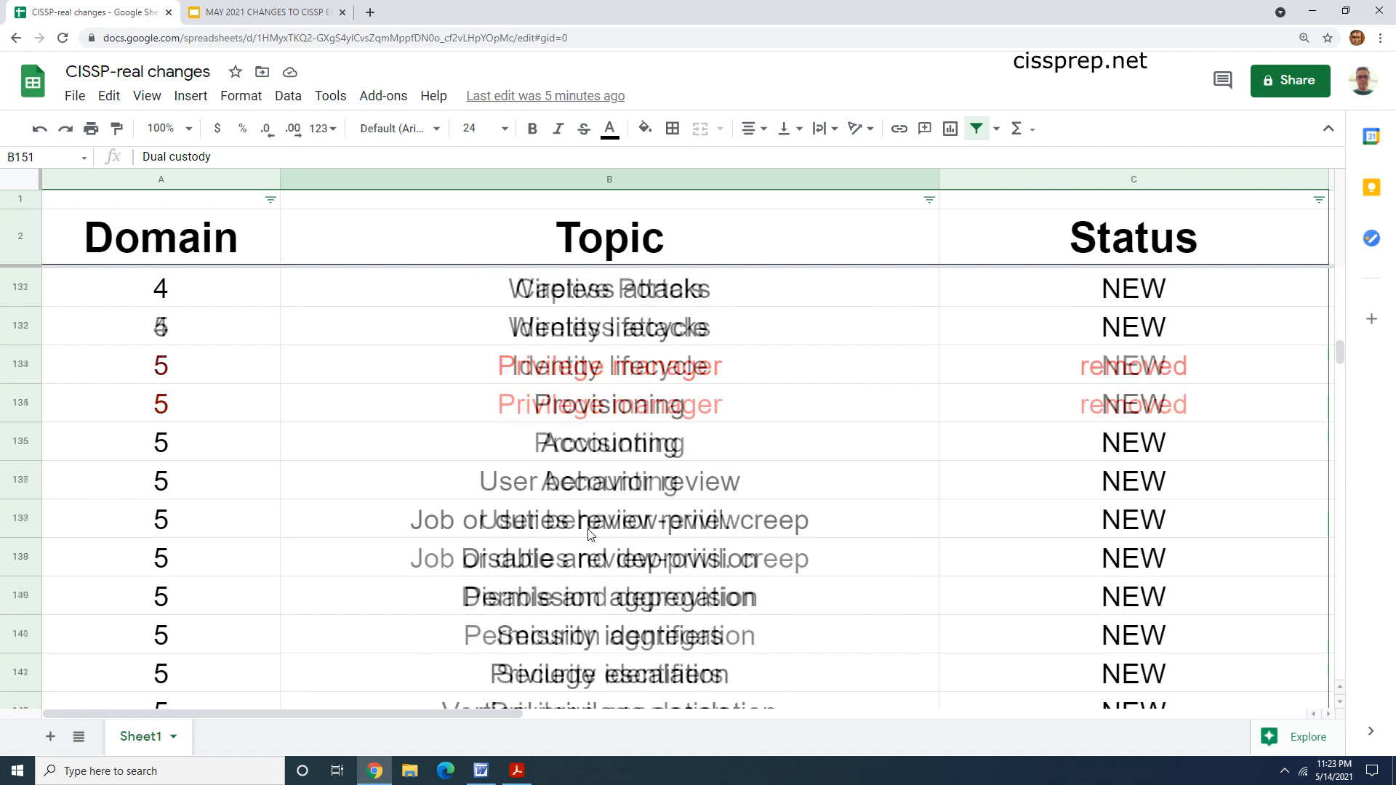
pyautogui.click(609, 520)
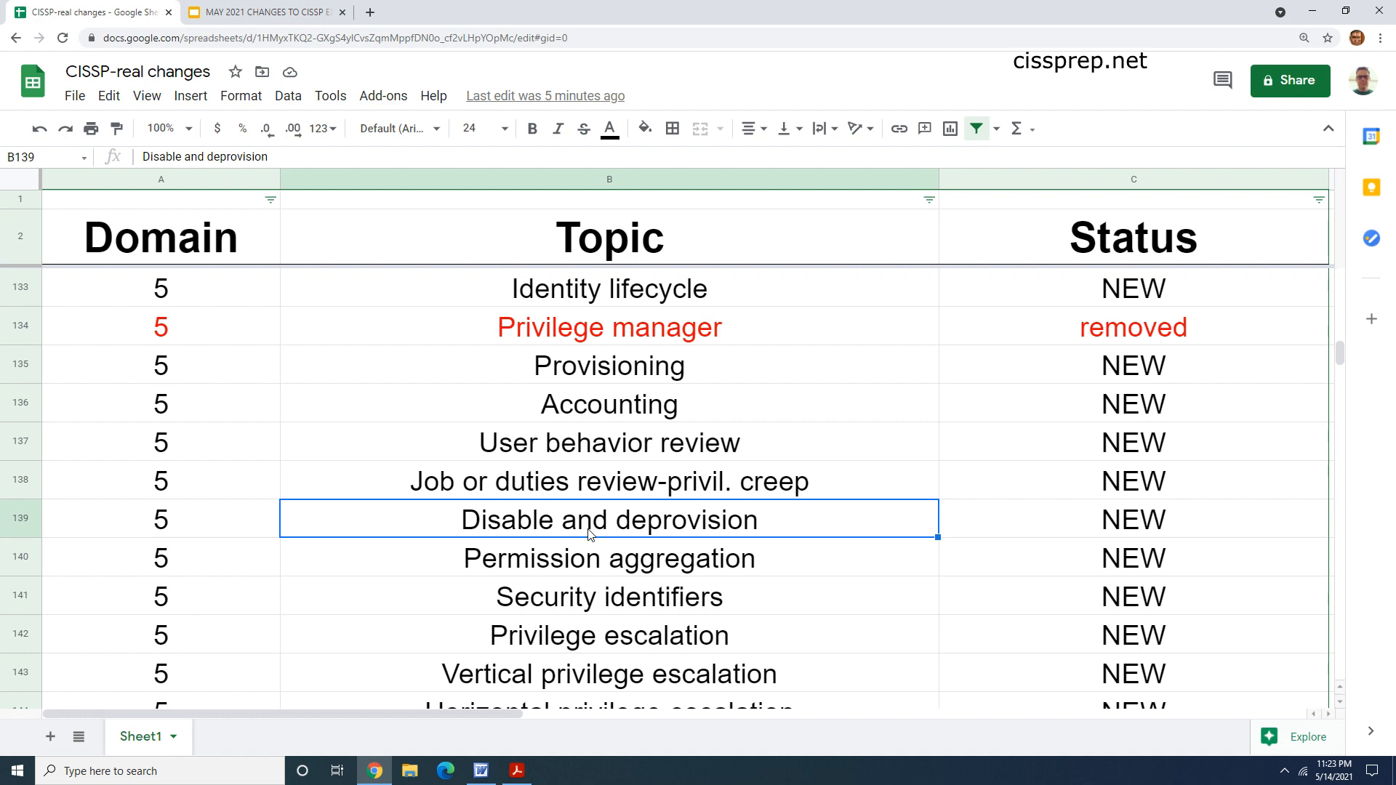
pyautogui.scroll(-3)
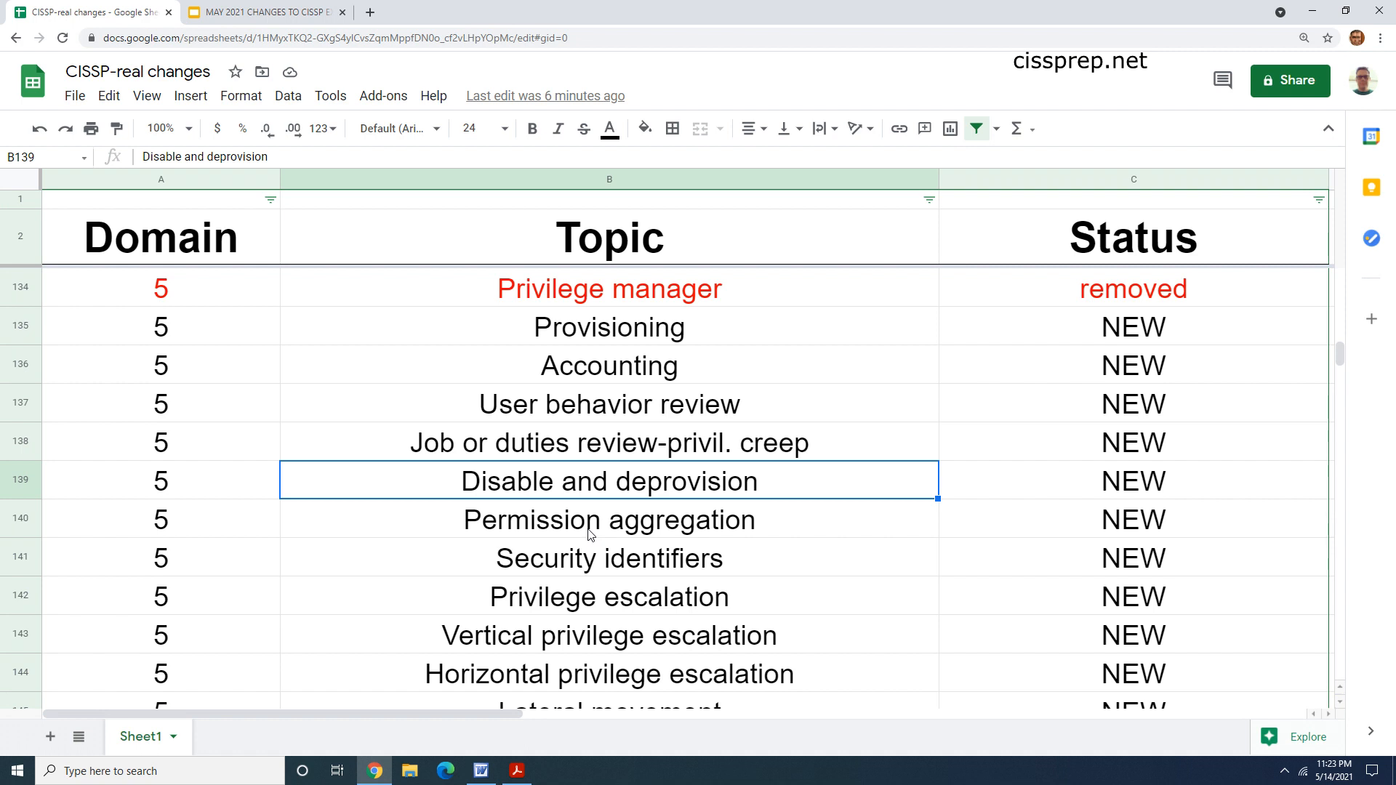
pyautogui.click(610, 520)
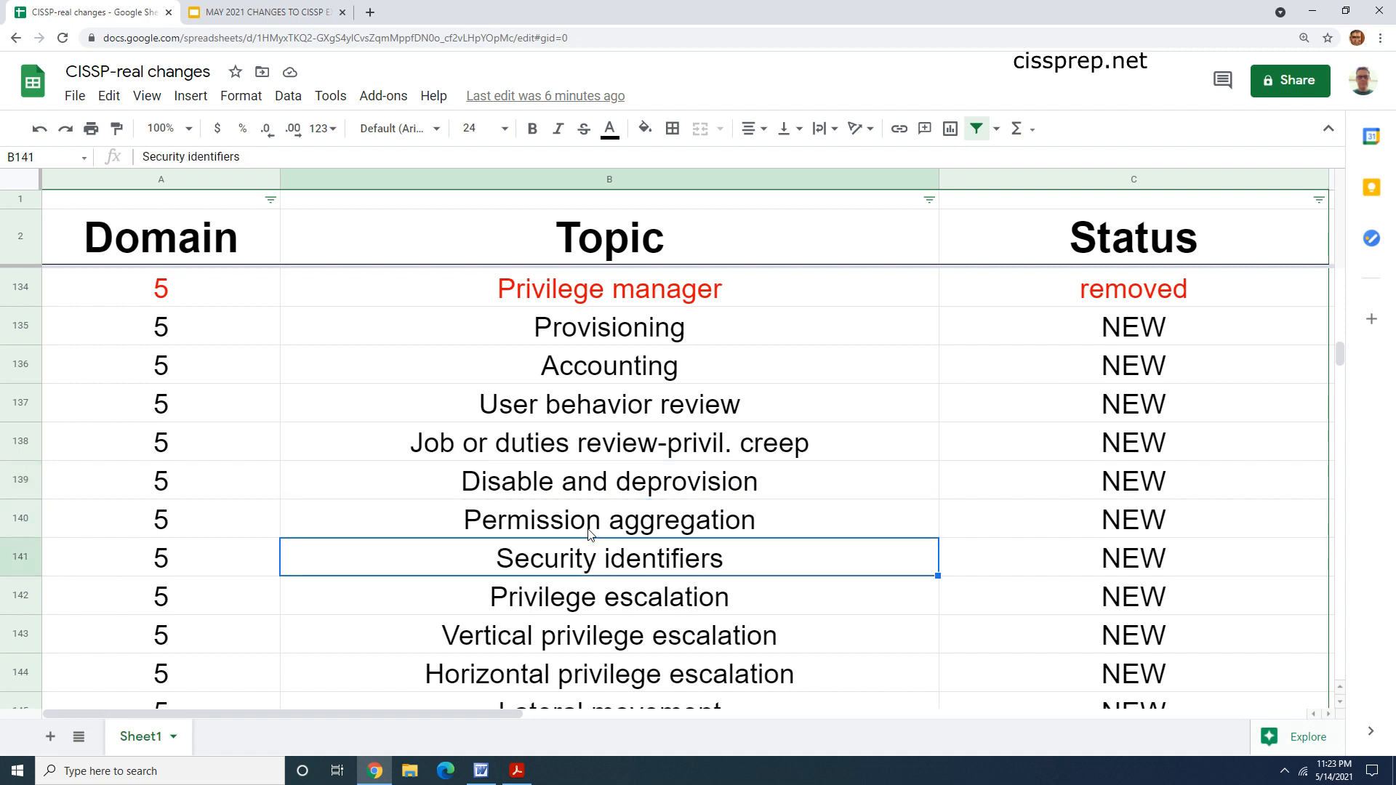
pyautogui.click(608, 674)
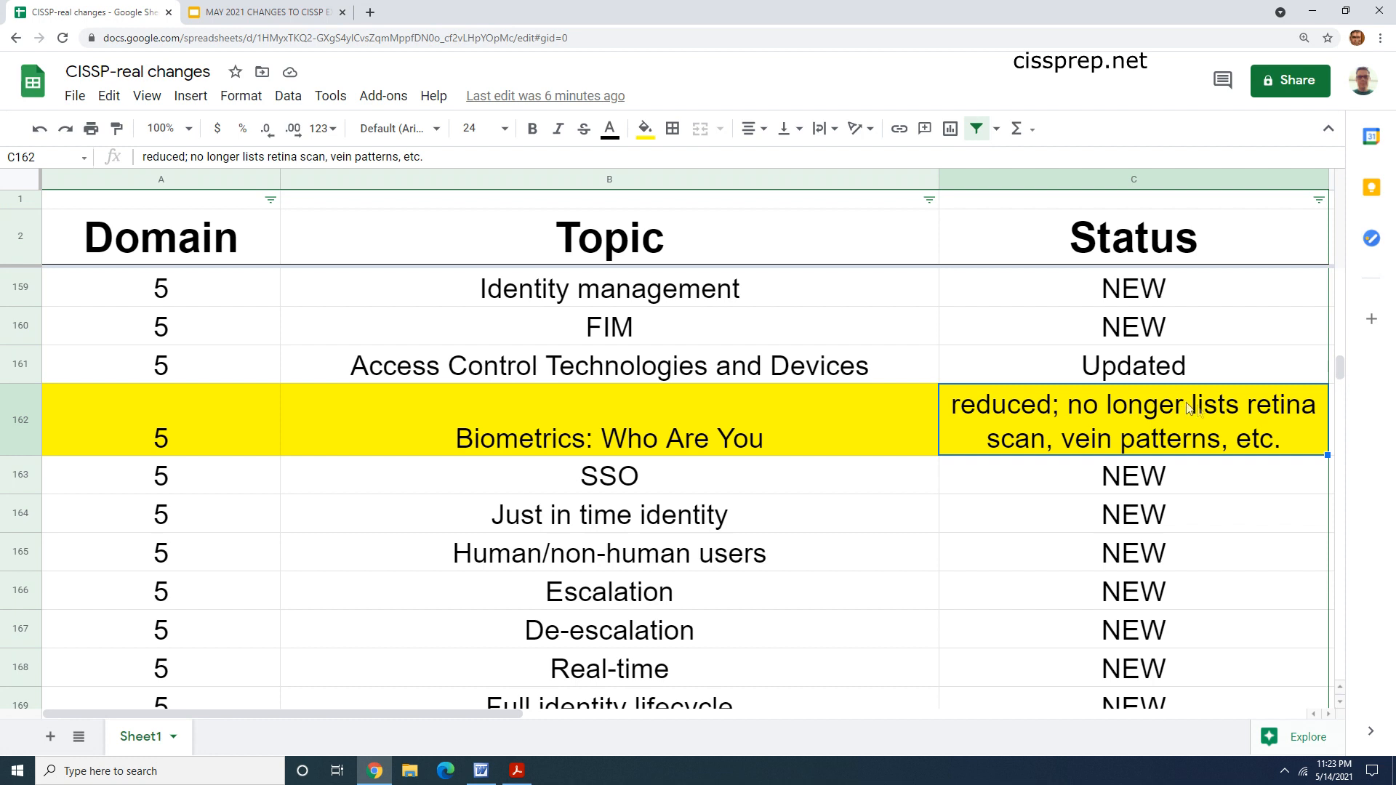
pyautogui.moveTo(1286, 452)
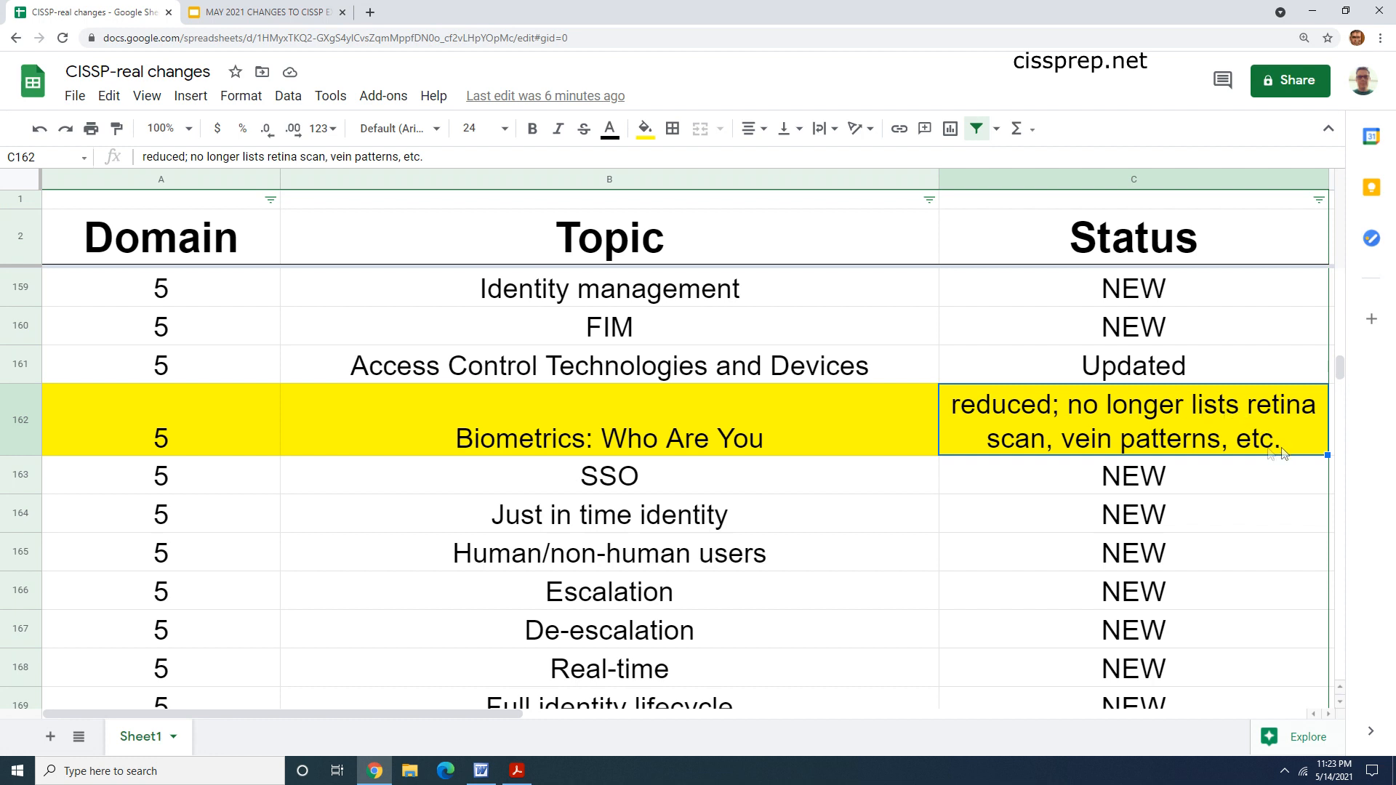
pyautogui.moveTo(1144, 444)
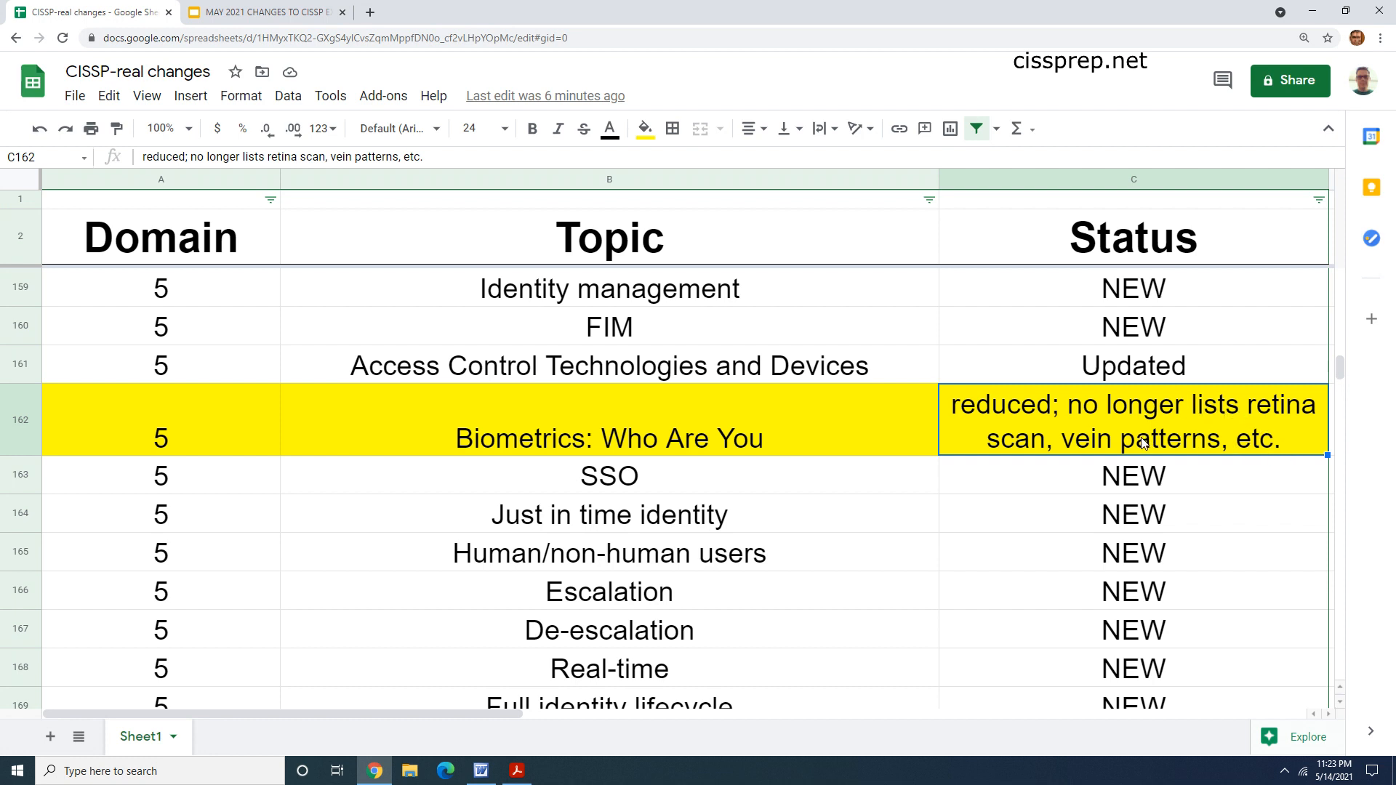
pyautogui.moveTo(1094, 456)
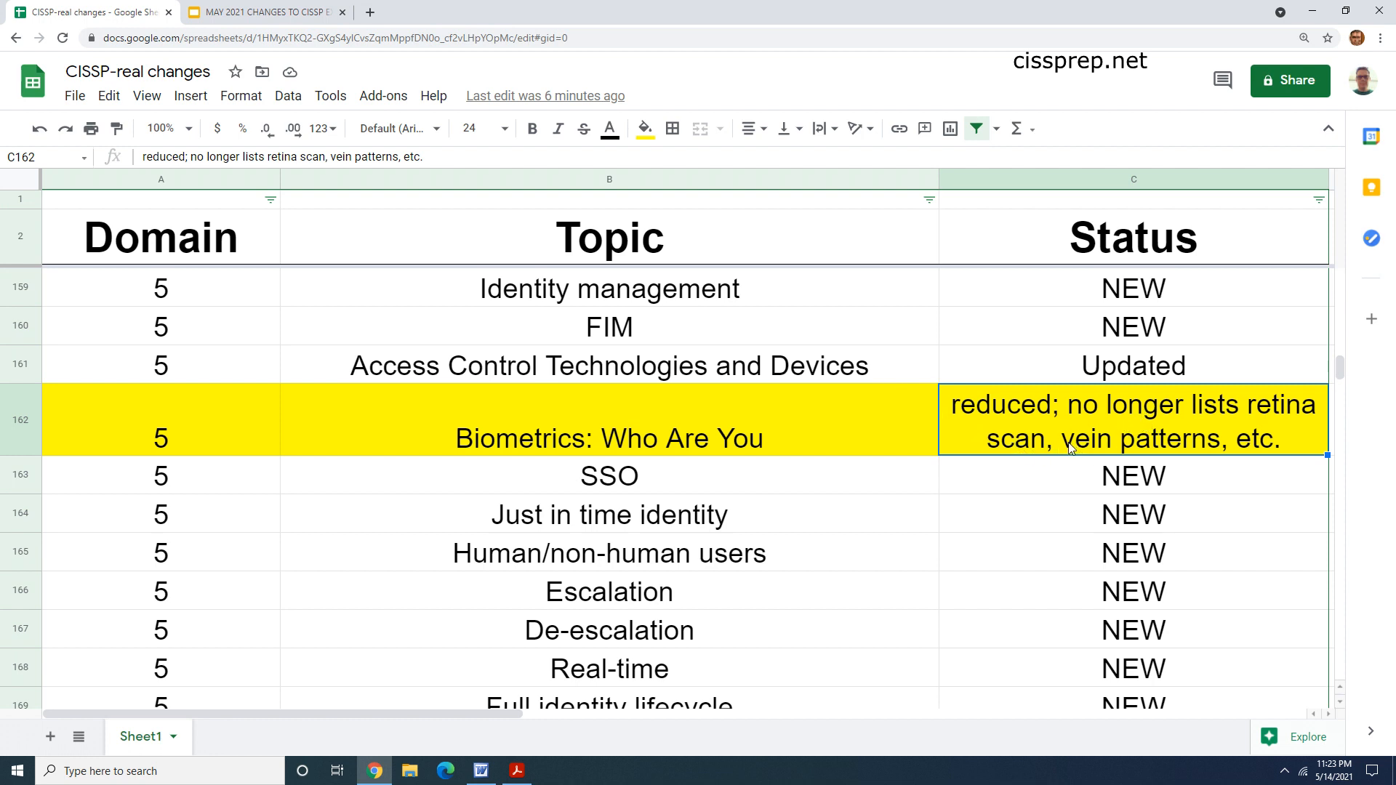
pyautogui.doubleClick(1104, 434)
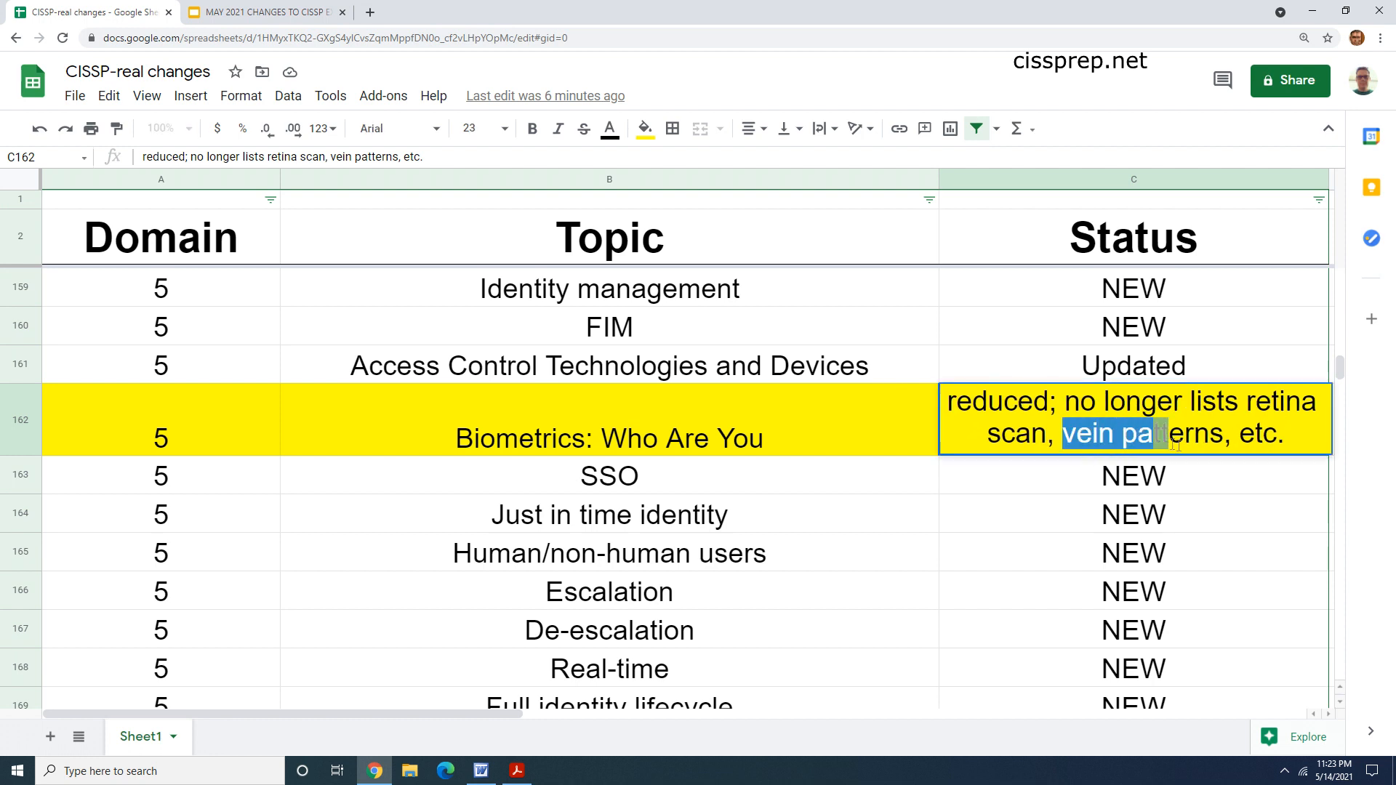
pyautogui.click(610, 514)
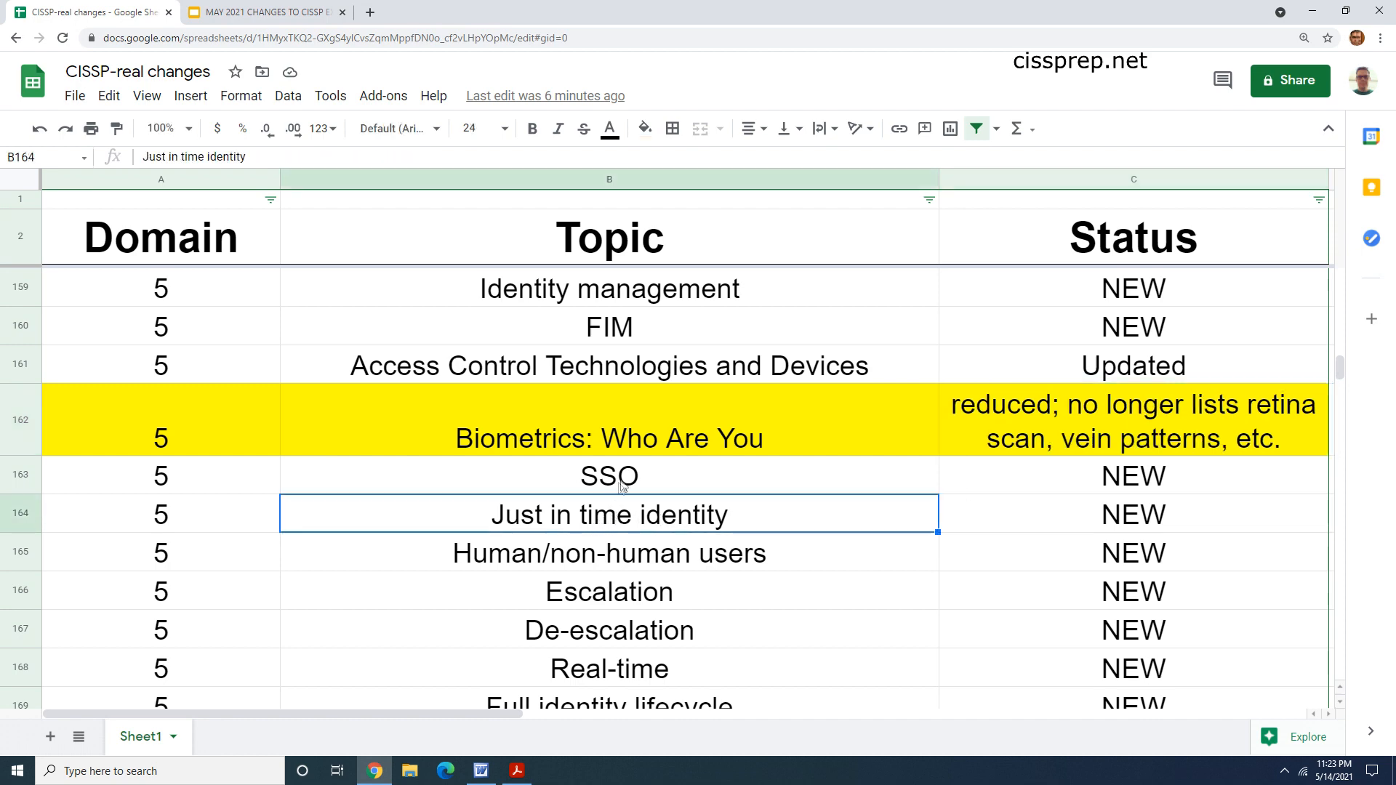
pyautogui.scroll(-3)
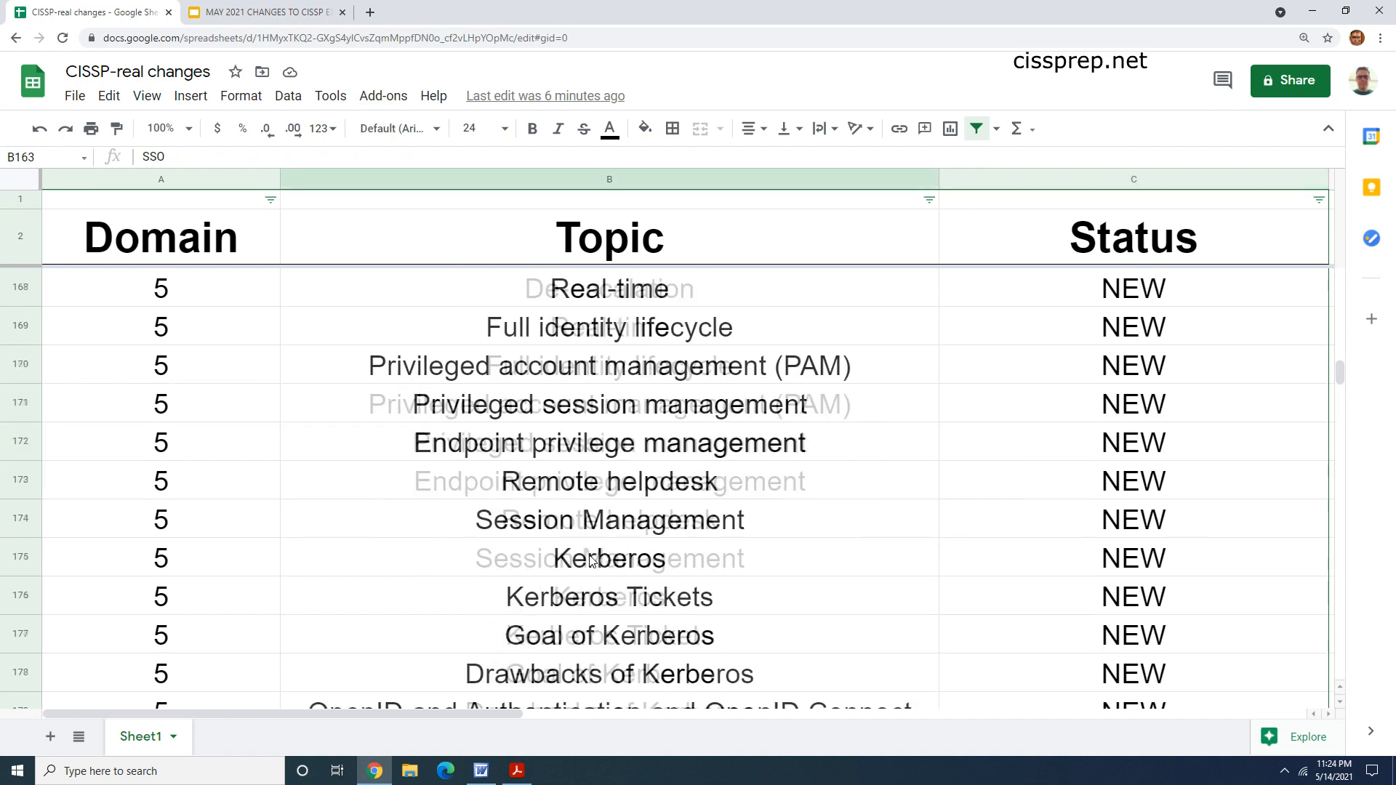
pyautogui.scroll(3)
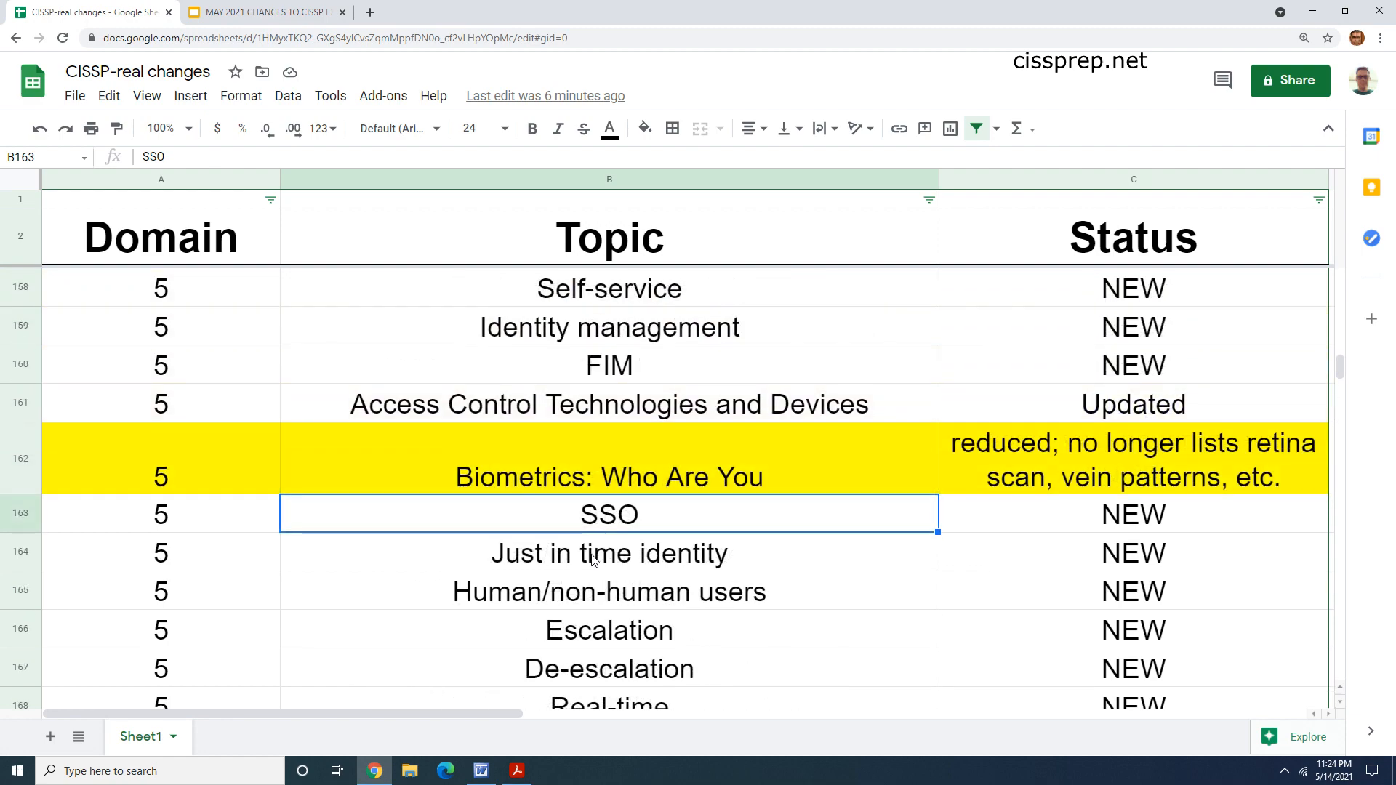
pyautogui.scroll(3)
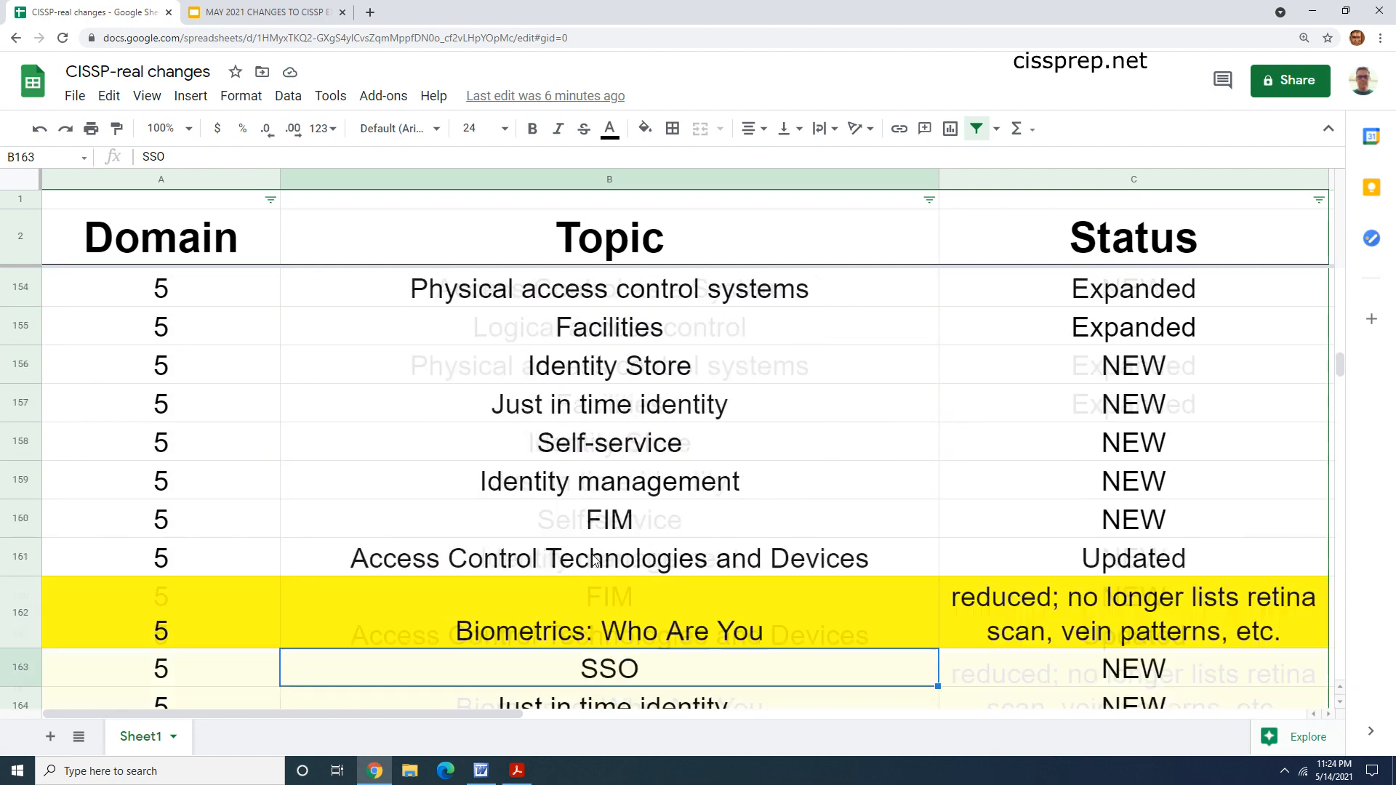
pyautogui.scroll(-3)
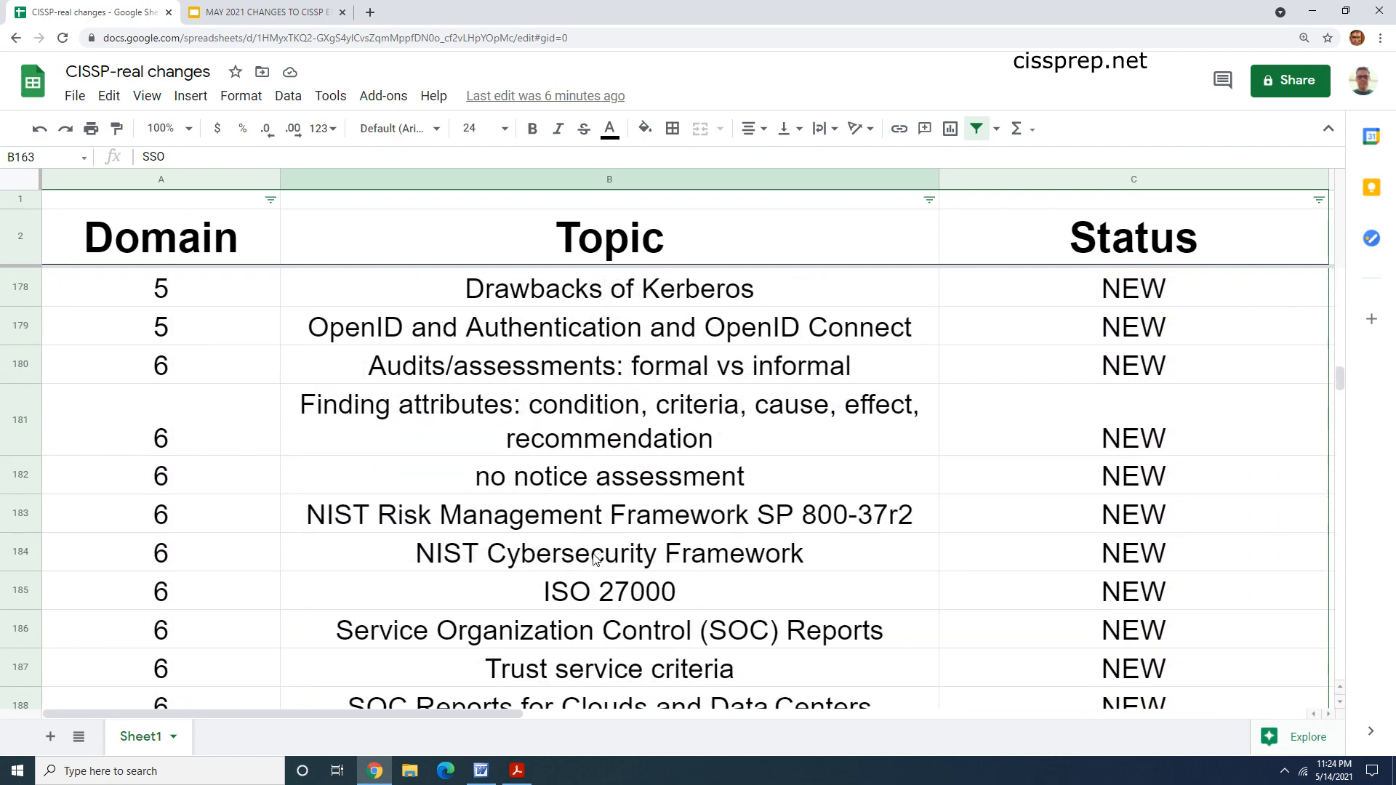
pyautogui.scroll(3)
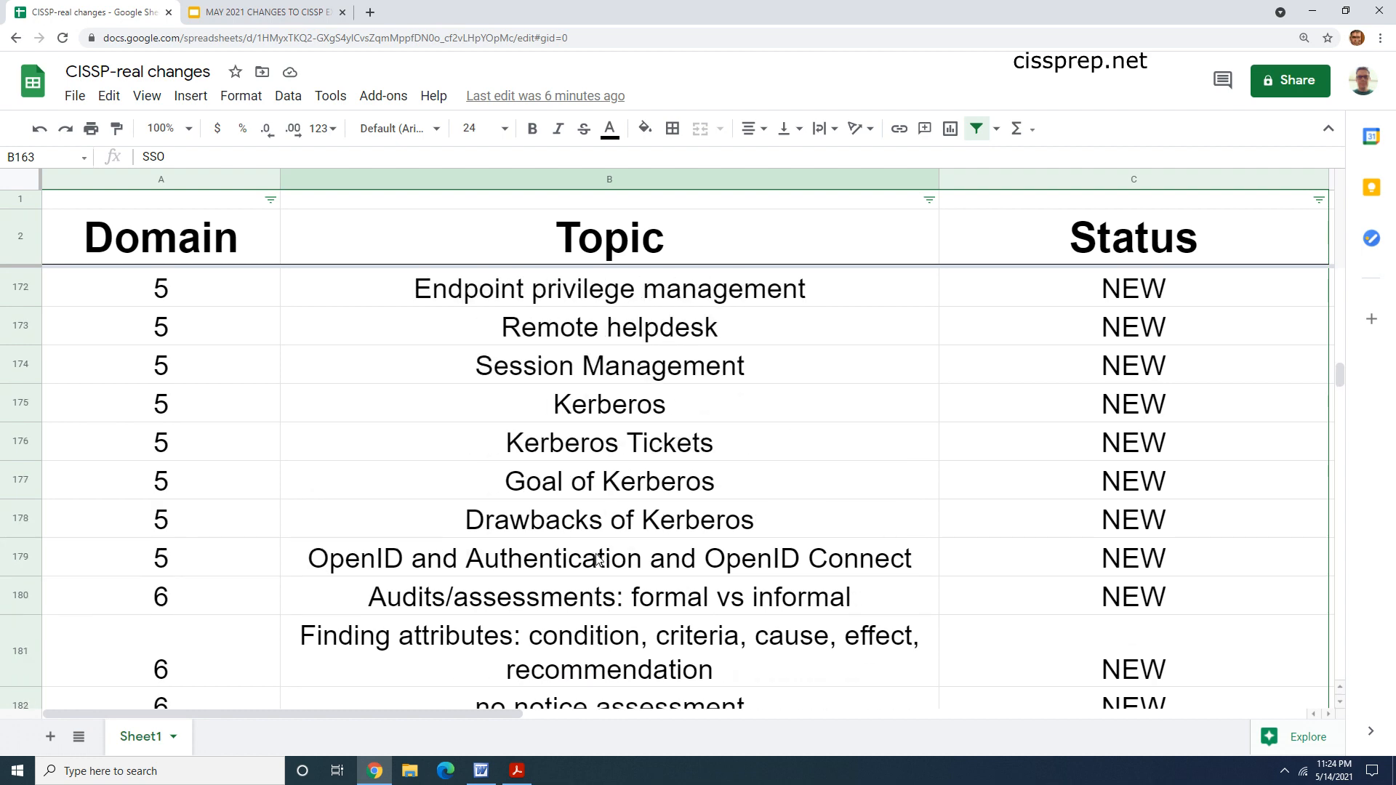
pyautogui.scroll(3)
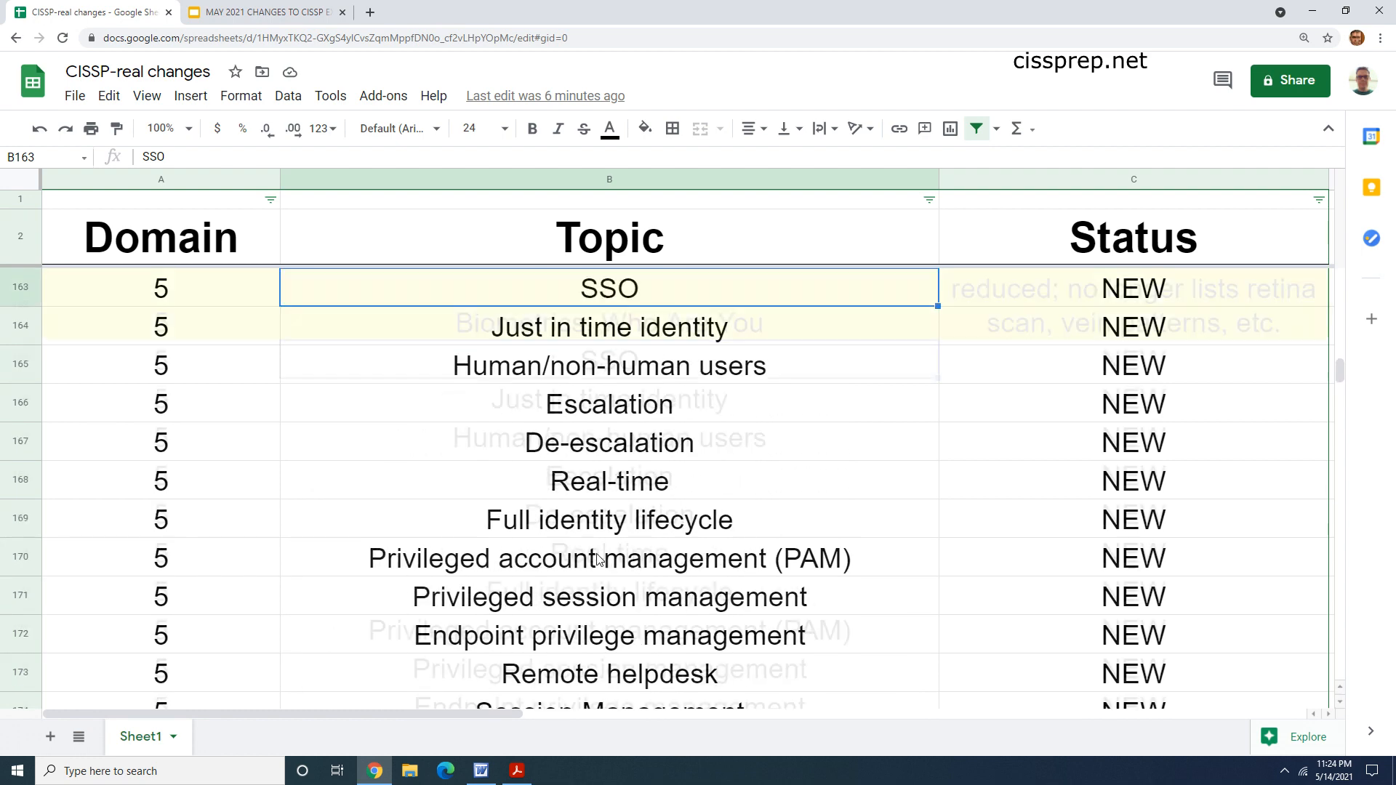
pyautogui.scroll(-3)
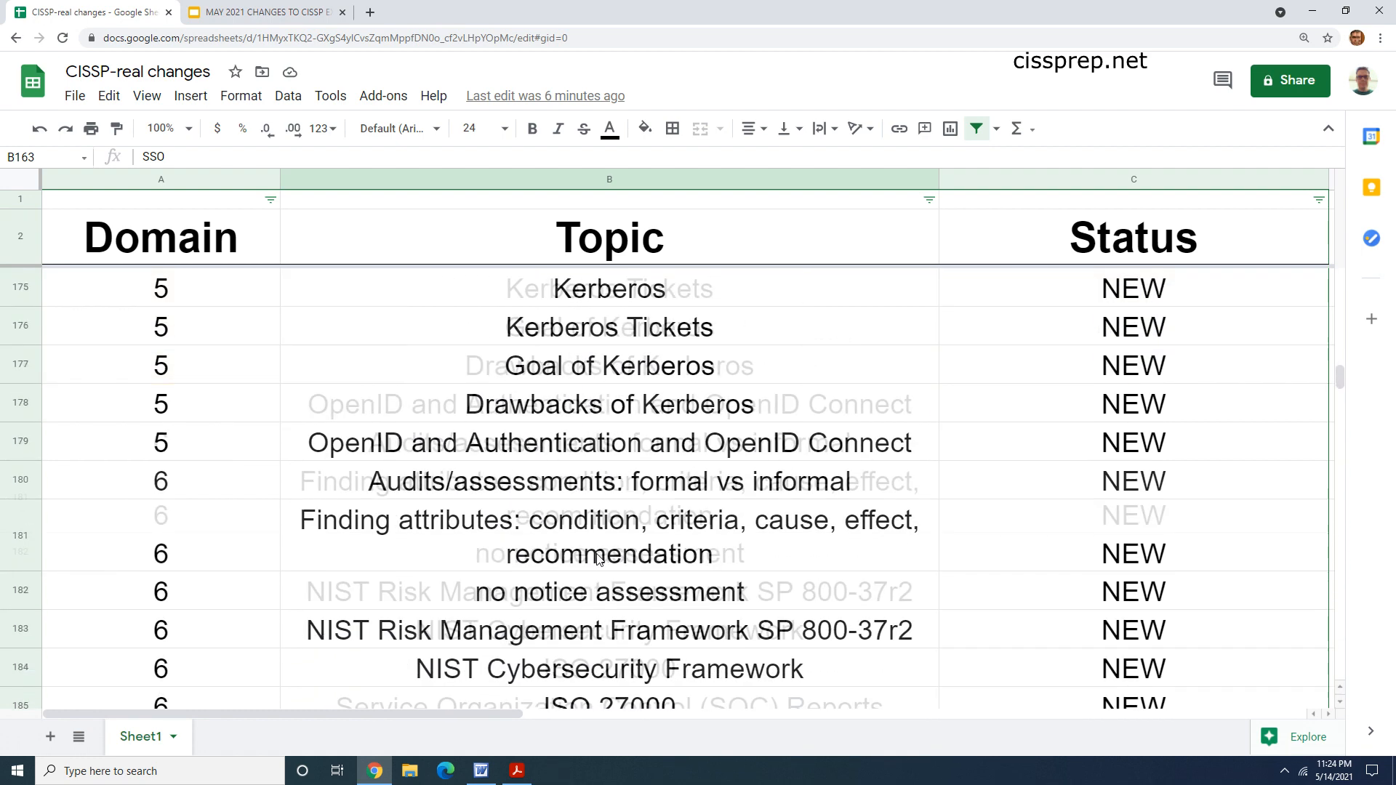
# Step: Highlight Domain 6 audit topics (formal vs informal, Internal Audit, SAS 70) and scroll toward Domain 7
pyautogui.click(610, 364)
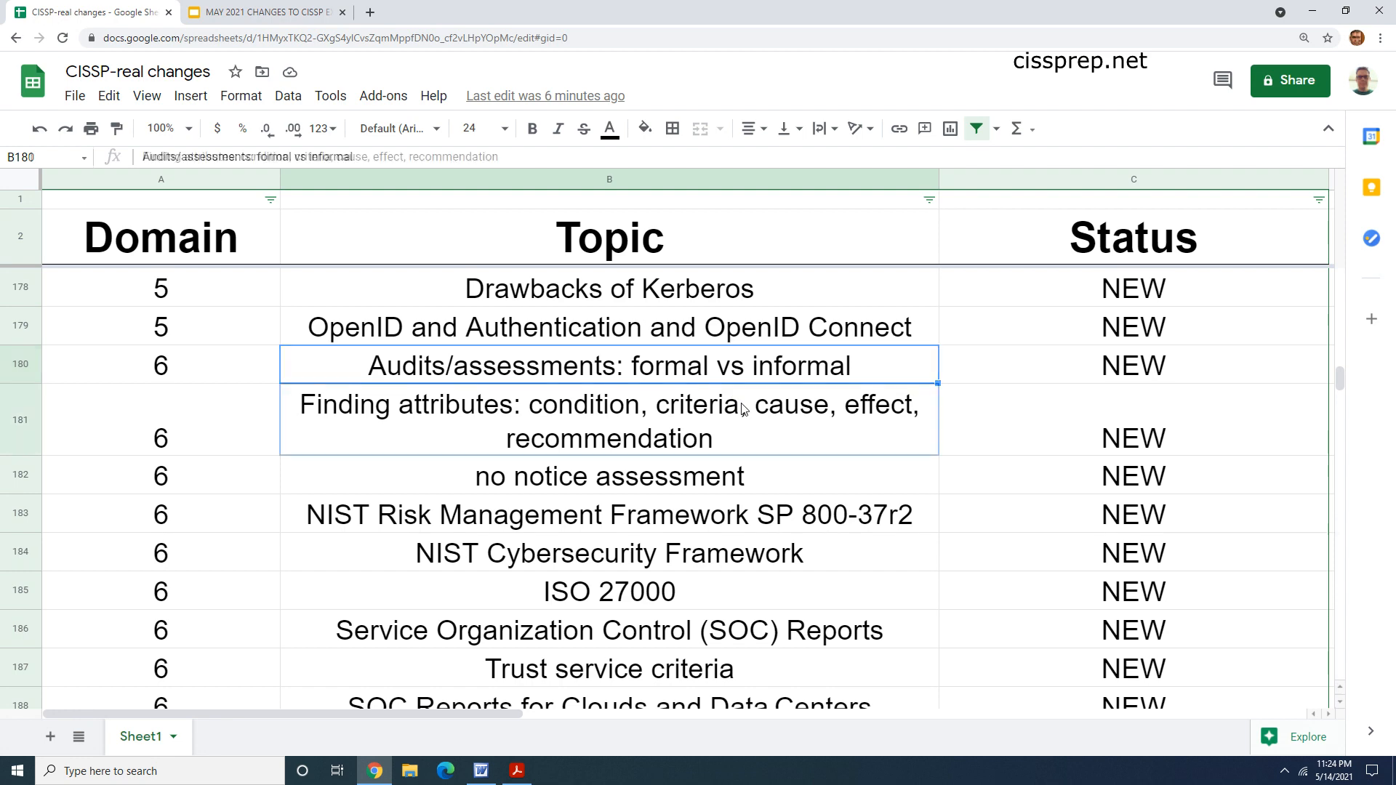
pyautogui.click(608, 552)
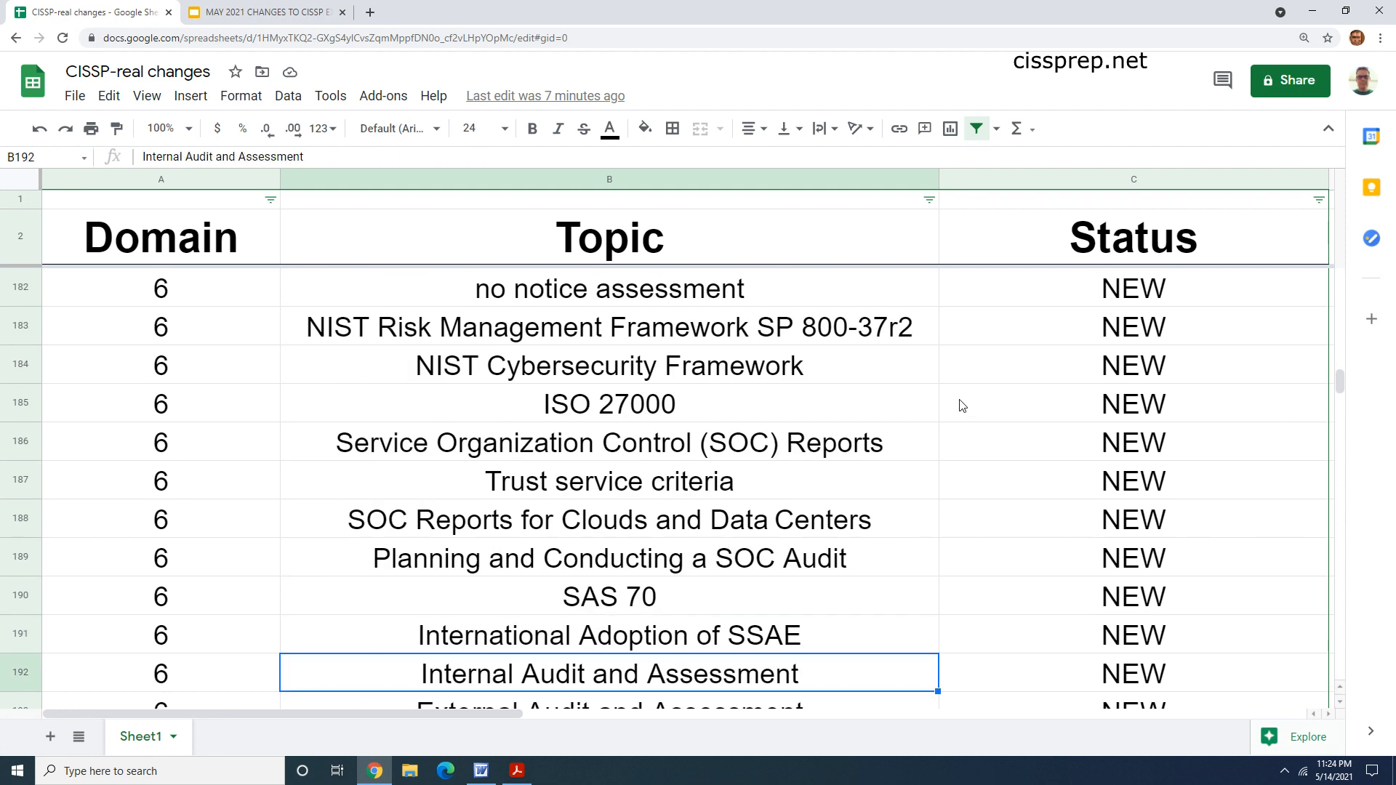
pyautogui.click(610, 597)
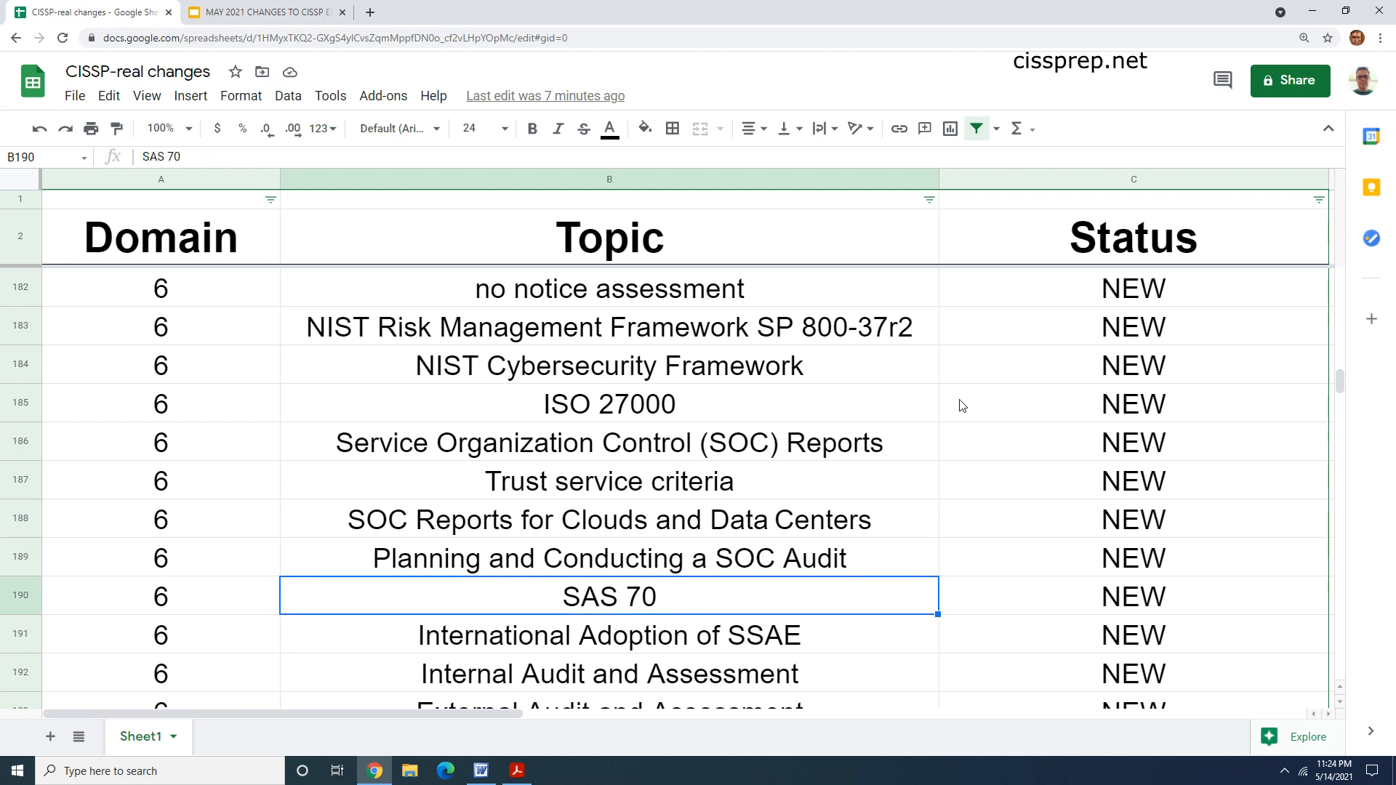
pyautogui.scroll(-3)
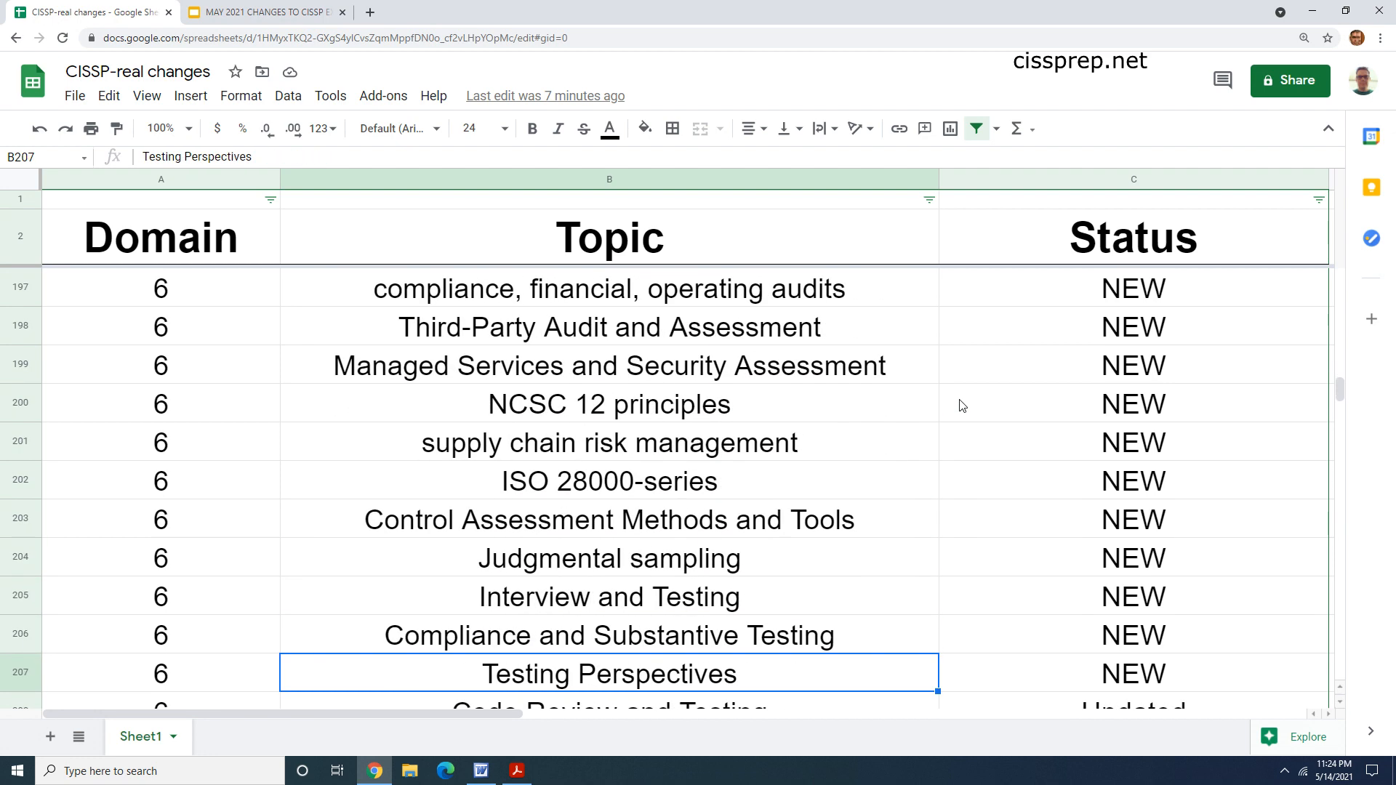
pyautogui.scroll(-3)
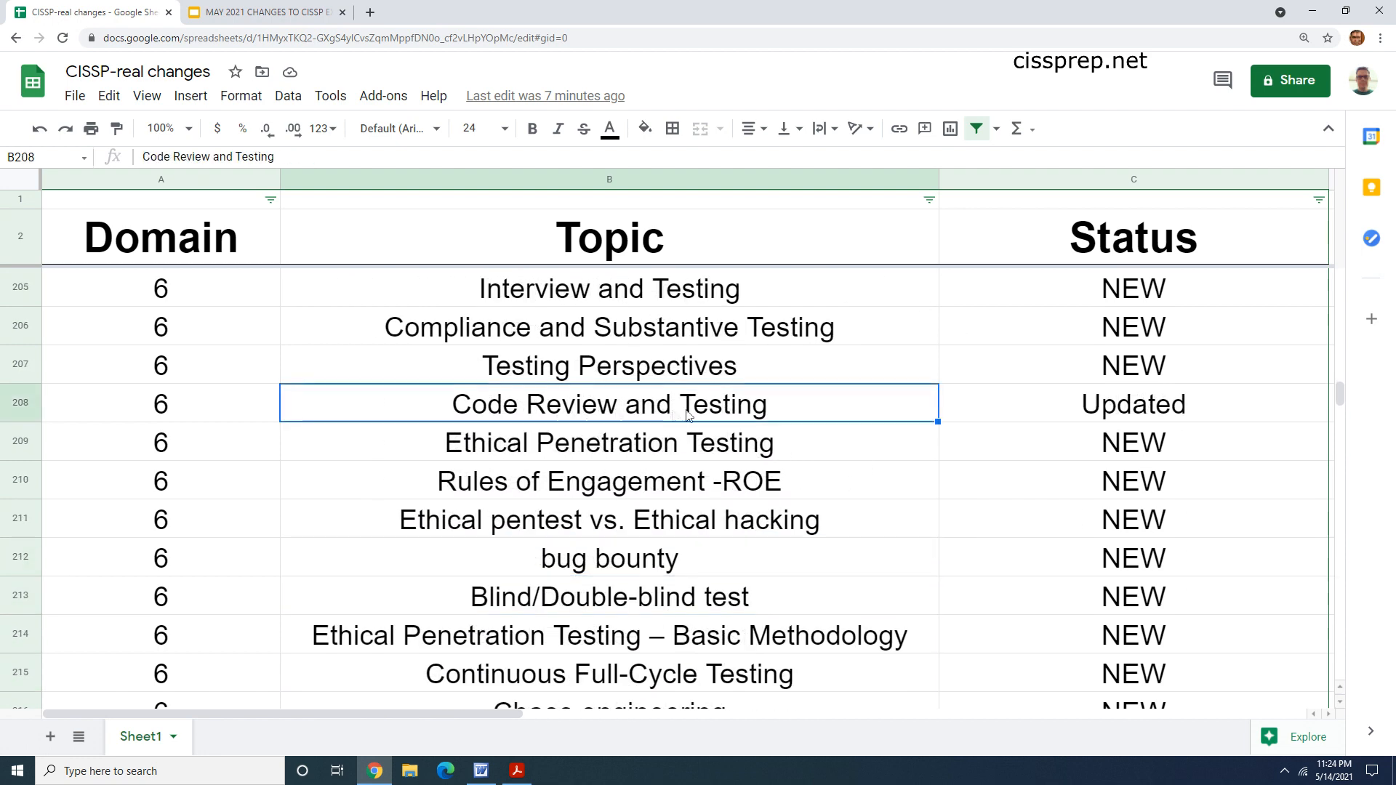
pyautogui.scroll(-3)
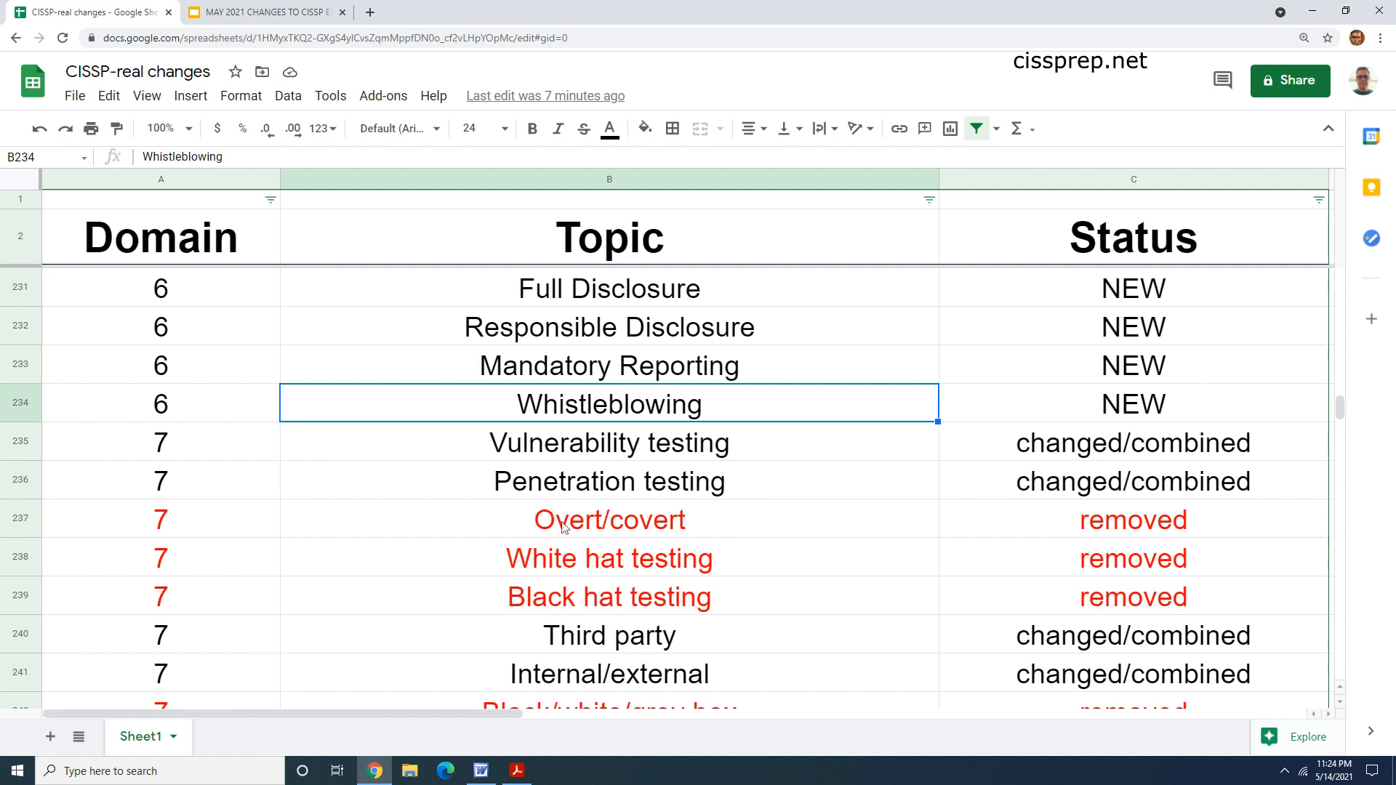
# Step: Highlight the Vulnerability testing topic and scroll into Domain 7's rows
pyautogui.click(609, 443)
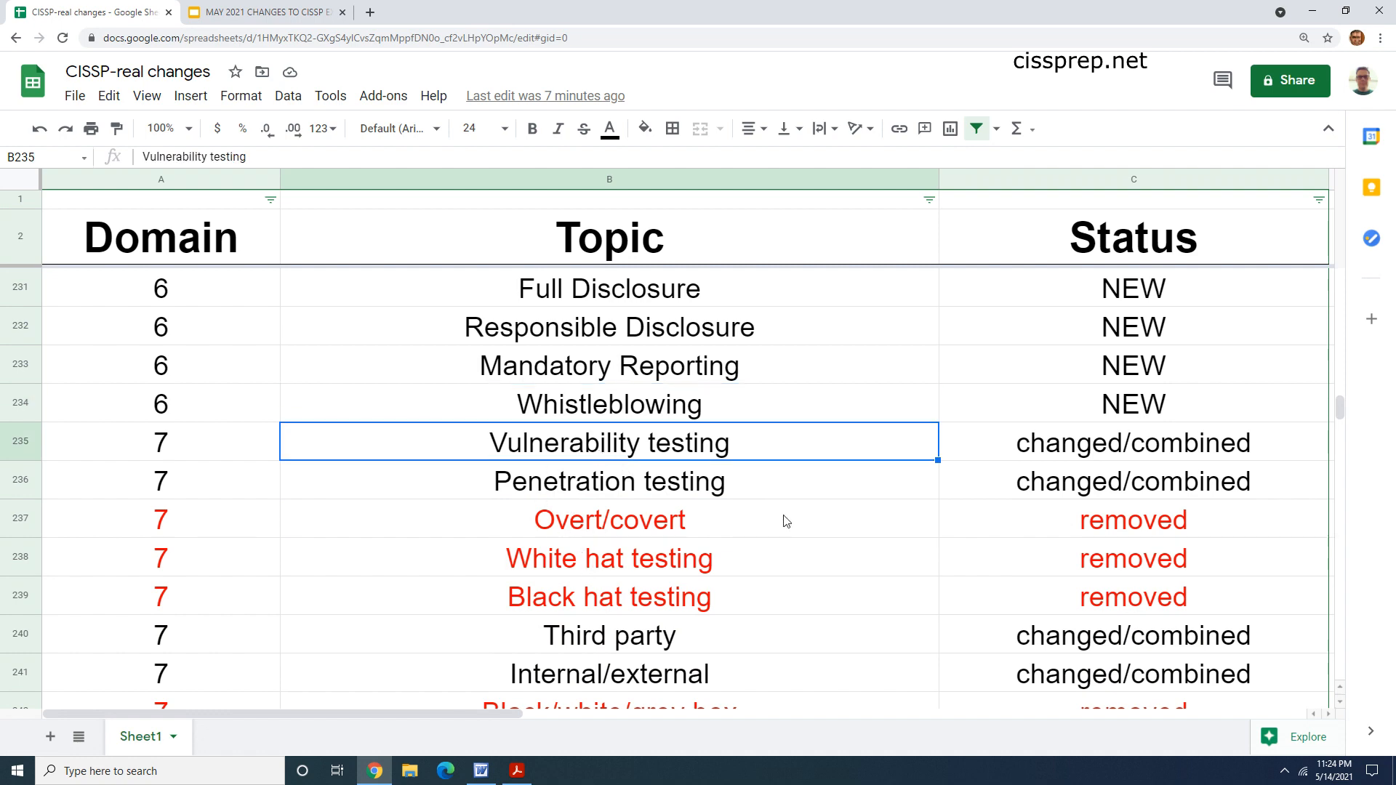
pyautogui.scroll(-3)
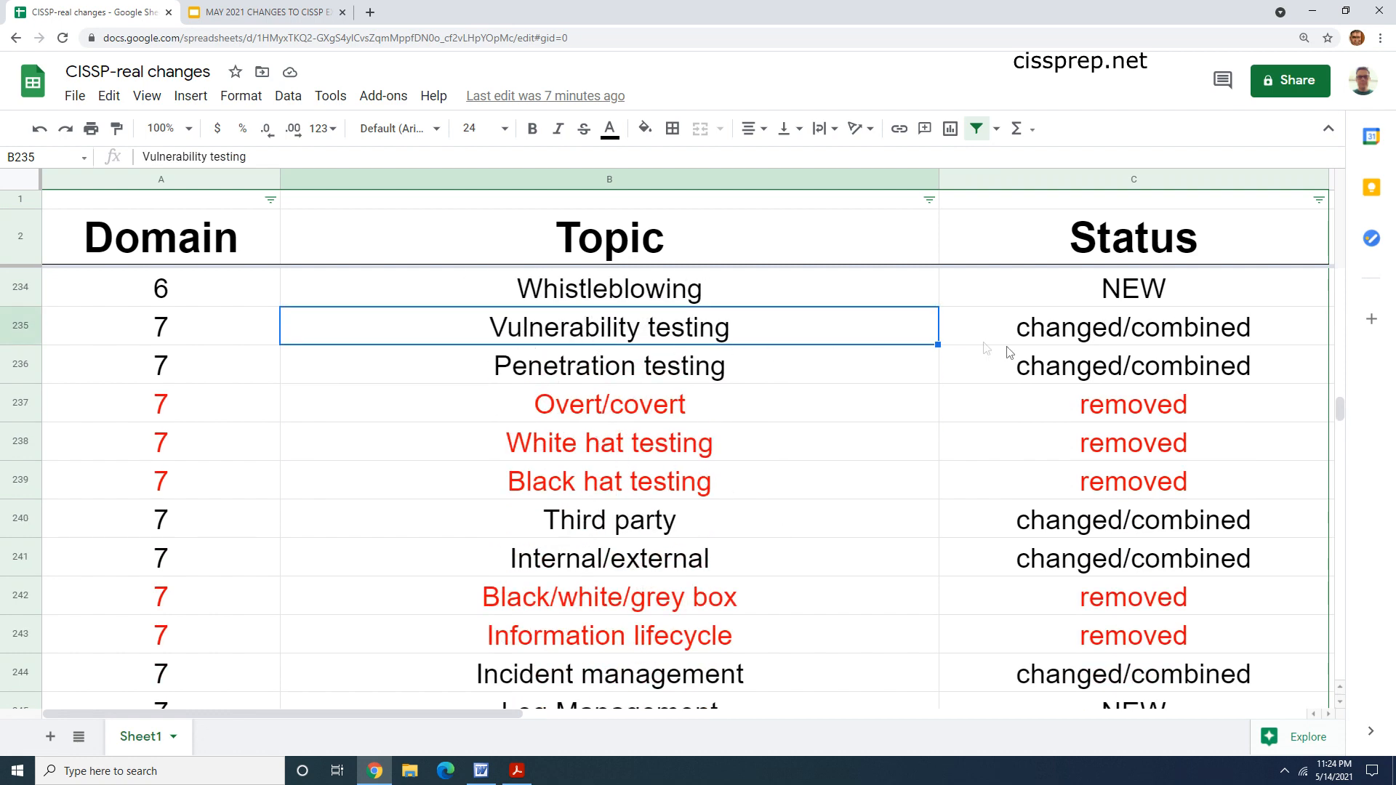
pyautogui.moveTo(1207, 343)
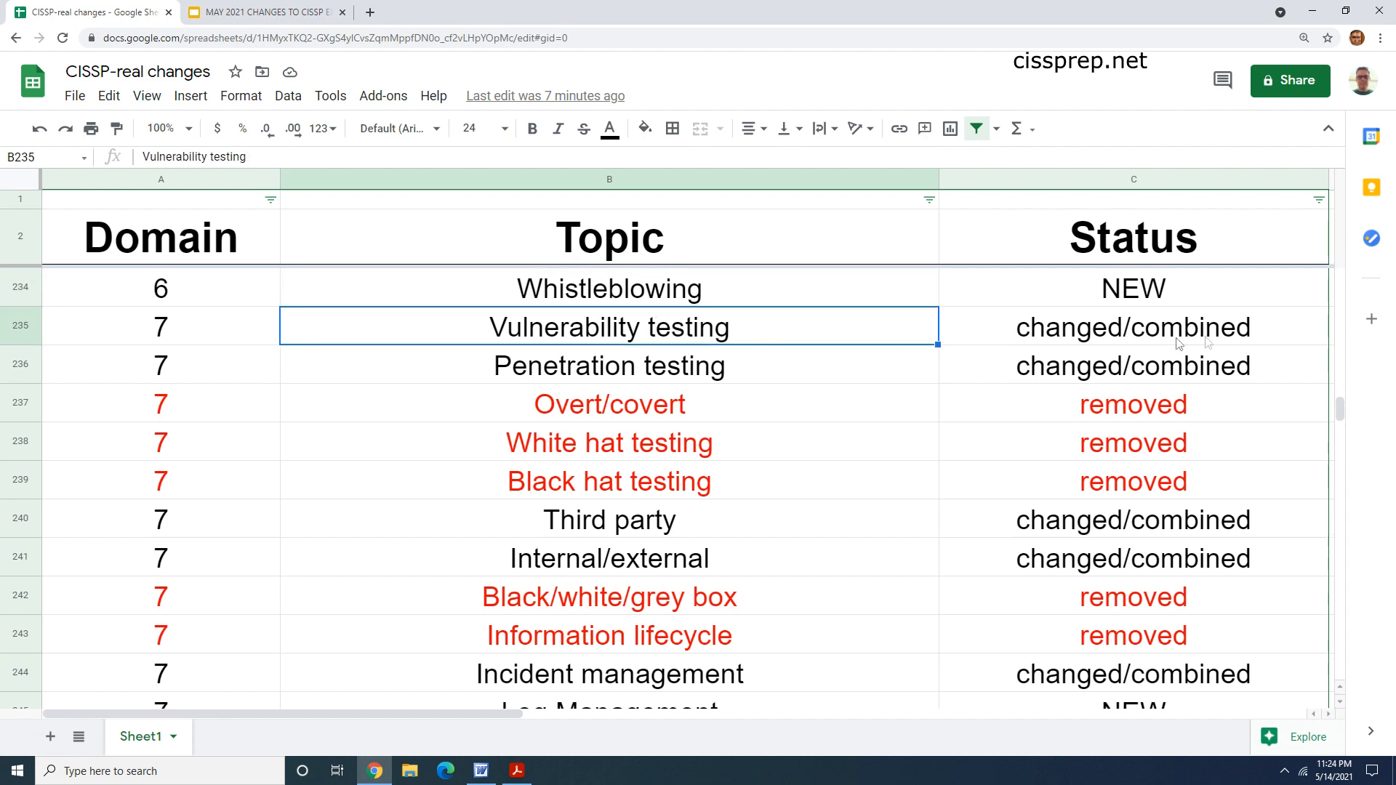
pyautogui.click(609, 366)
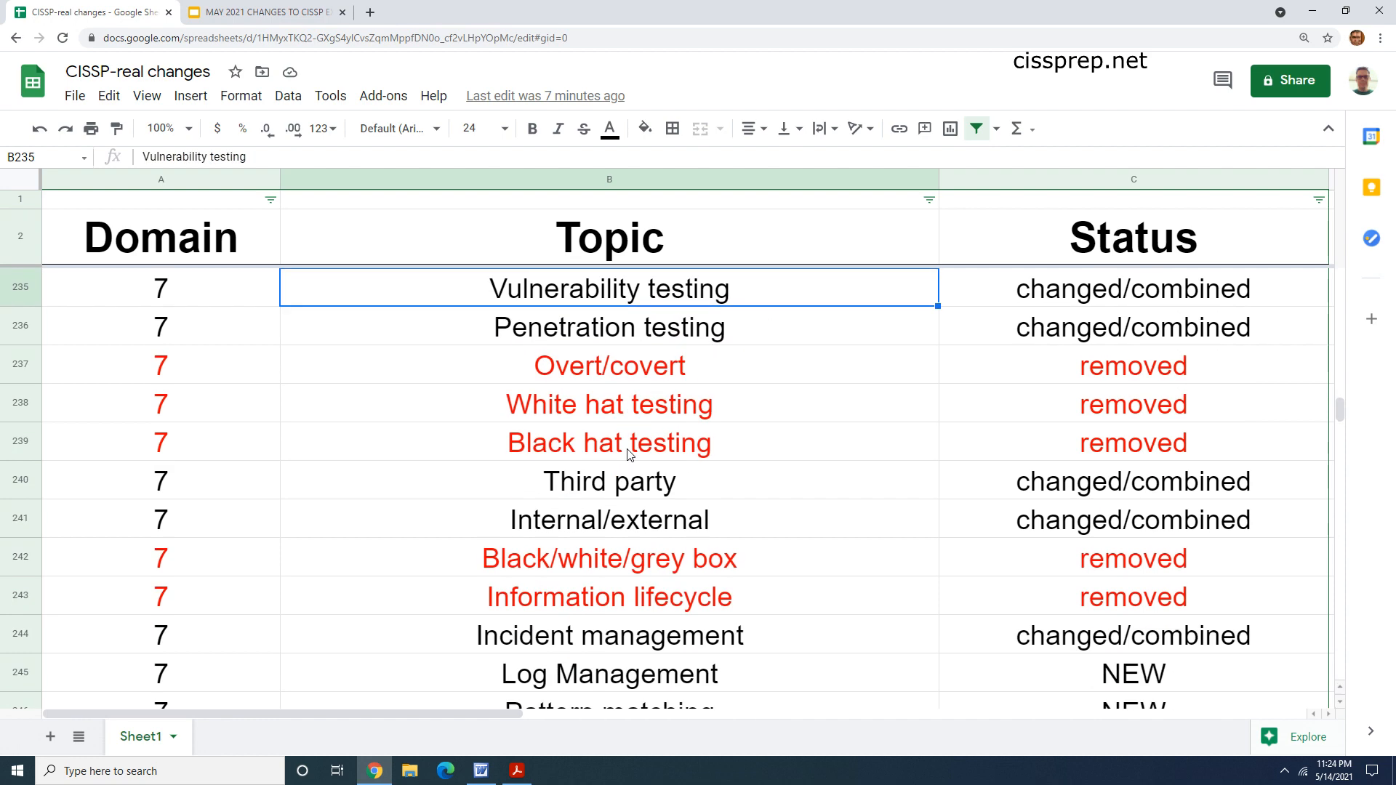
pyautogui.scroll(-3)
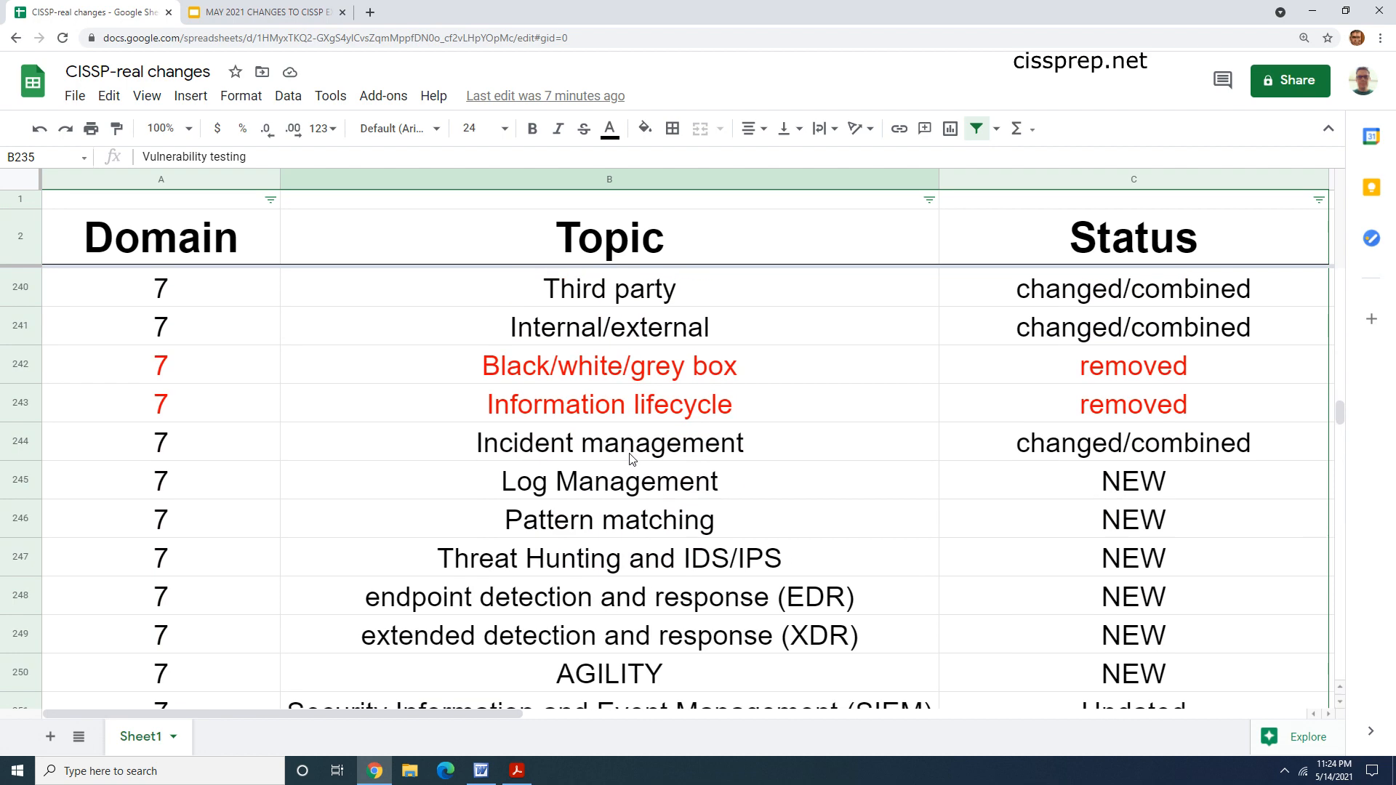
pyautogui.scroll(-3)
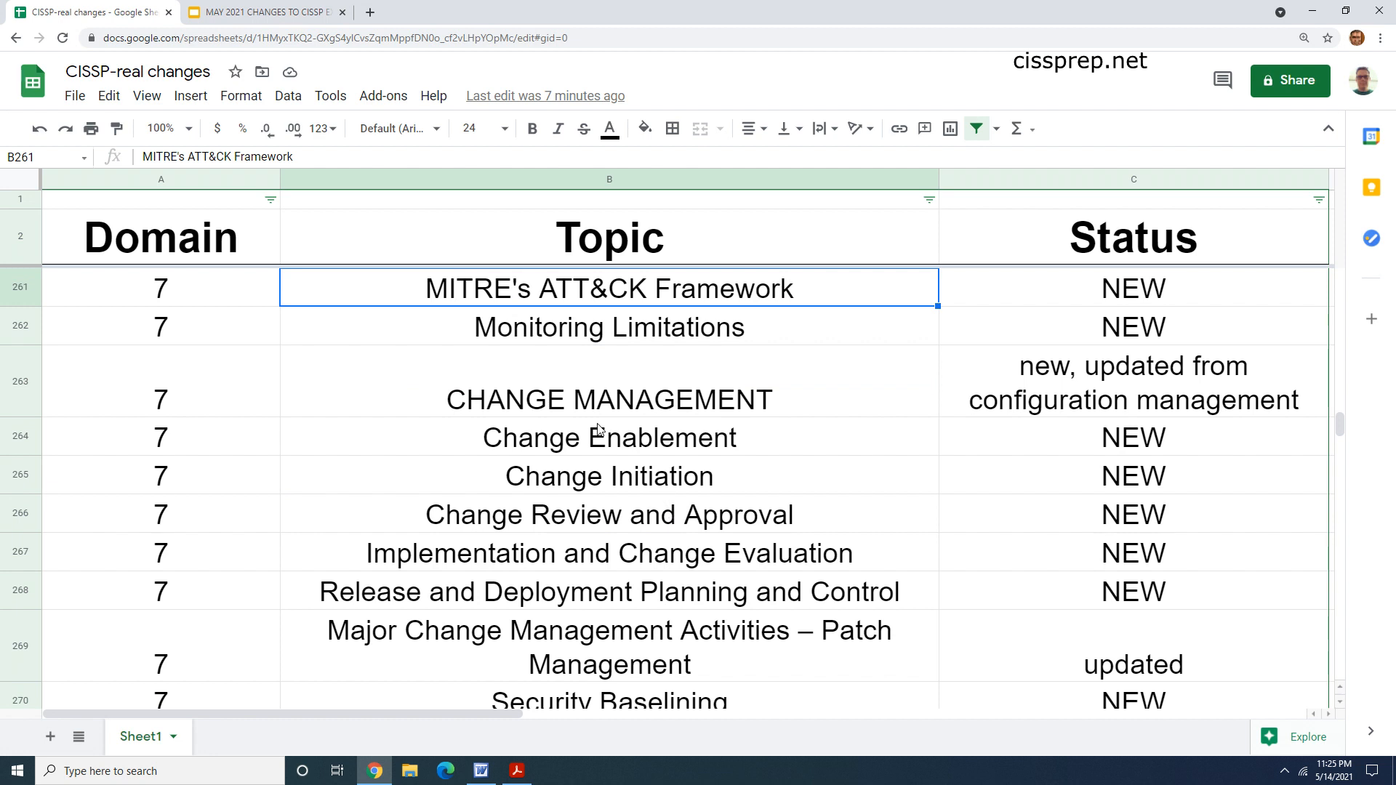
pyautogui.moveTo(631, 480)
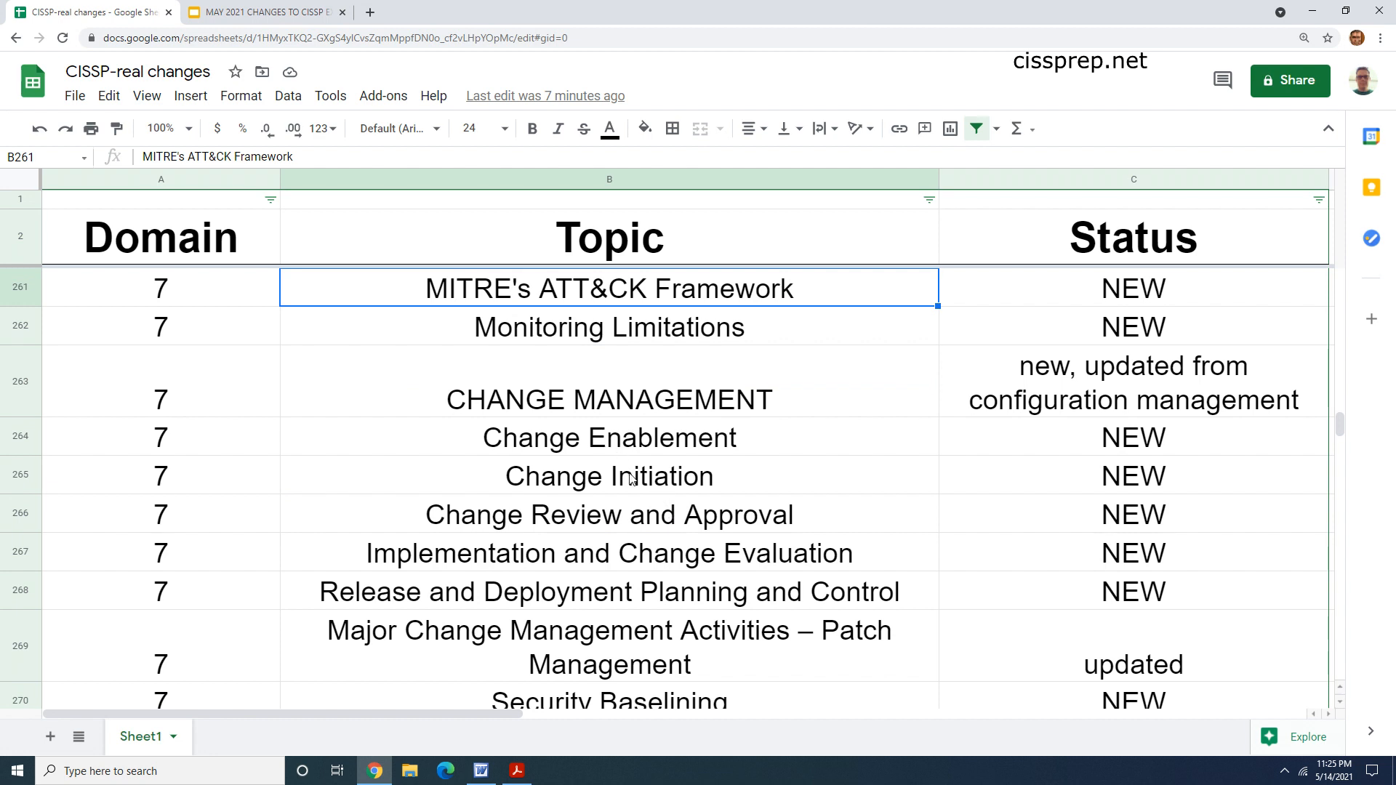
# Step: Highlight Configuration Automation, patch management activities, Change Review and Approval, and Incident management
pyautogui.click(609, 399)
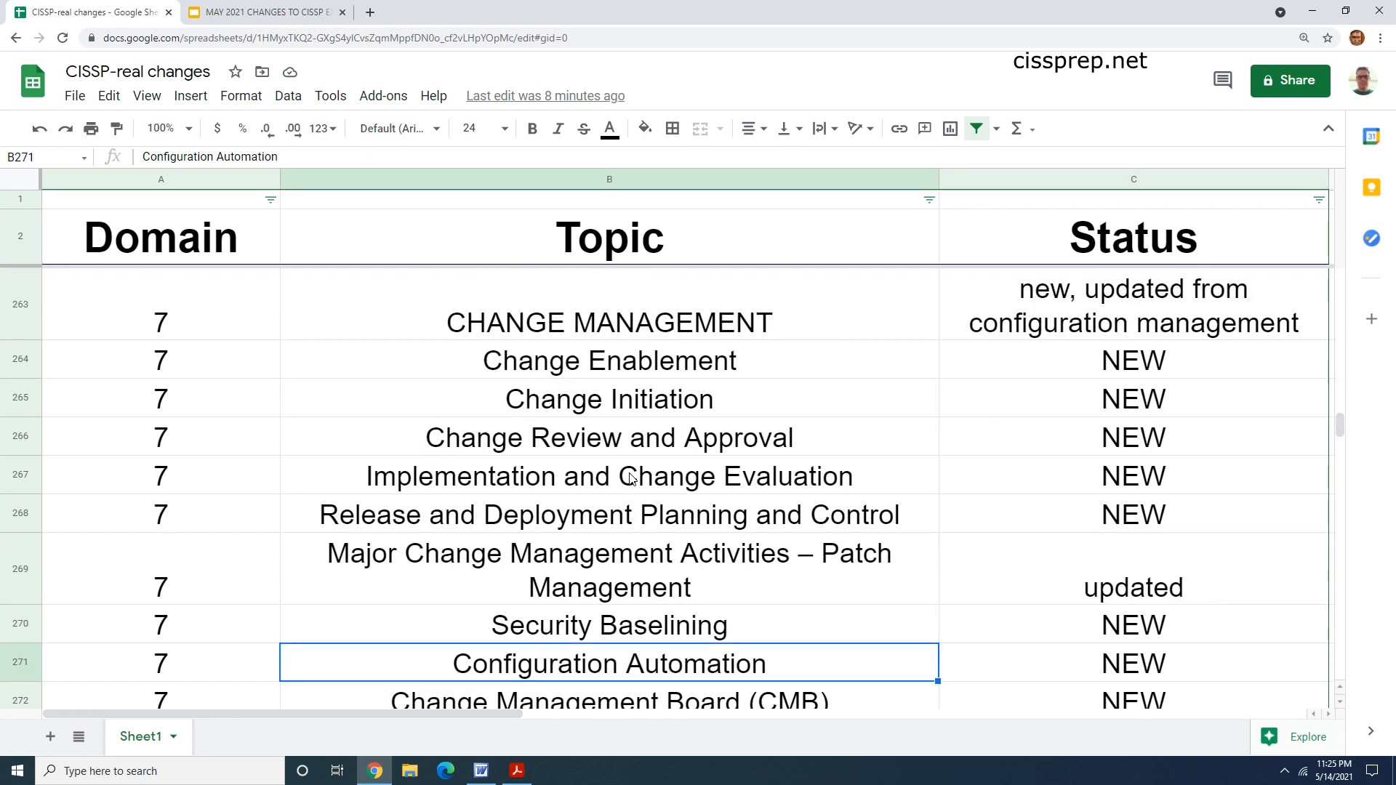
pyautogui.scroll(-3)
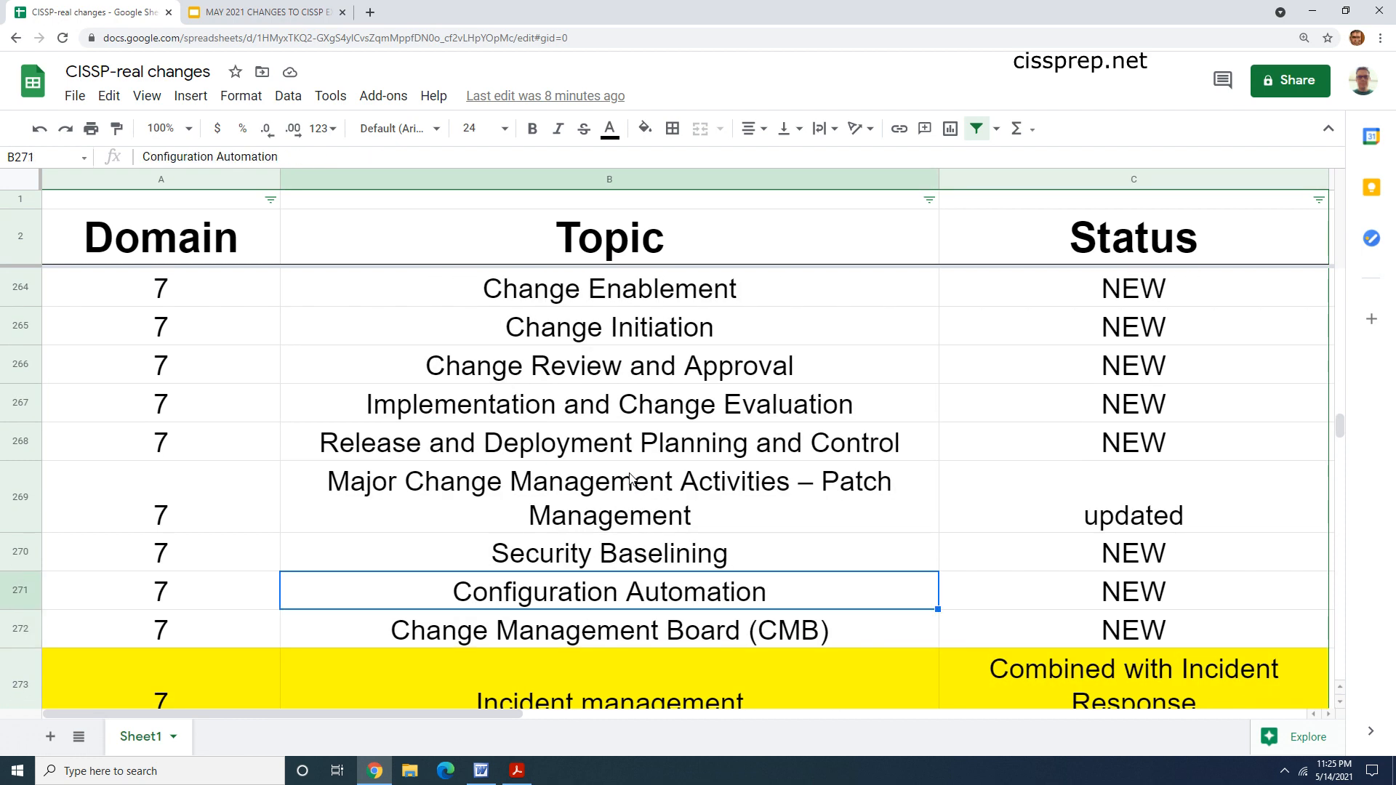
pyautogui.click(609, 497)
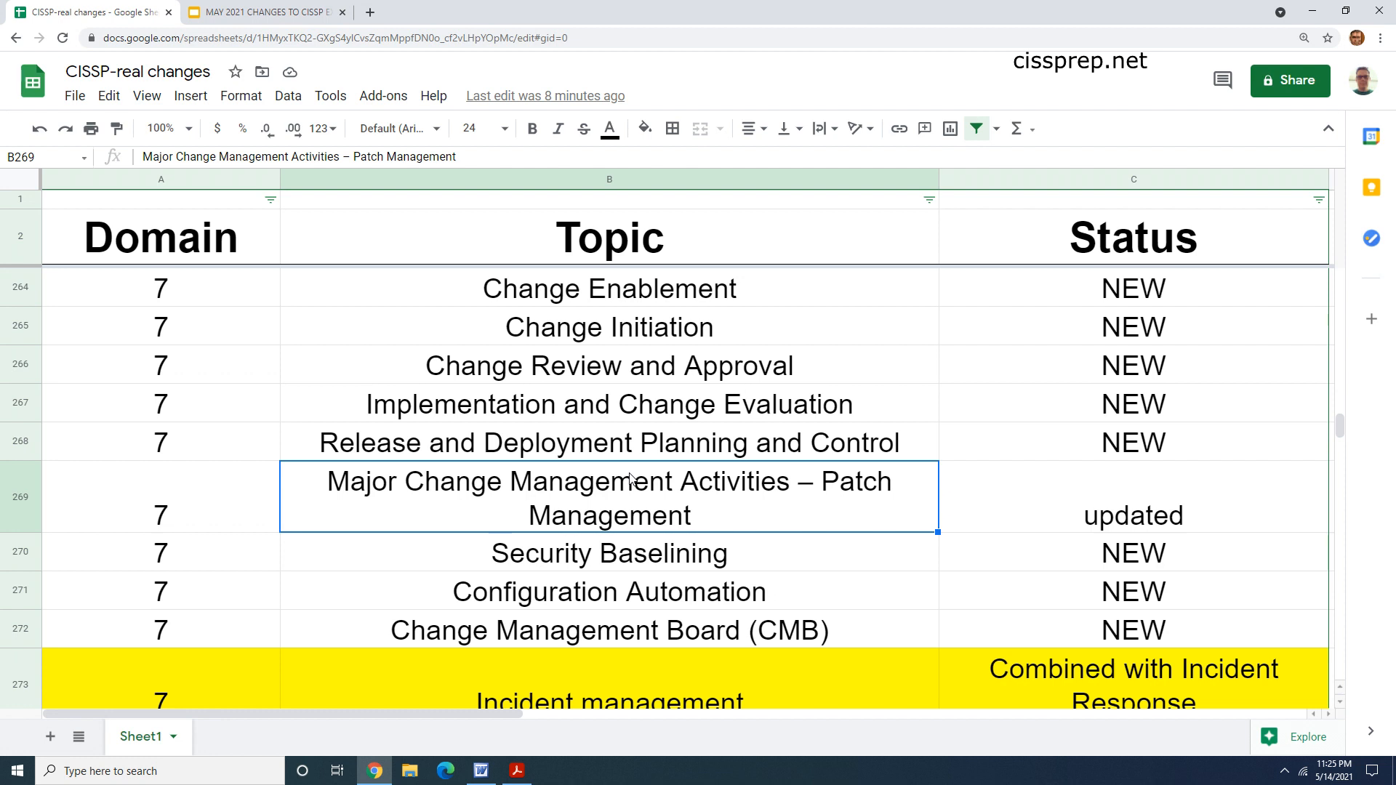
pyautogui.click(609, 366)
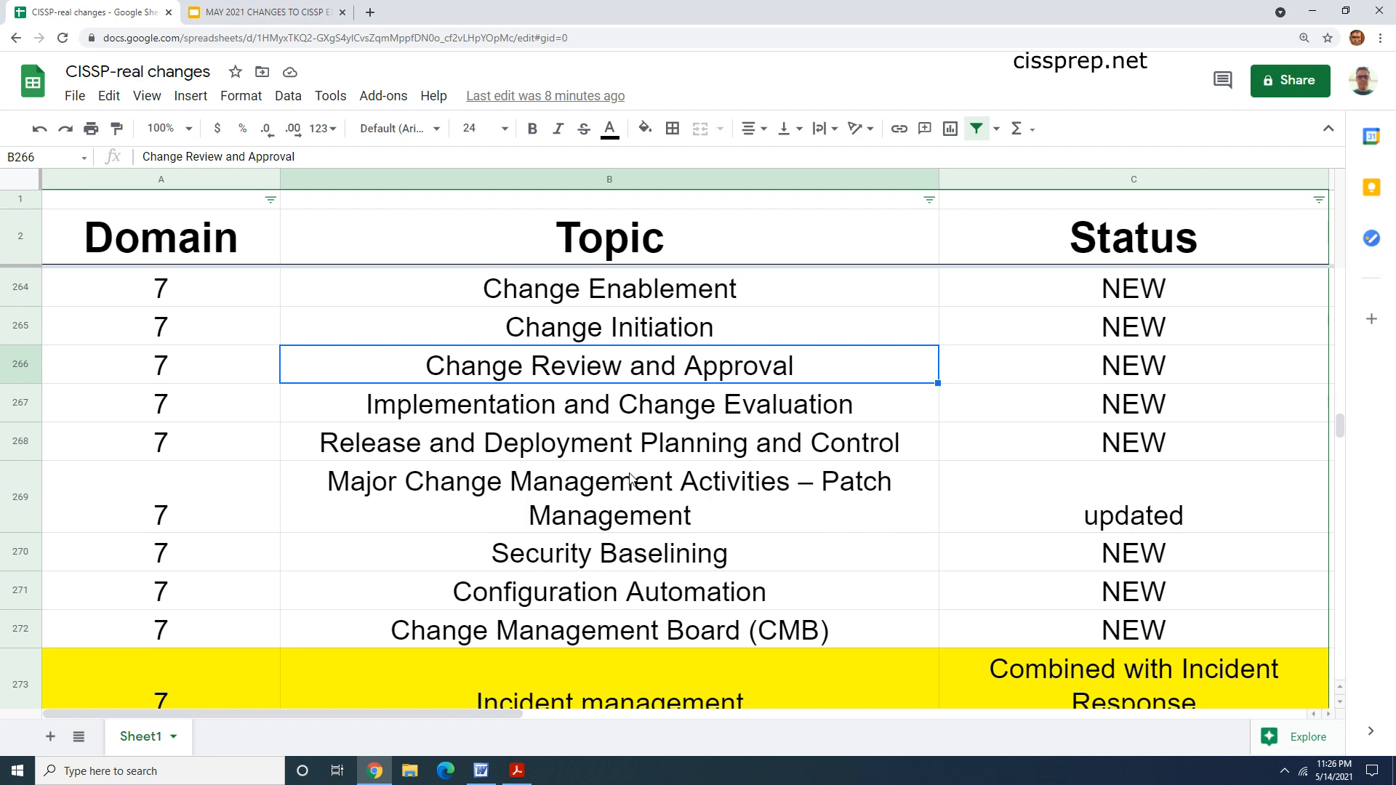
pyautogui.click(610, 630)
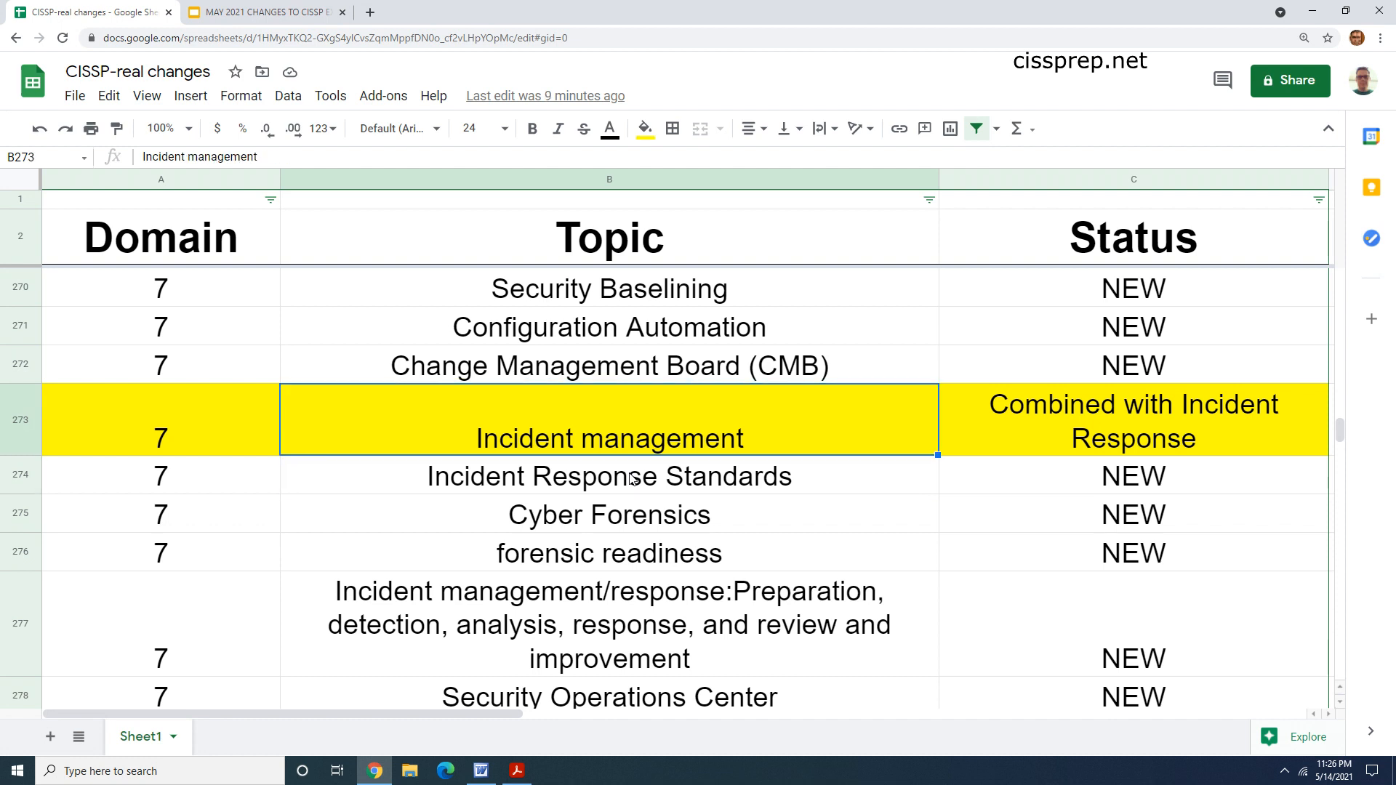
# Step: Highlight Incident Response Standards, SOAR, Backup Minimum Protection and broken window concept topics
pyautogui.click(608, 476)
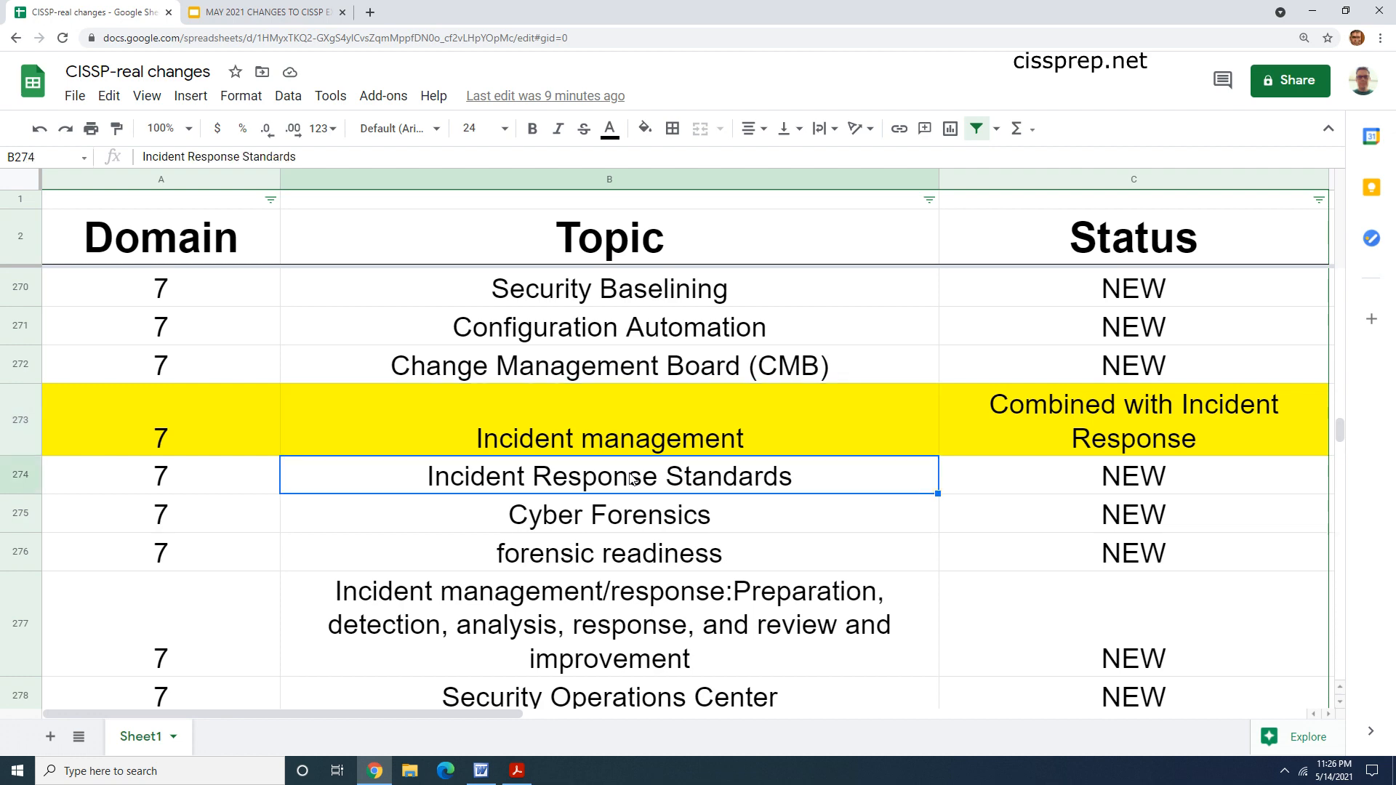
pyautogui.click(608, 623)
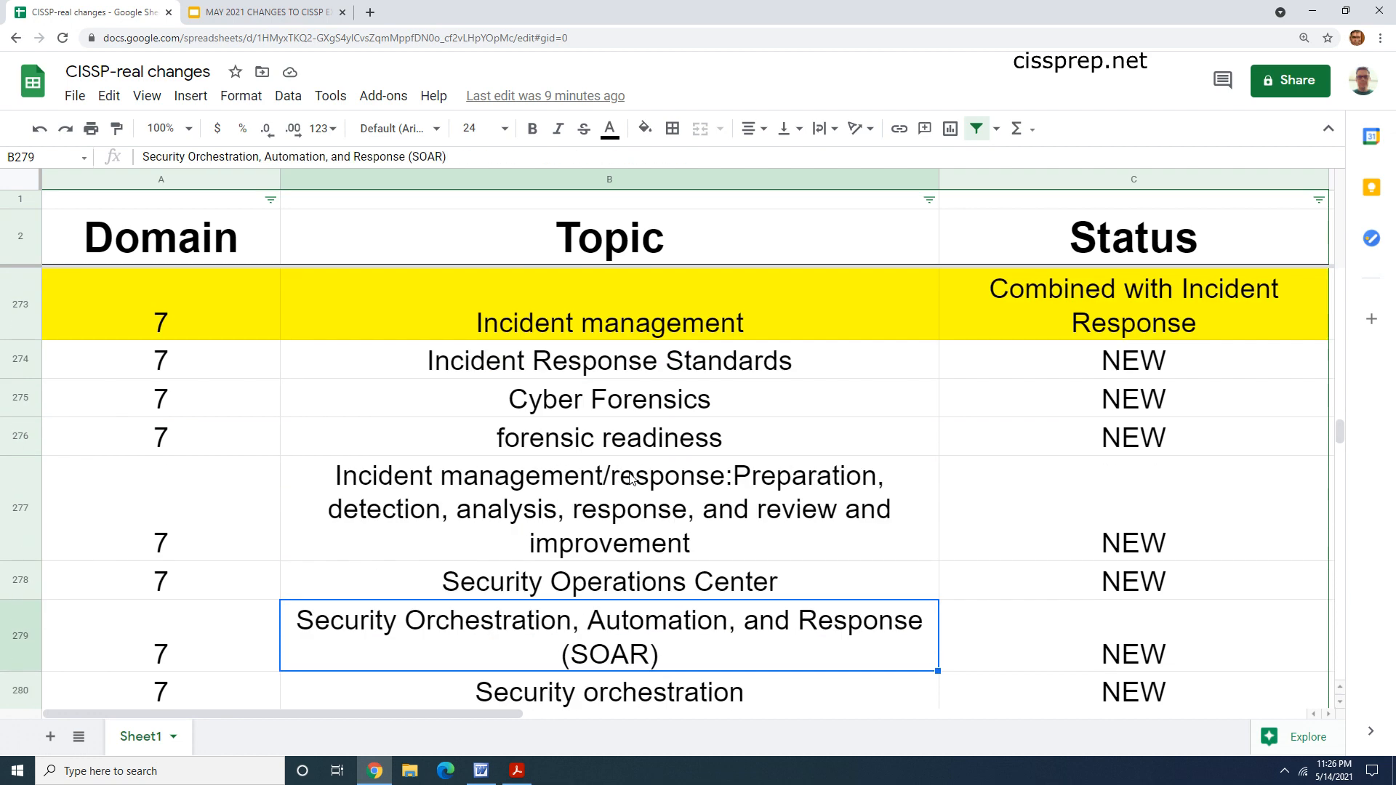
pyautogui.scroll(-3)
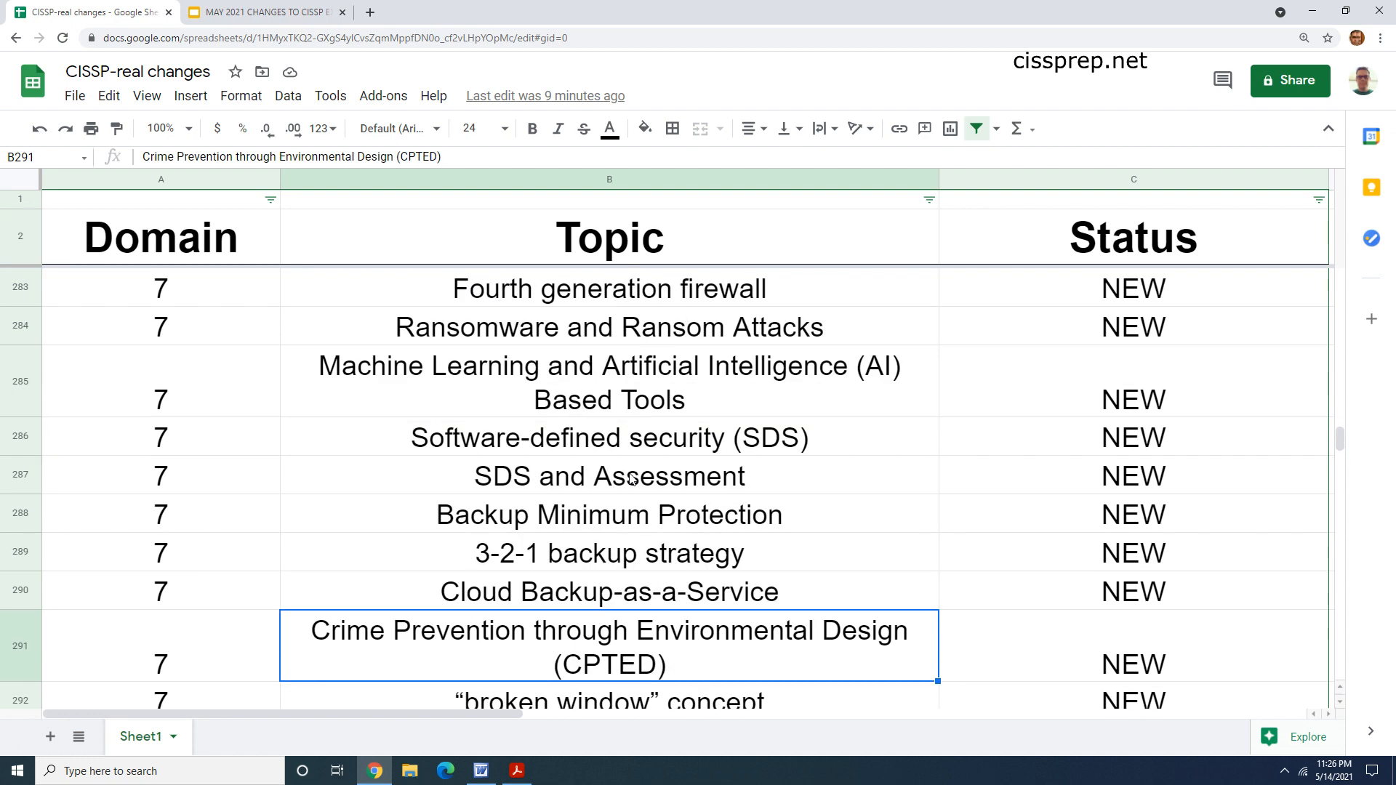
pyautogui.click(609, 514)
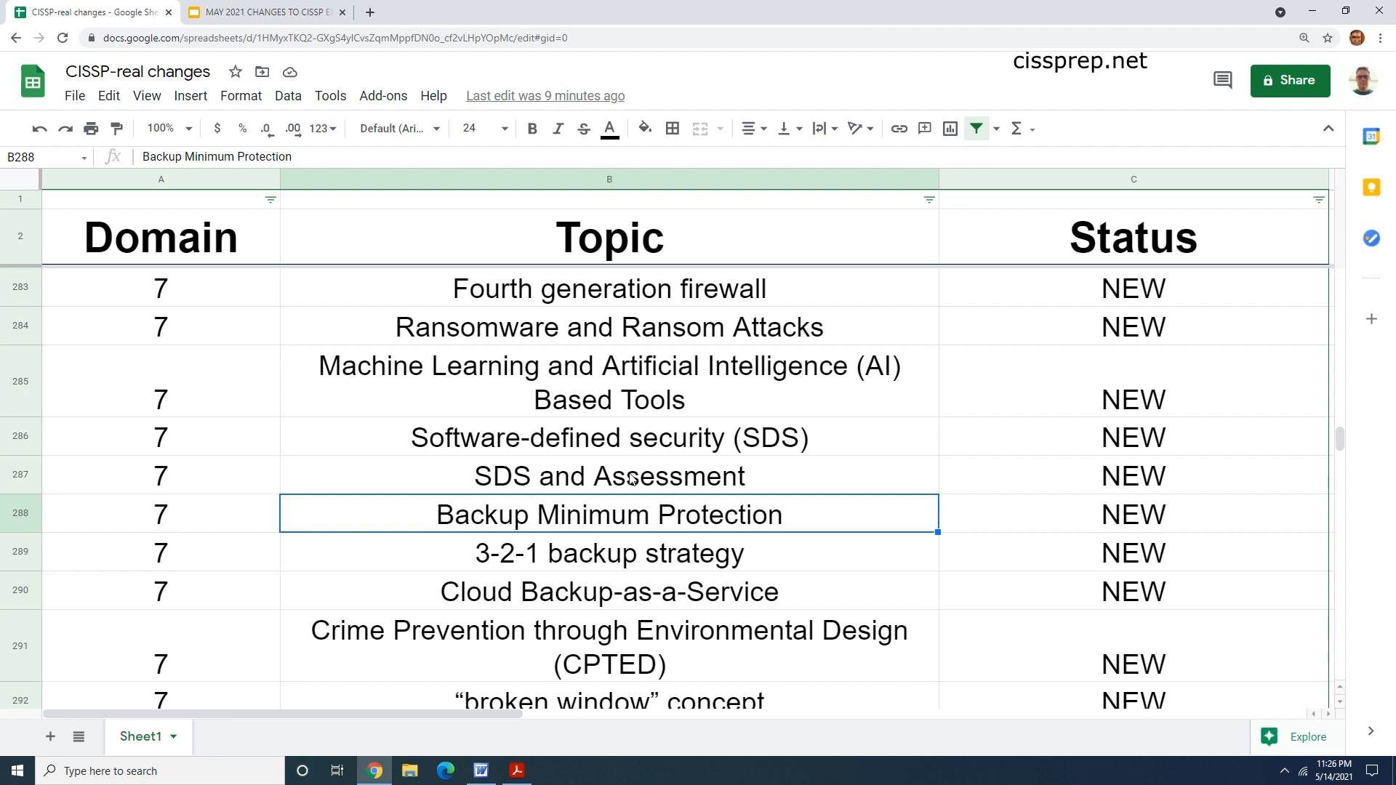
pyautogui.click(610, 475)
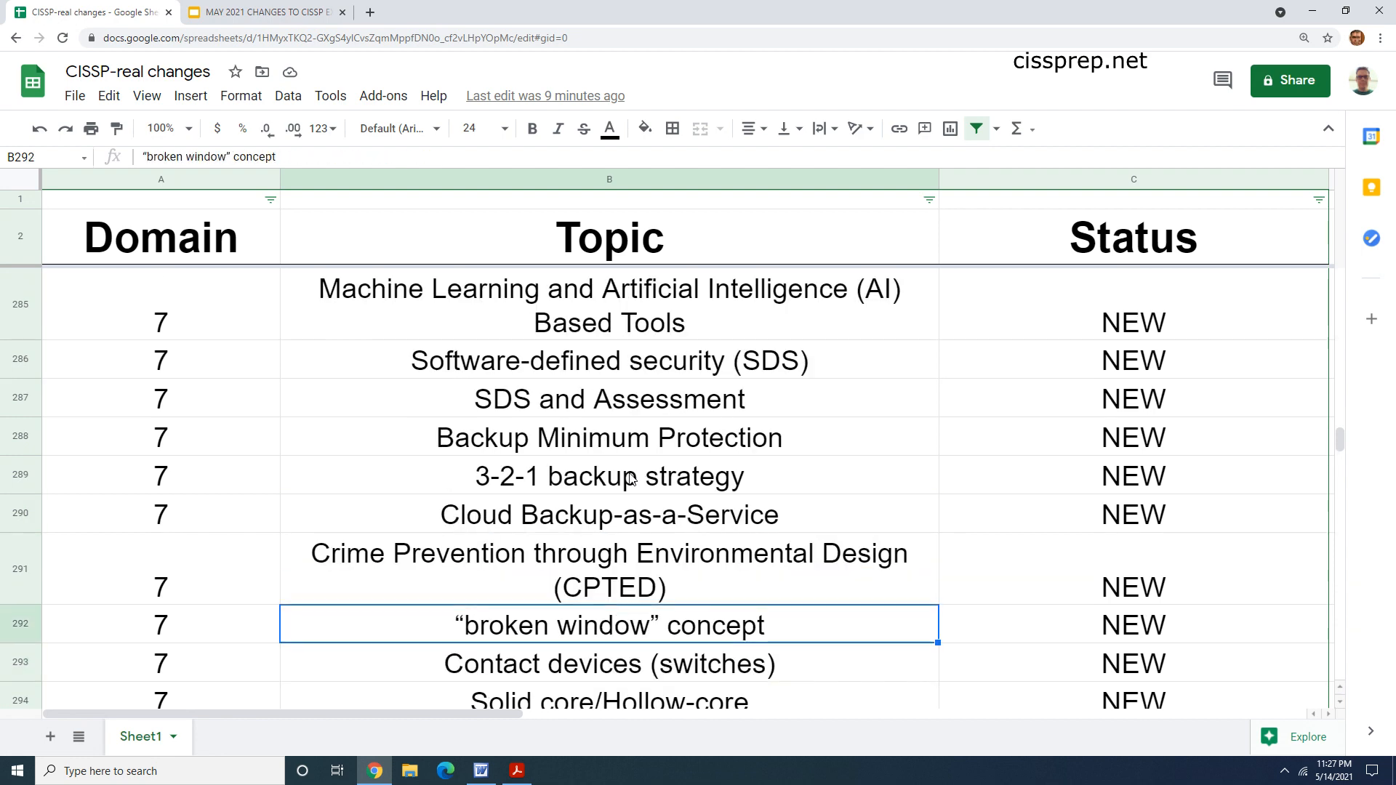
pyautogui.scroll(-3)
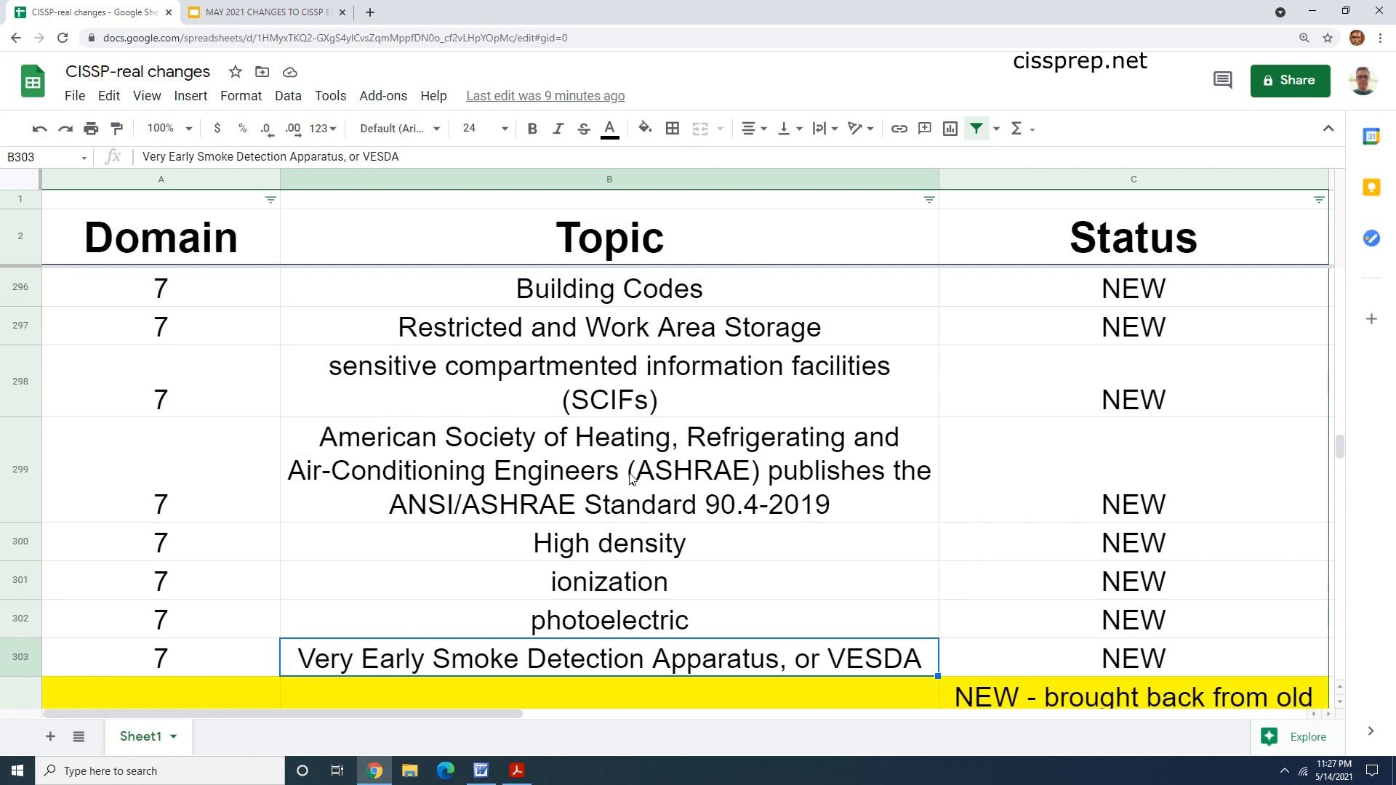
# Step: Point out the ionization, High density (NEW), ASHRAE and Bricking topics, then scroll further down
pyautogui.click(610, 504)
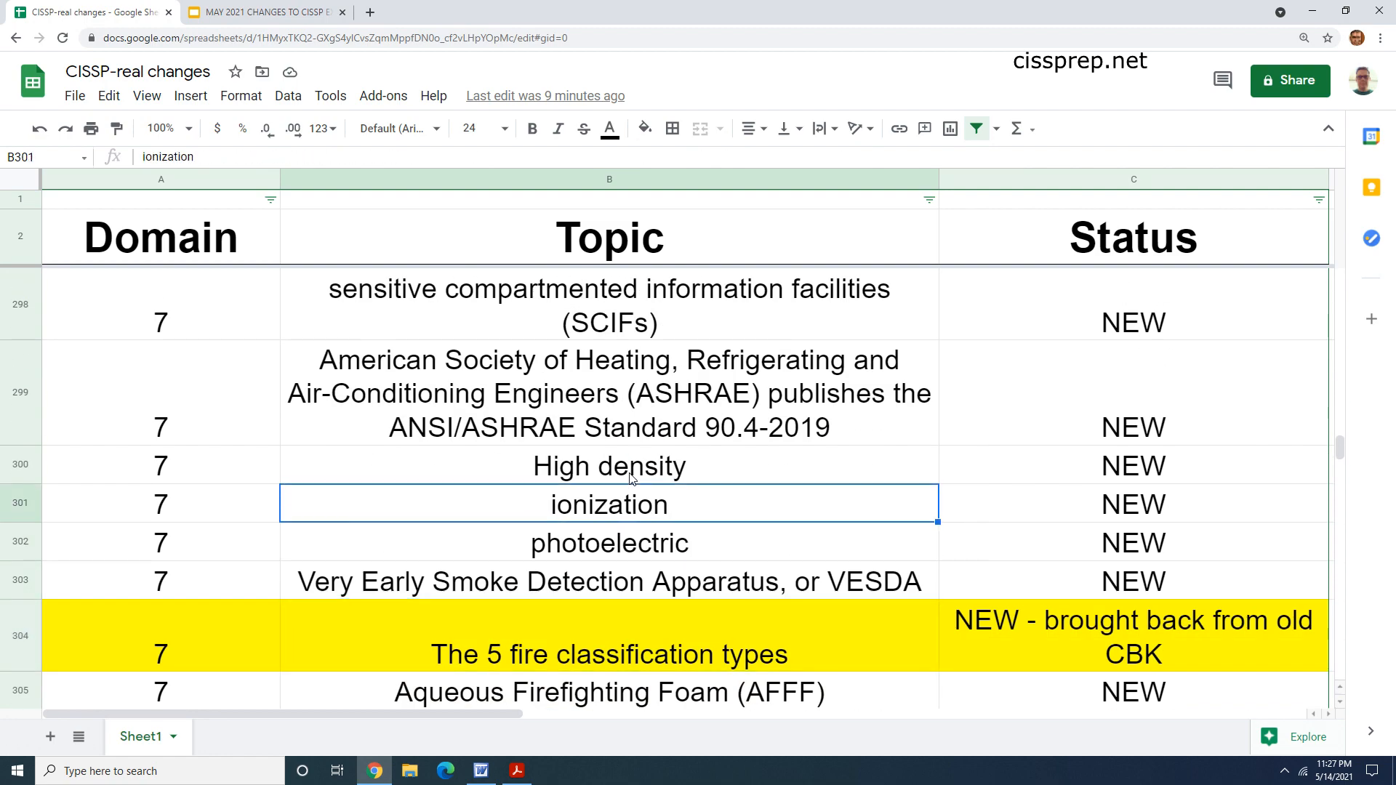
pyautogui.click(610, 465)
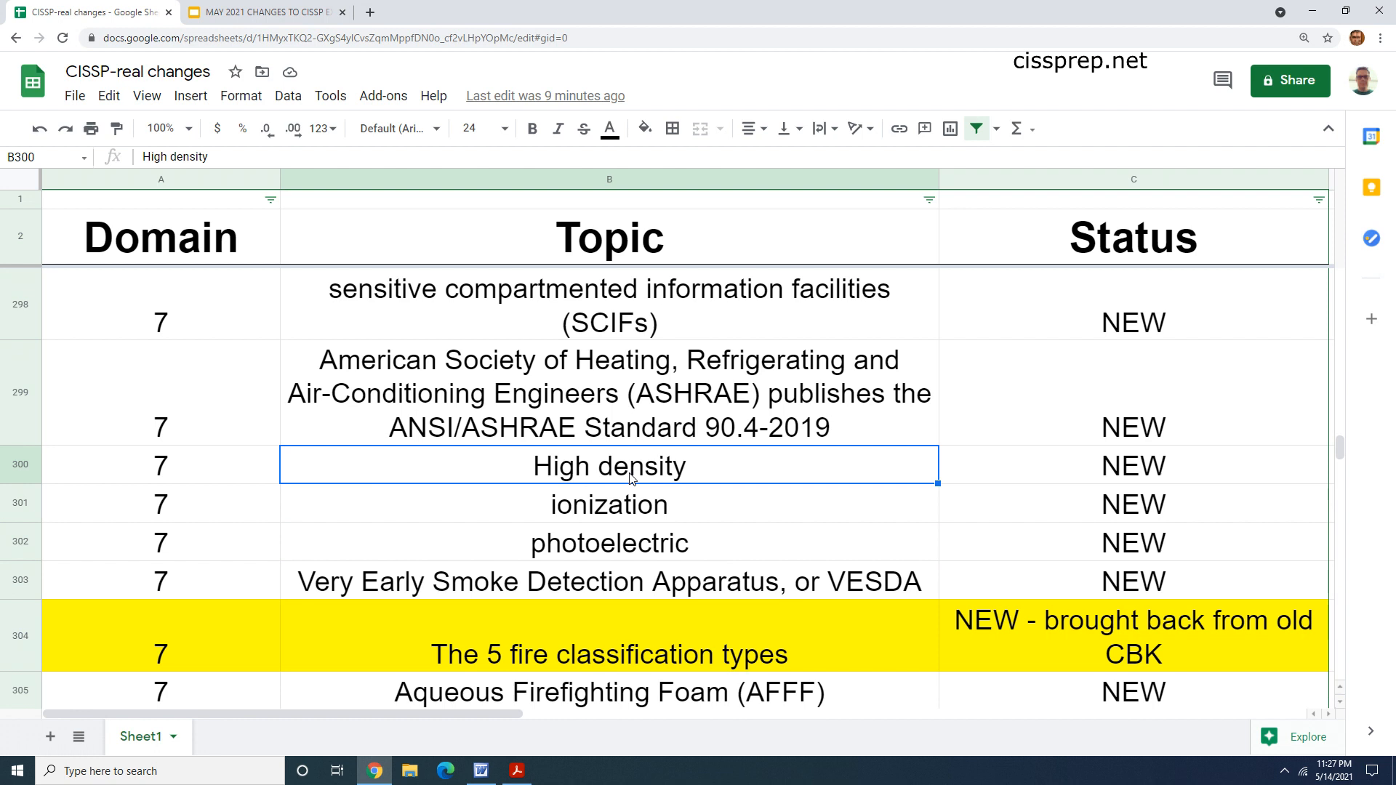
pyautogui.click(1133, 464)
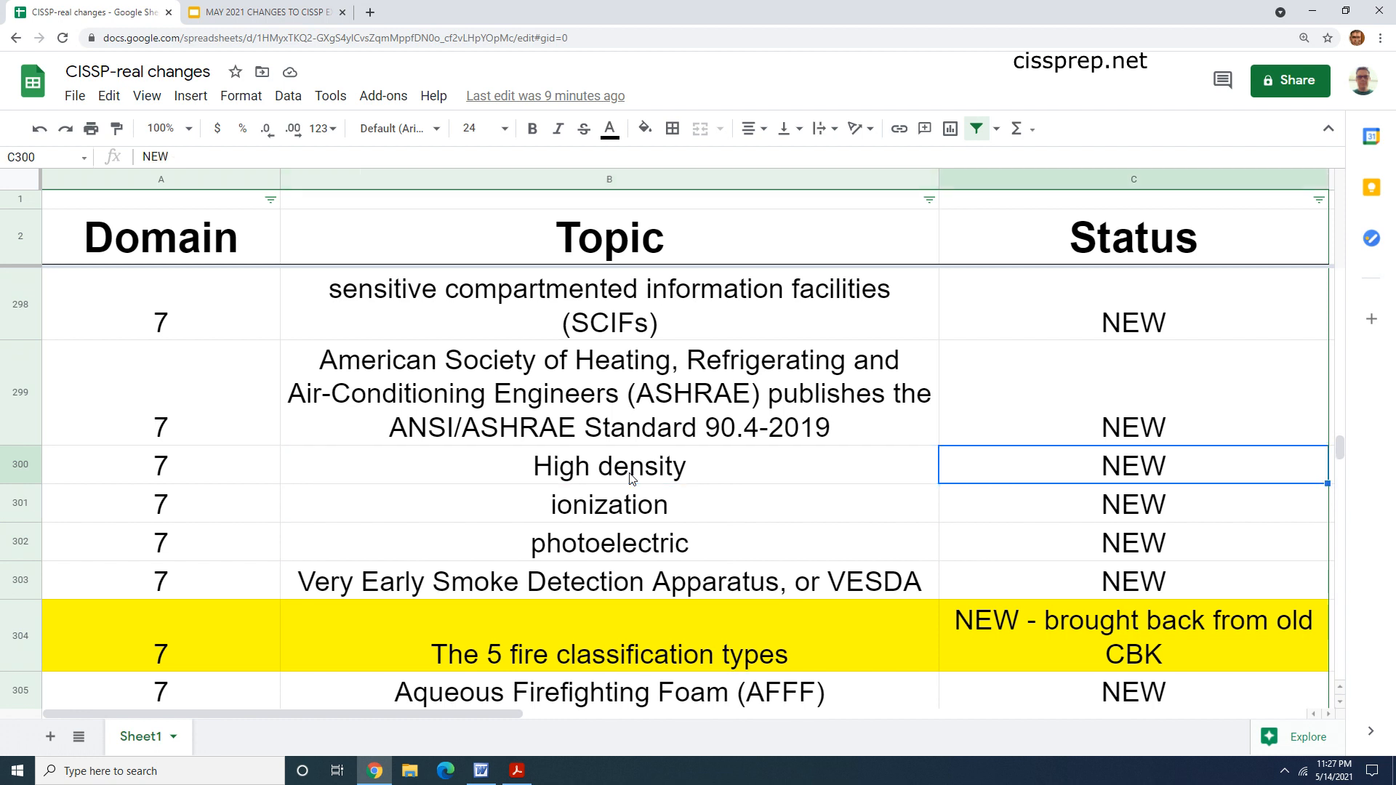
pyautogui.click(608, 393)
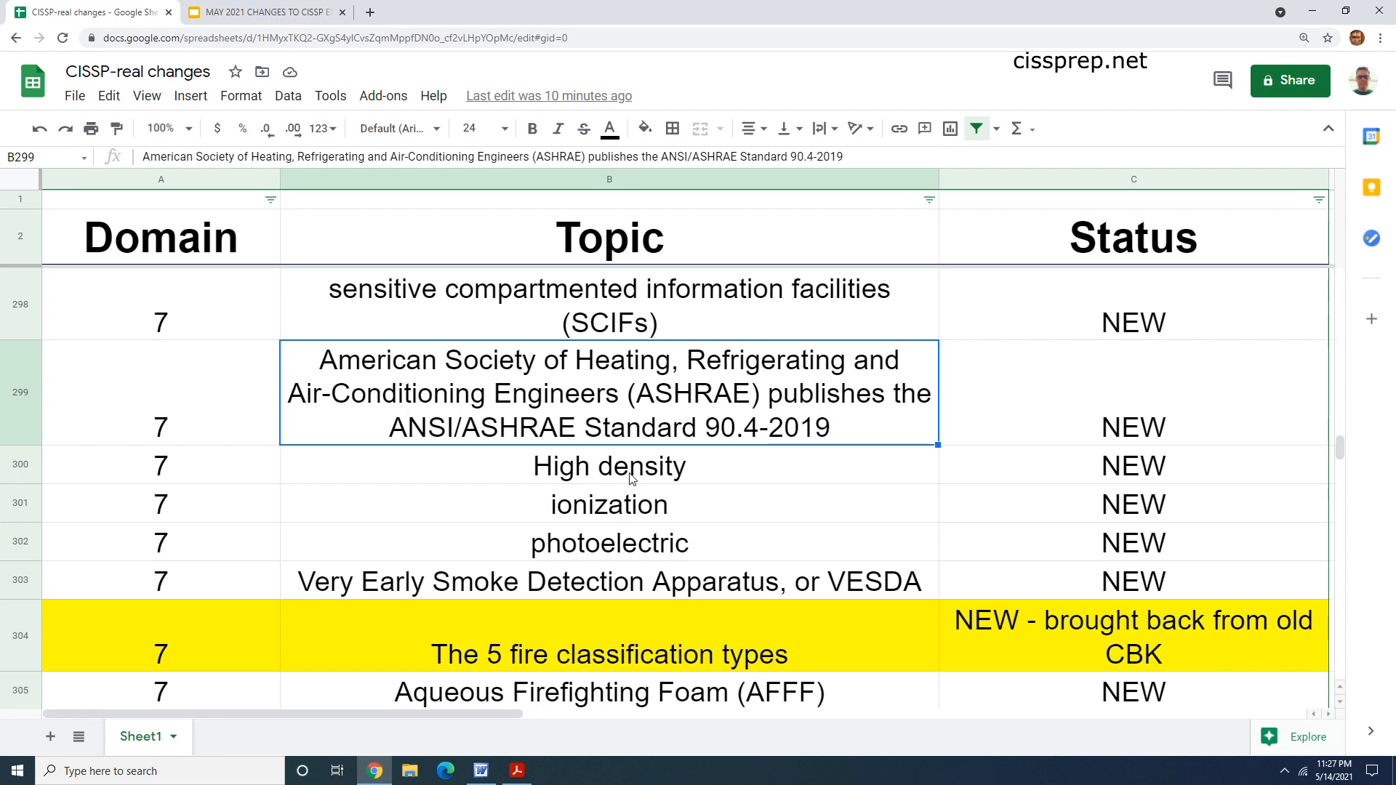
pyautogui.click(610, 654)
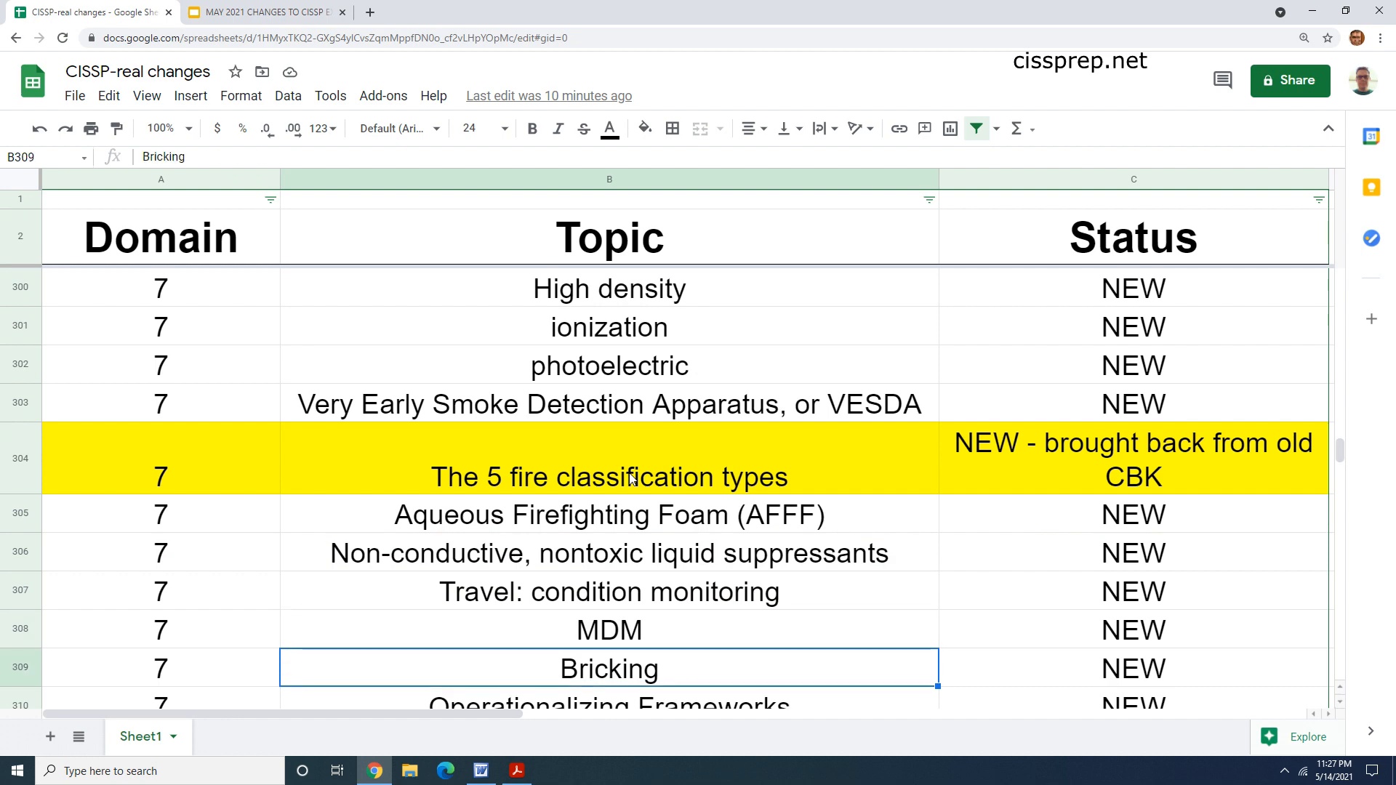
pyautogui.scroll(-3)
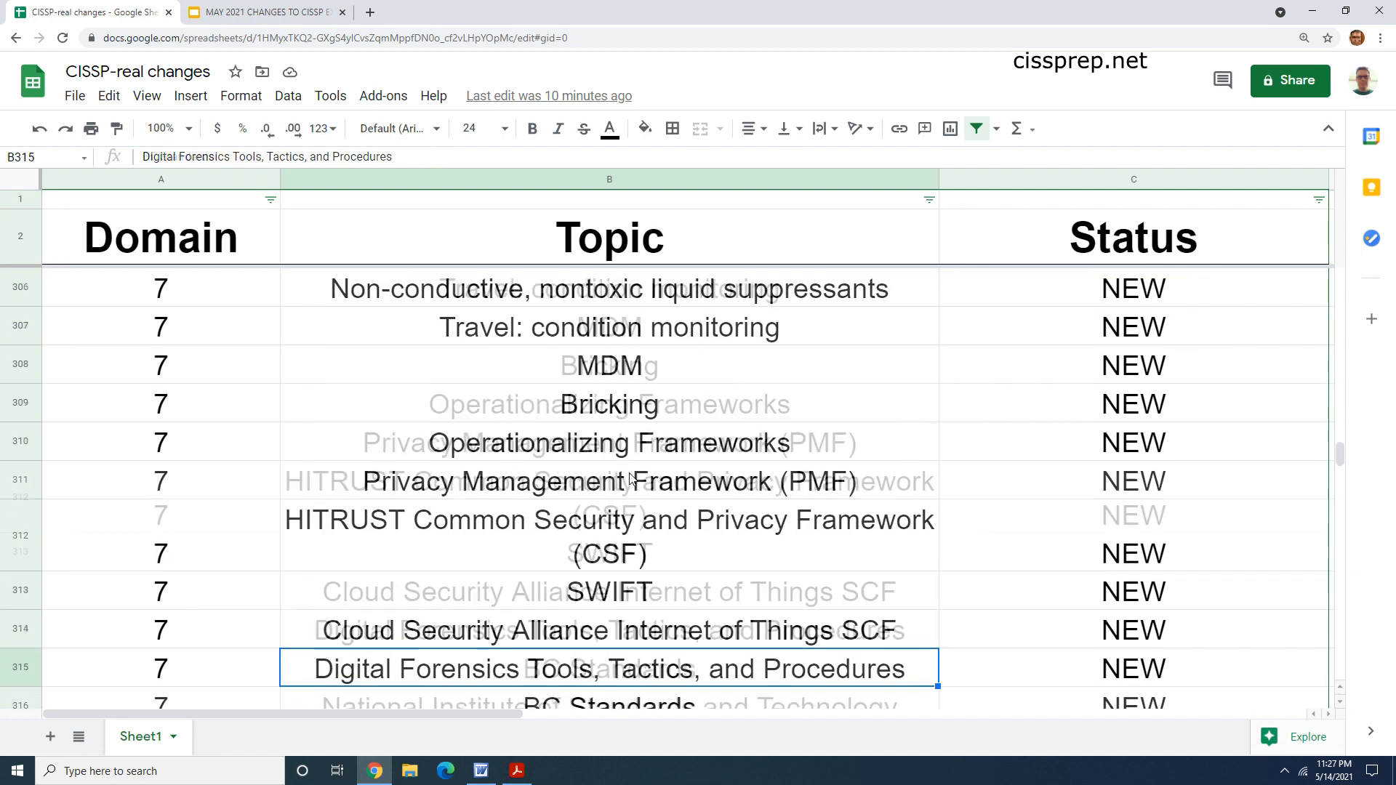
# Step: Scroll through the Domain 8 topics and select the Data lakes entry
pyautogui.scroll(-3)
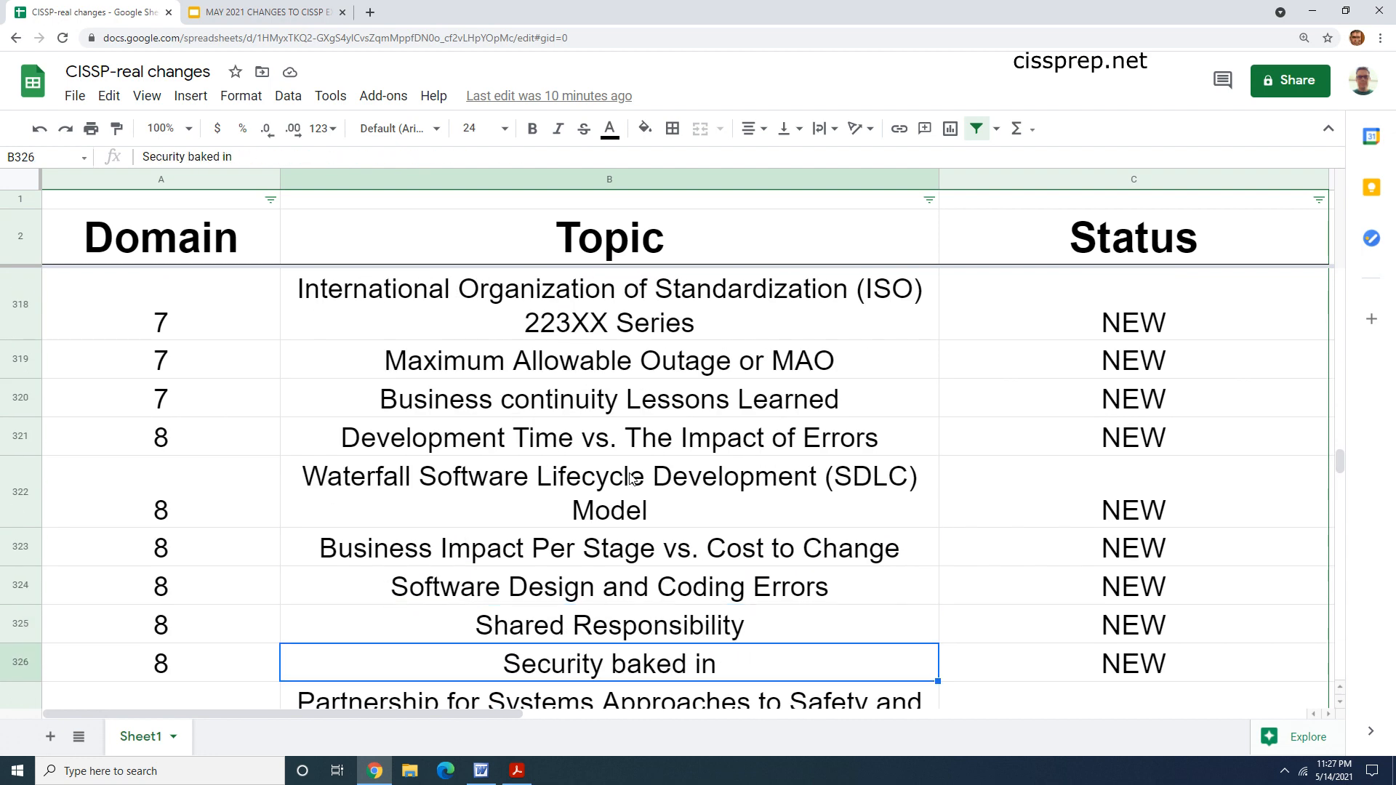
pyautogui.scroll(-3)
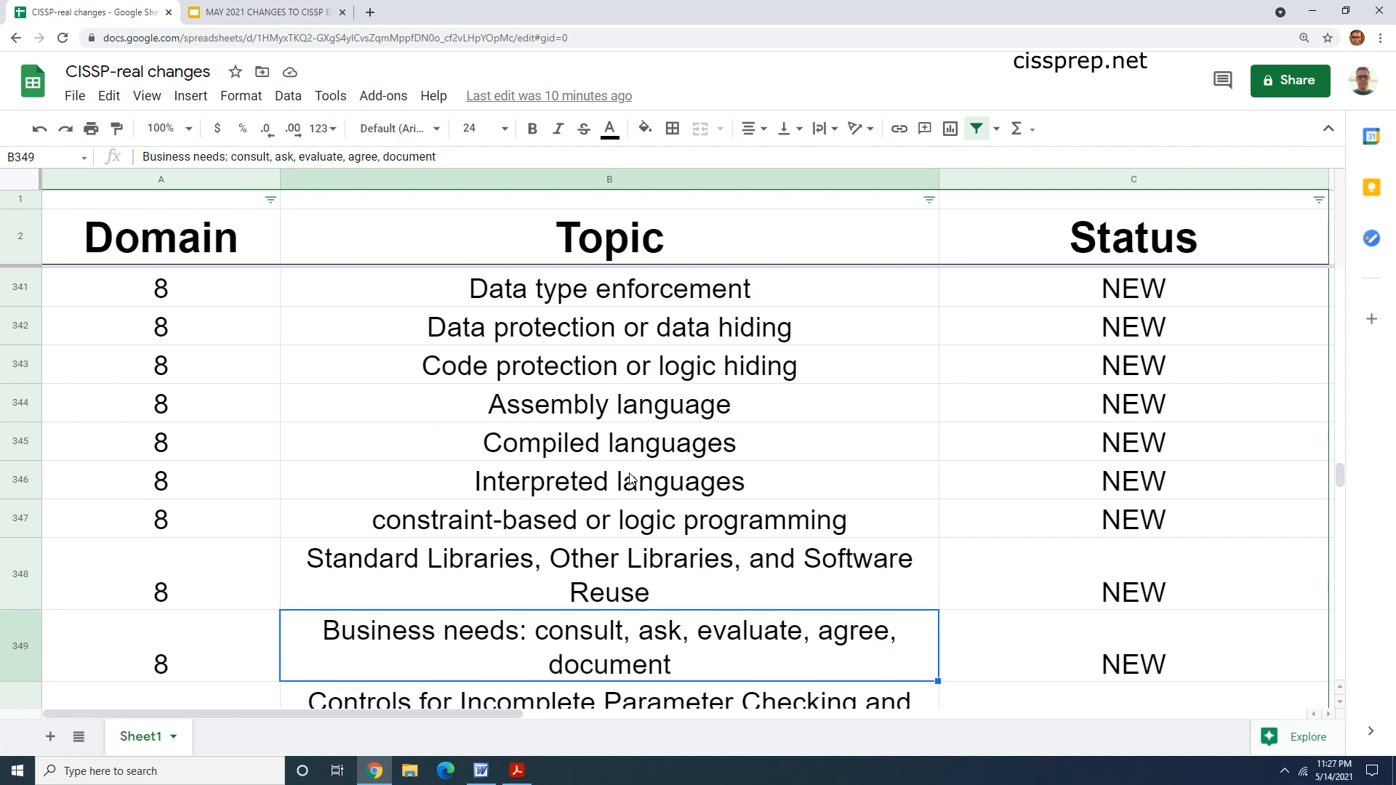
pyautogui.scroll(-3)
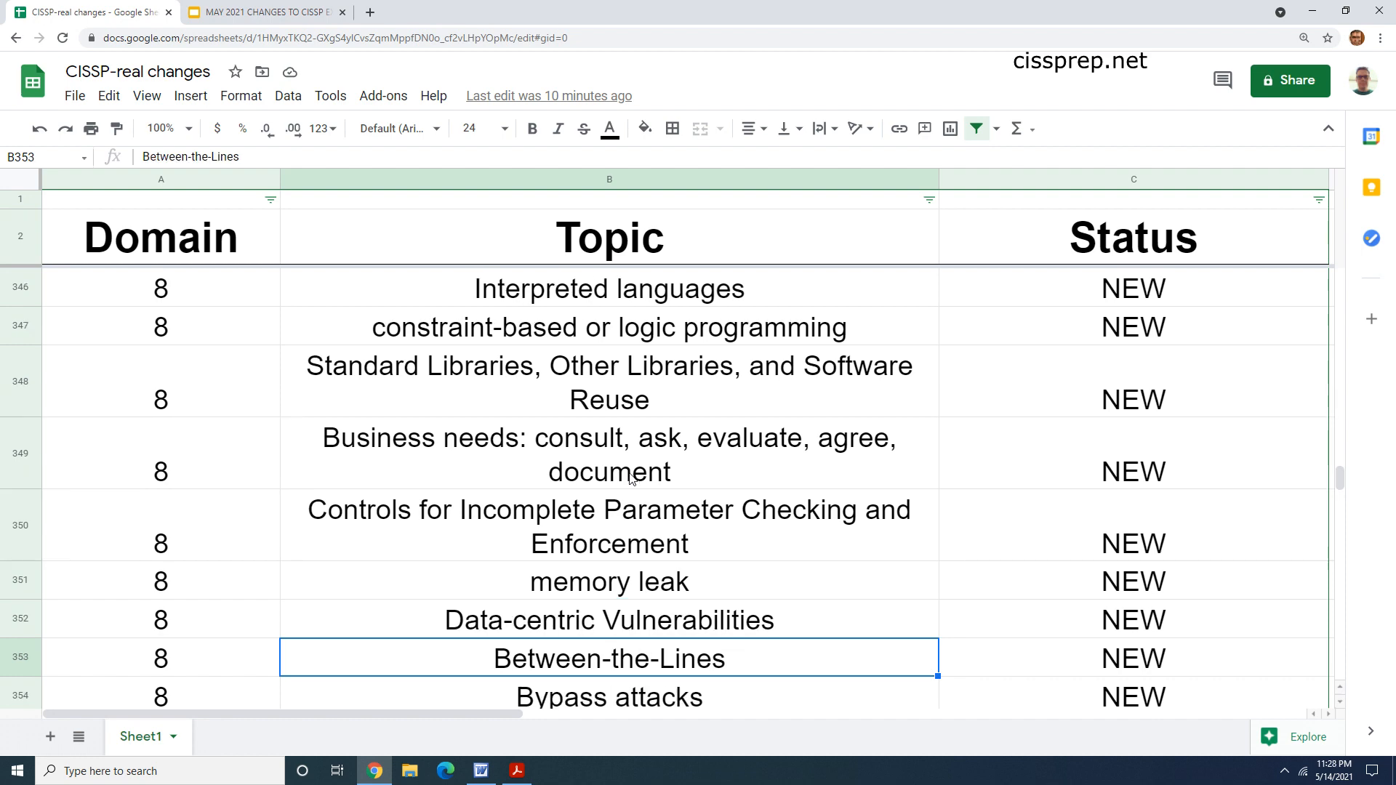
pyautogui.scroll(-3)
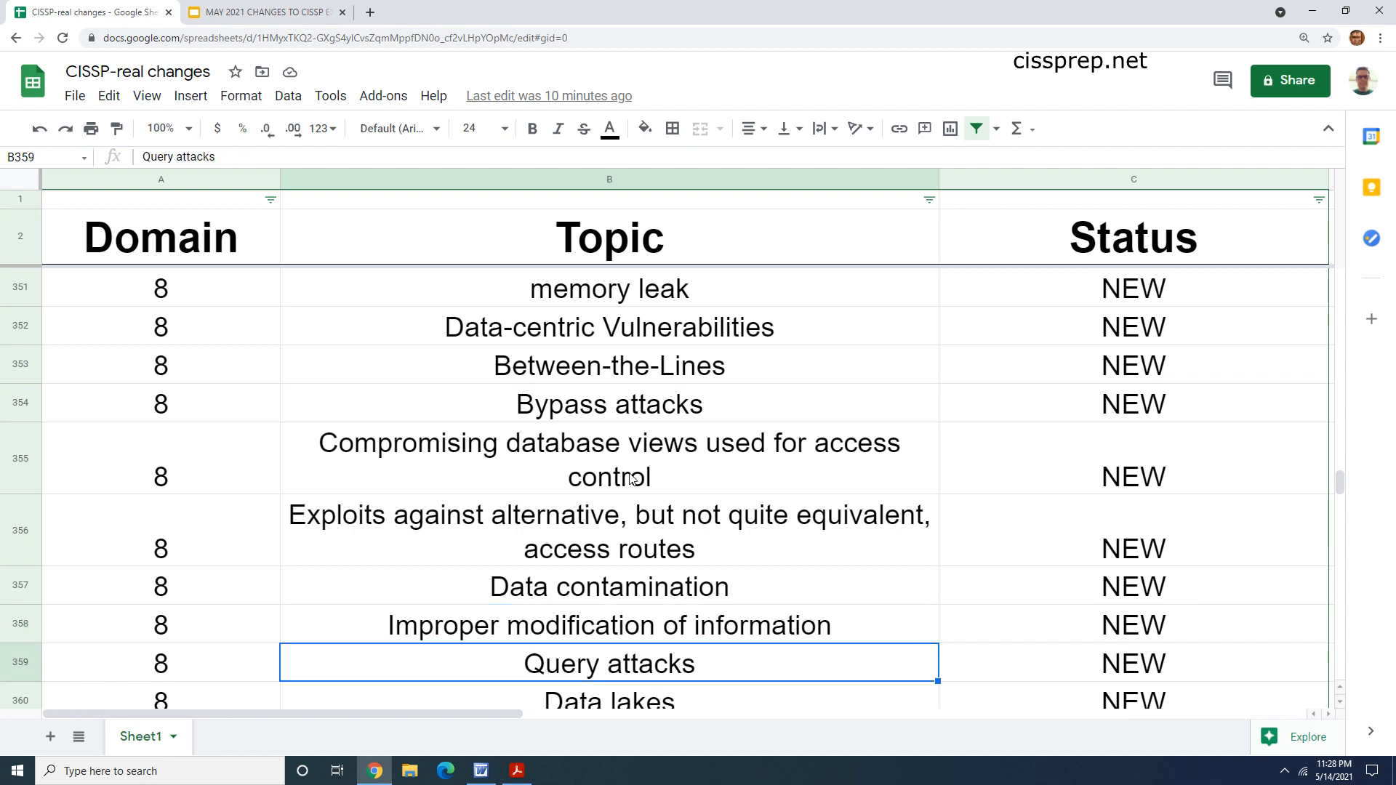
pyautogui.scroll(-3)
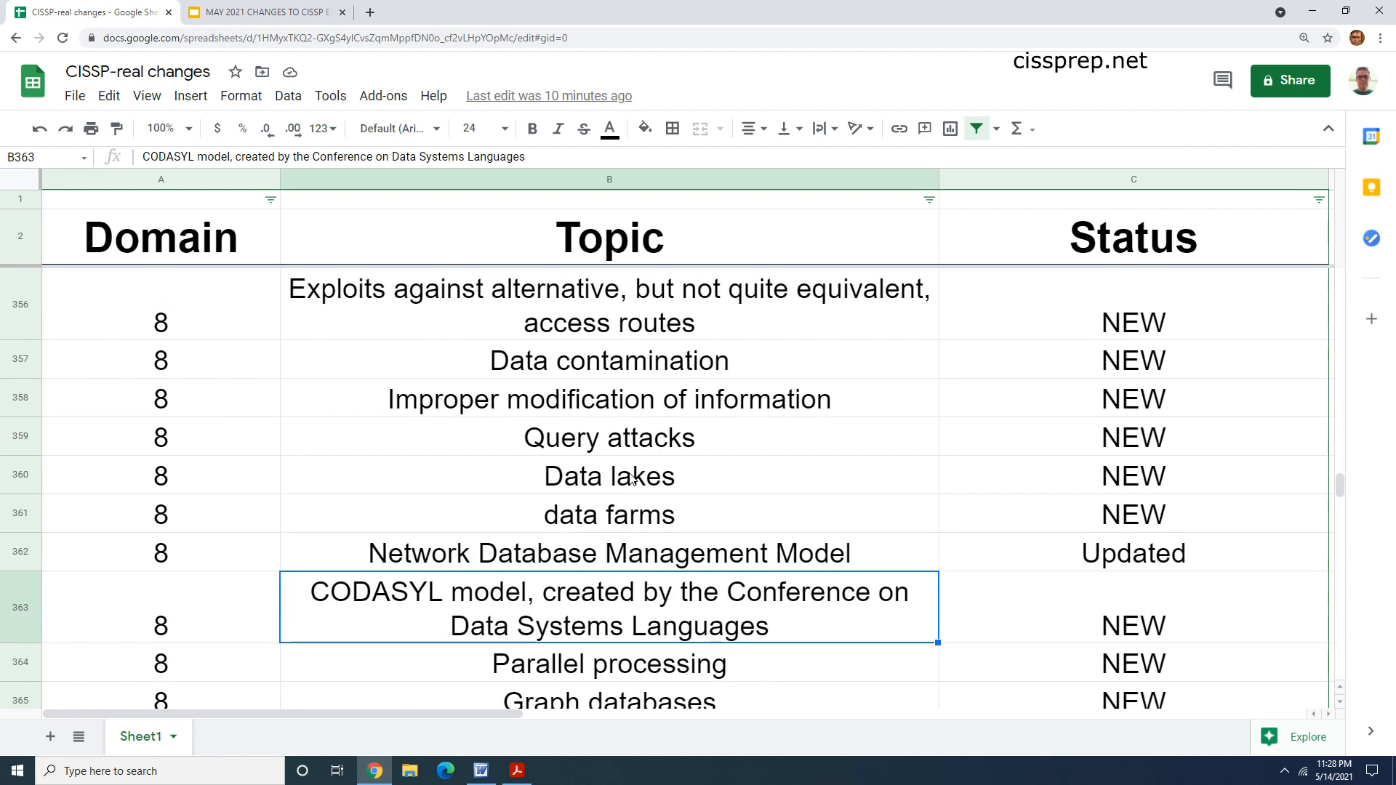
pyautogui.click(609, 475)
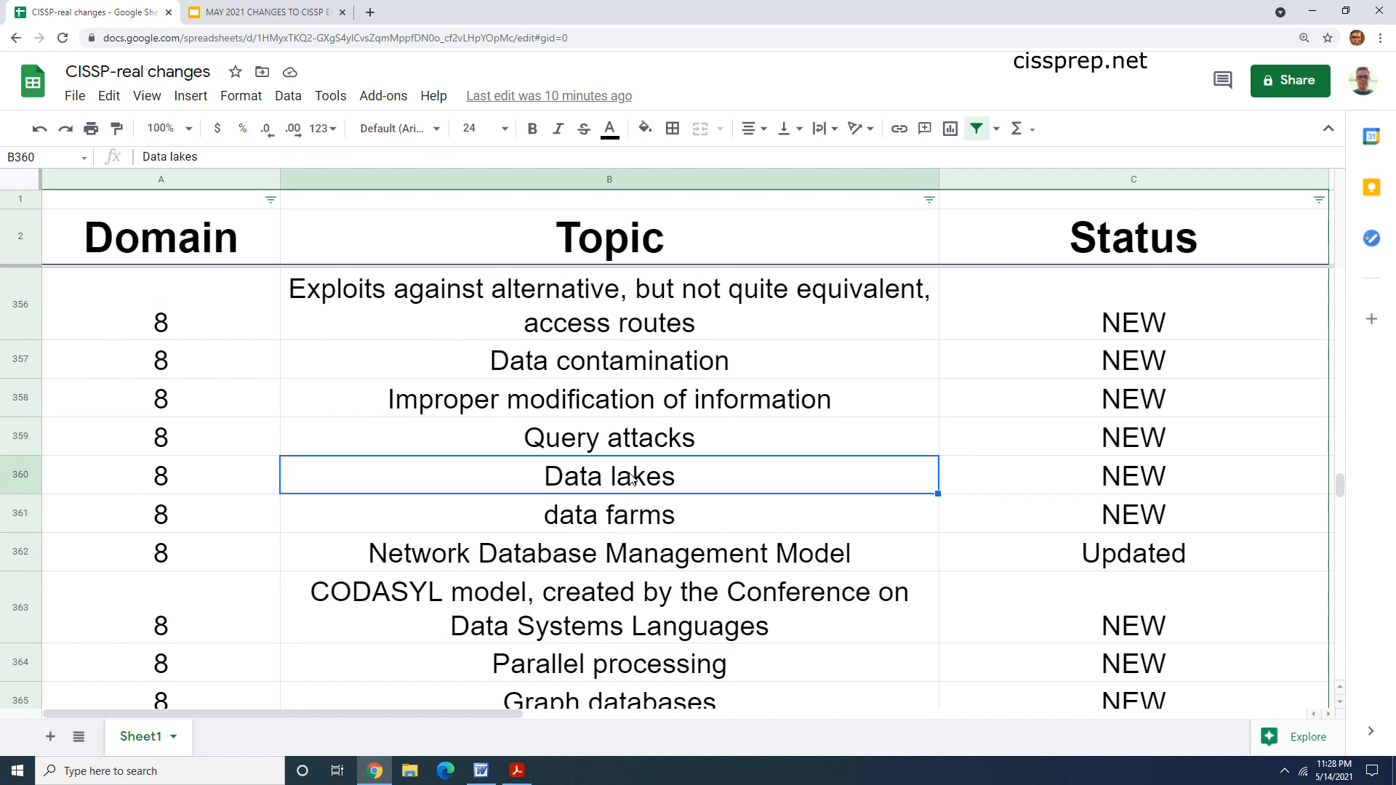
pyautogui.click(608, 663)
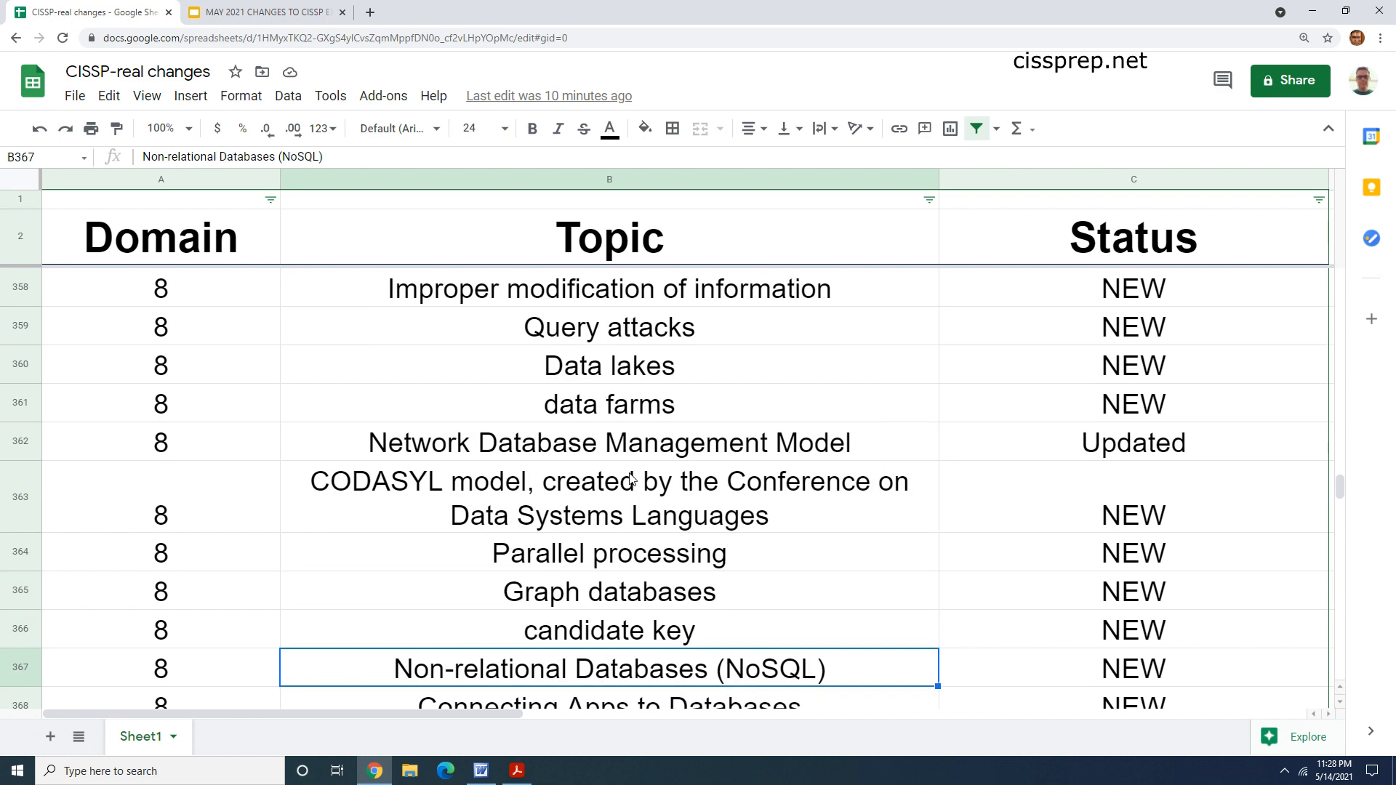
# Step: Reach the yellow ZIGBEE row and cross-check slide 4.1 in the Slides tab
pyautogui.scroll(-3)
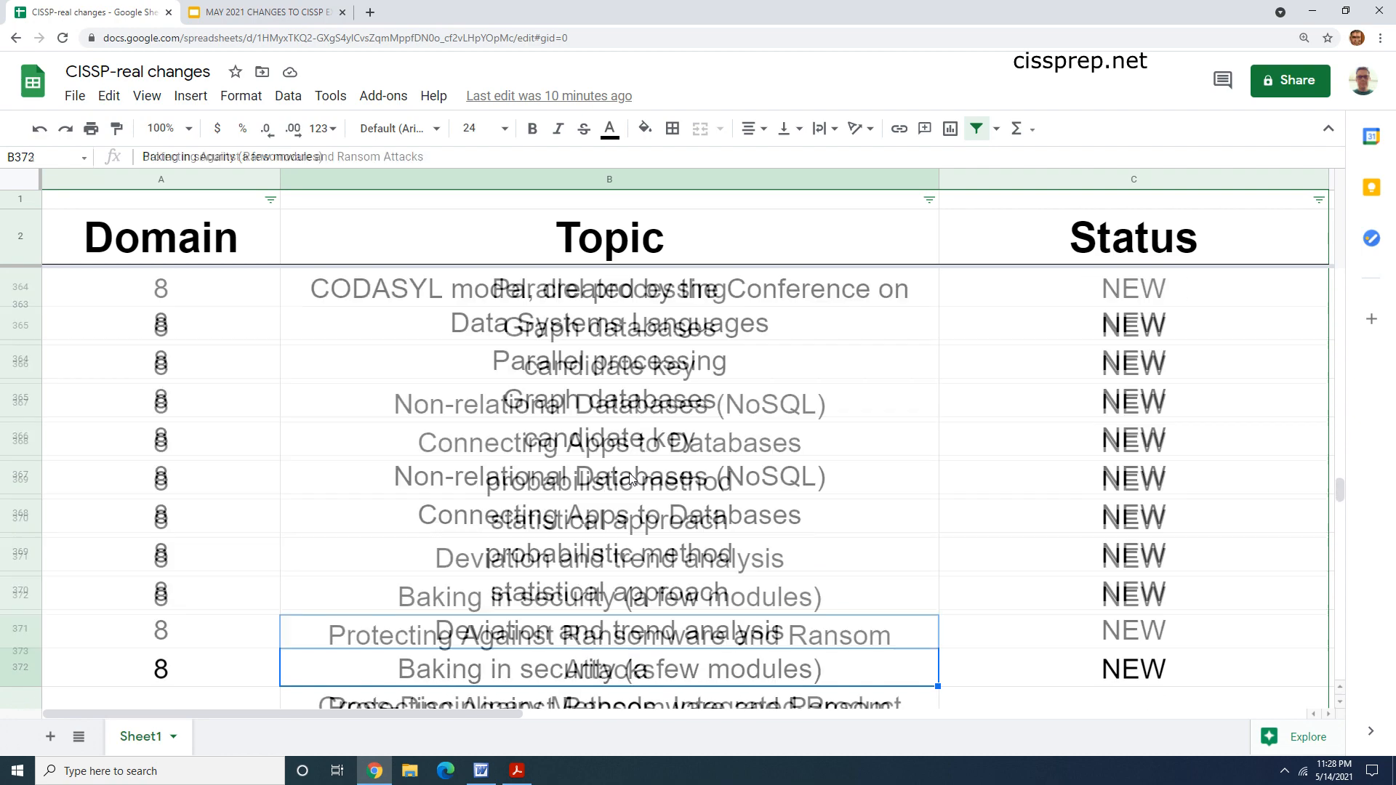
pyautogui.scroll(-3)
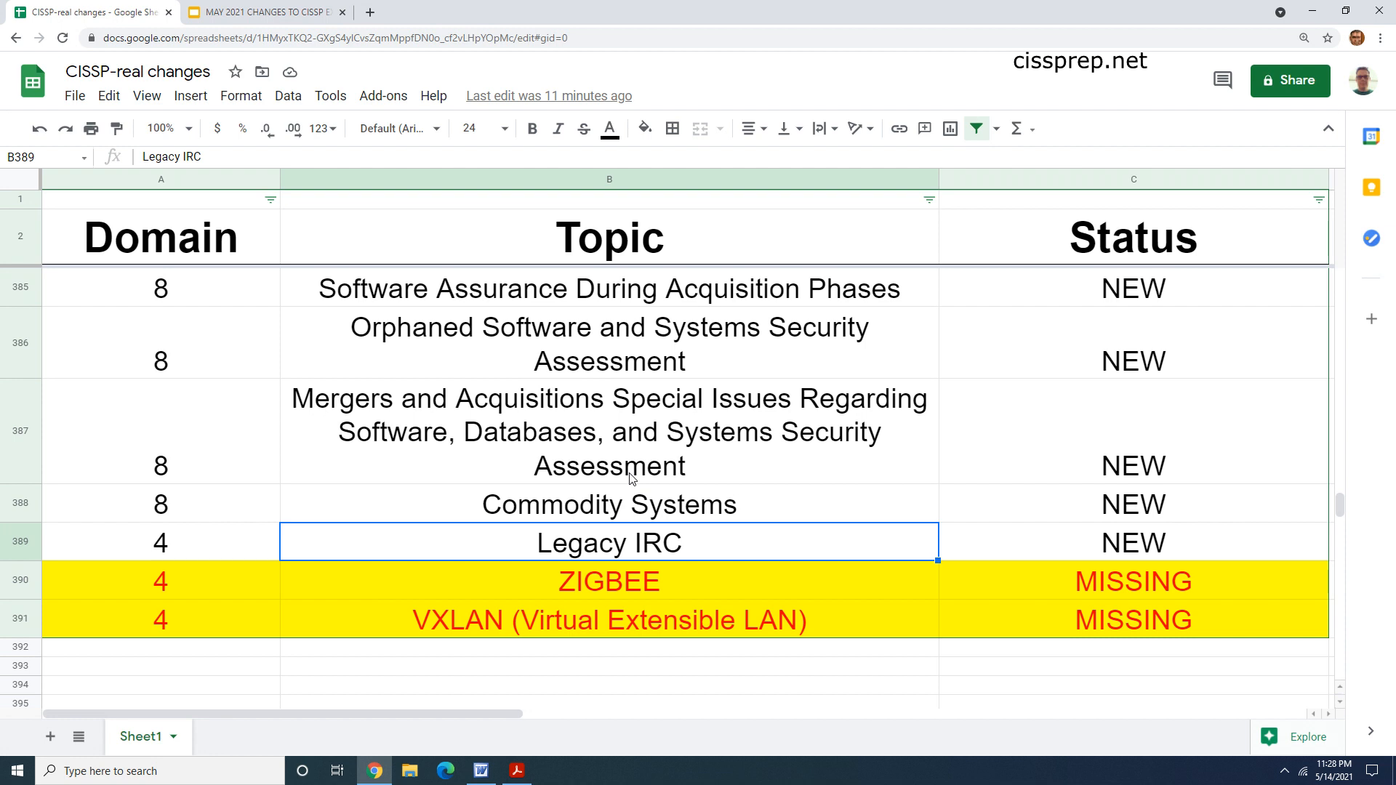
pyautogui.click(608, 582)
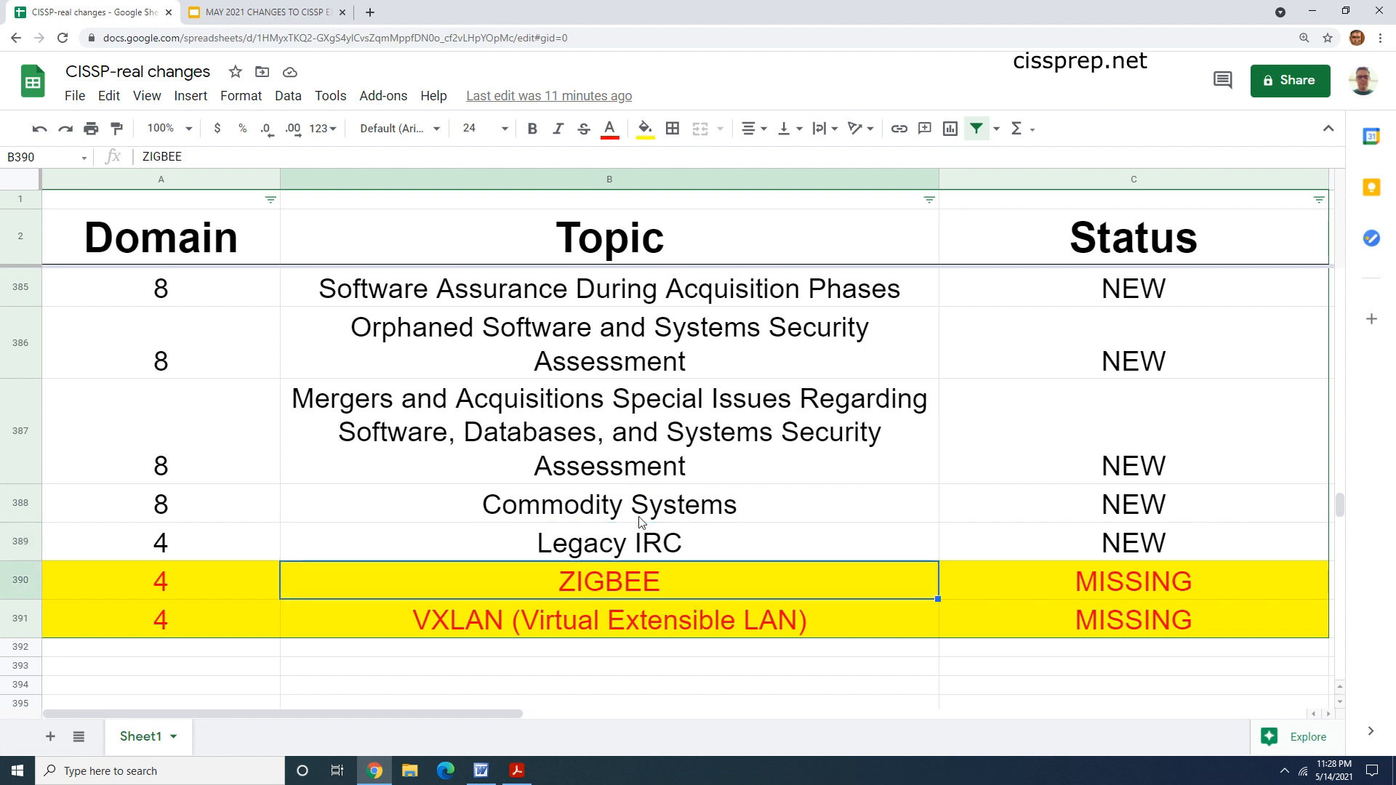
pyautogui.click(262, 11)
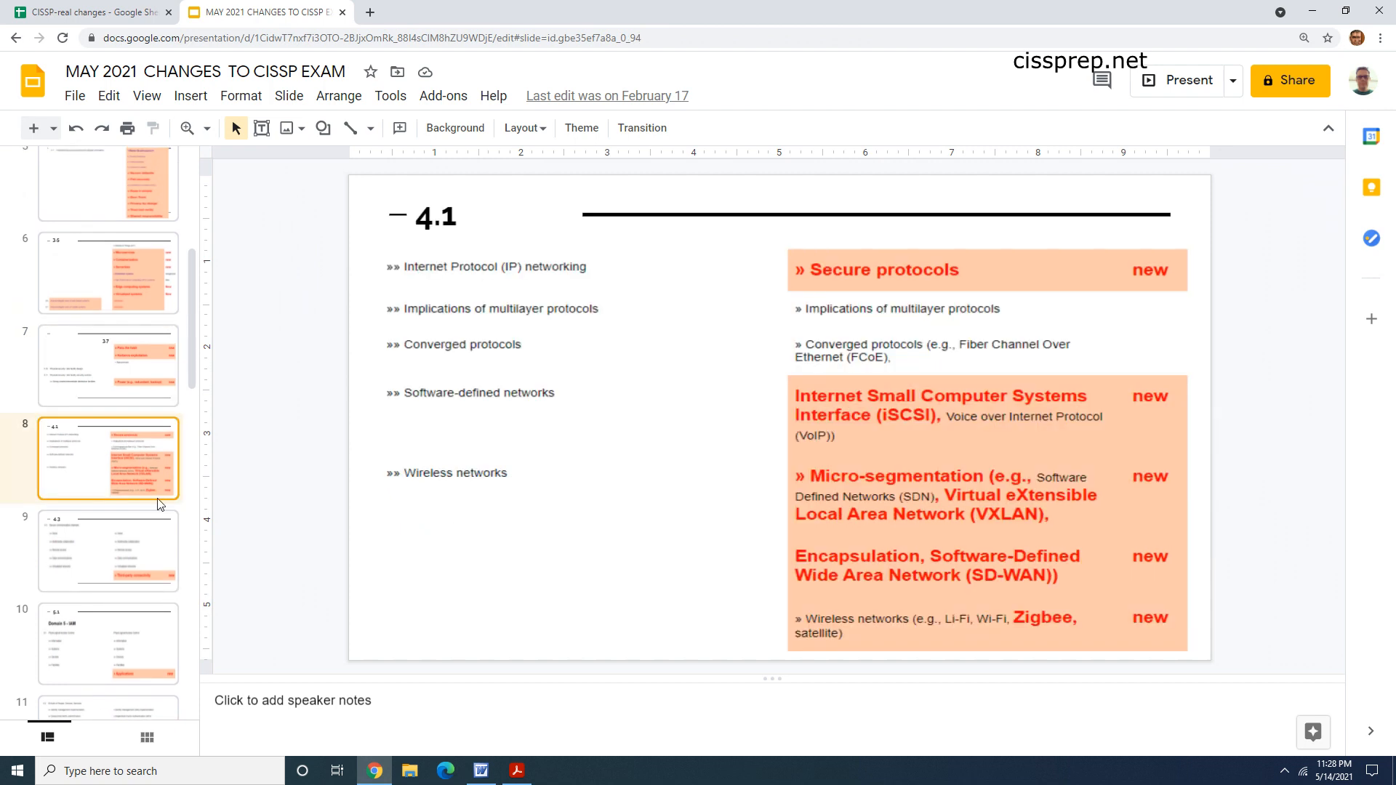
pyautogui.moveTo(1036, 633)
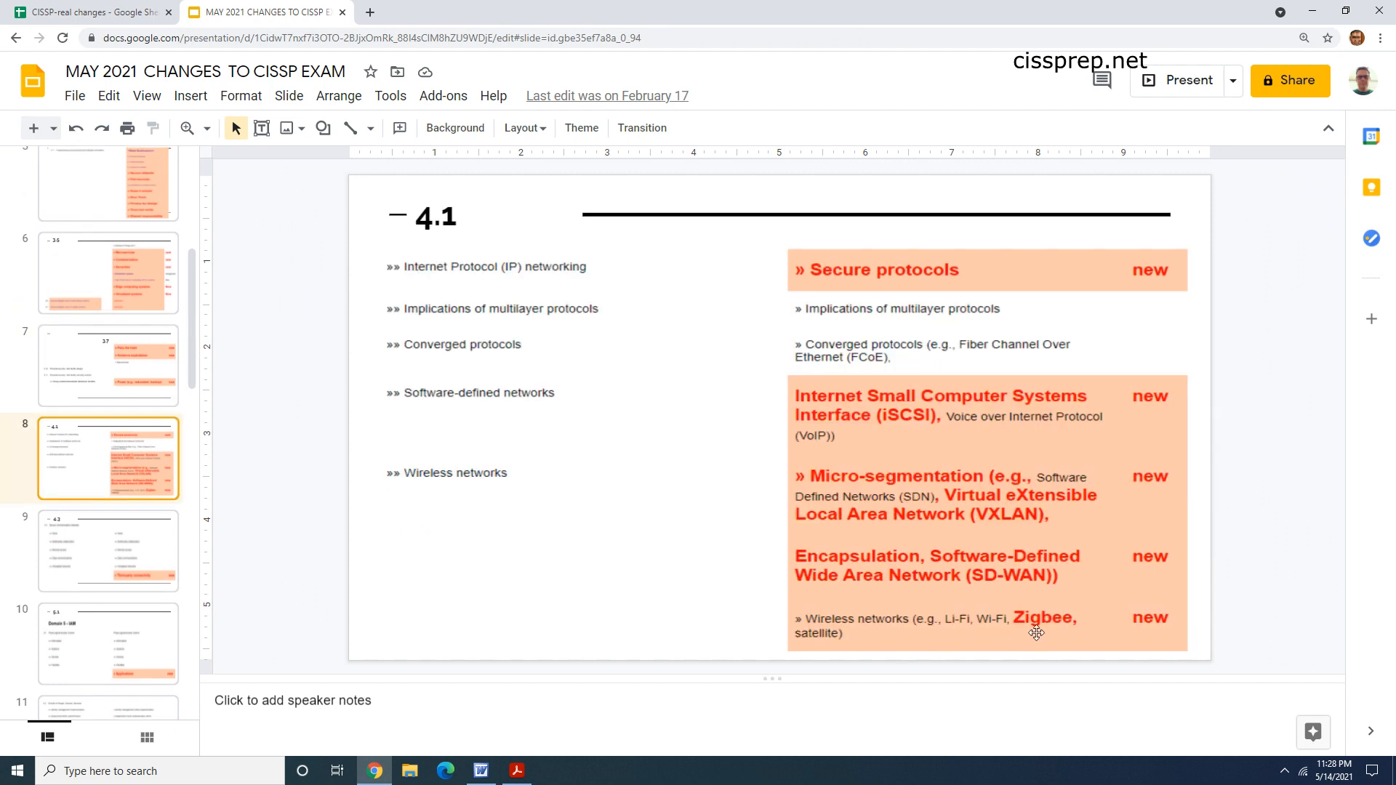
pyautogui.moveTo(1002, 526)
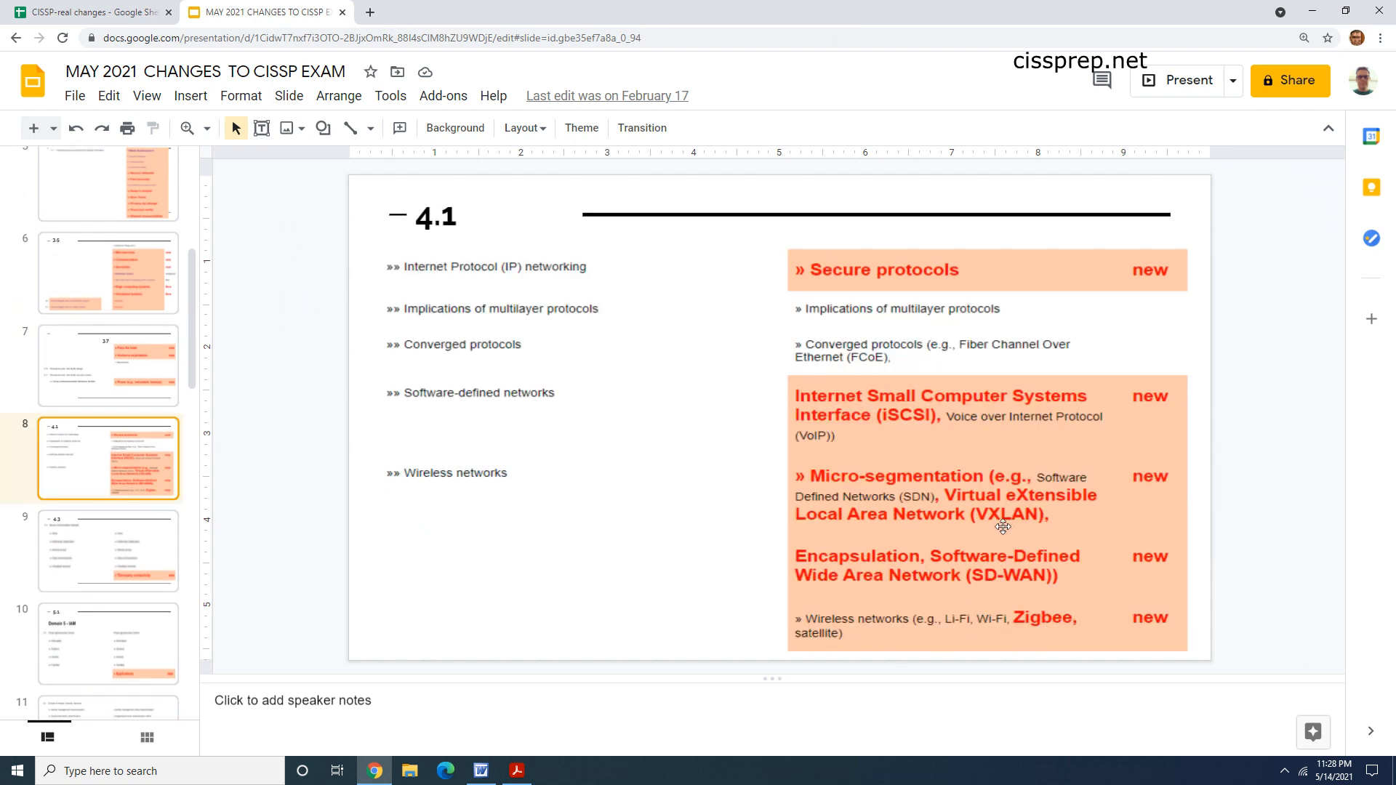
pyautogui.click(88, 12)
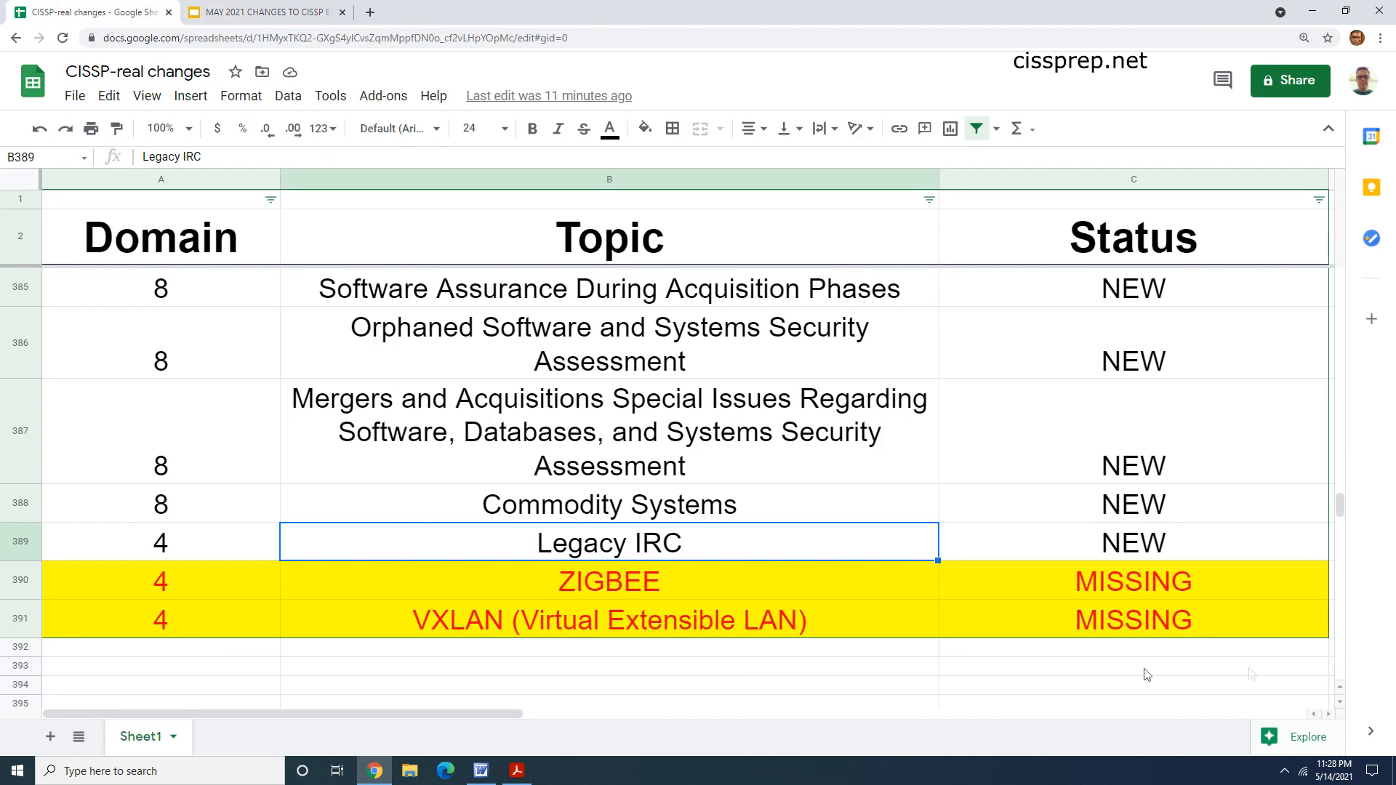
# Step: Highlight the MISSING VXLAN status, the ZIGBEE/VXLAN rows and Legacy IRC's domain 4
pyautogui.click(1131, 619)
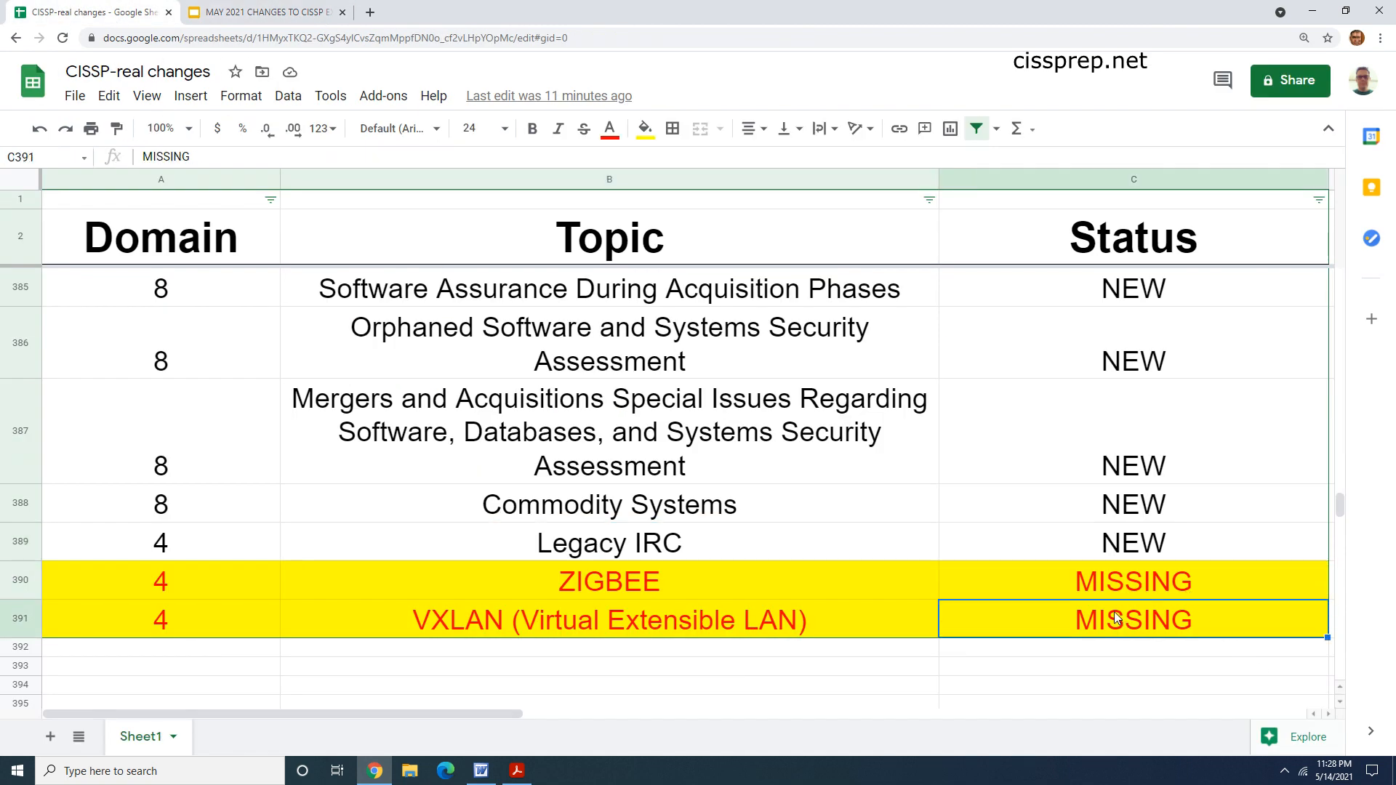
pyautogui.click(610, 581)
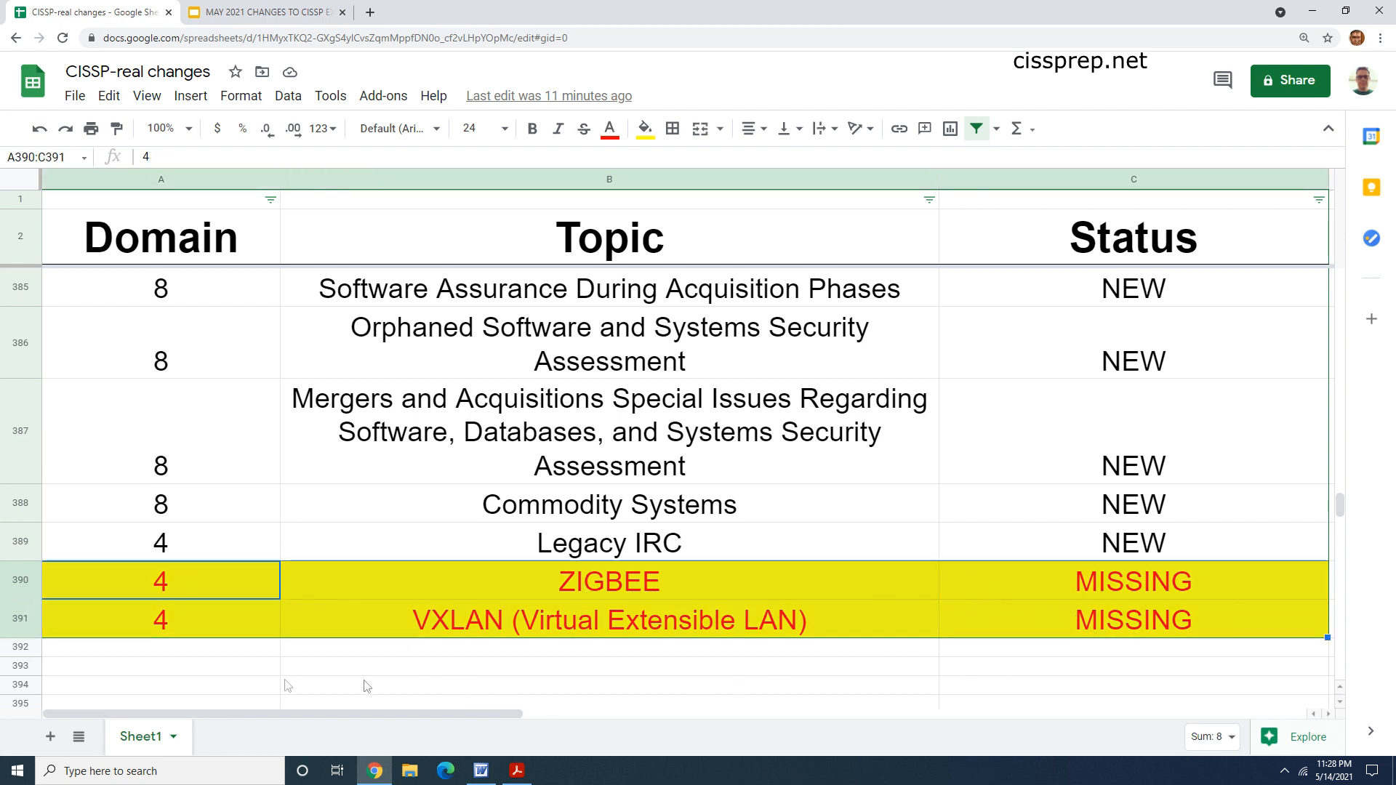
pyautogui.click(160, 543)
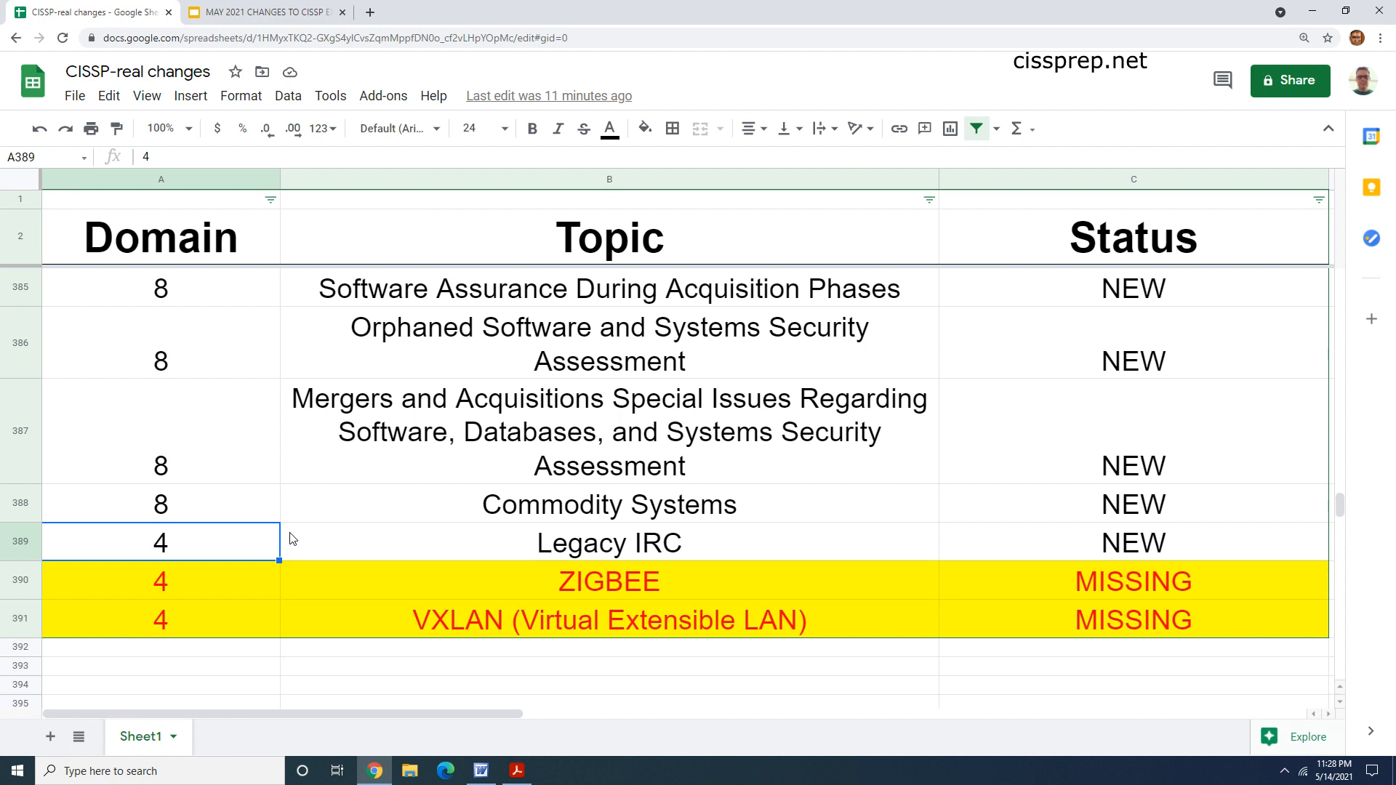
pyautogui.moveTo(323, 541)
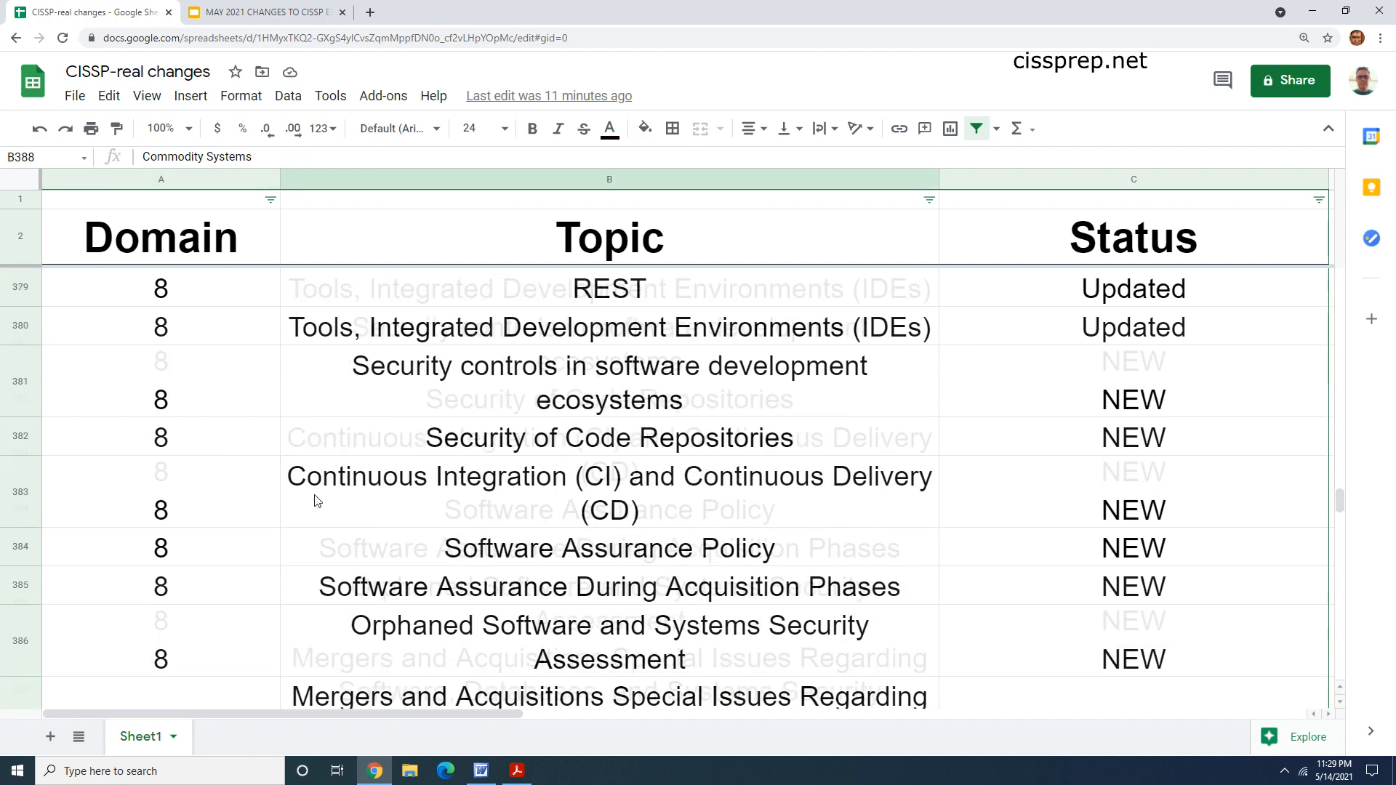
pyautogui.scroll(3)
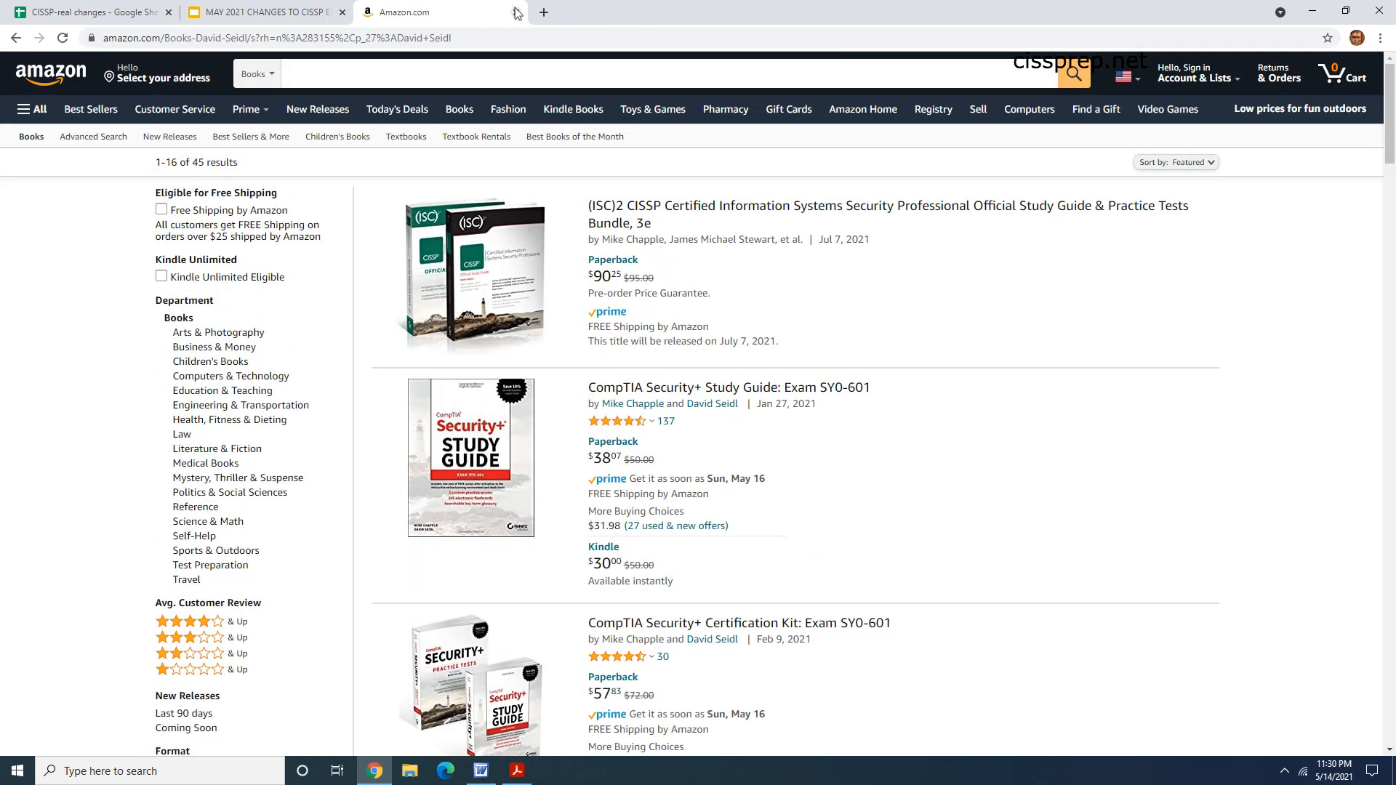
pyautogui.moveTo(516, 12)
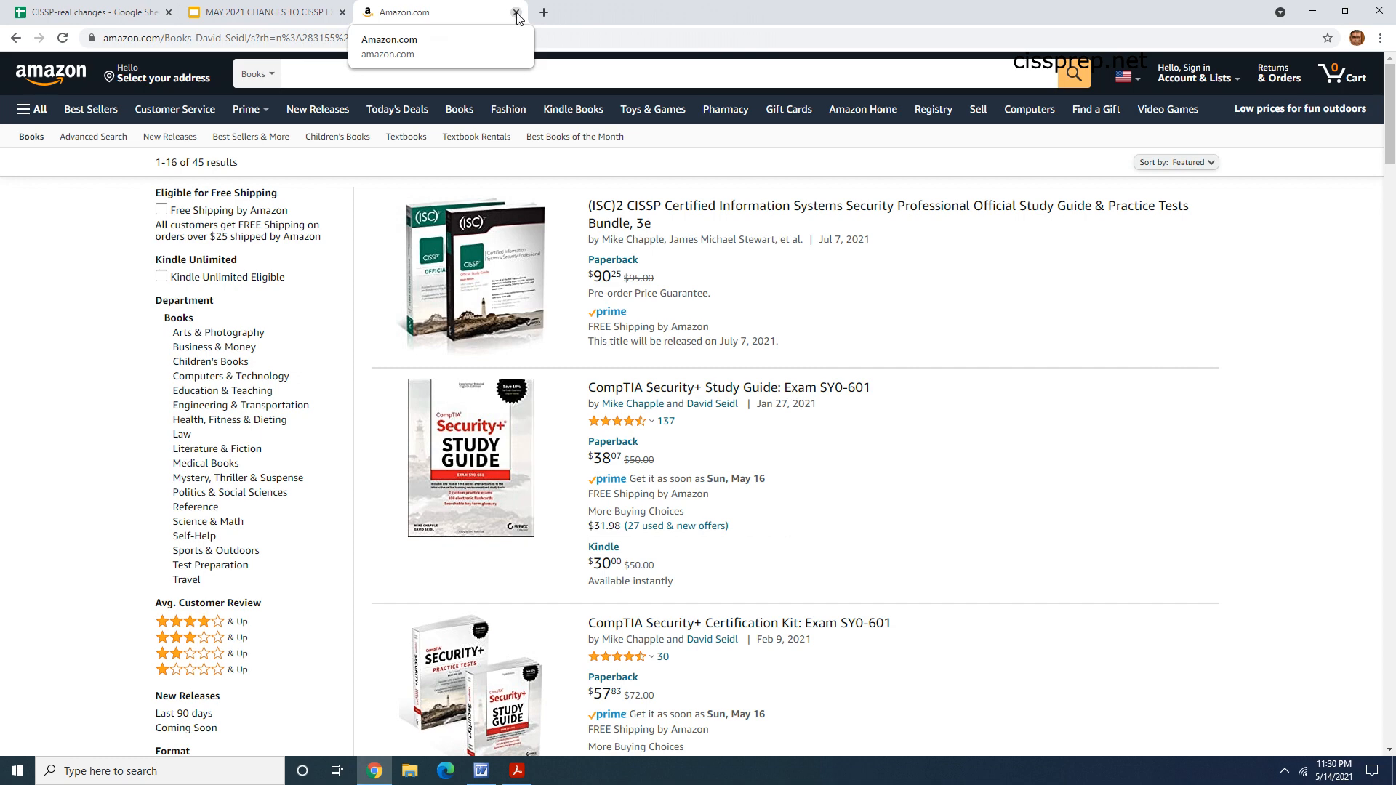
# Step: Close the Amazon results tab to return to the spreadsheet
pyautogui.click(516, 12)
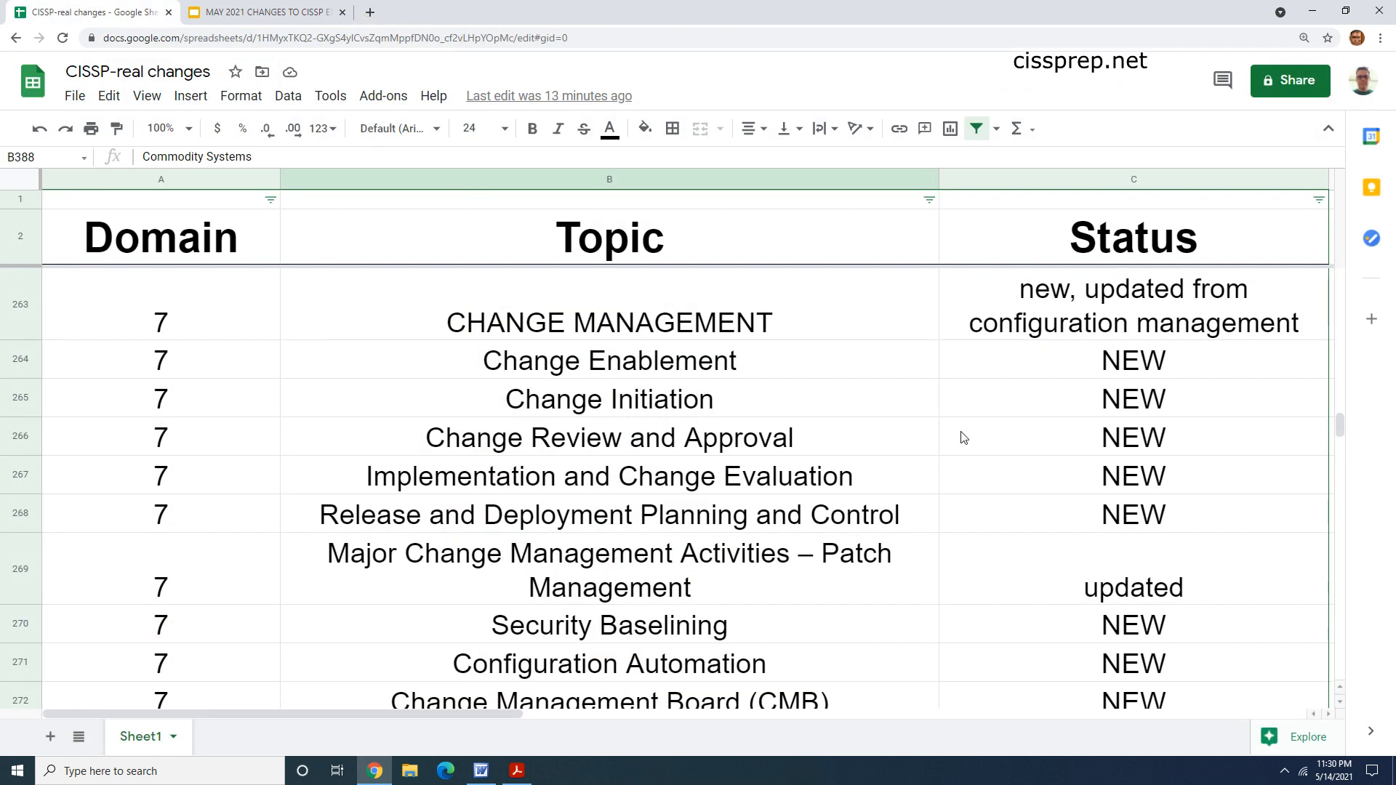
pyautogui.moveTo(592, 410)
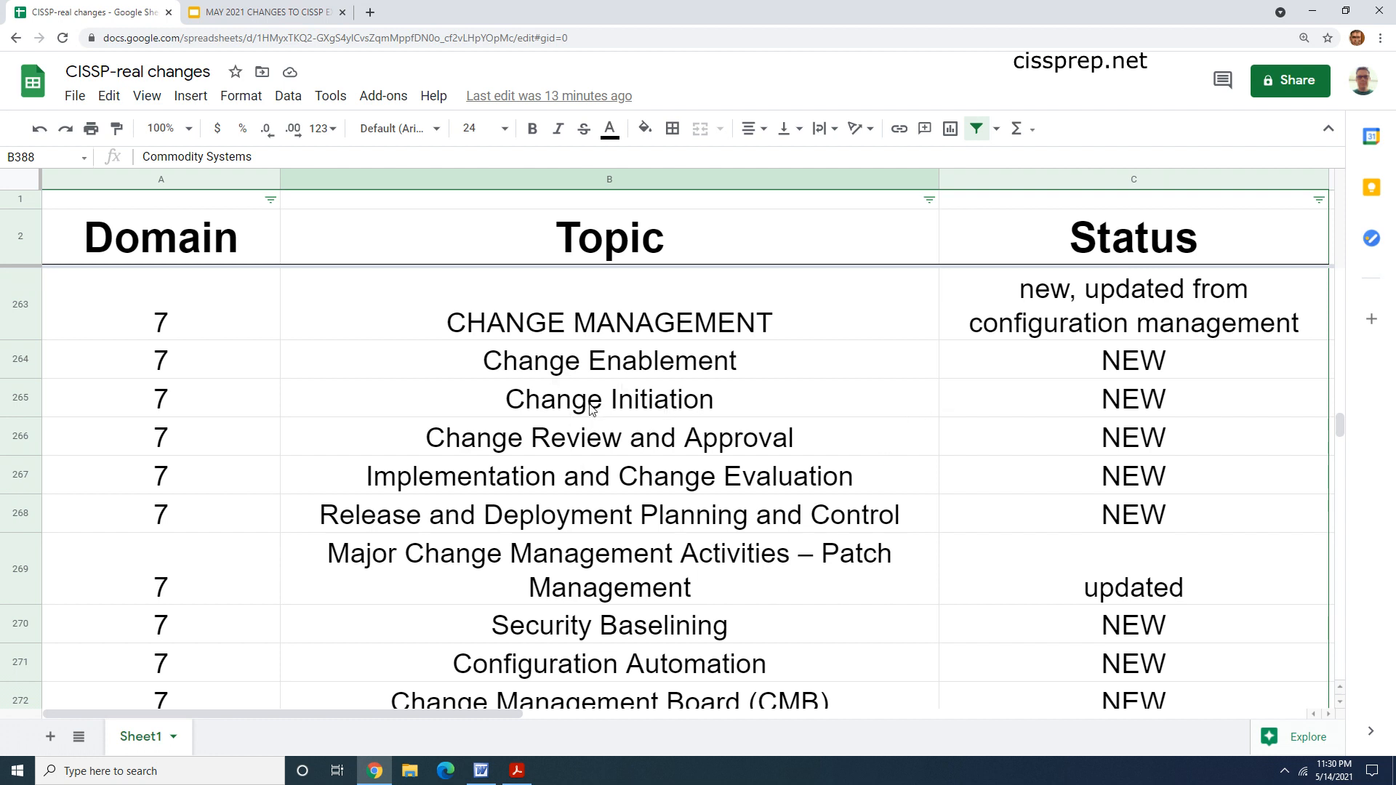
pyautogui.click(160, 398)
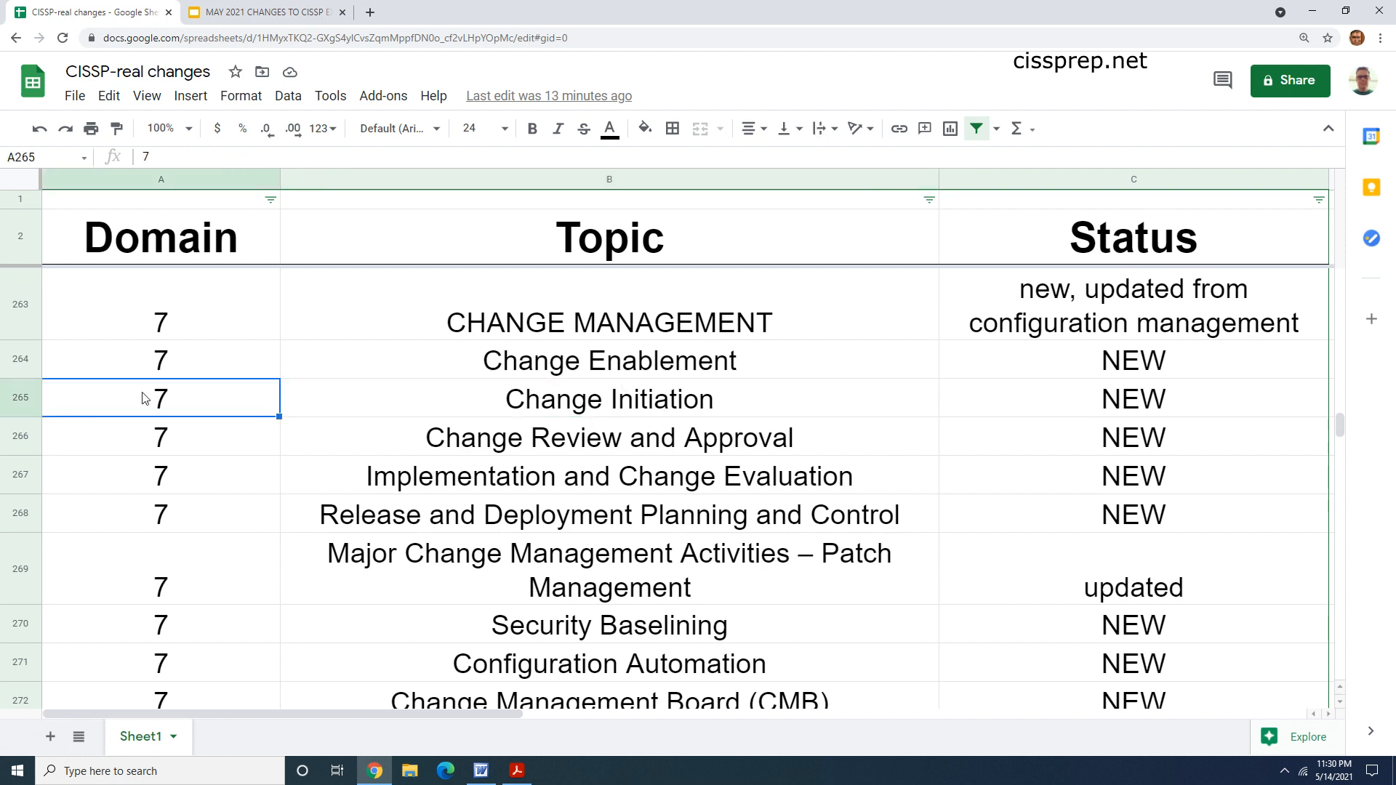
pyautogui.moveTo(428, 402)
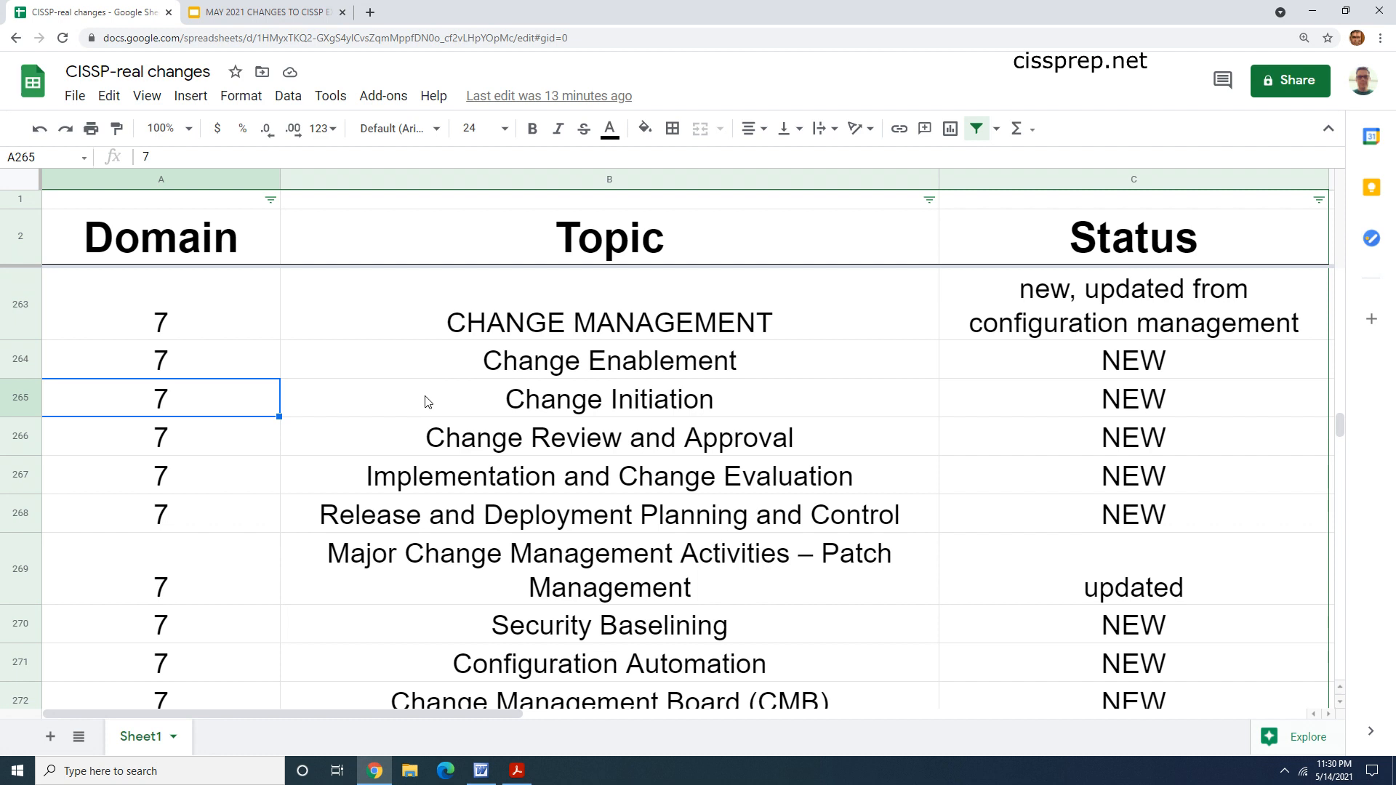
pyautogui.click(608, 399)
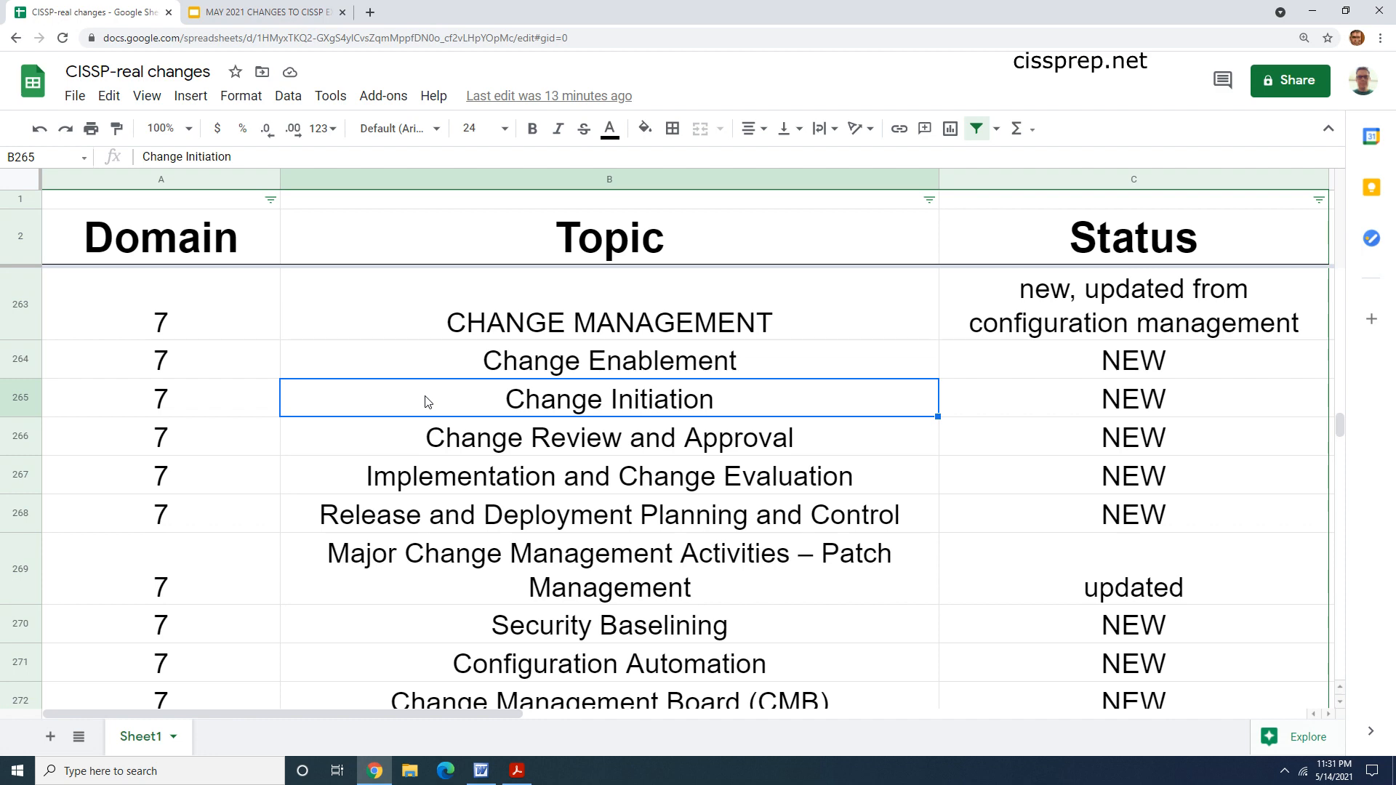
pyautogui.moveTo(502, 476)
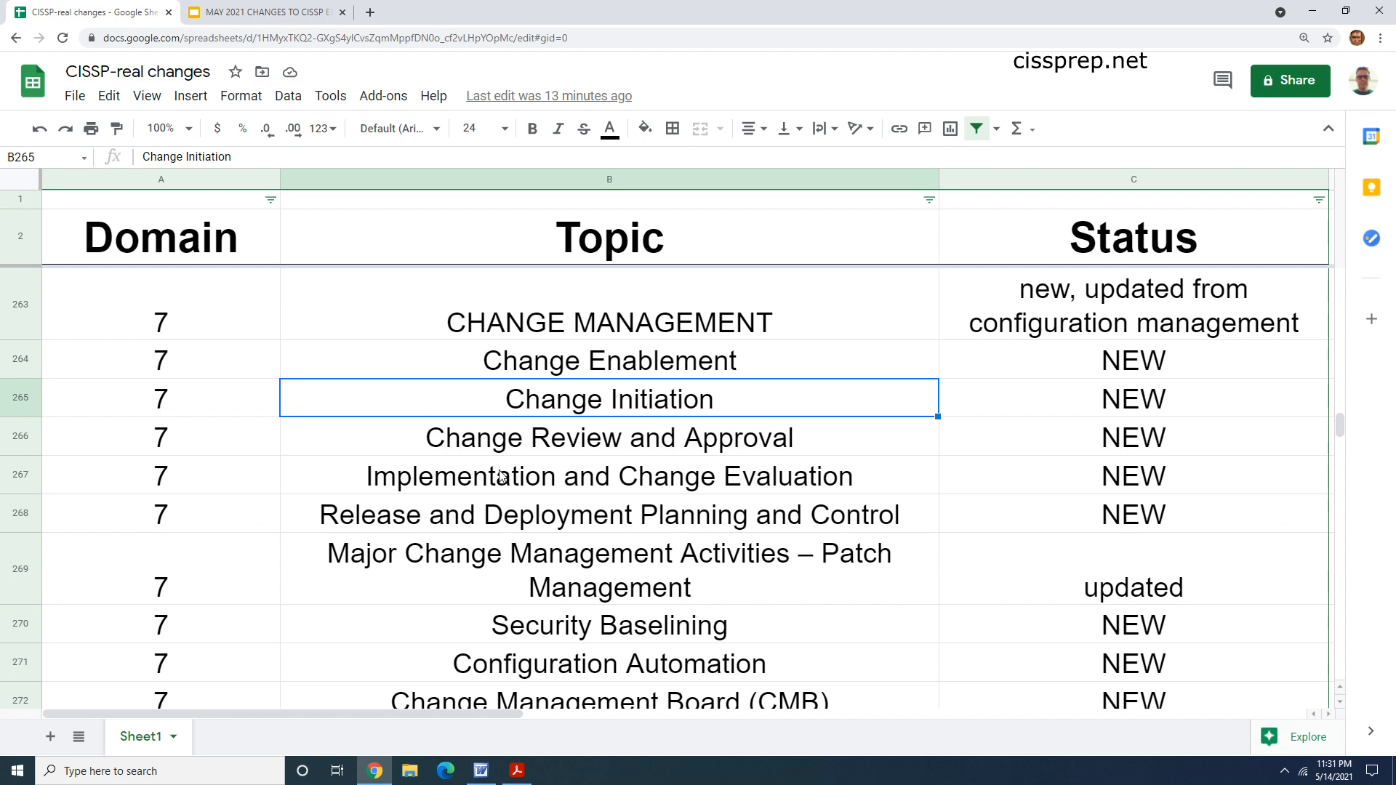
pyautogui.moveTo(566, 405)
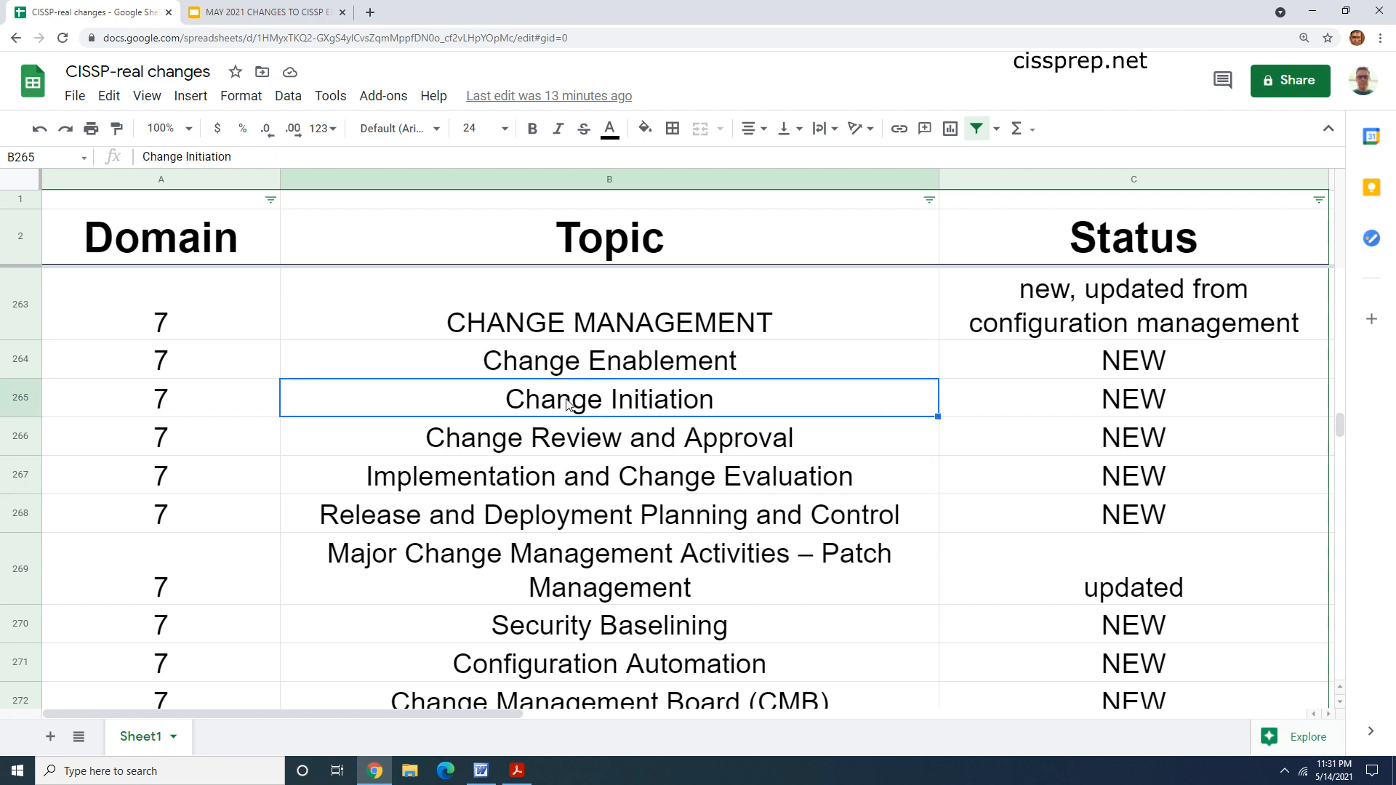